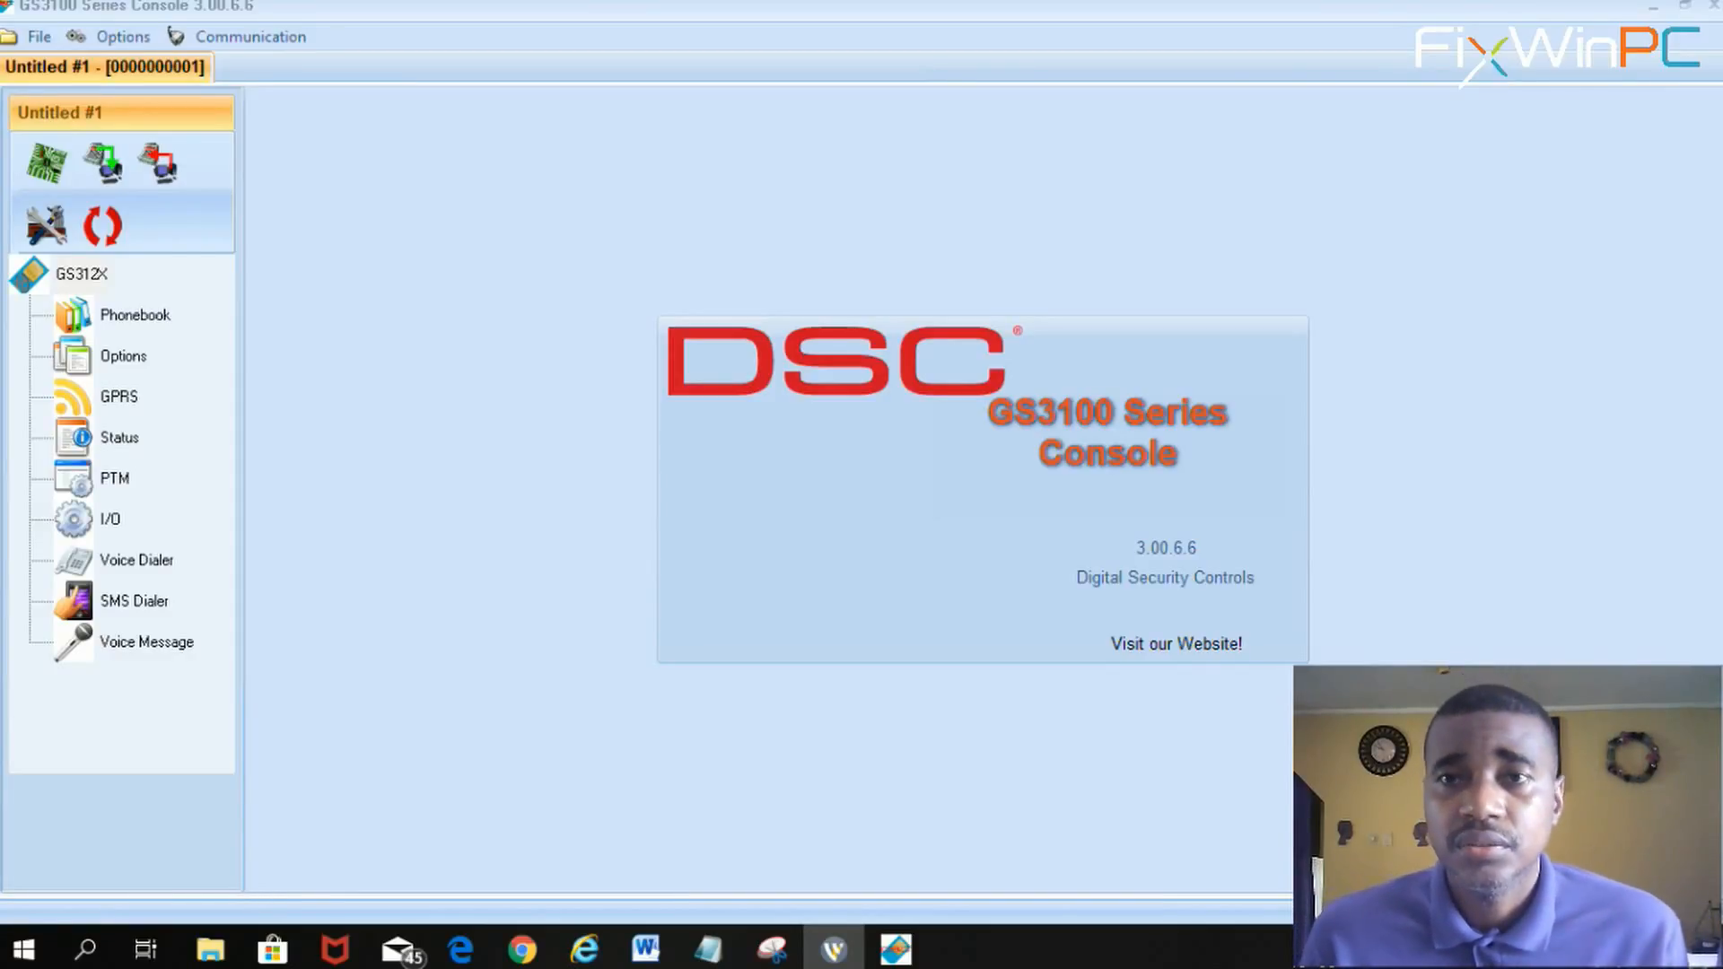
pyautogui.moveTo(1502, 580)
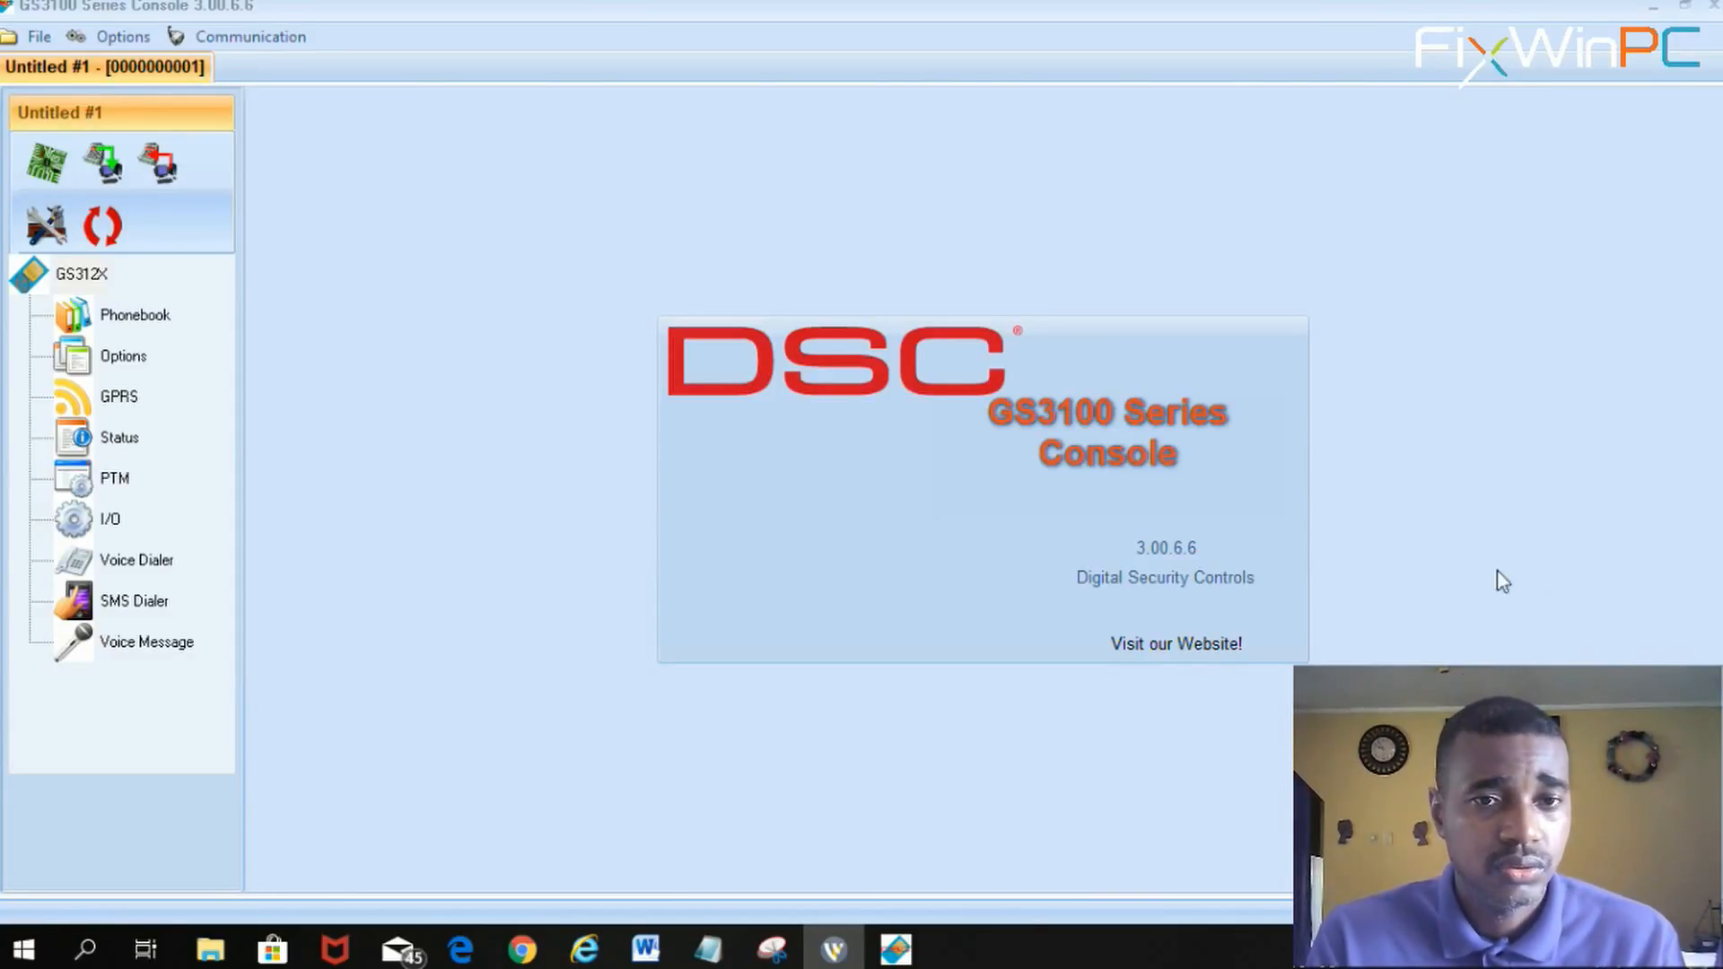
pyautogui.moveTo(1316, 531)
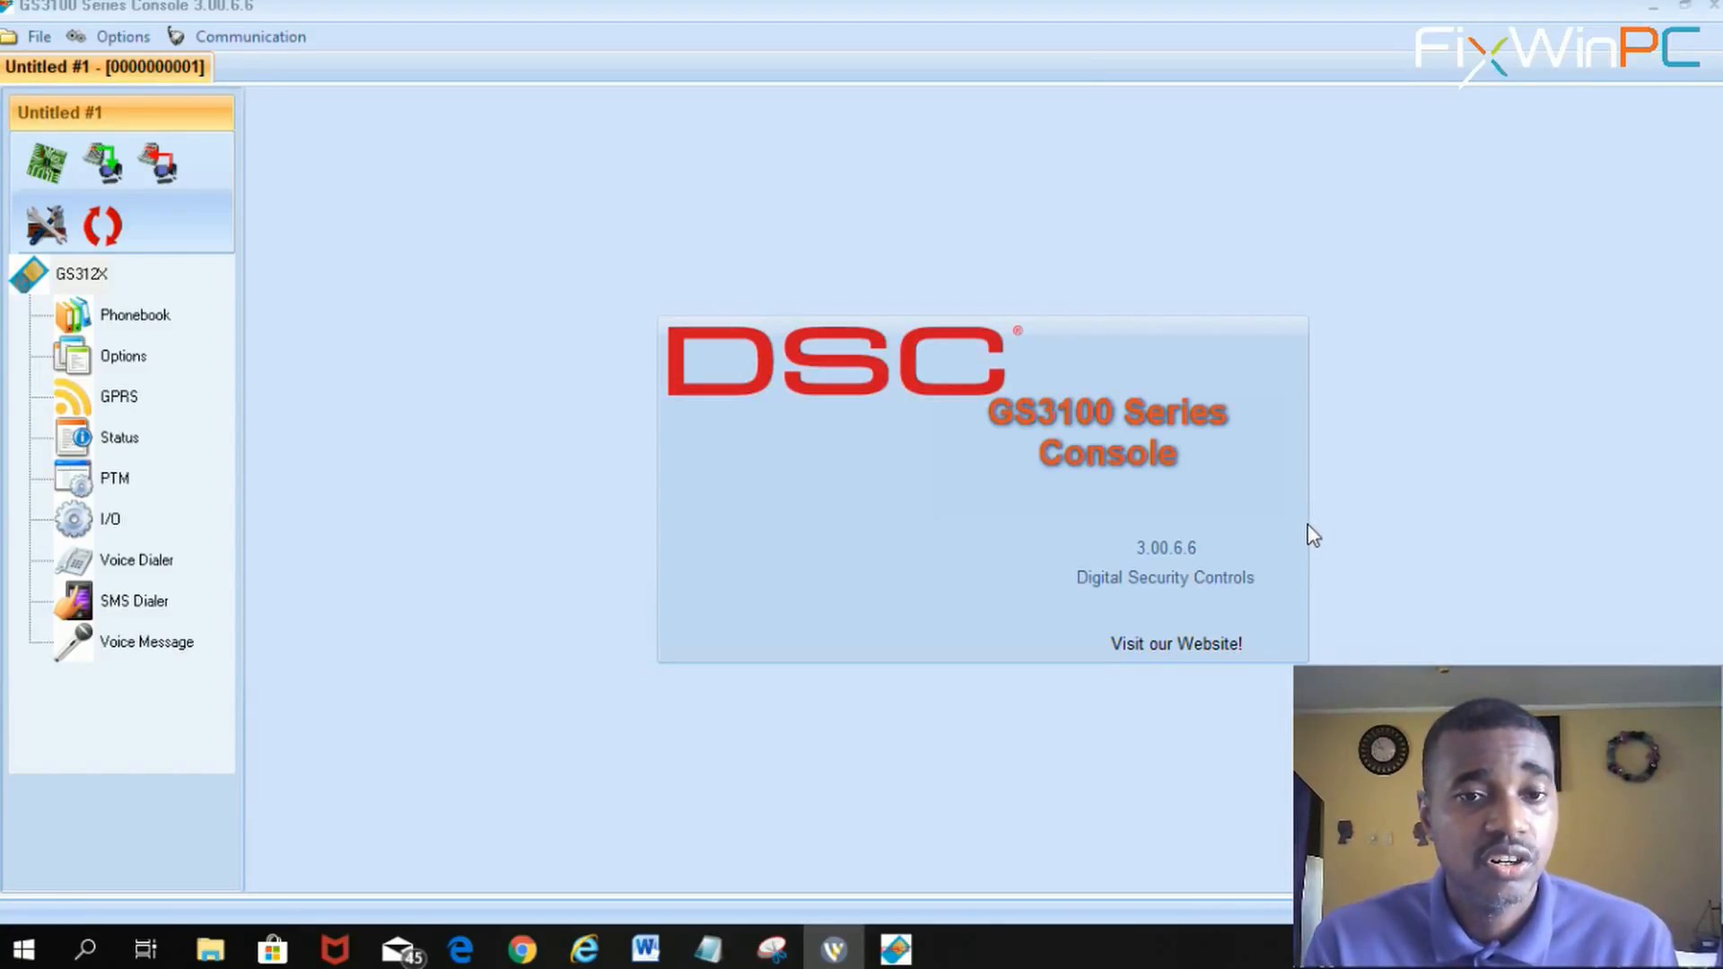
pyautogui.moveTo(588, 487)
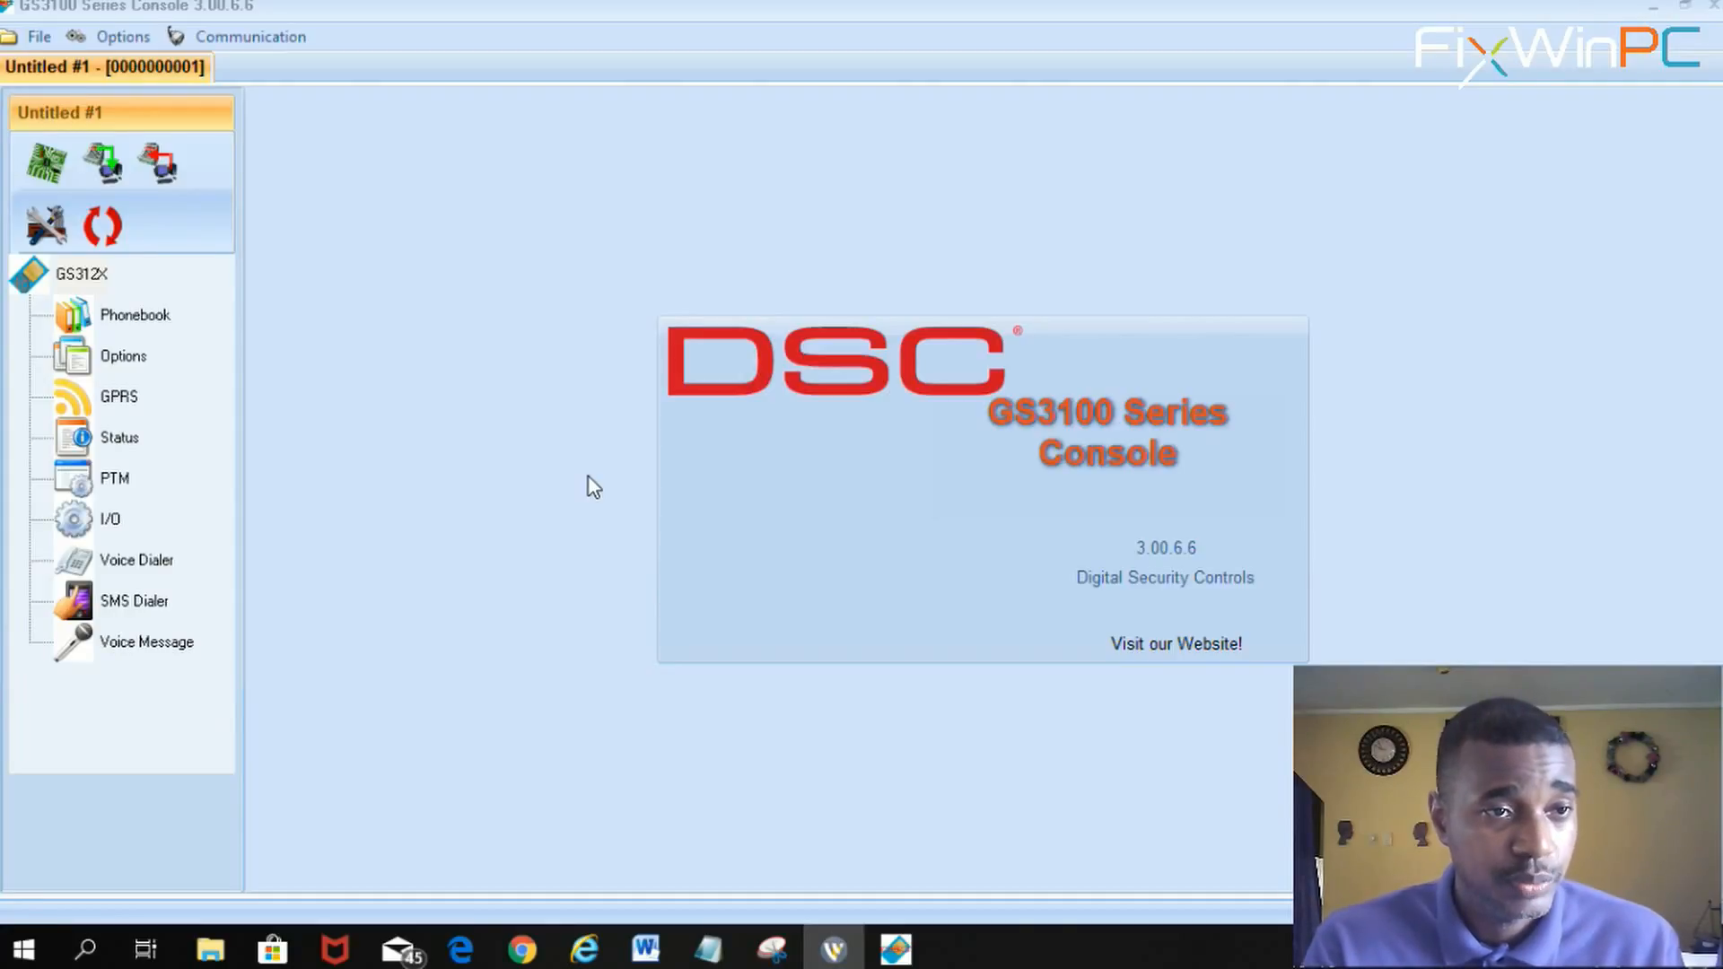
pyautogui.moveTo(520, 504)
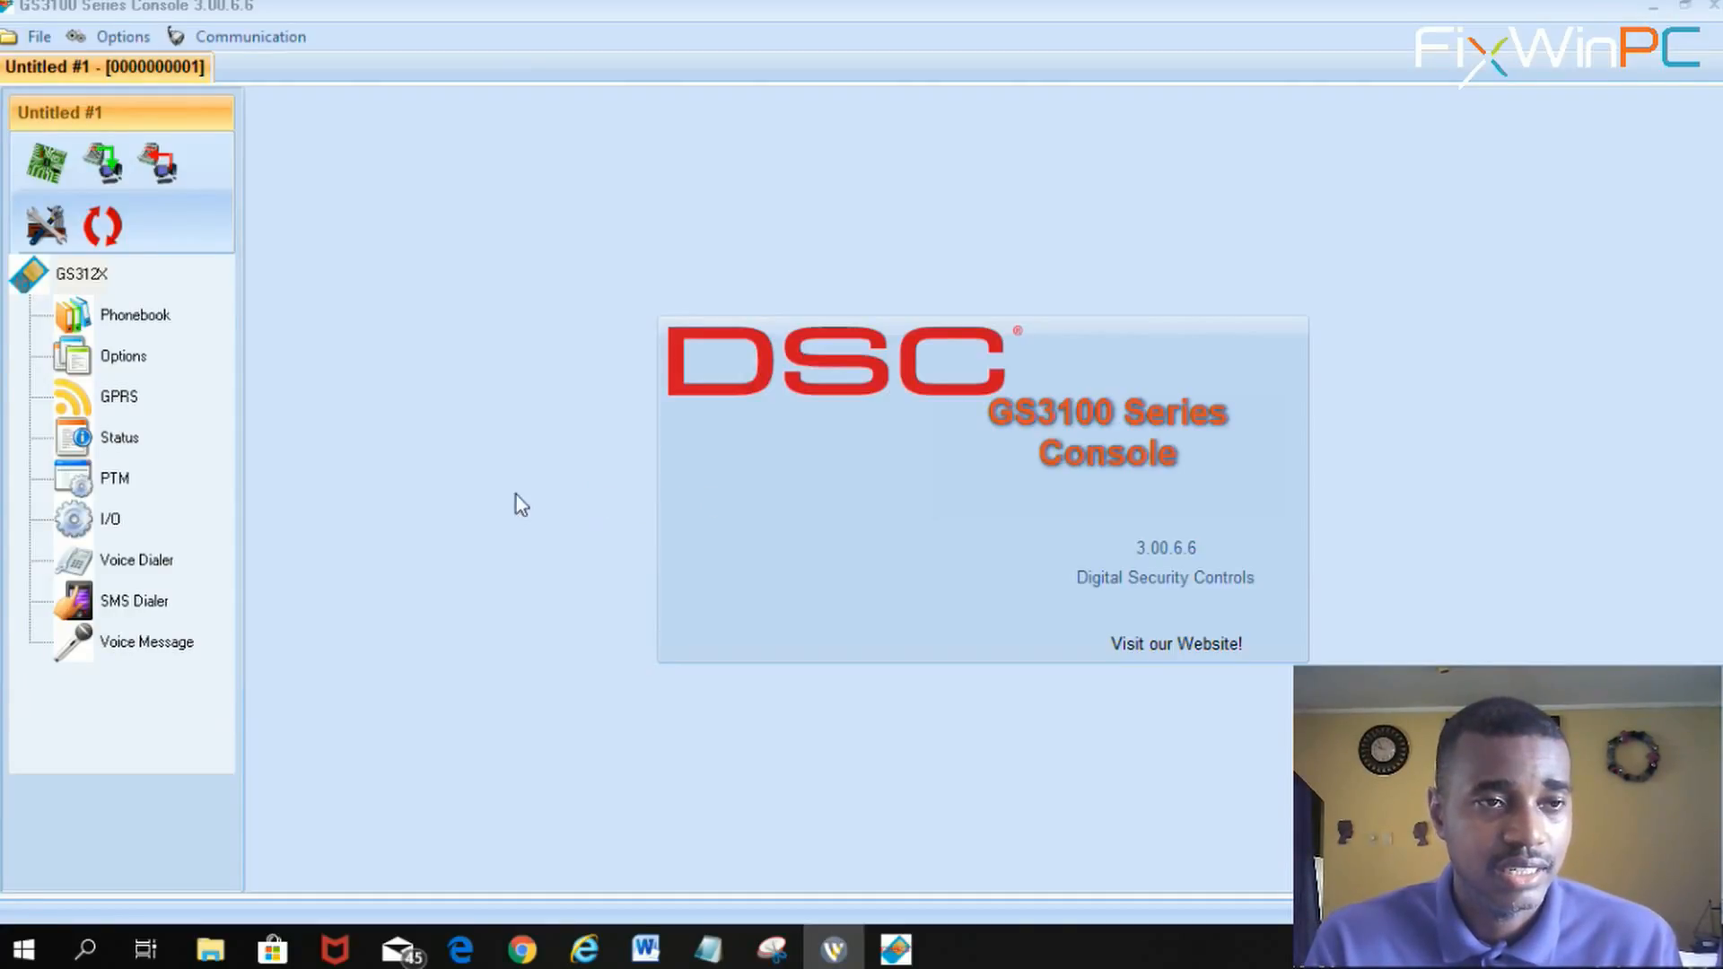
pyautogui.moveTo(488, 456)
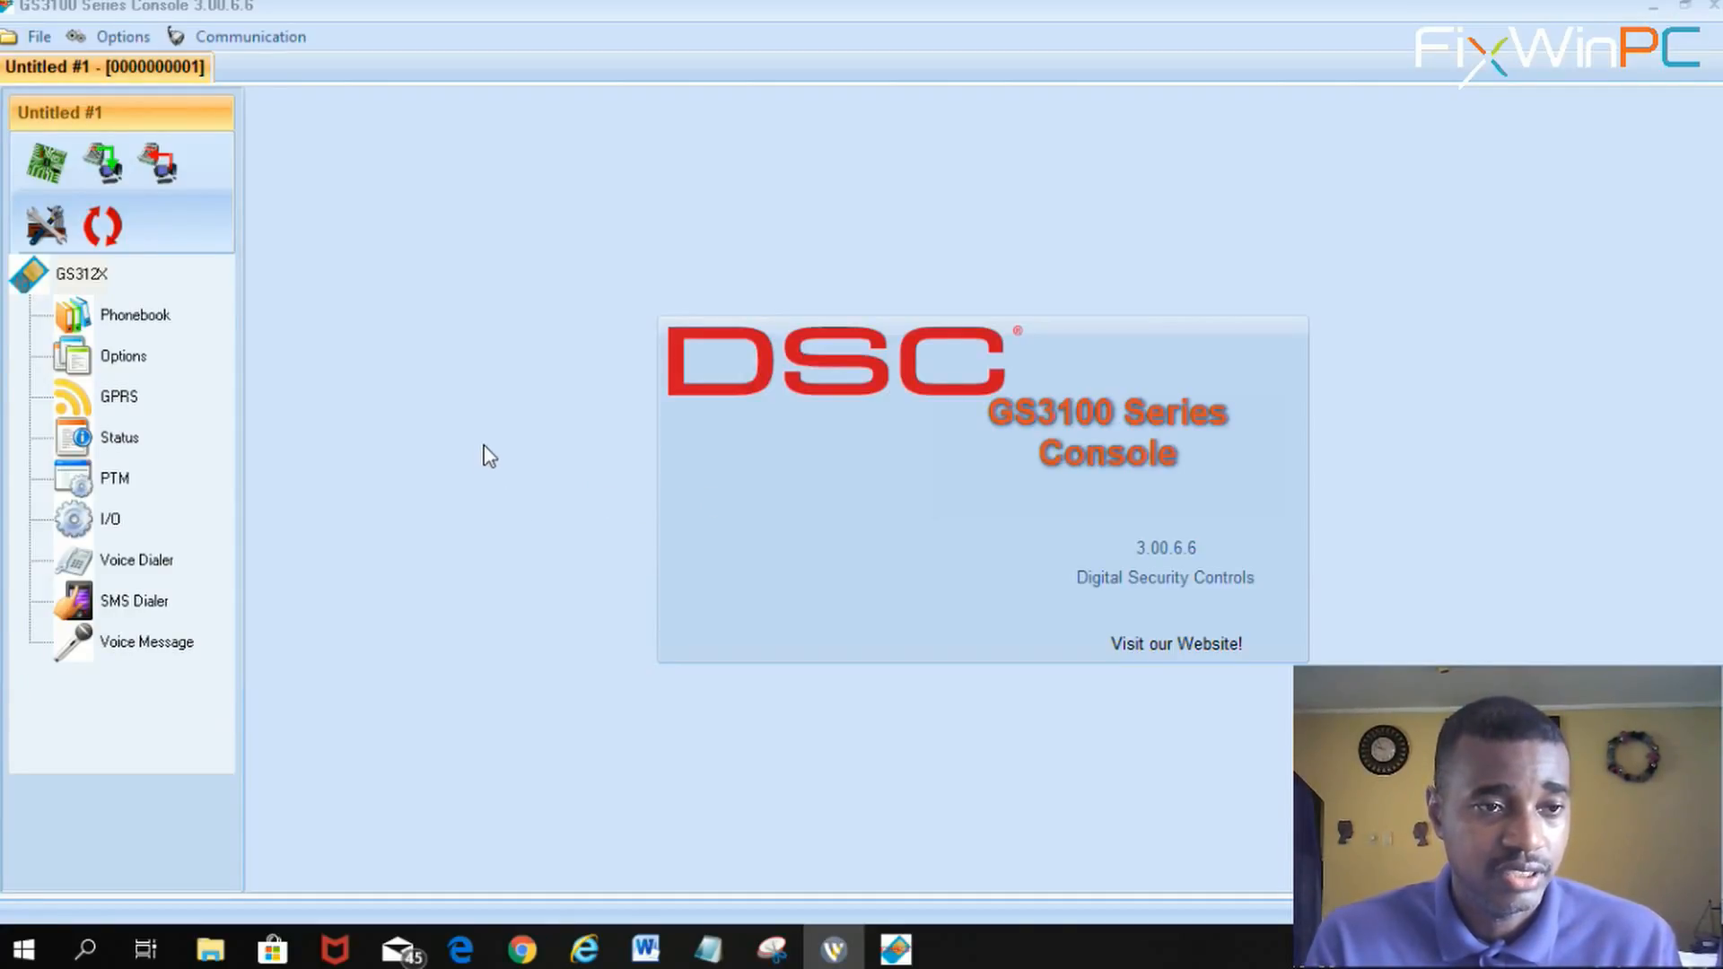
pyautogui.moveTo(488, 506)
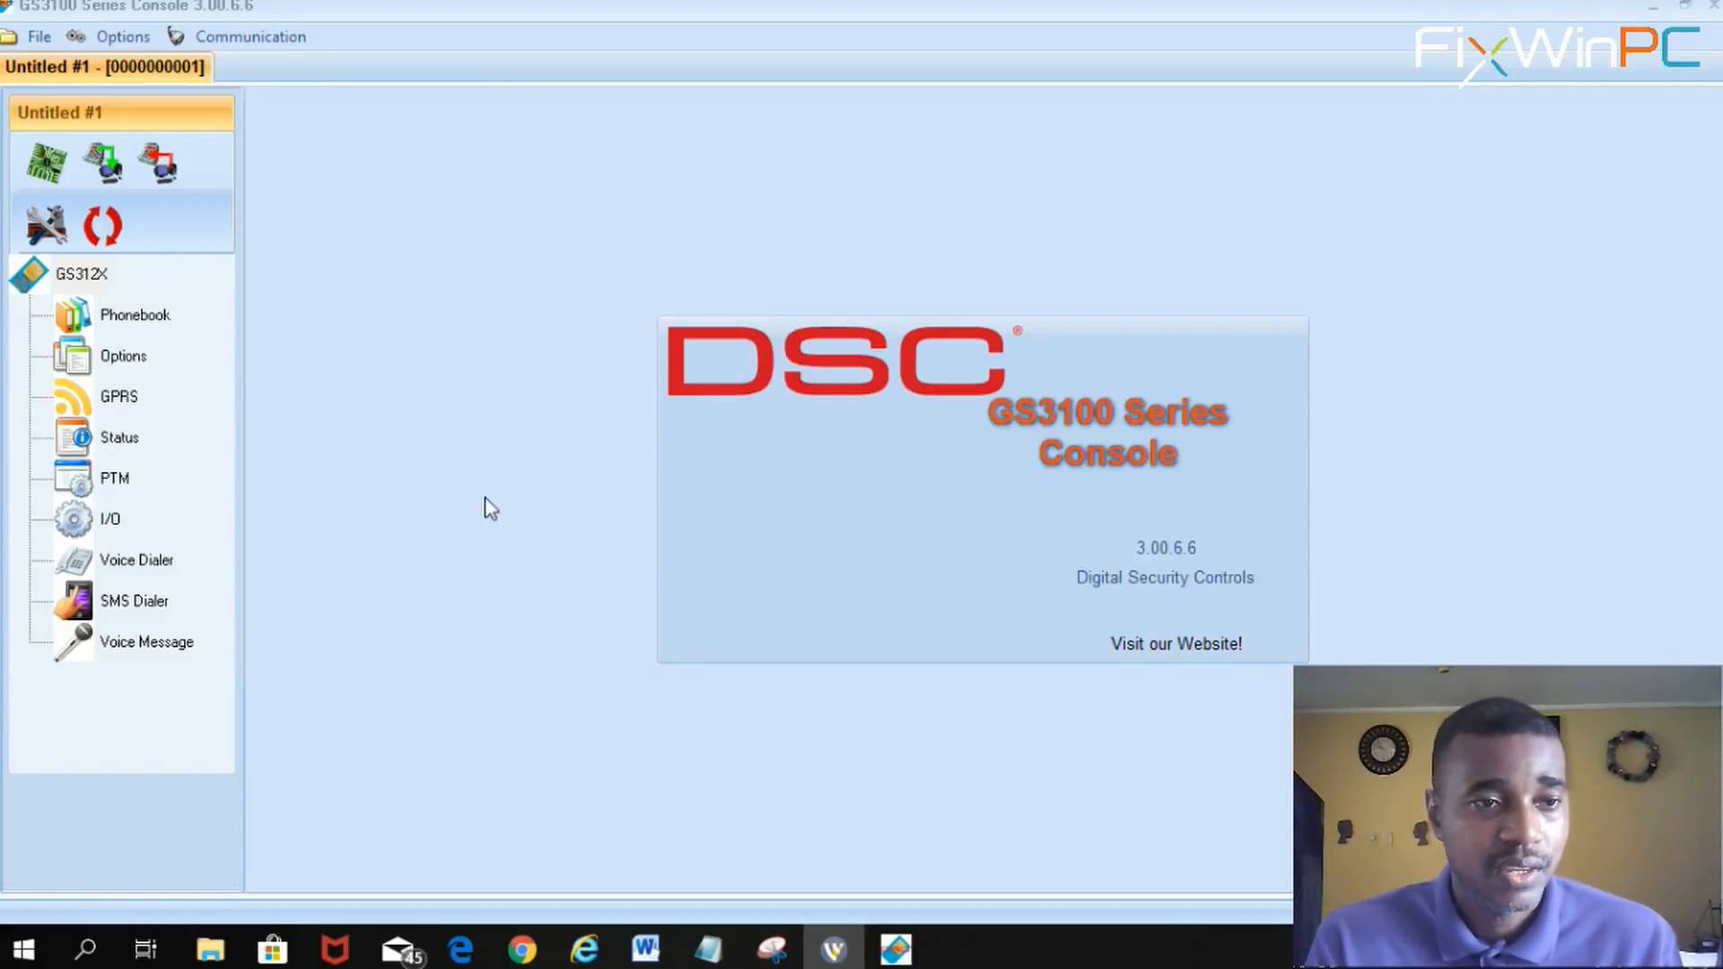
pyautogui.moveTo(539, 625)
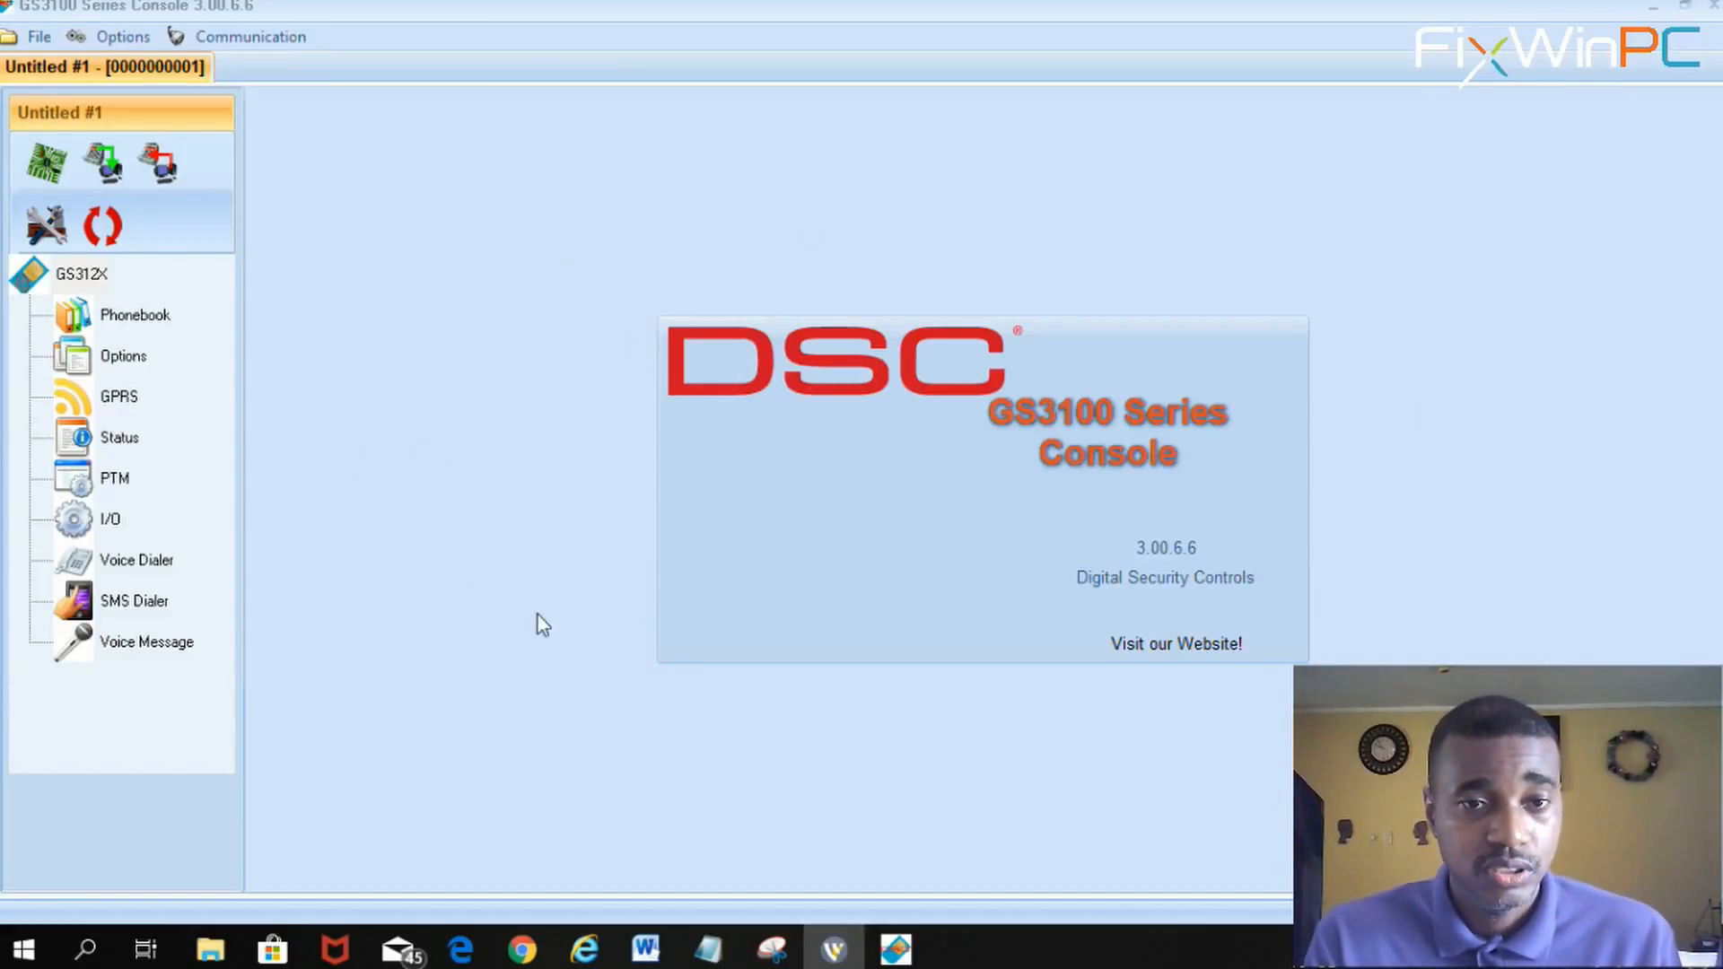
pyautogui.moveTo(1165, 648)
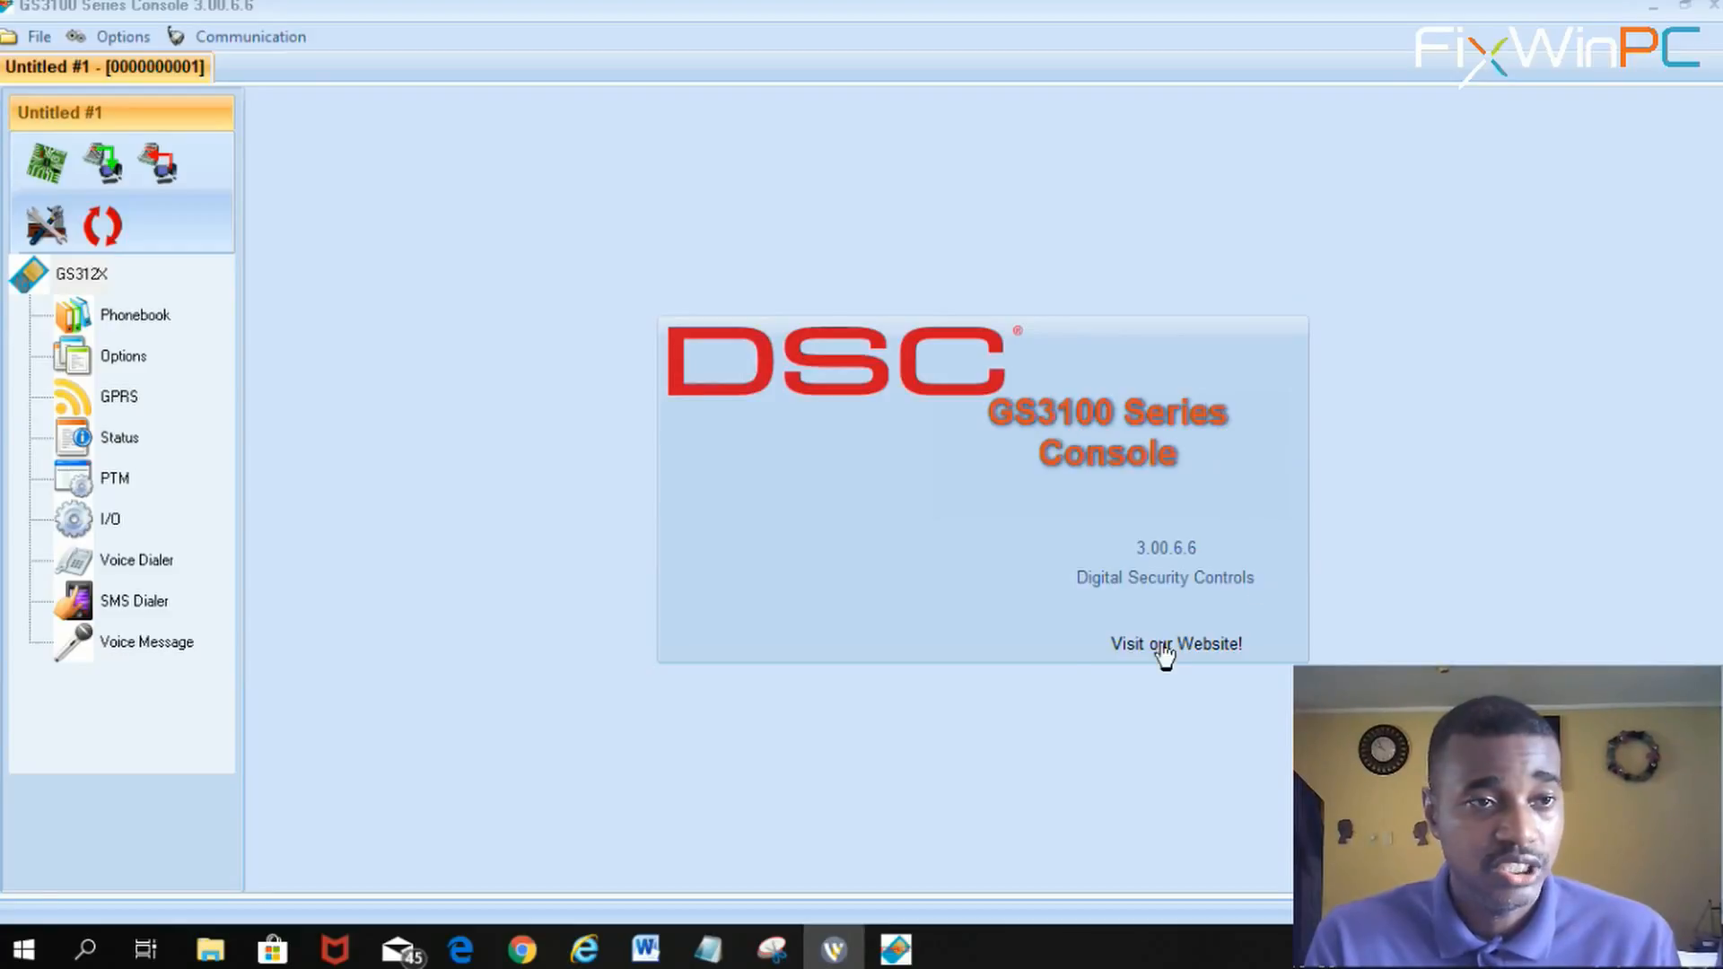
pyautogui.moveTo(461, 308)
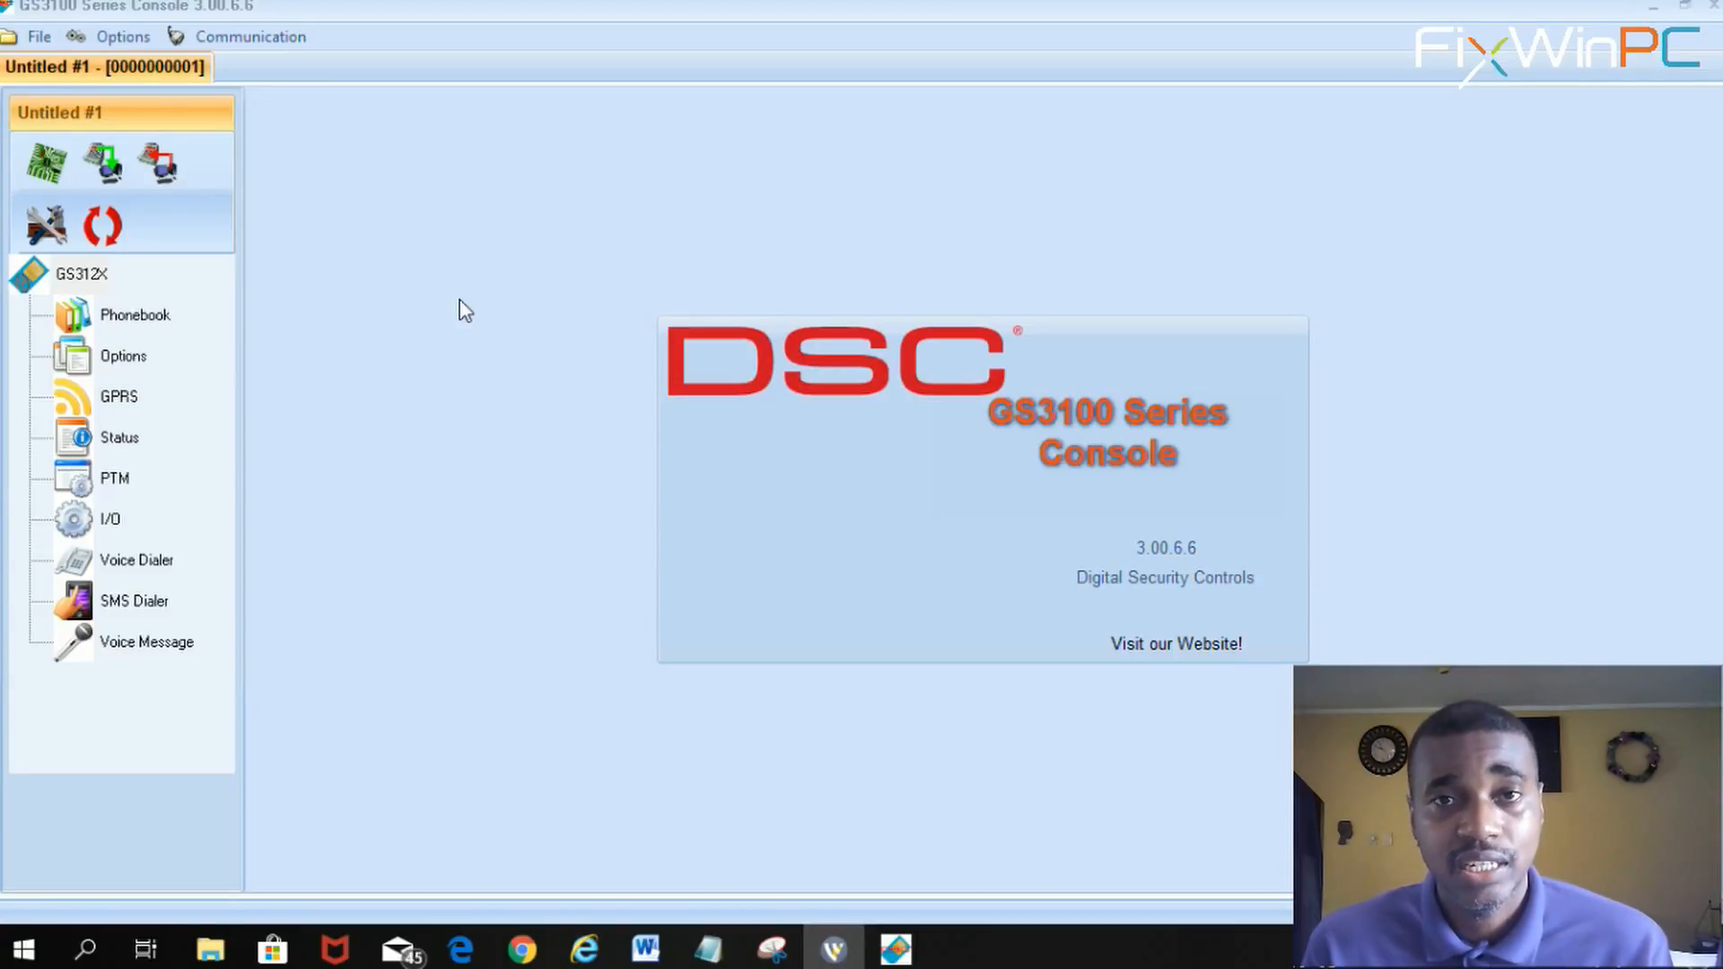
pyautogui.moveTo(159, 373)
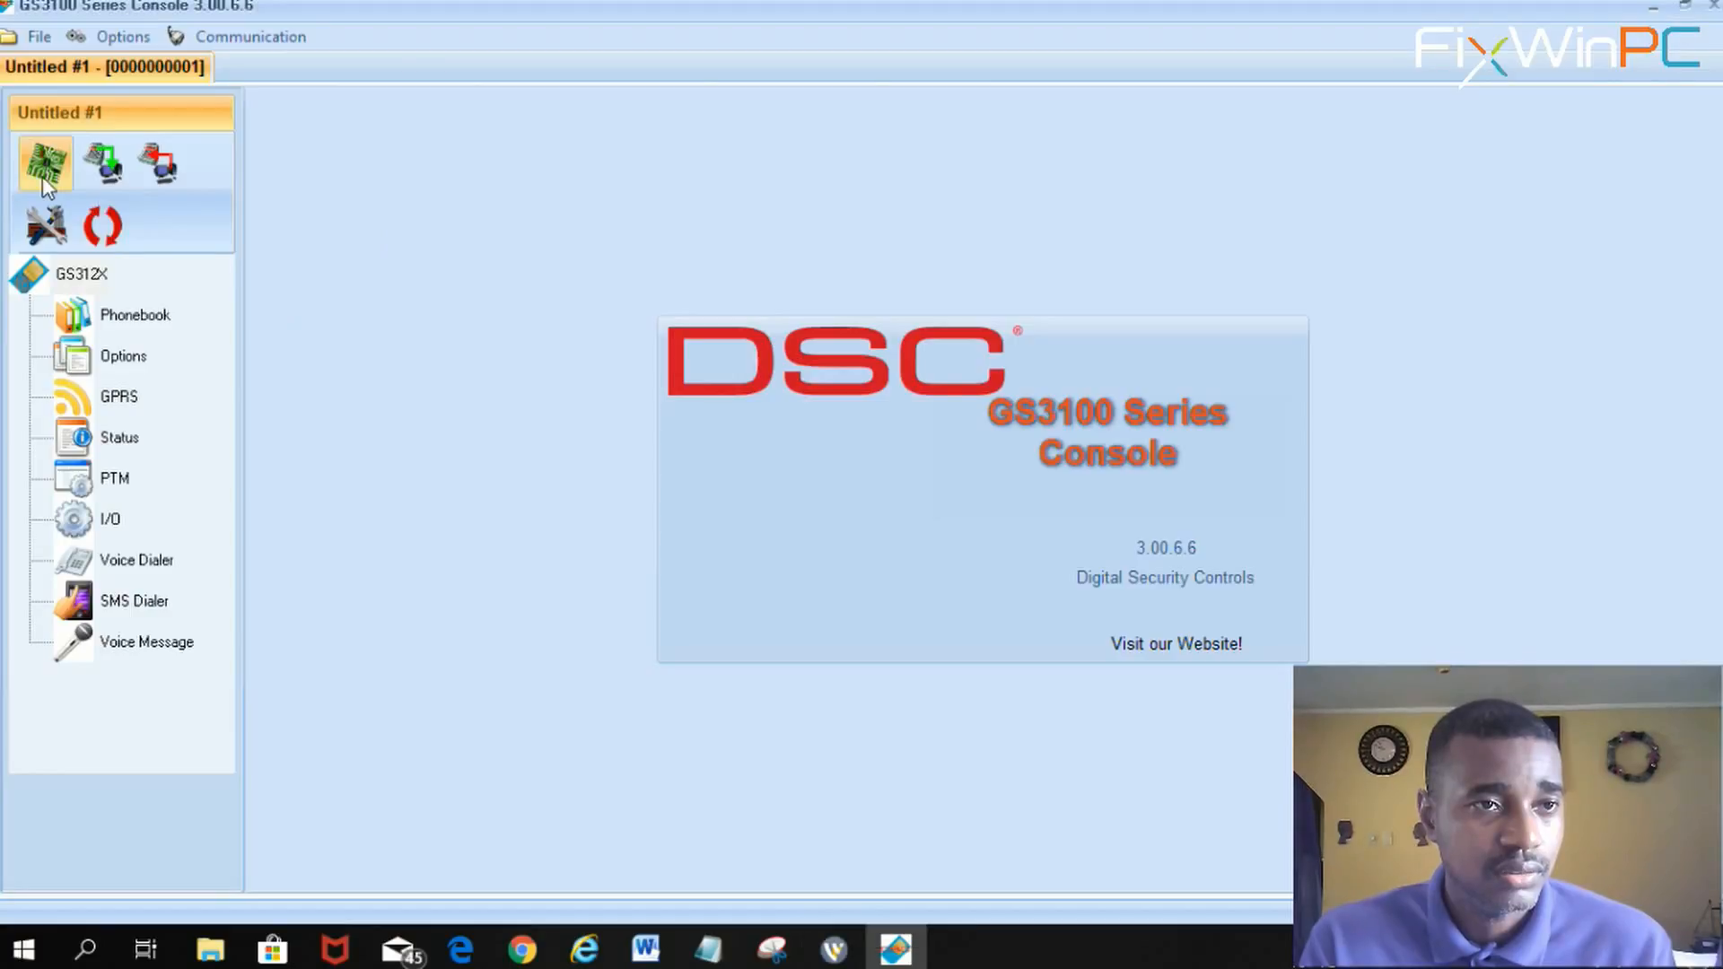
pyautogui.moveTo(43, 165)
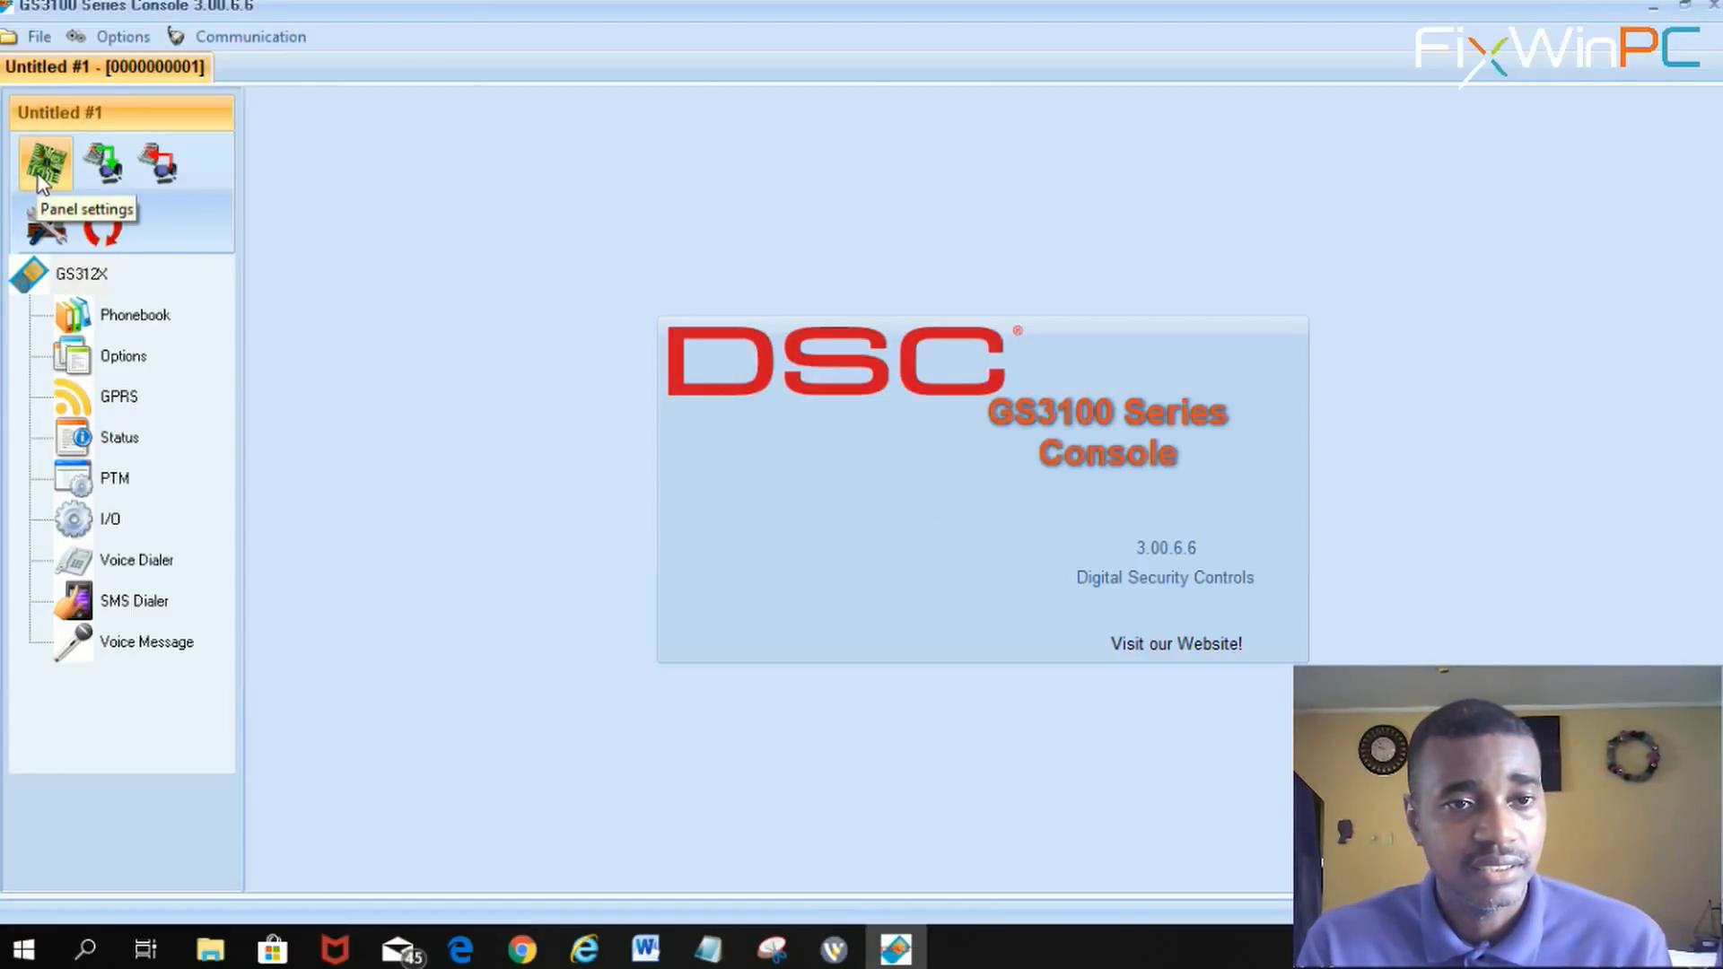
# Review the customer information for the account and accept it unchanged.
pyautogui.click(45, 163)
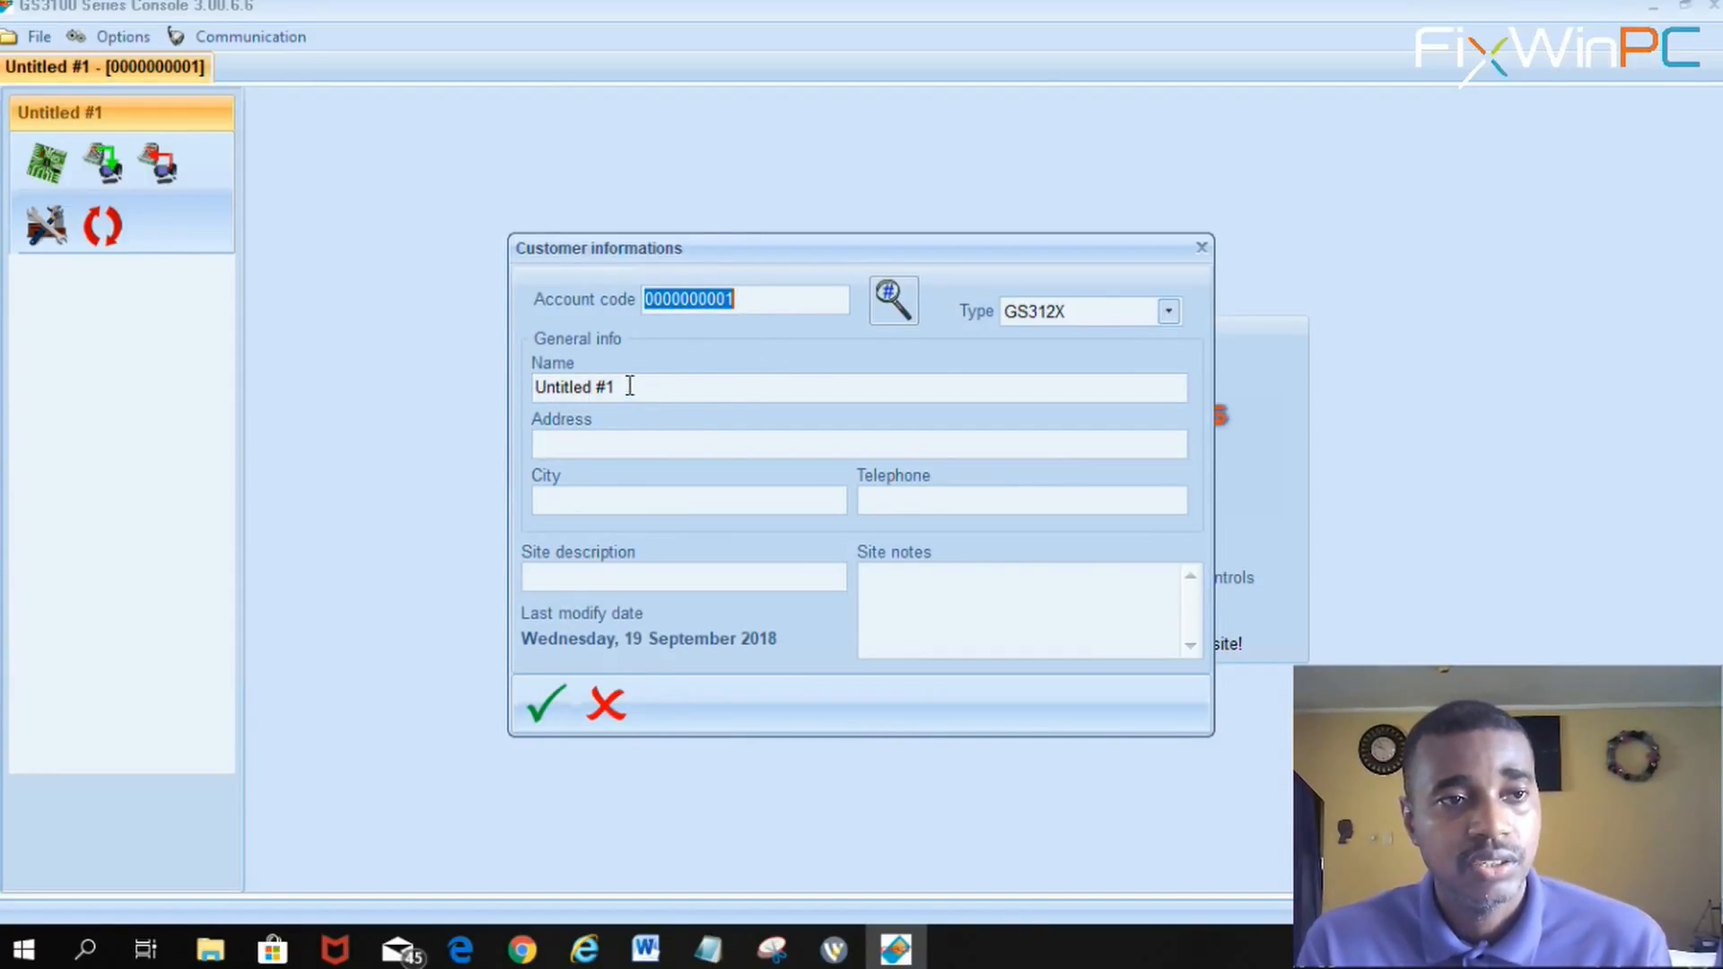
pyautogui.moveTo(478, 486)
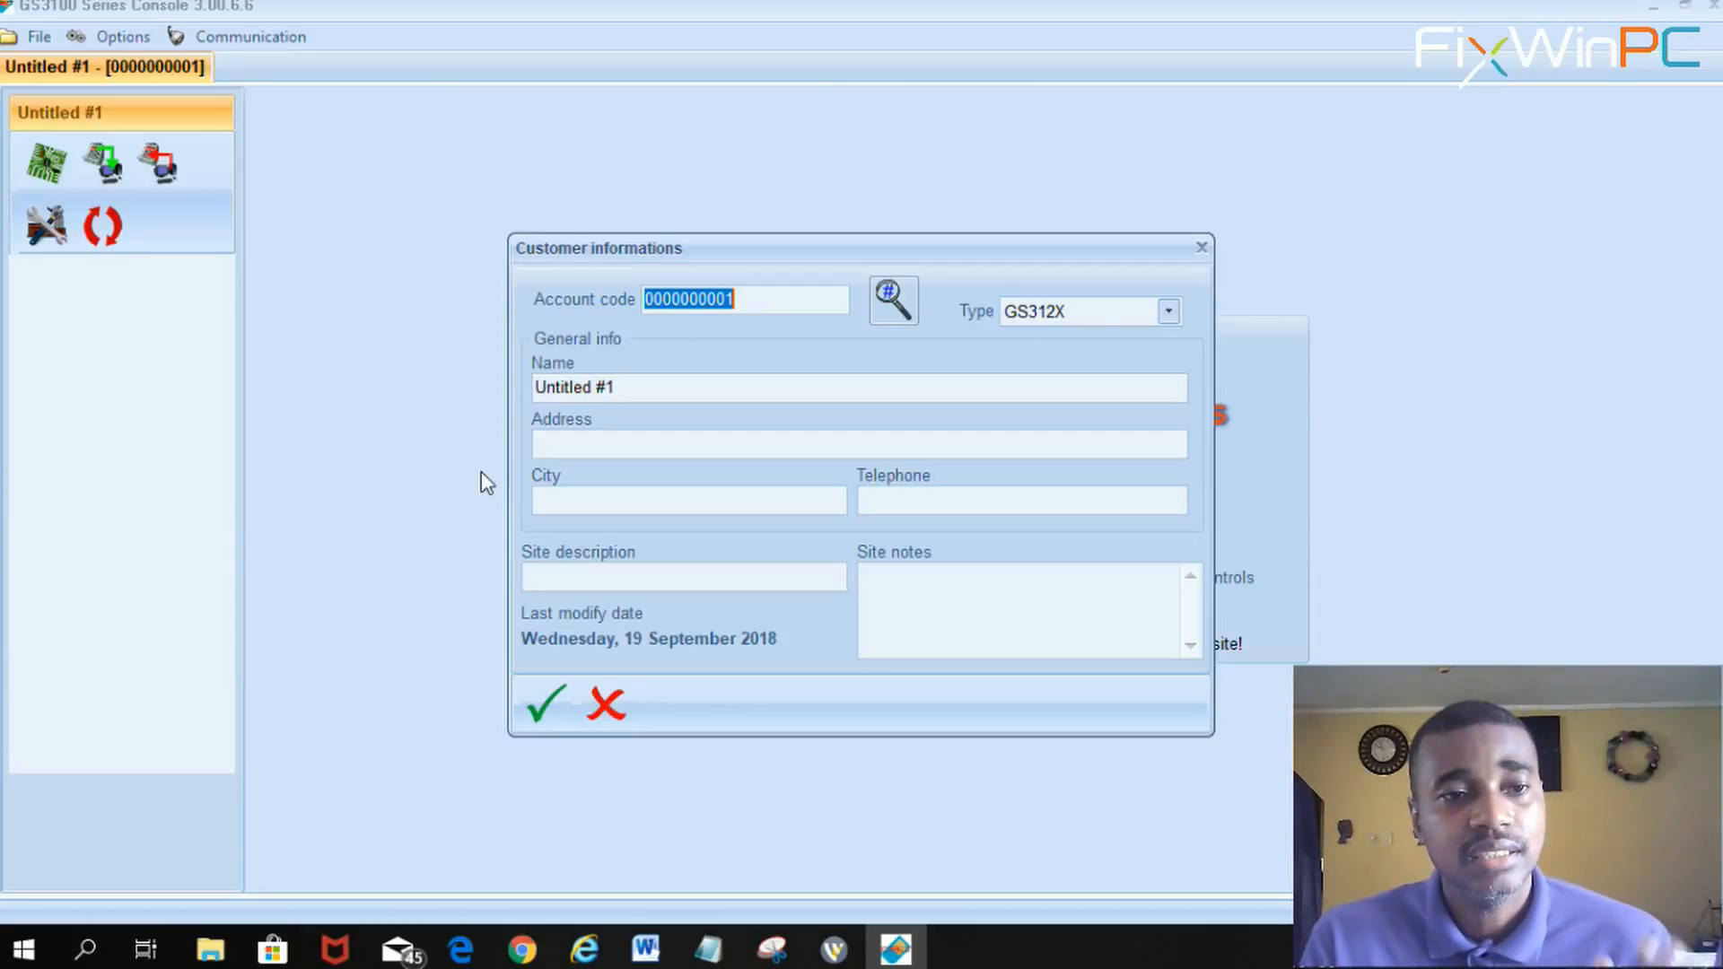
pyautogui.moveTo(646, 311)
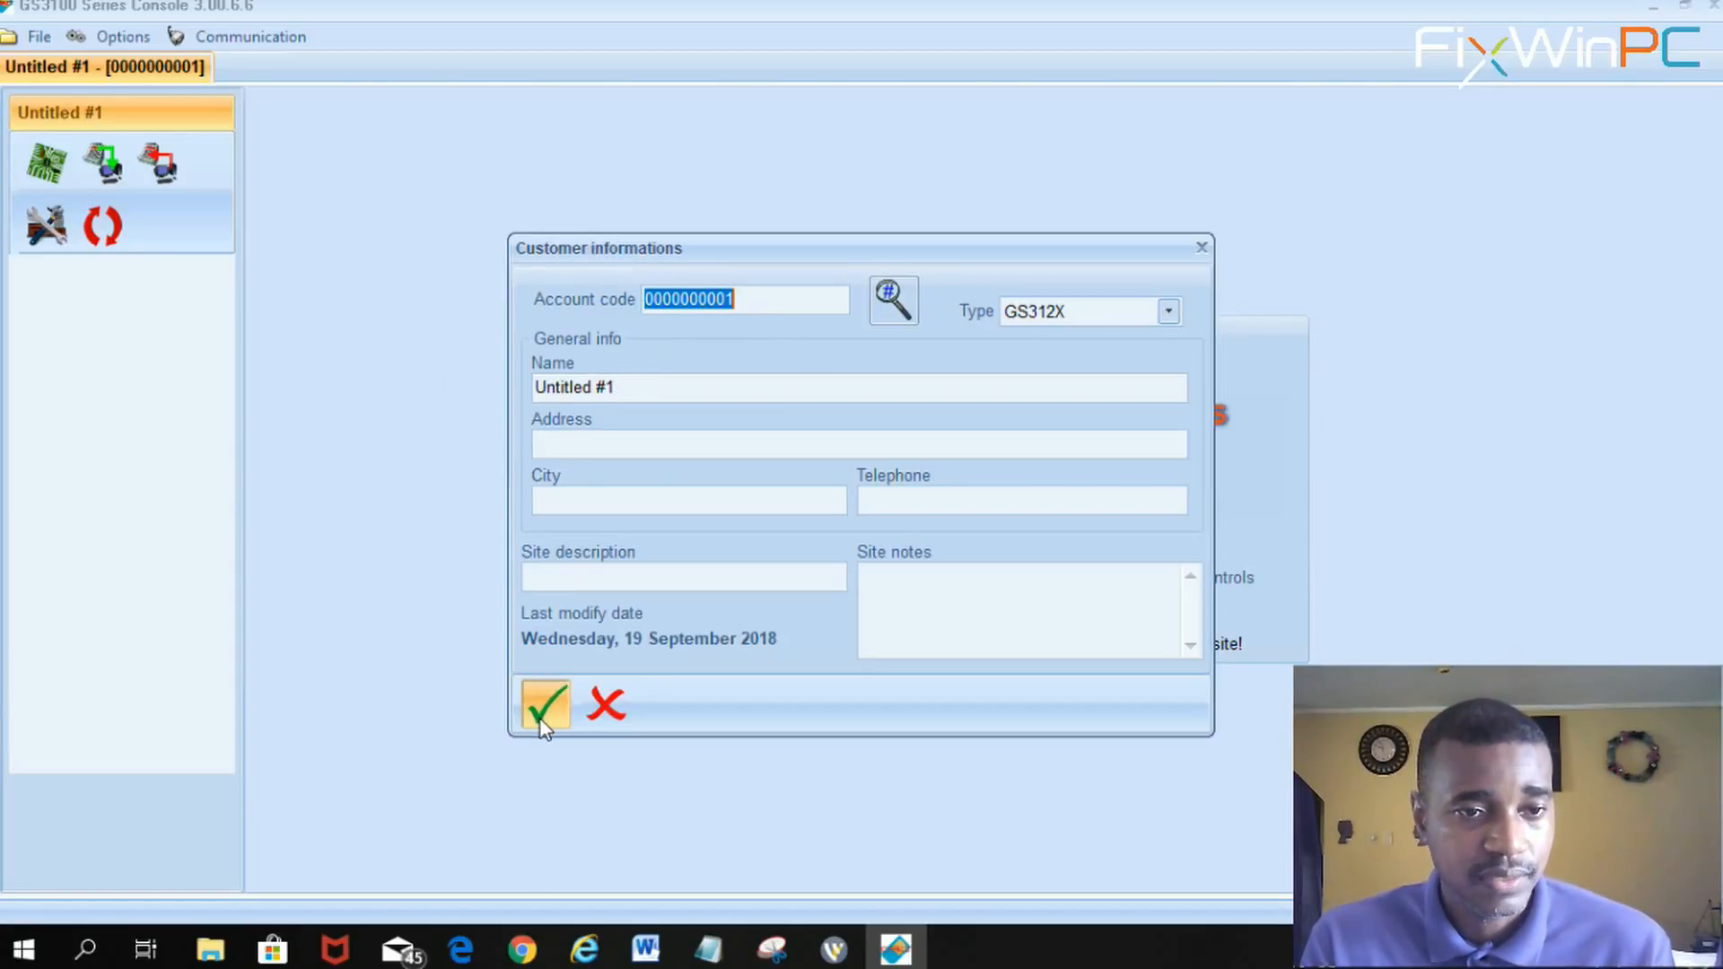
pyautogui.click(544, 704)
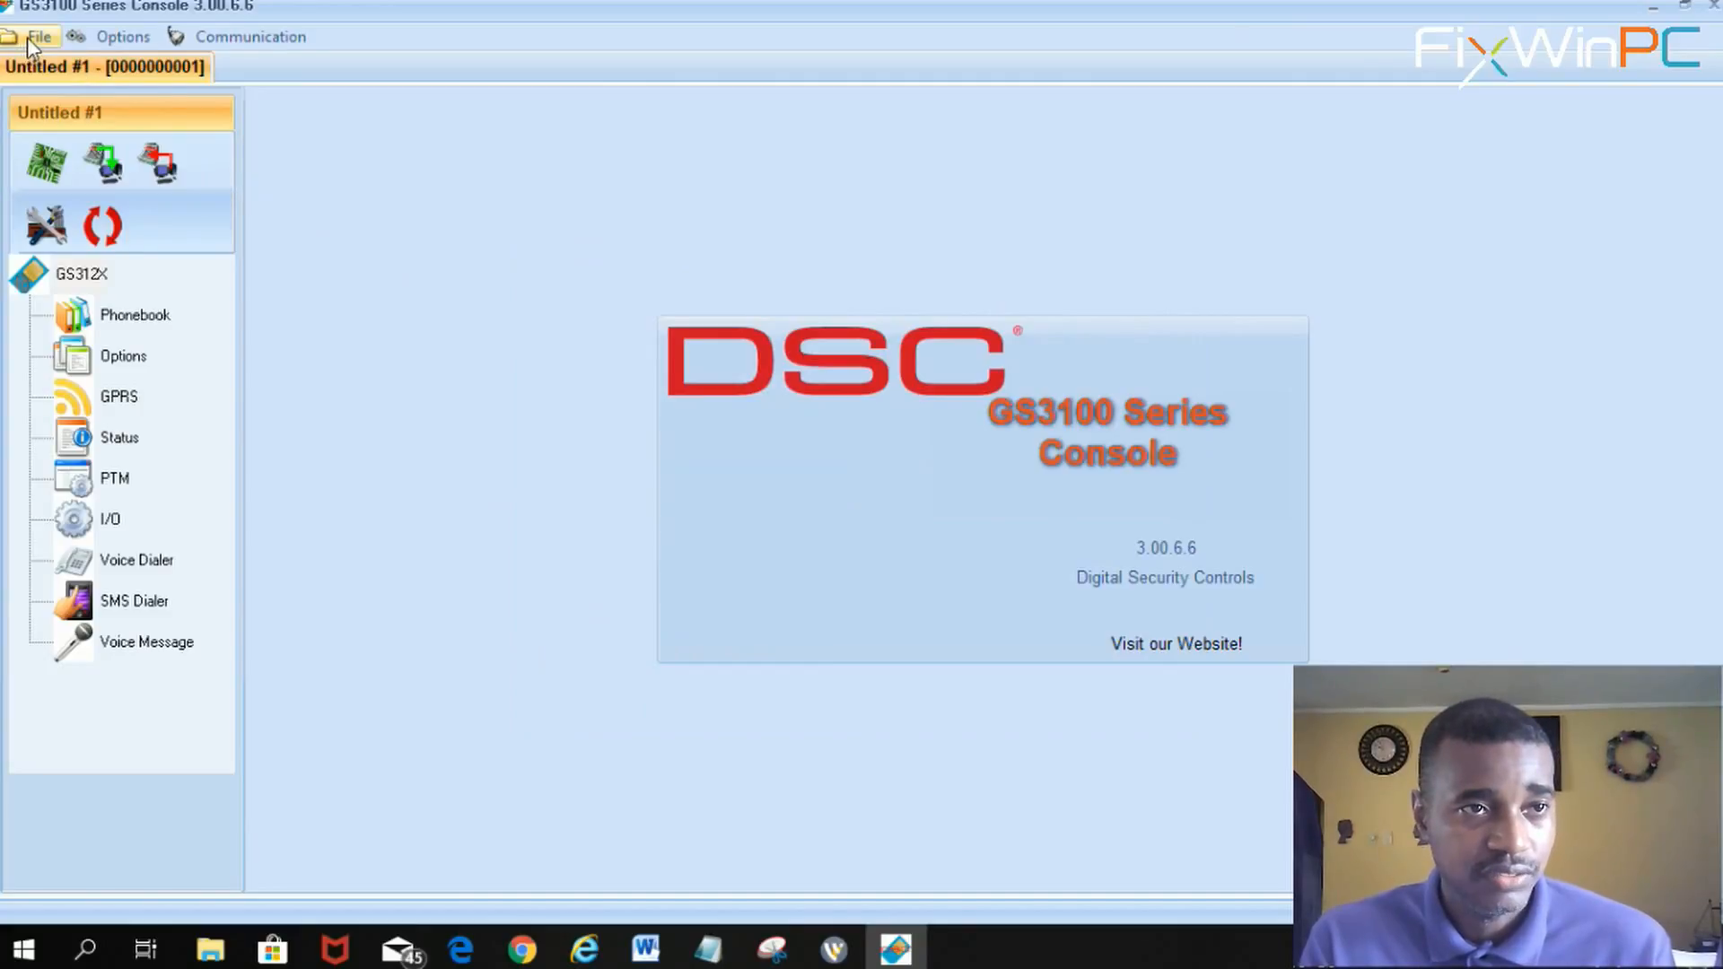
# Start an export and then an import from the file commands, cancelling both without choosing a file.
pyautogui.click(38, 36)
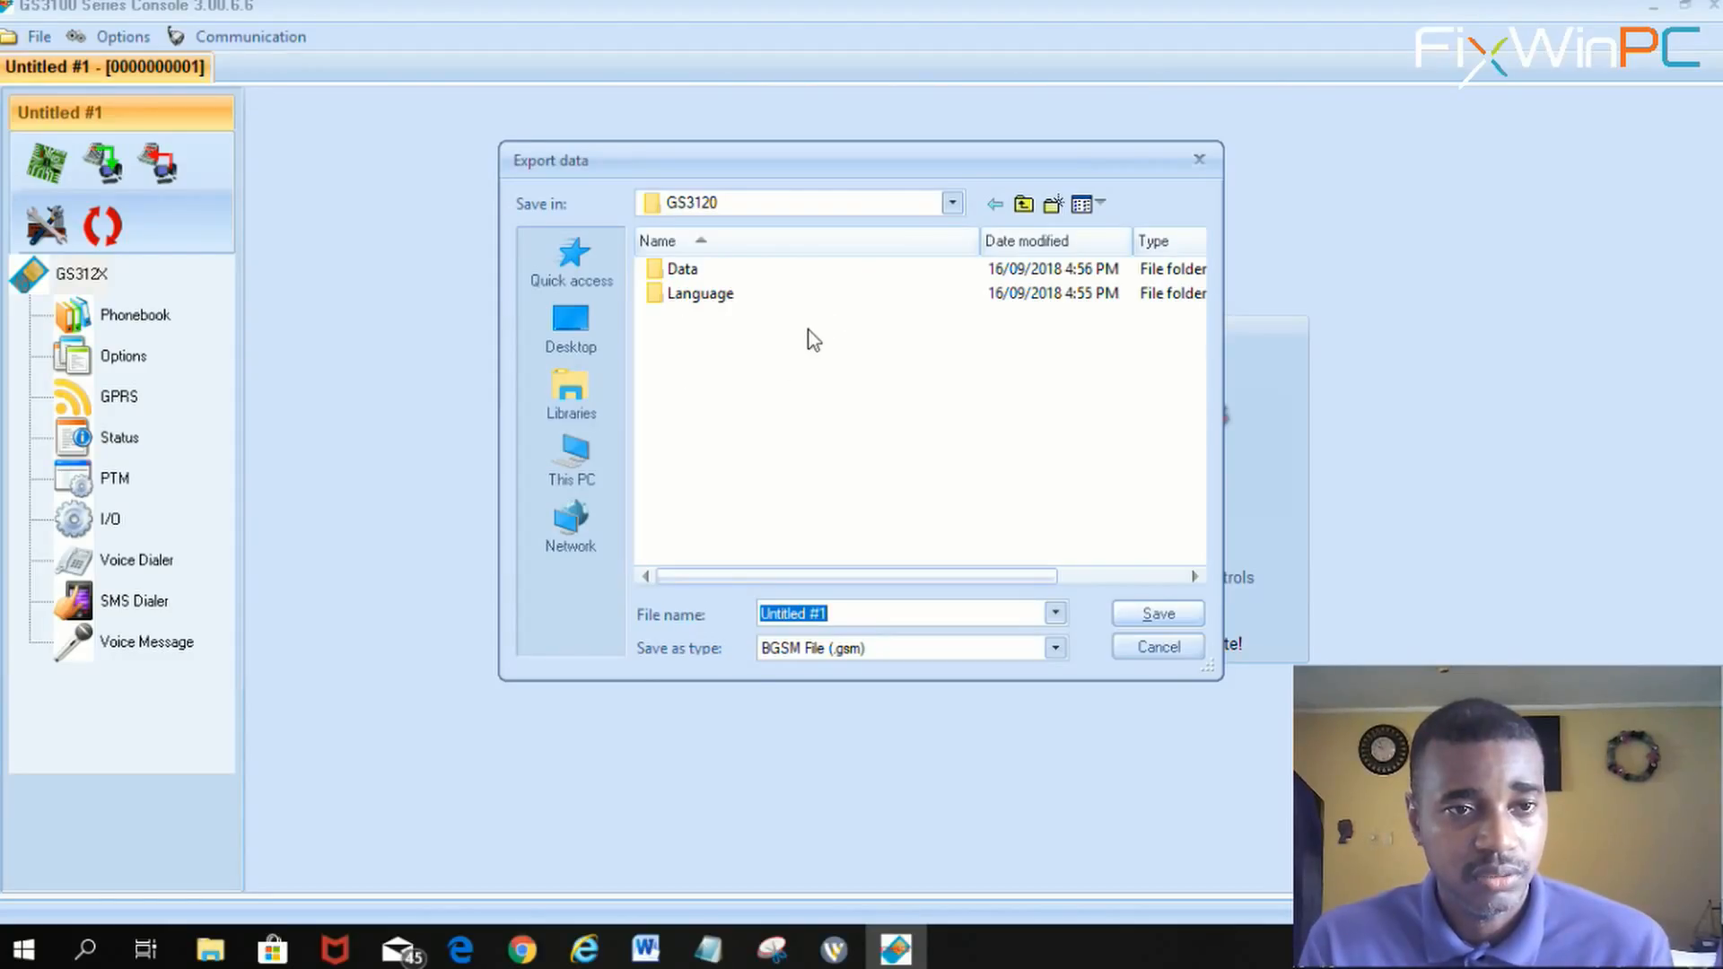
pyautogui.moveTo(825, 455)
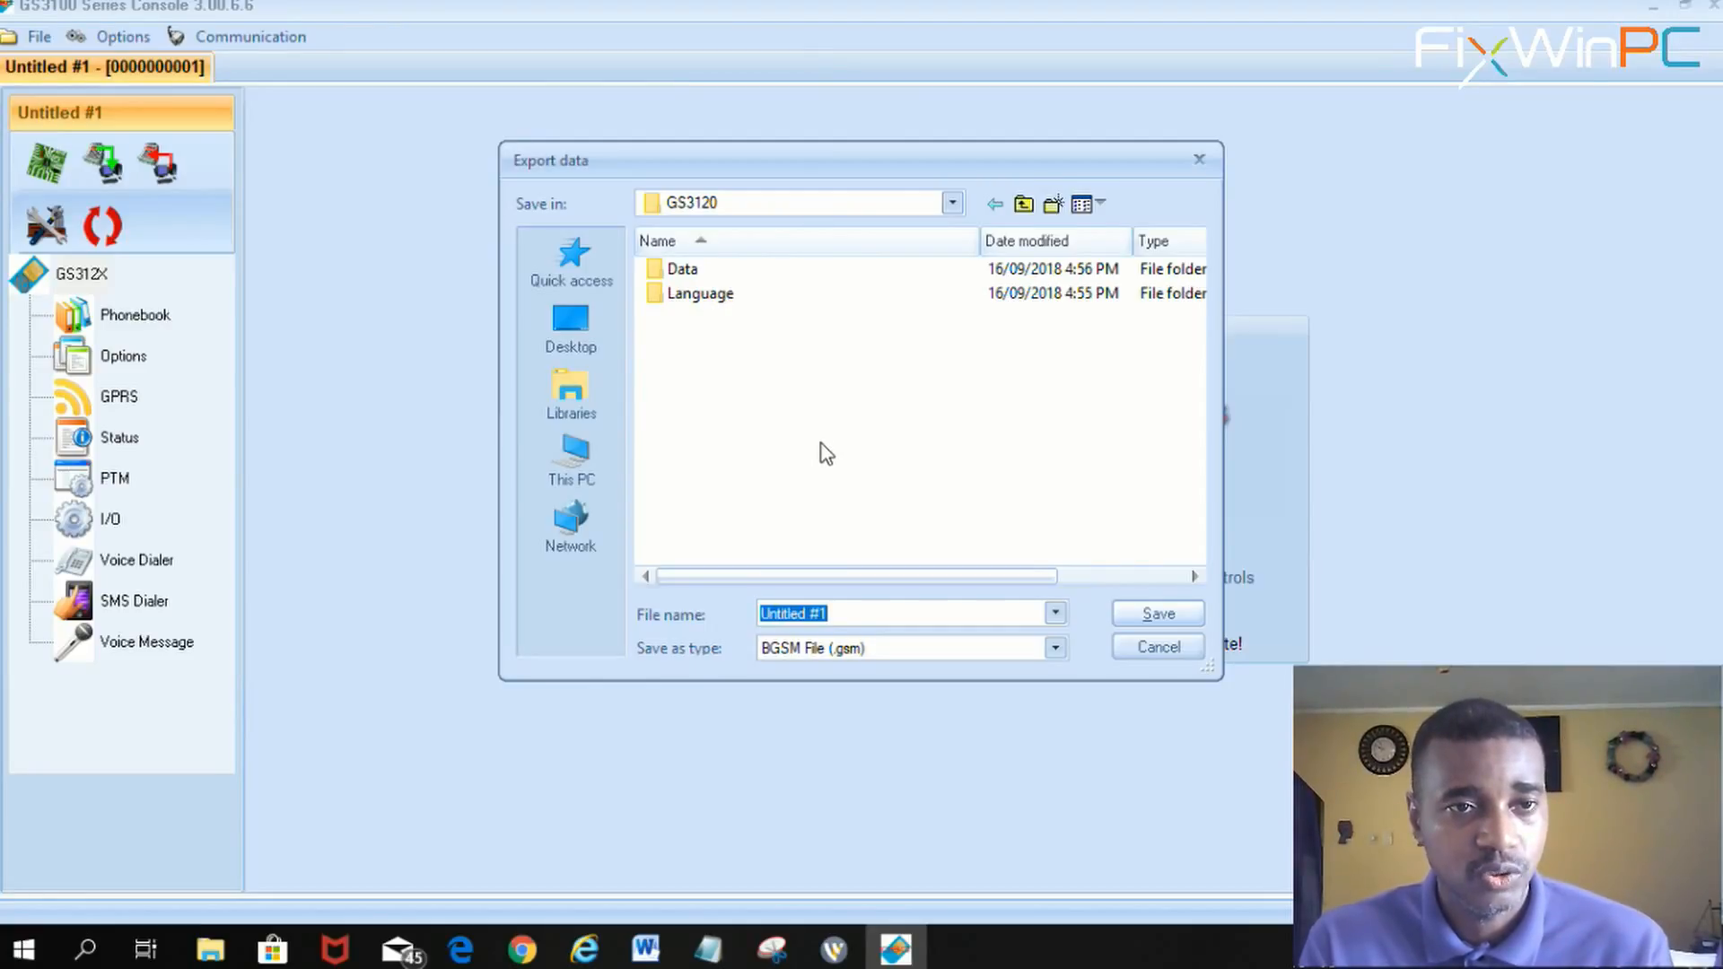
pyautogui.moveTo(982, 515)
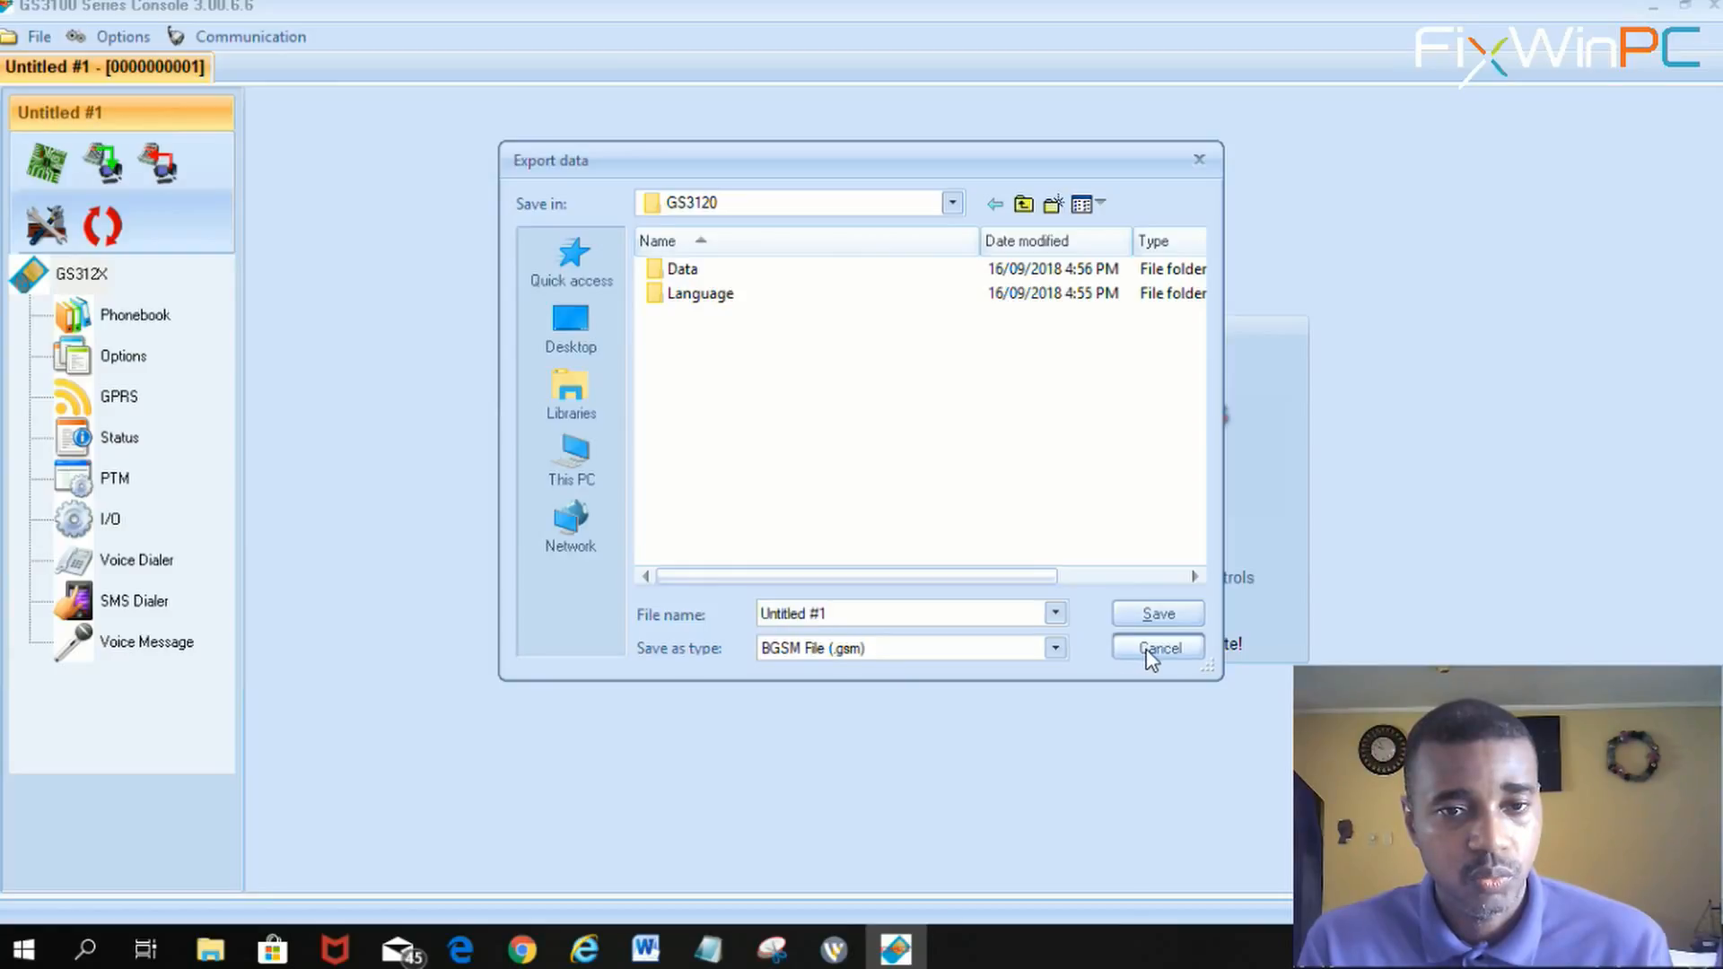
pyautogui.click(1158, 648)
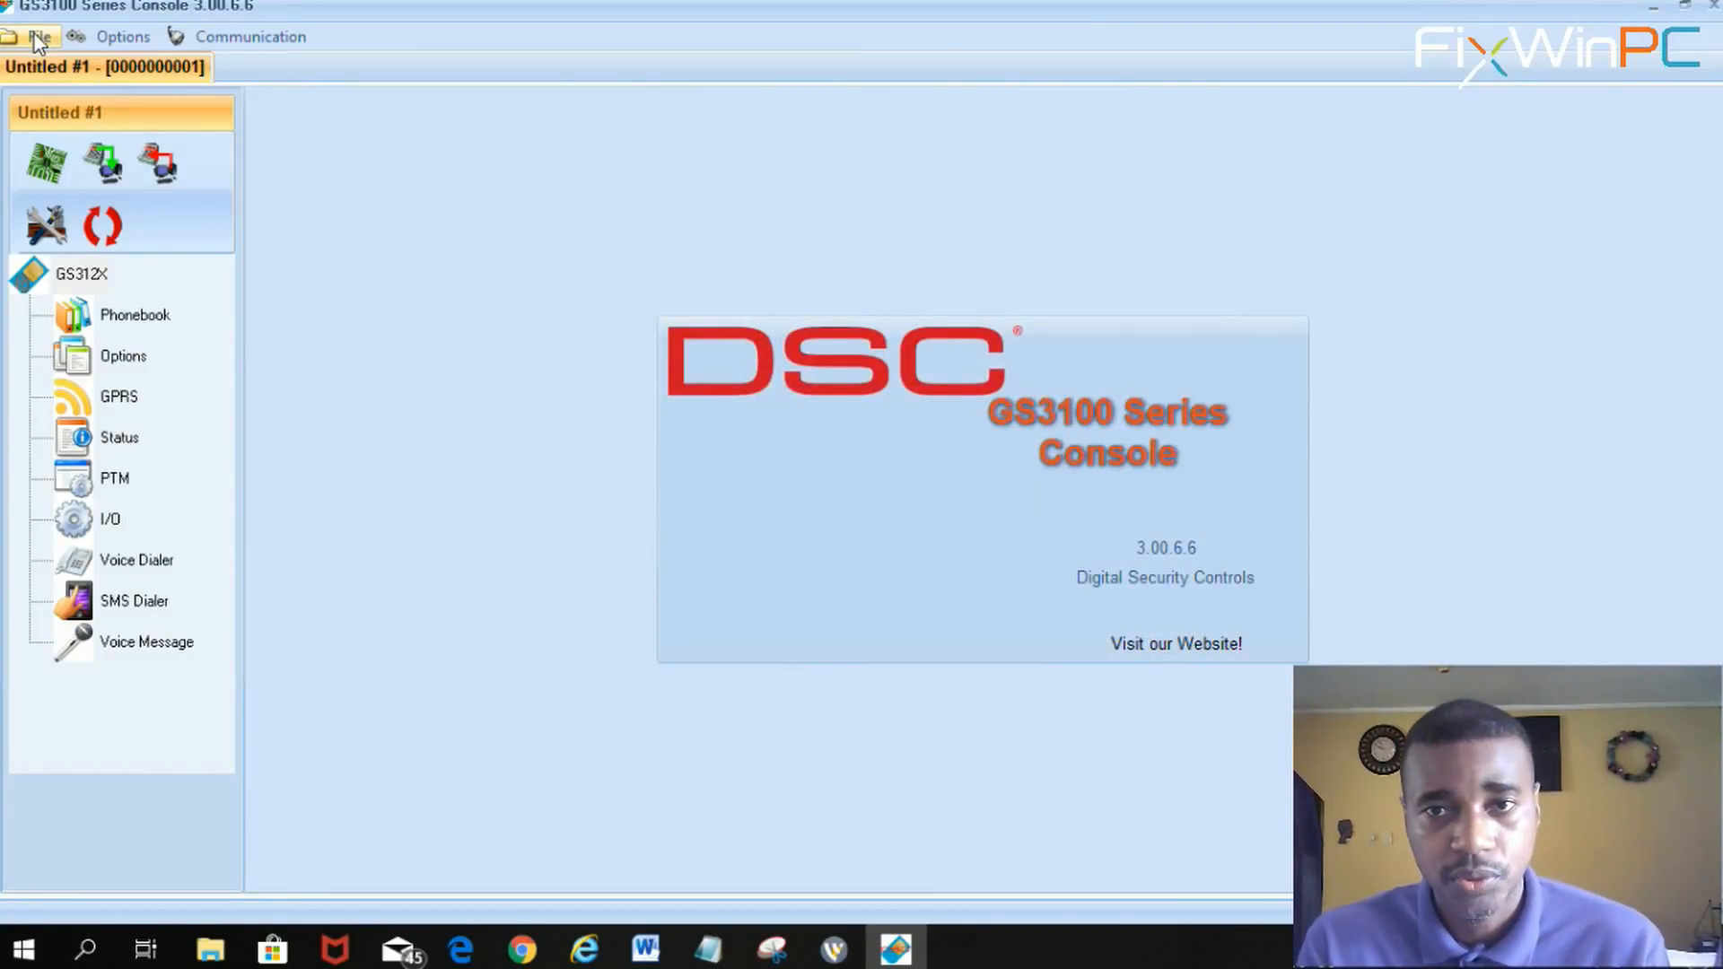
pyautogui.click(40, 36)
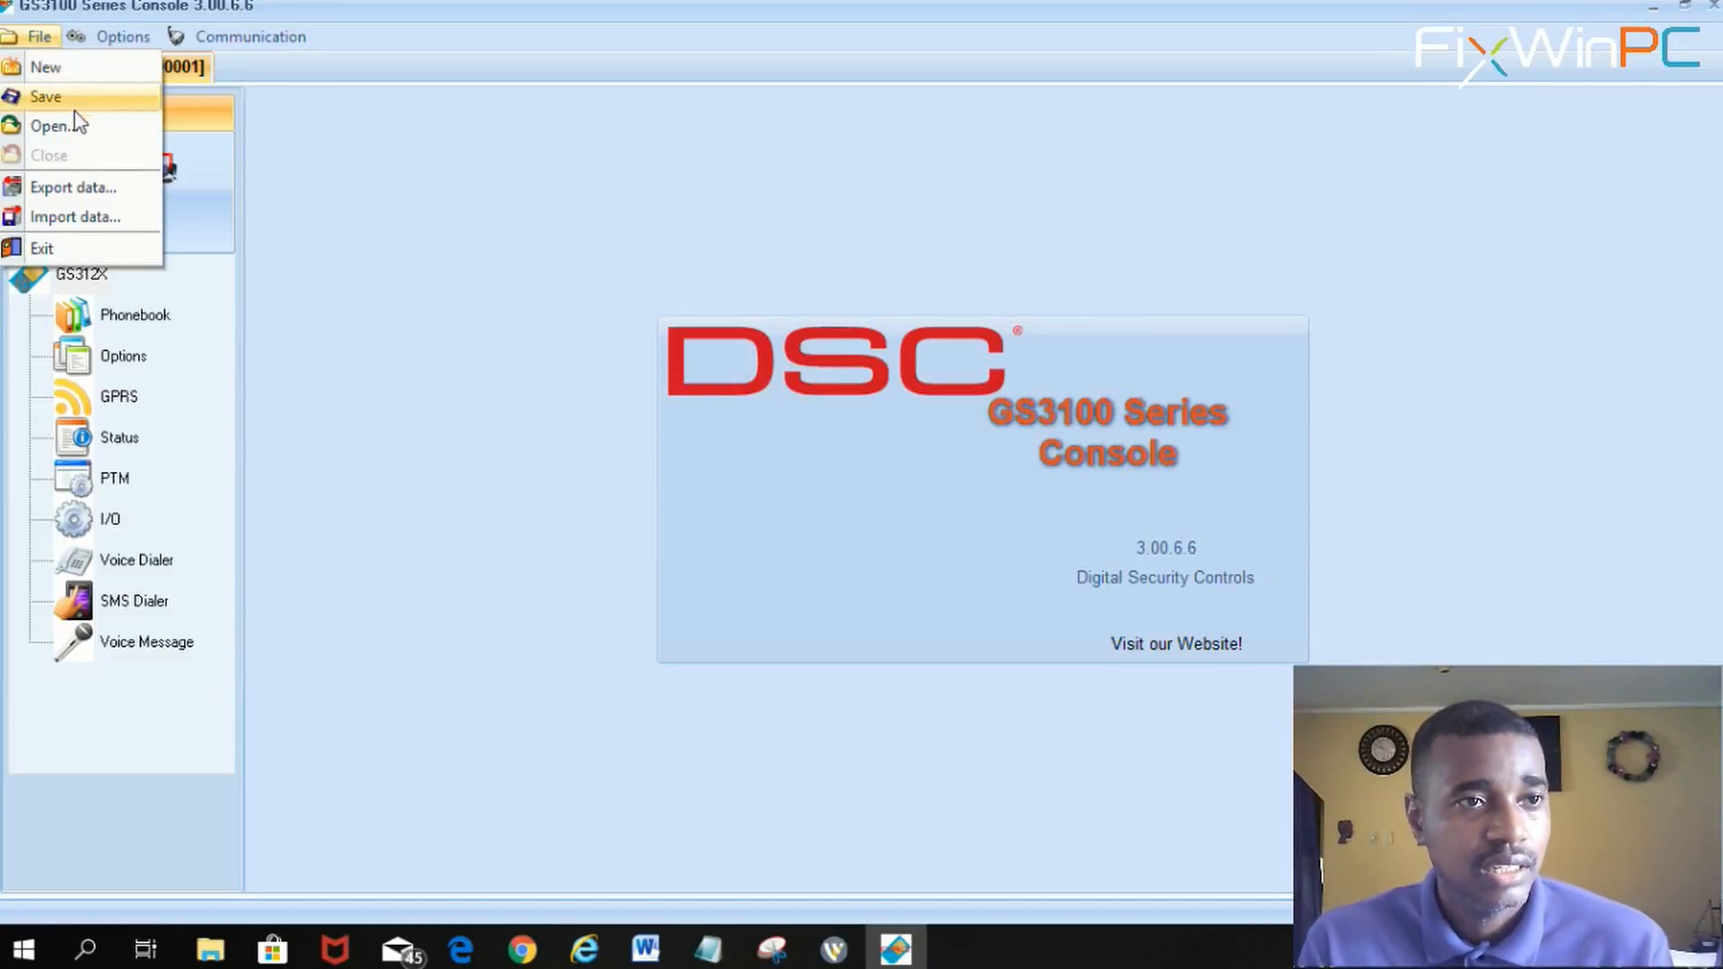
pyautogui.click(75, 217)
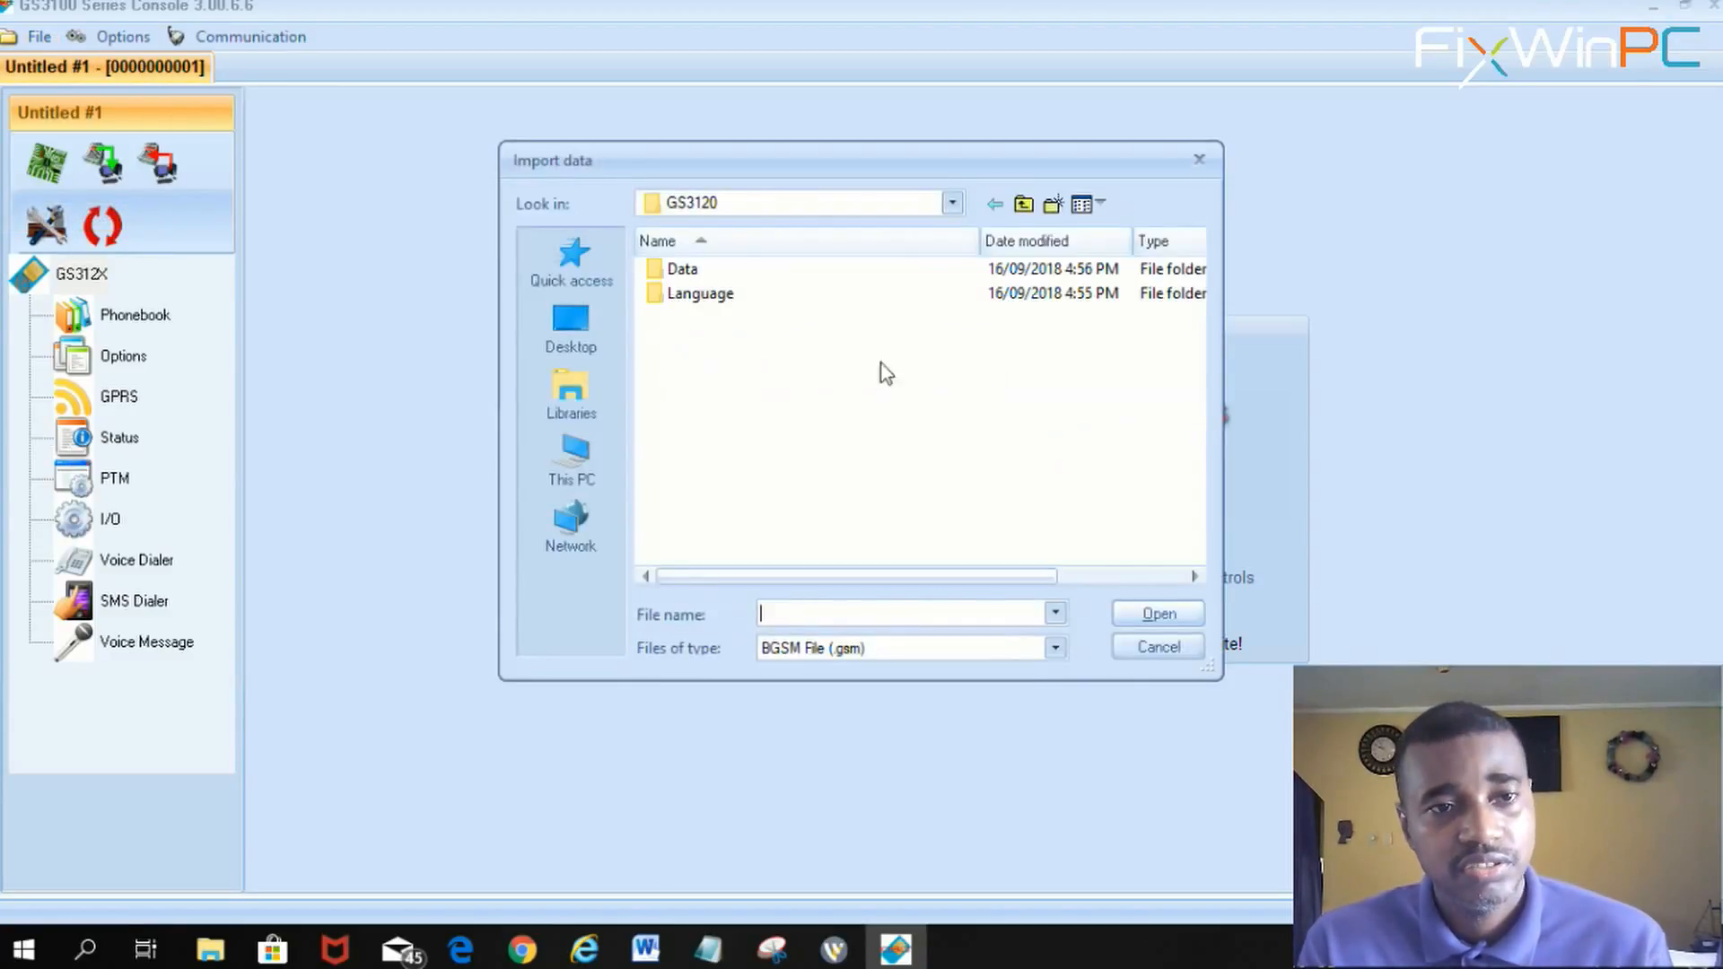
pyautogui.moveTo(790, 440)
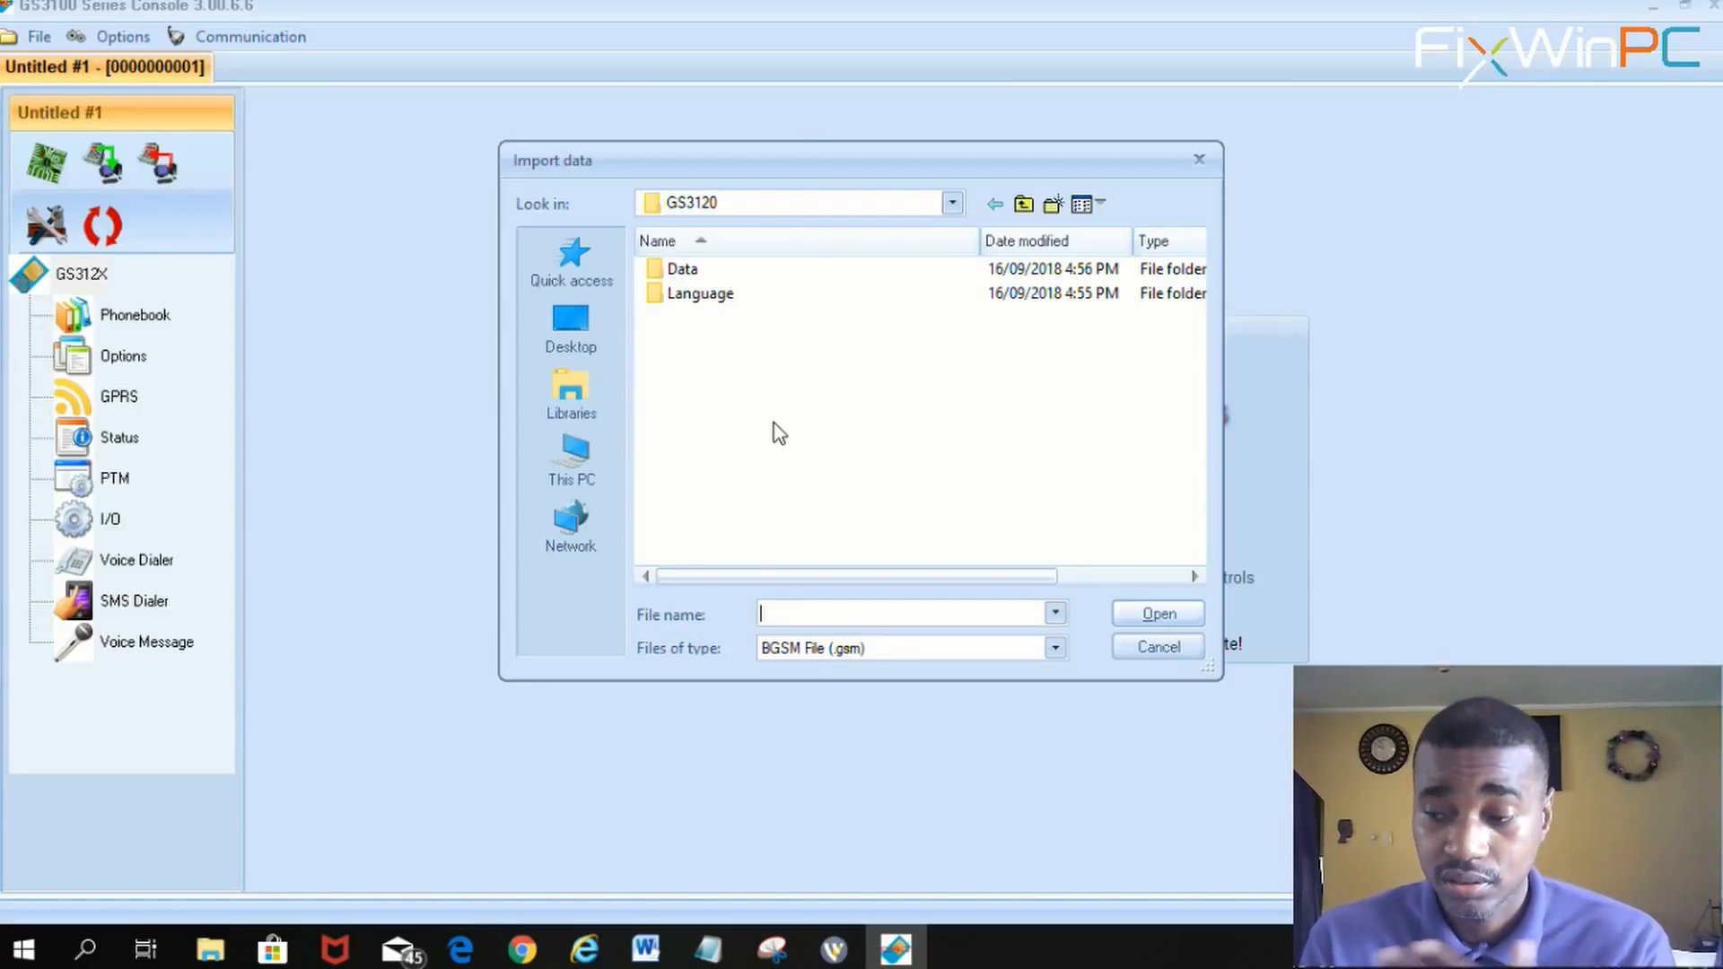
pyautogui.moveTo(740, 320)
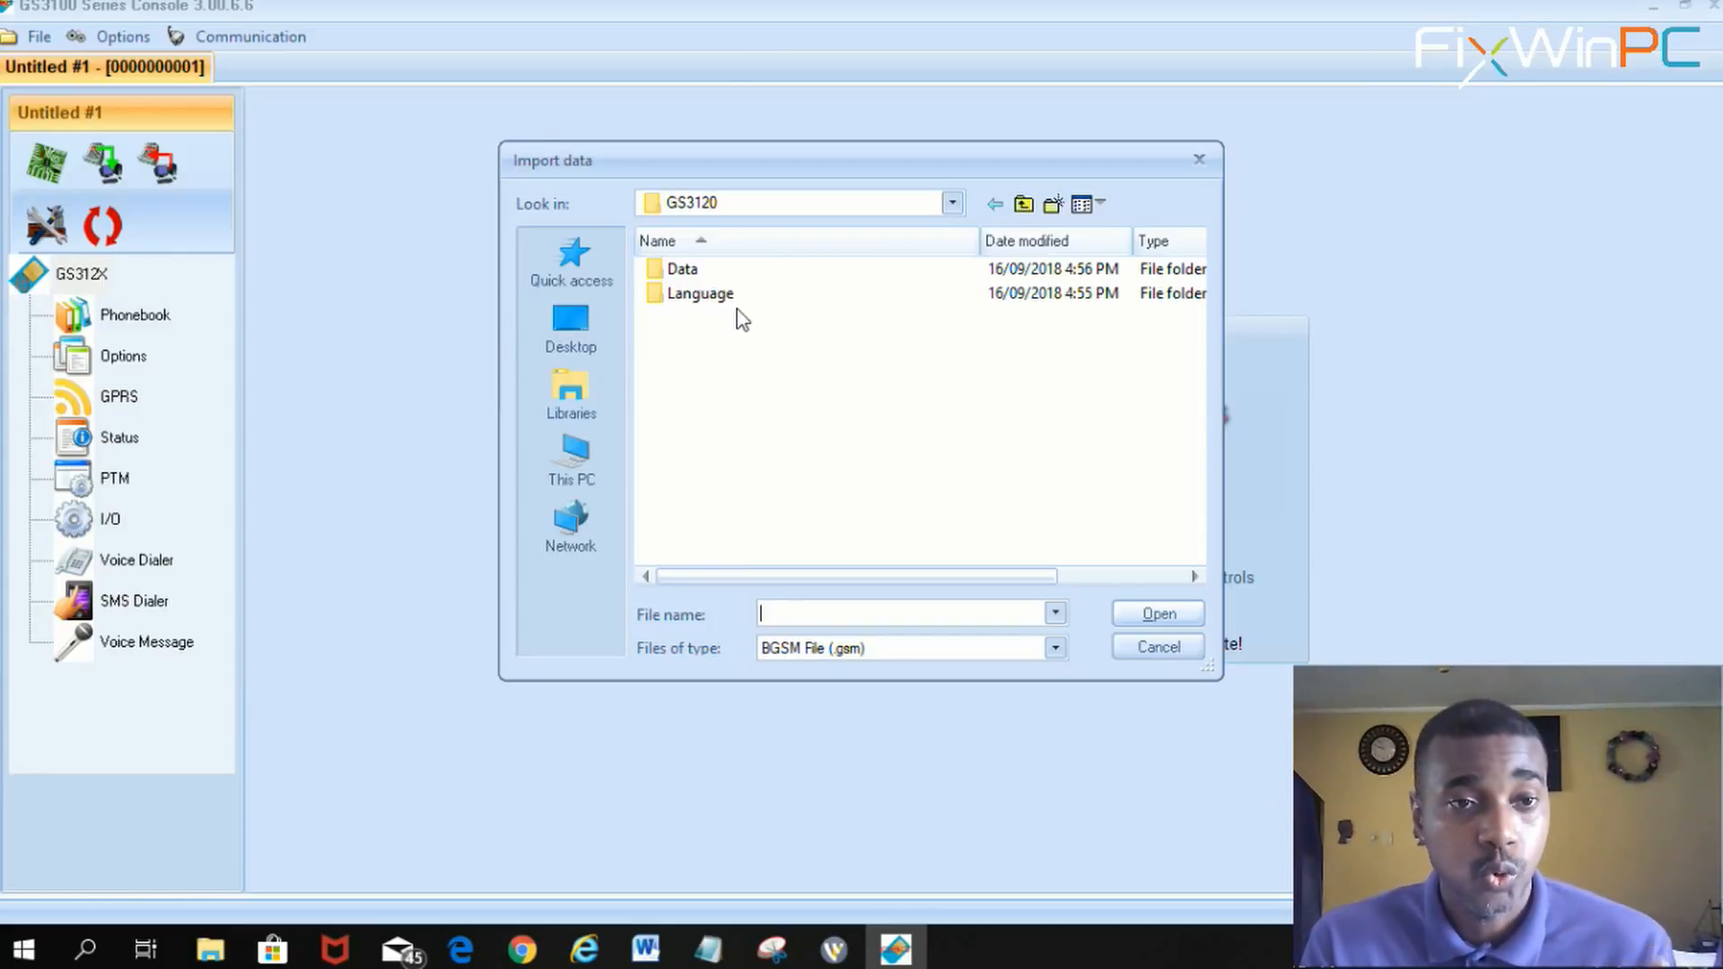
pyautogui.moveTo(740, 489)
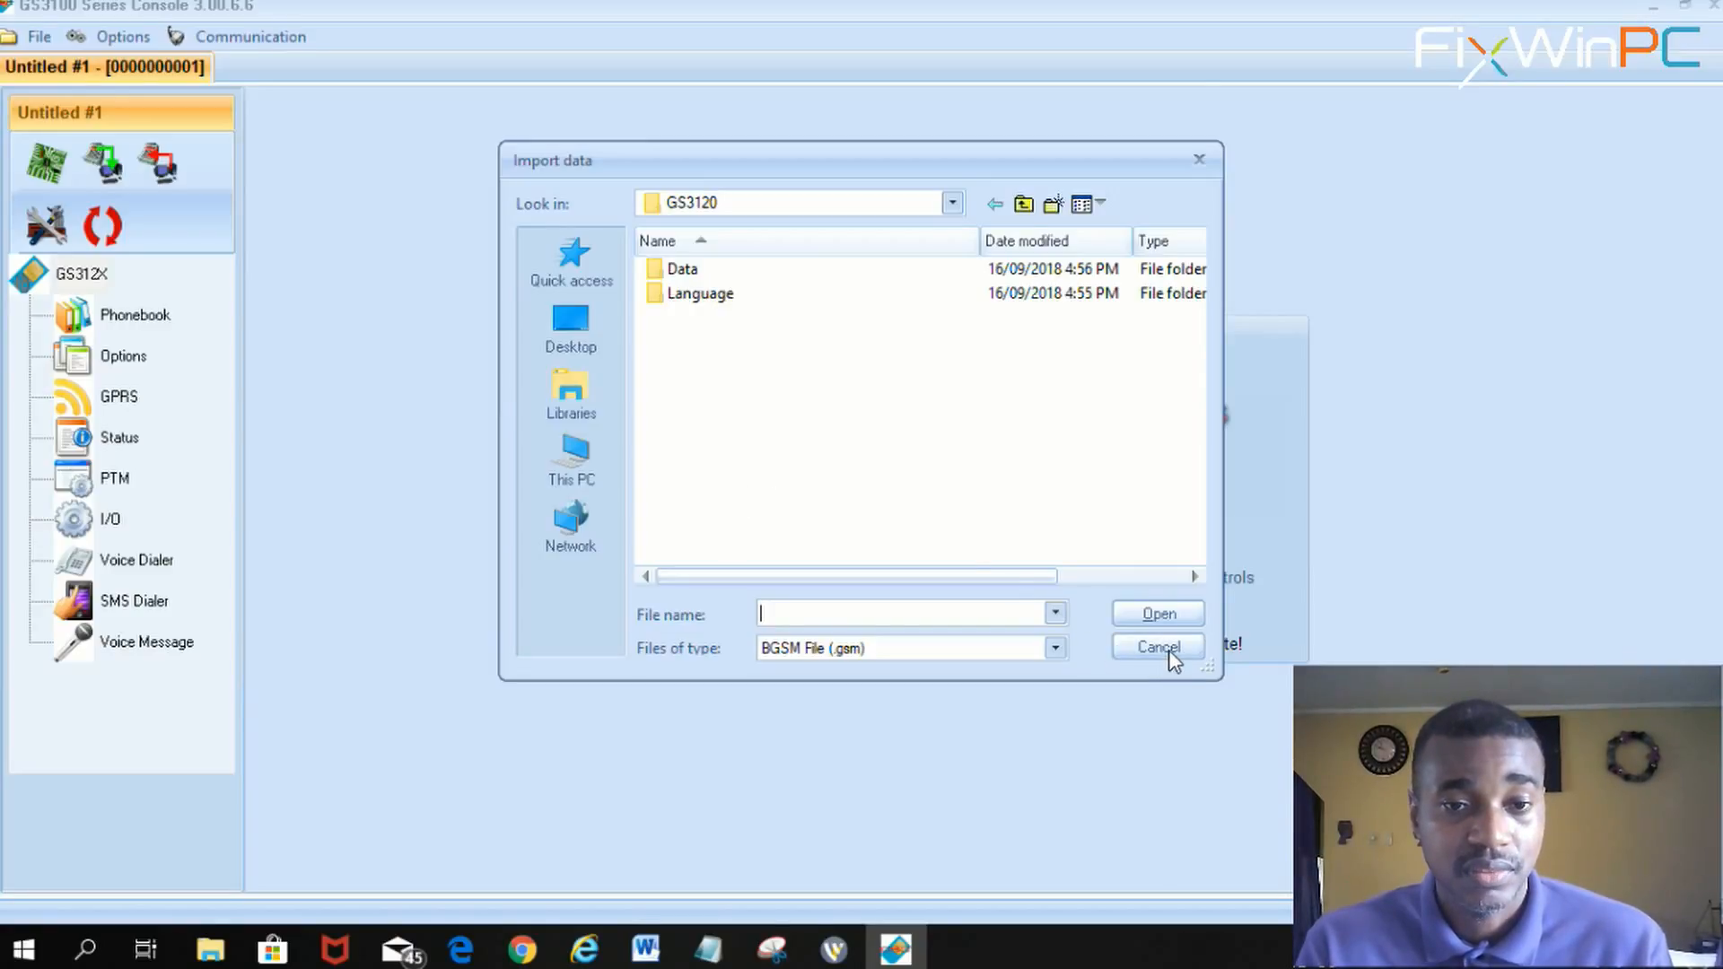
pyautogui.click(1156, 647)
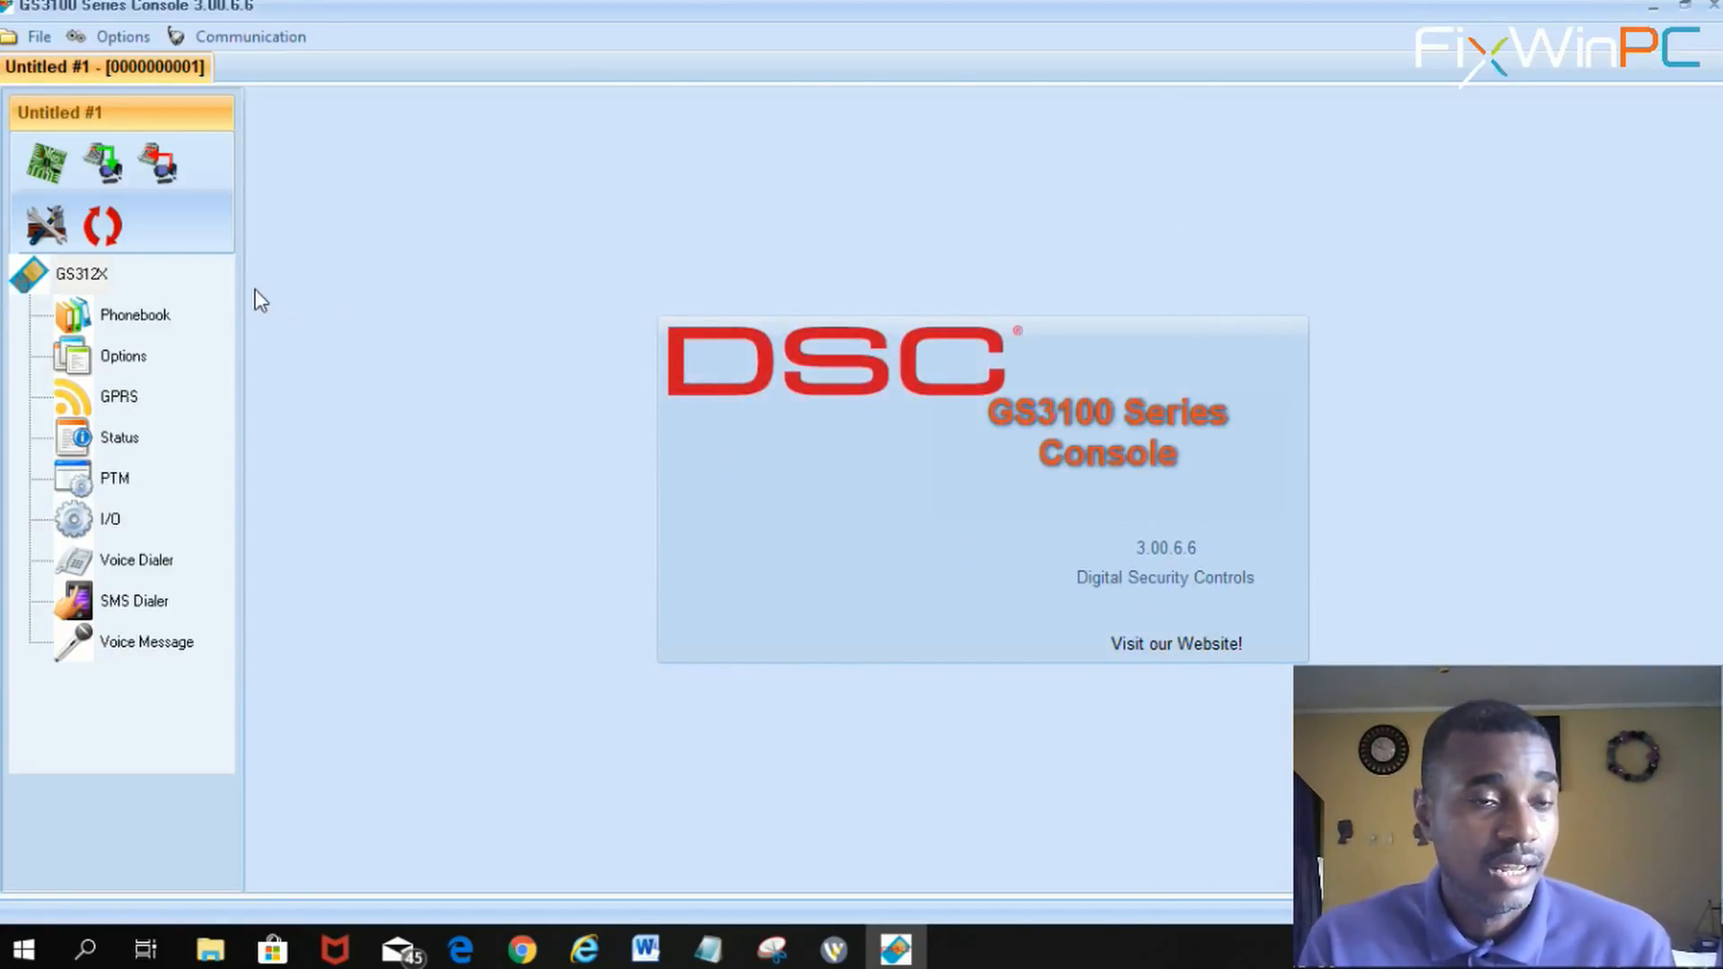
pyautogui.moveTo(104, 165)
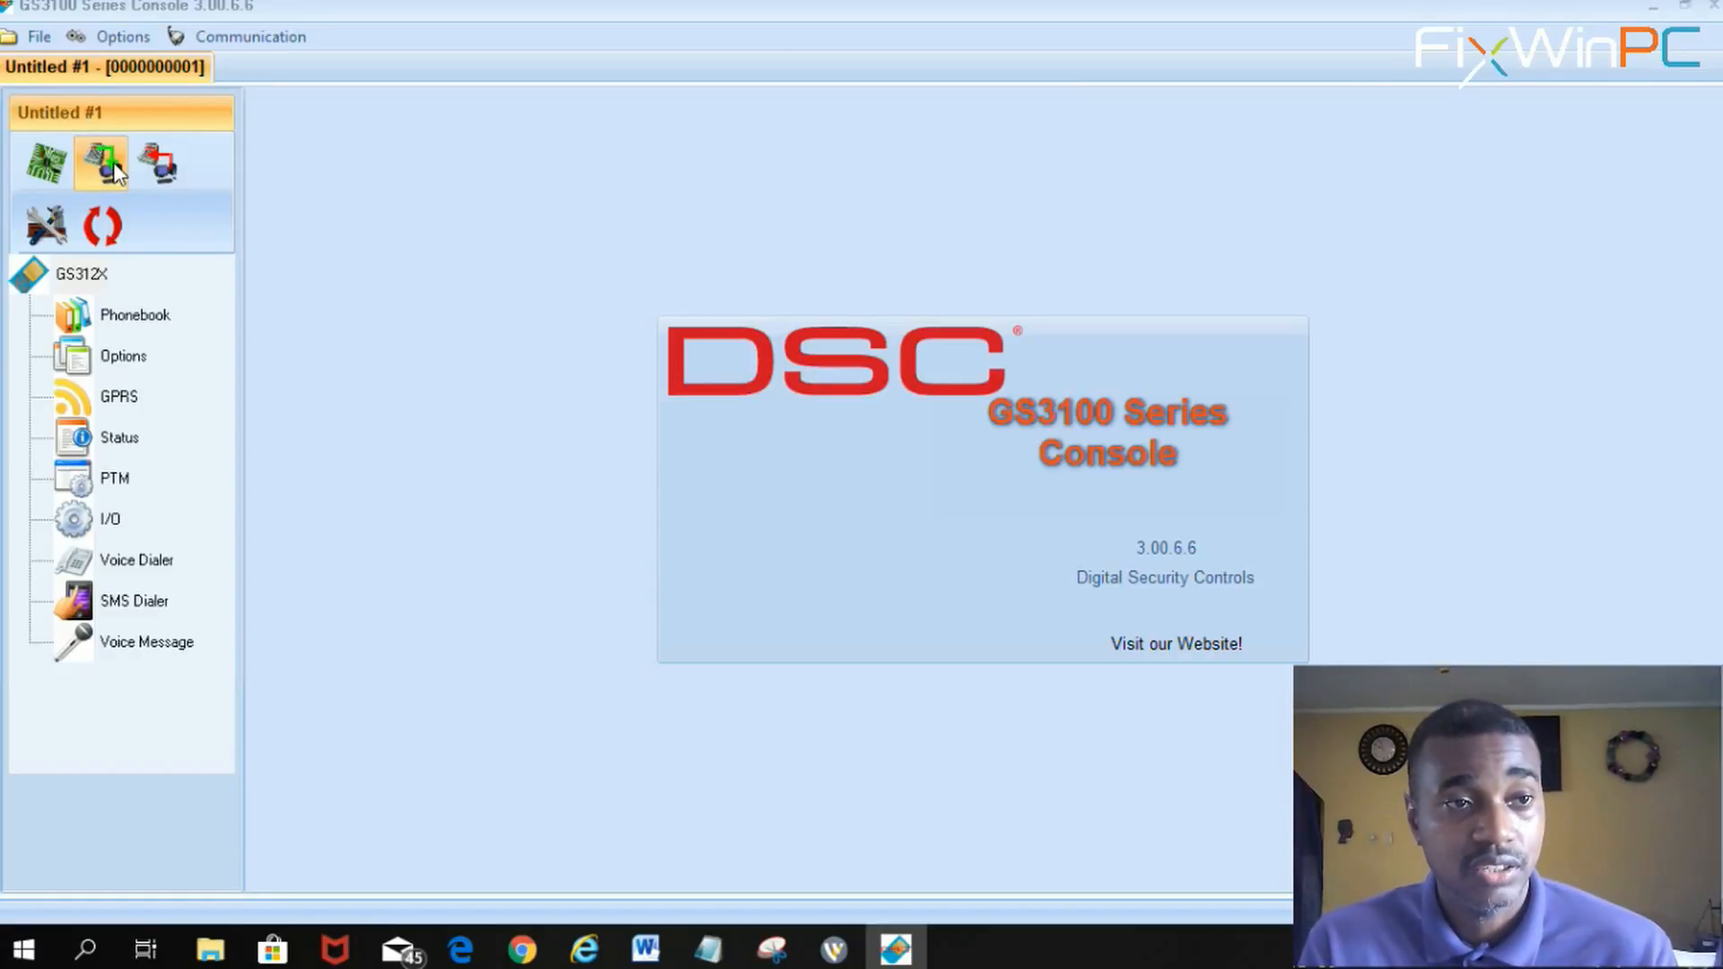
# Upload all stored data from the GS312X board, confirming the upload-all prompt.
pyautogui.click(101, 163)
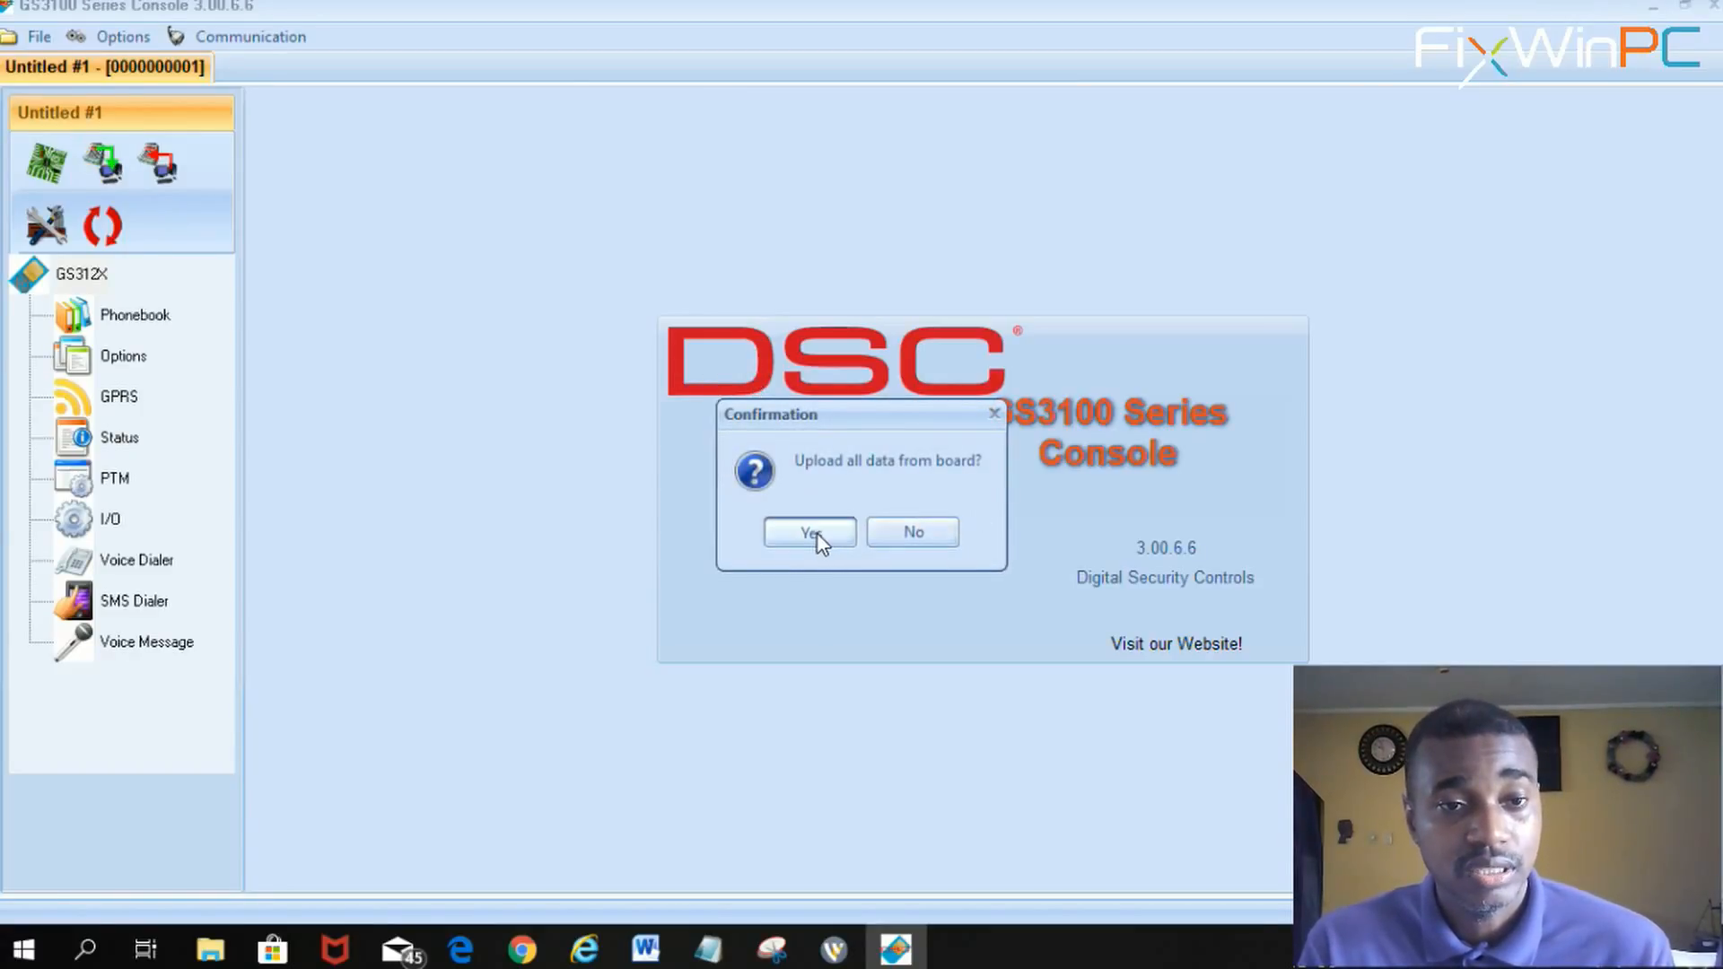
pyautogui.click(809, 531)
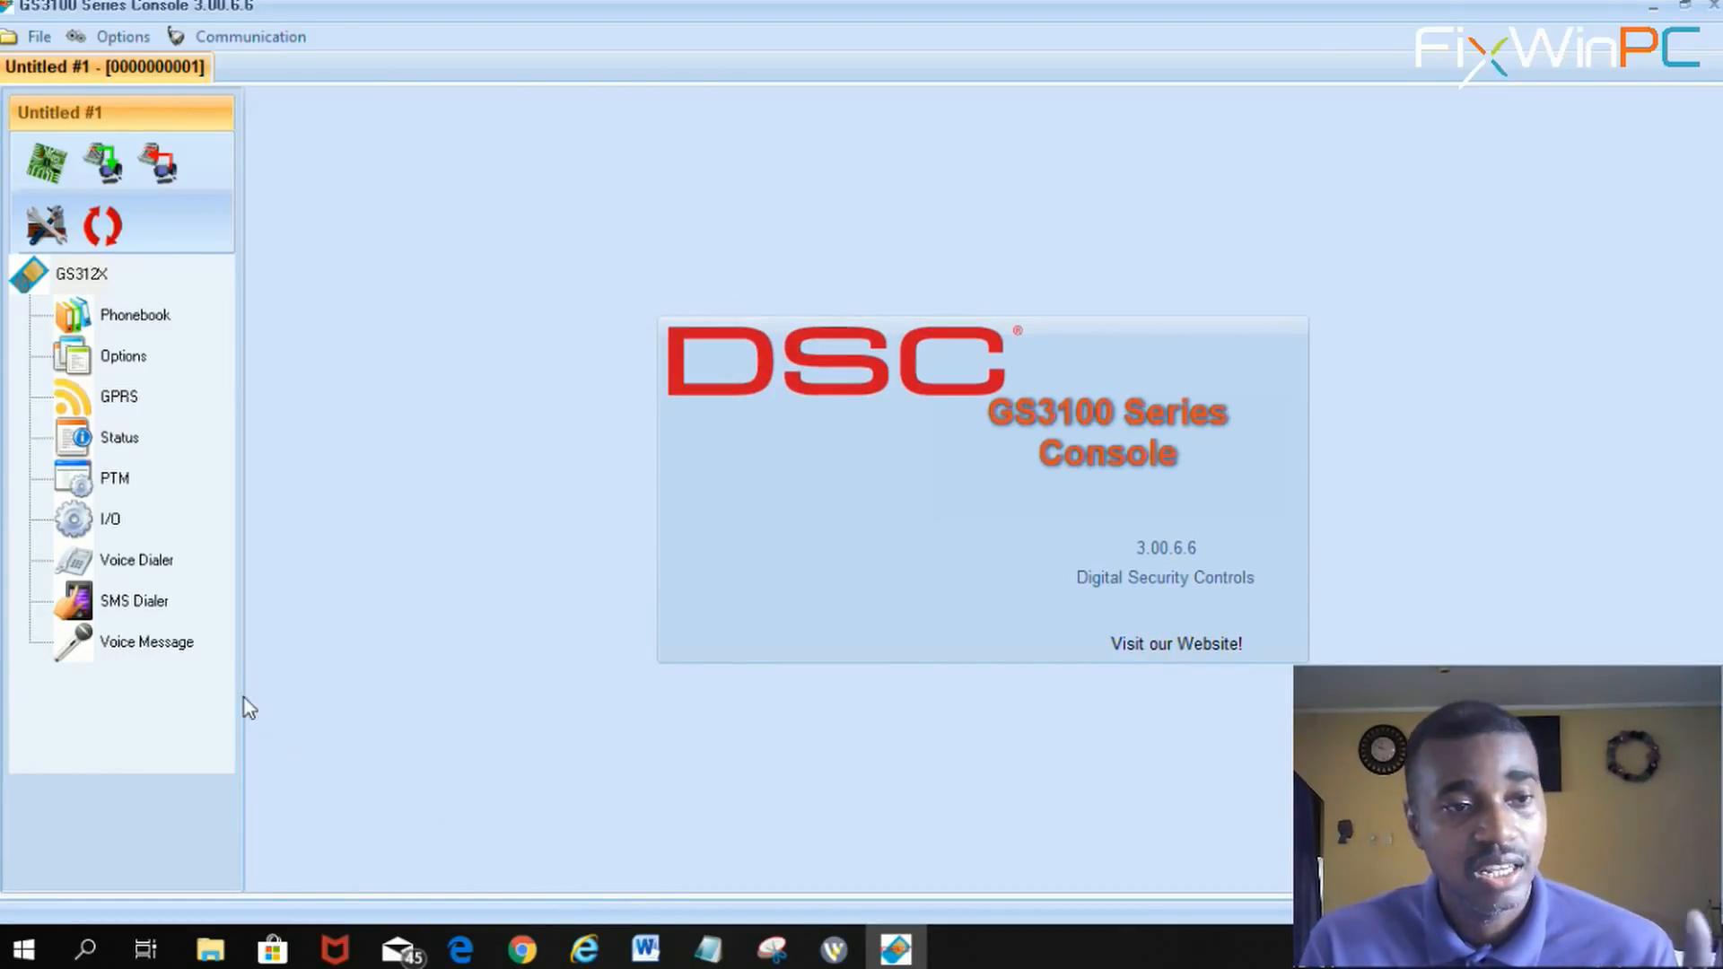
pyautogui.moveTo(218, 217)
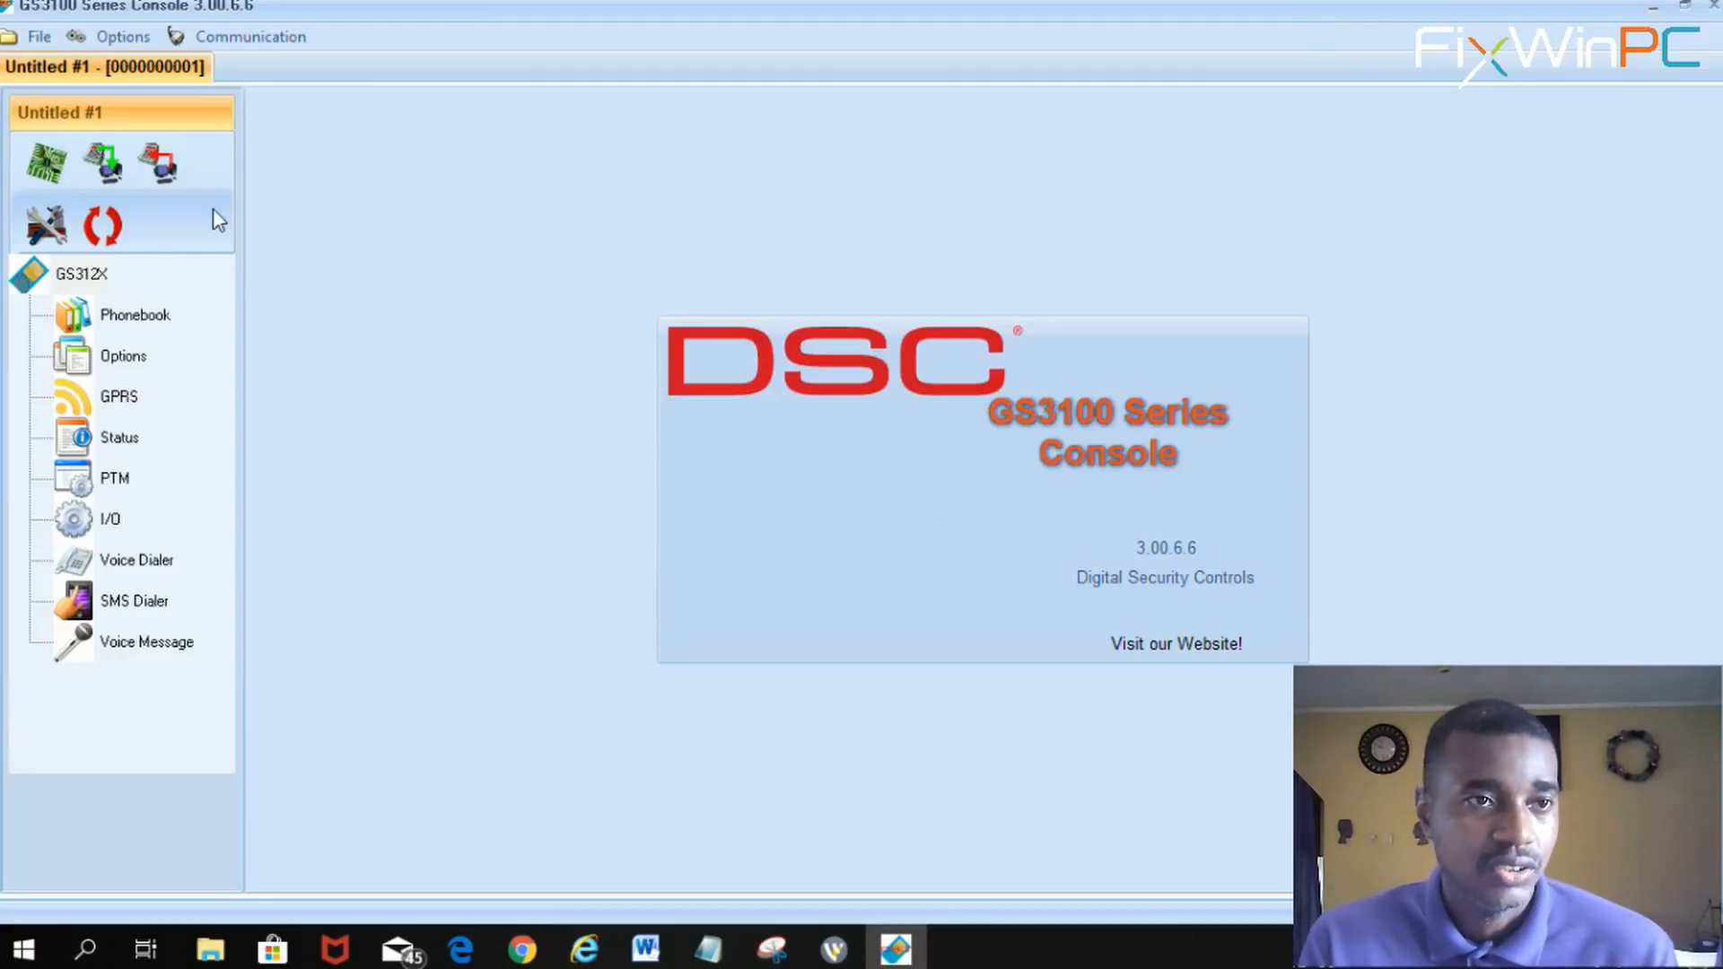
pyautogui.moveTo(134, 315)
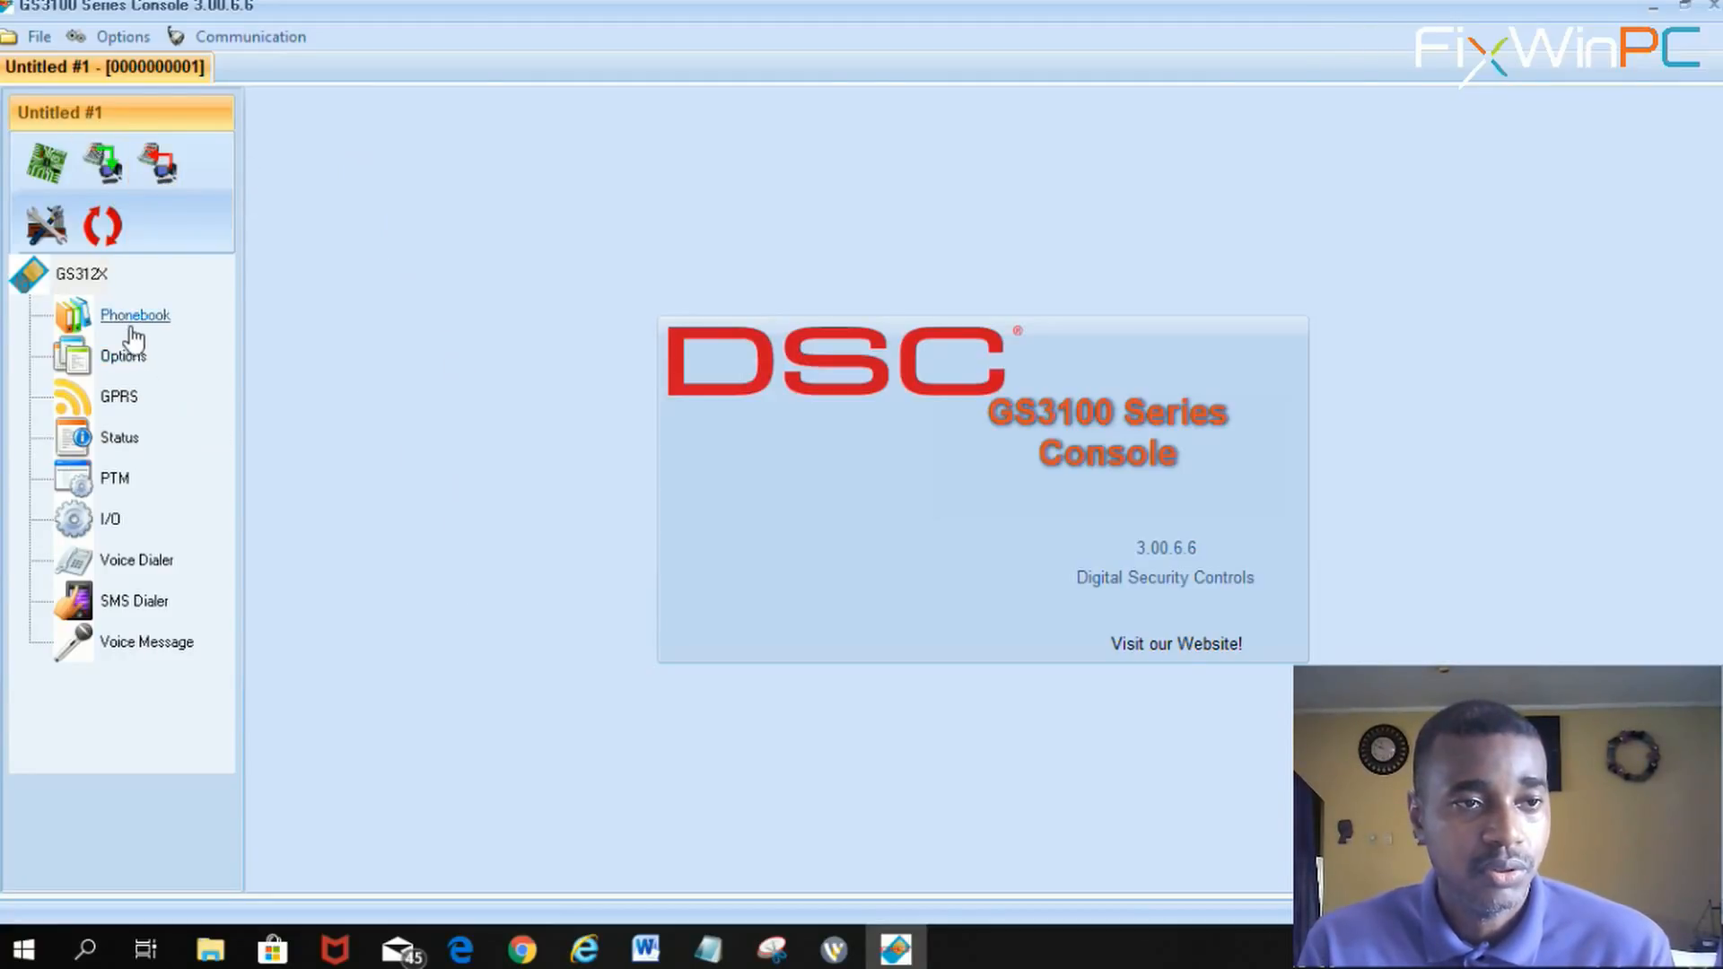
# Review the Phonebook and Options panels, then view the Device RealTime Status with GSM on and a PSTN fault.
pyautogui.click(135, 316)
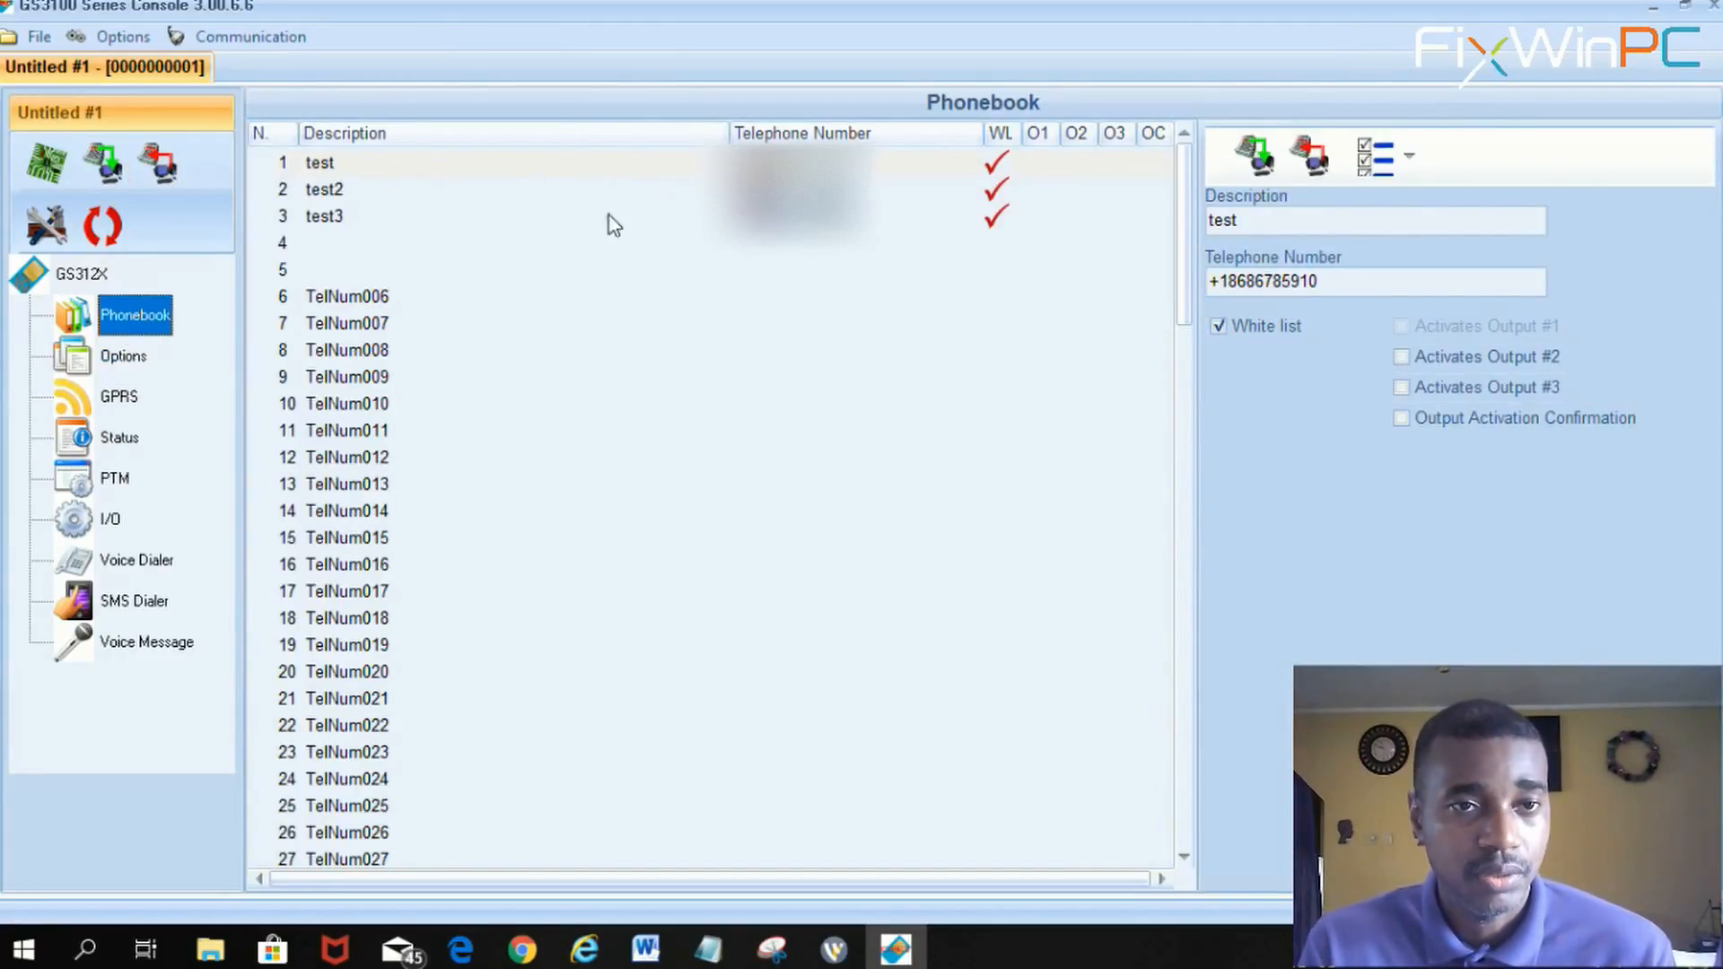
pyautogui.click(124, 355)
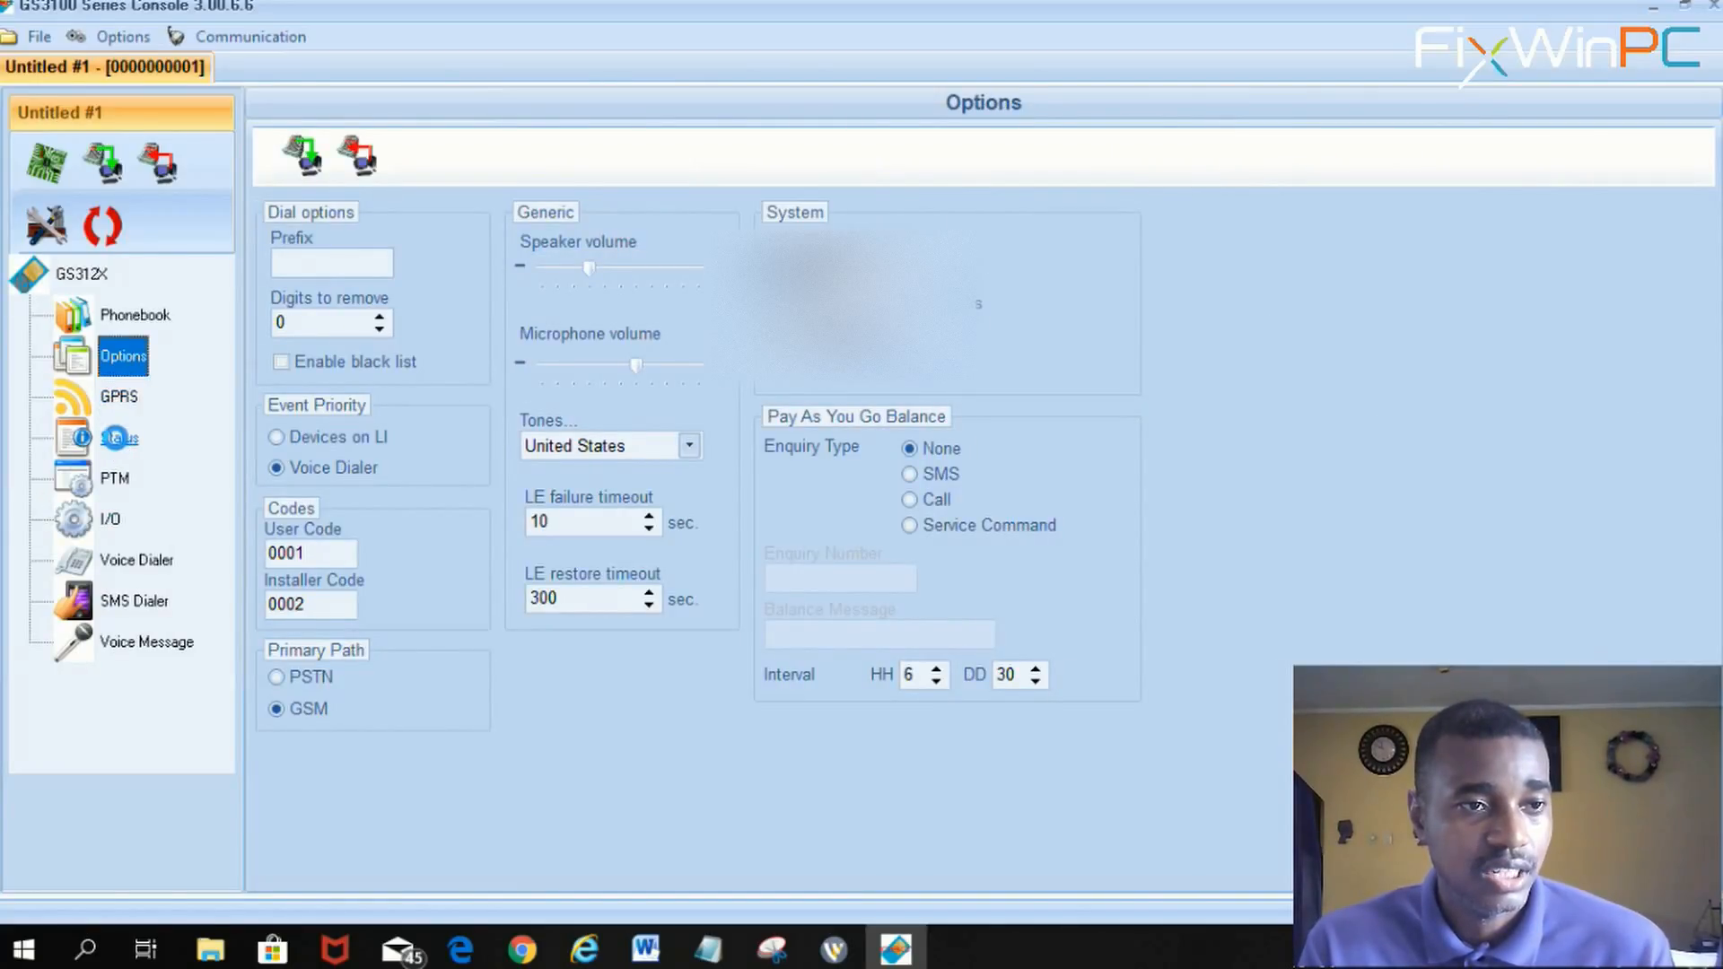
pyautogui.click(118, 438)
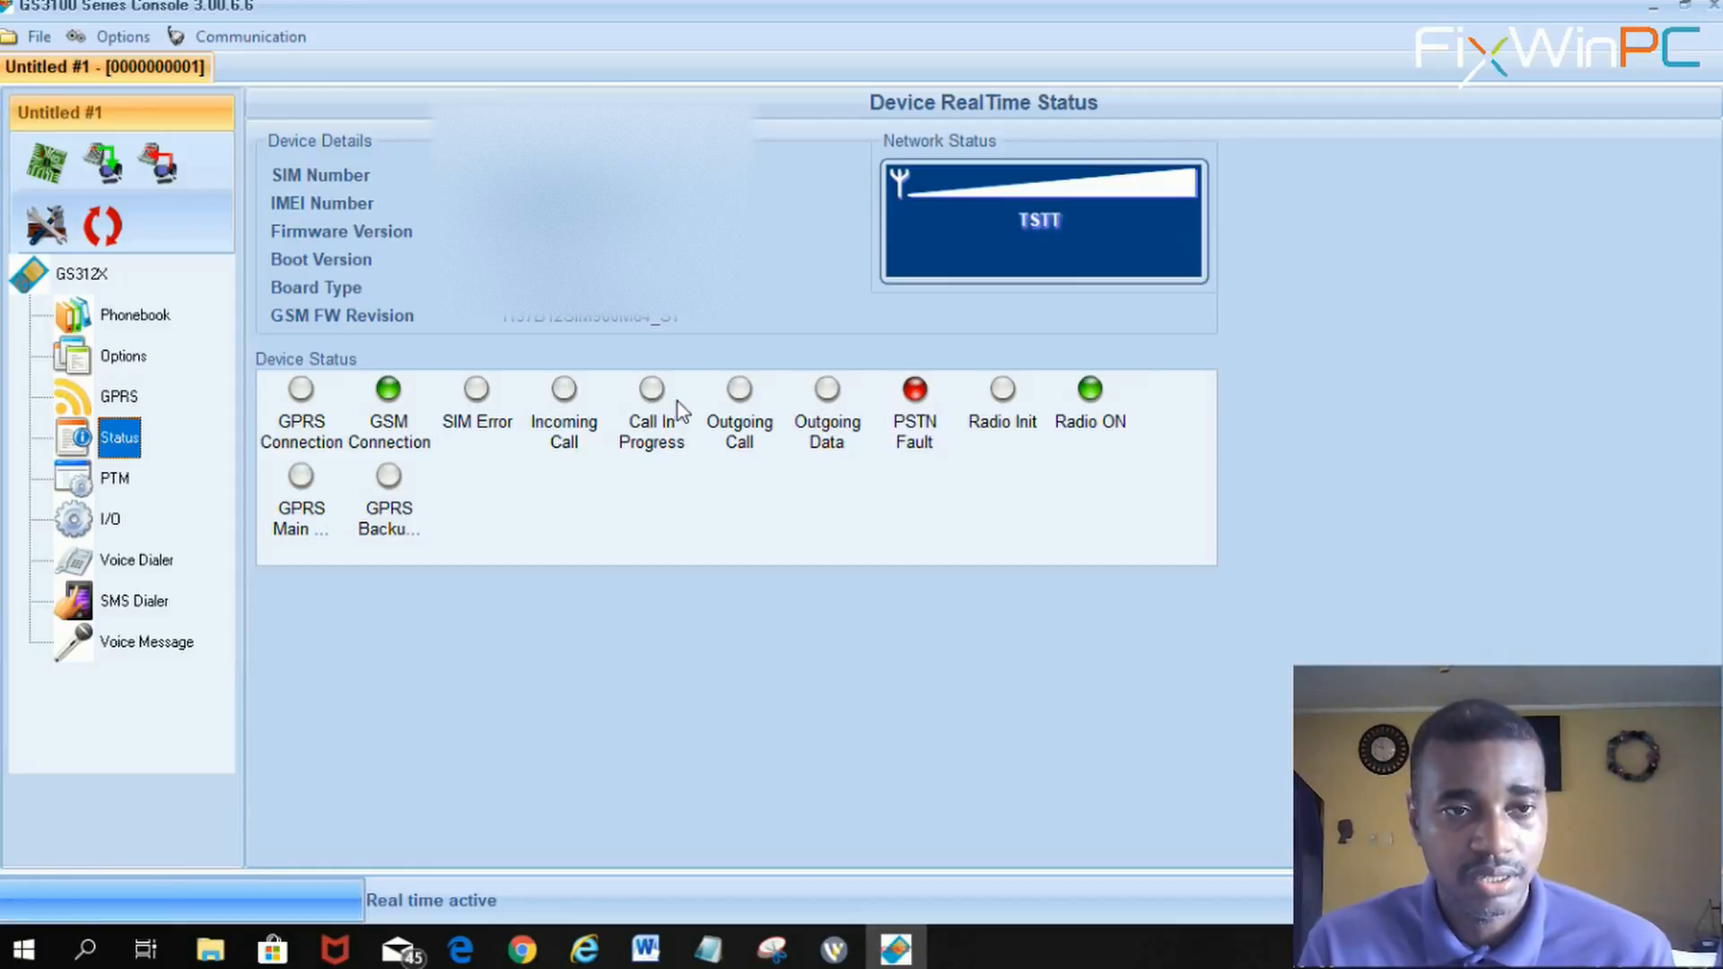
pyautogui.moveTo(149, 404)
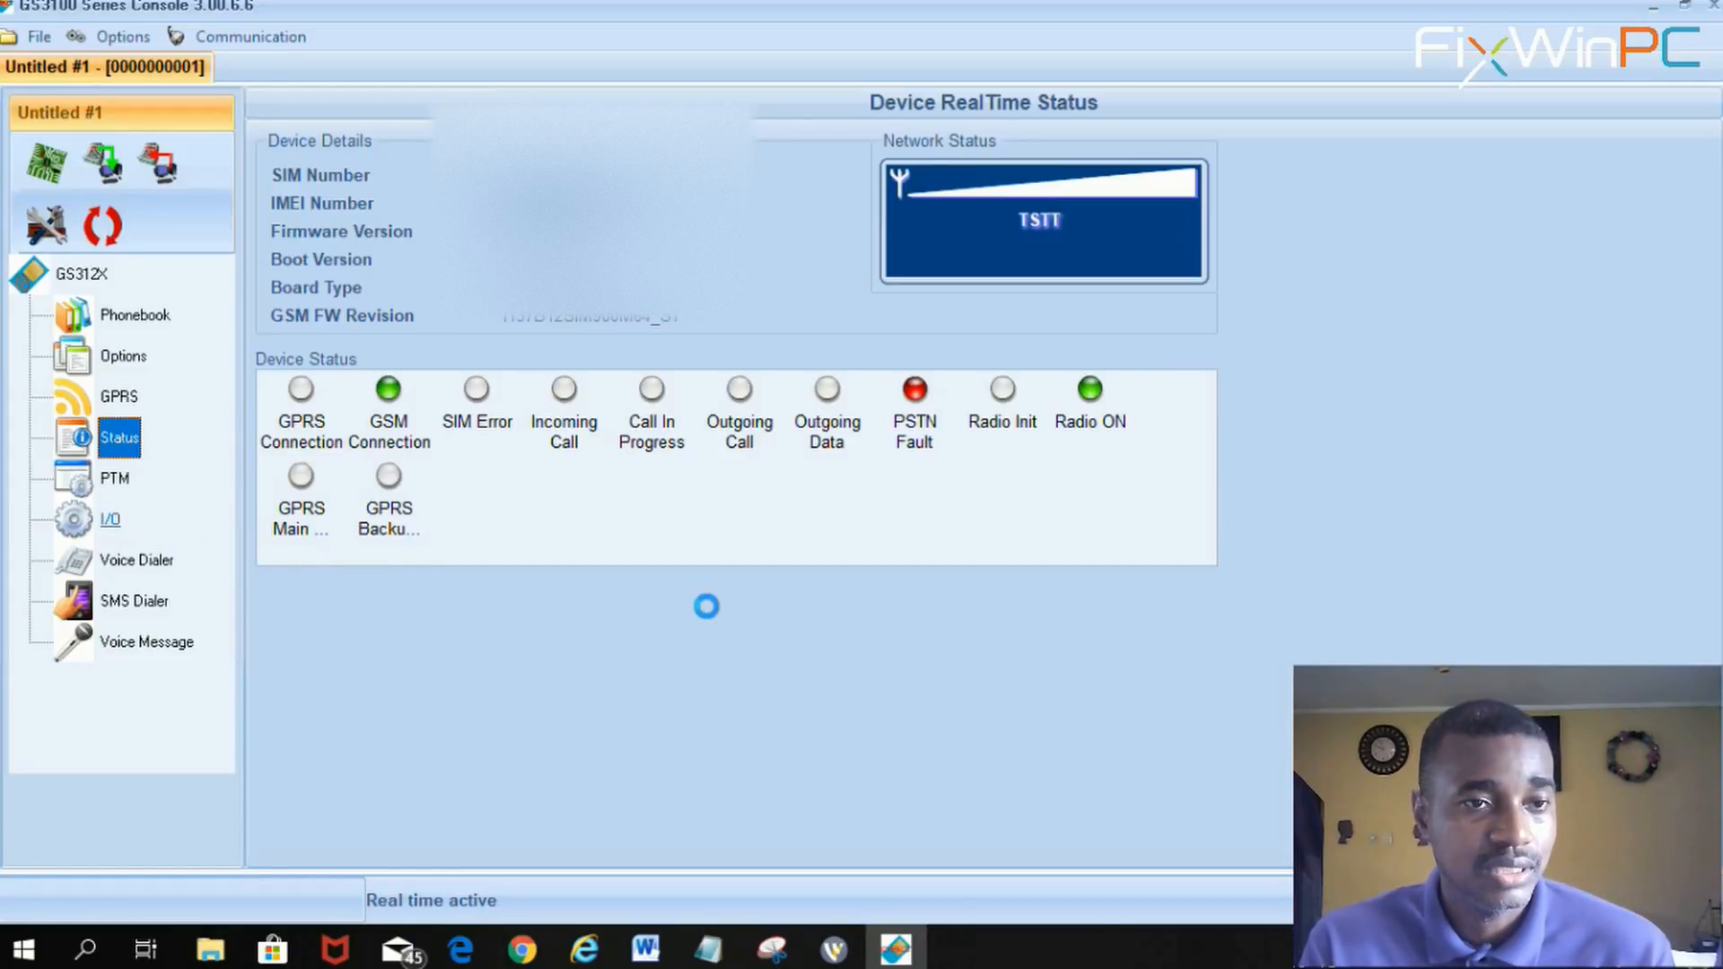
# View the I/O terminal settings with T1 as input and T2, T3 as outputs.
pyautogui.click(110, 518)
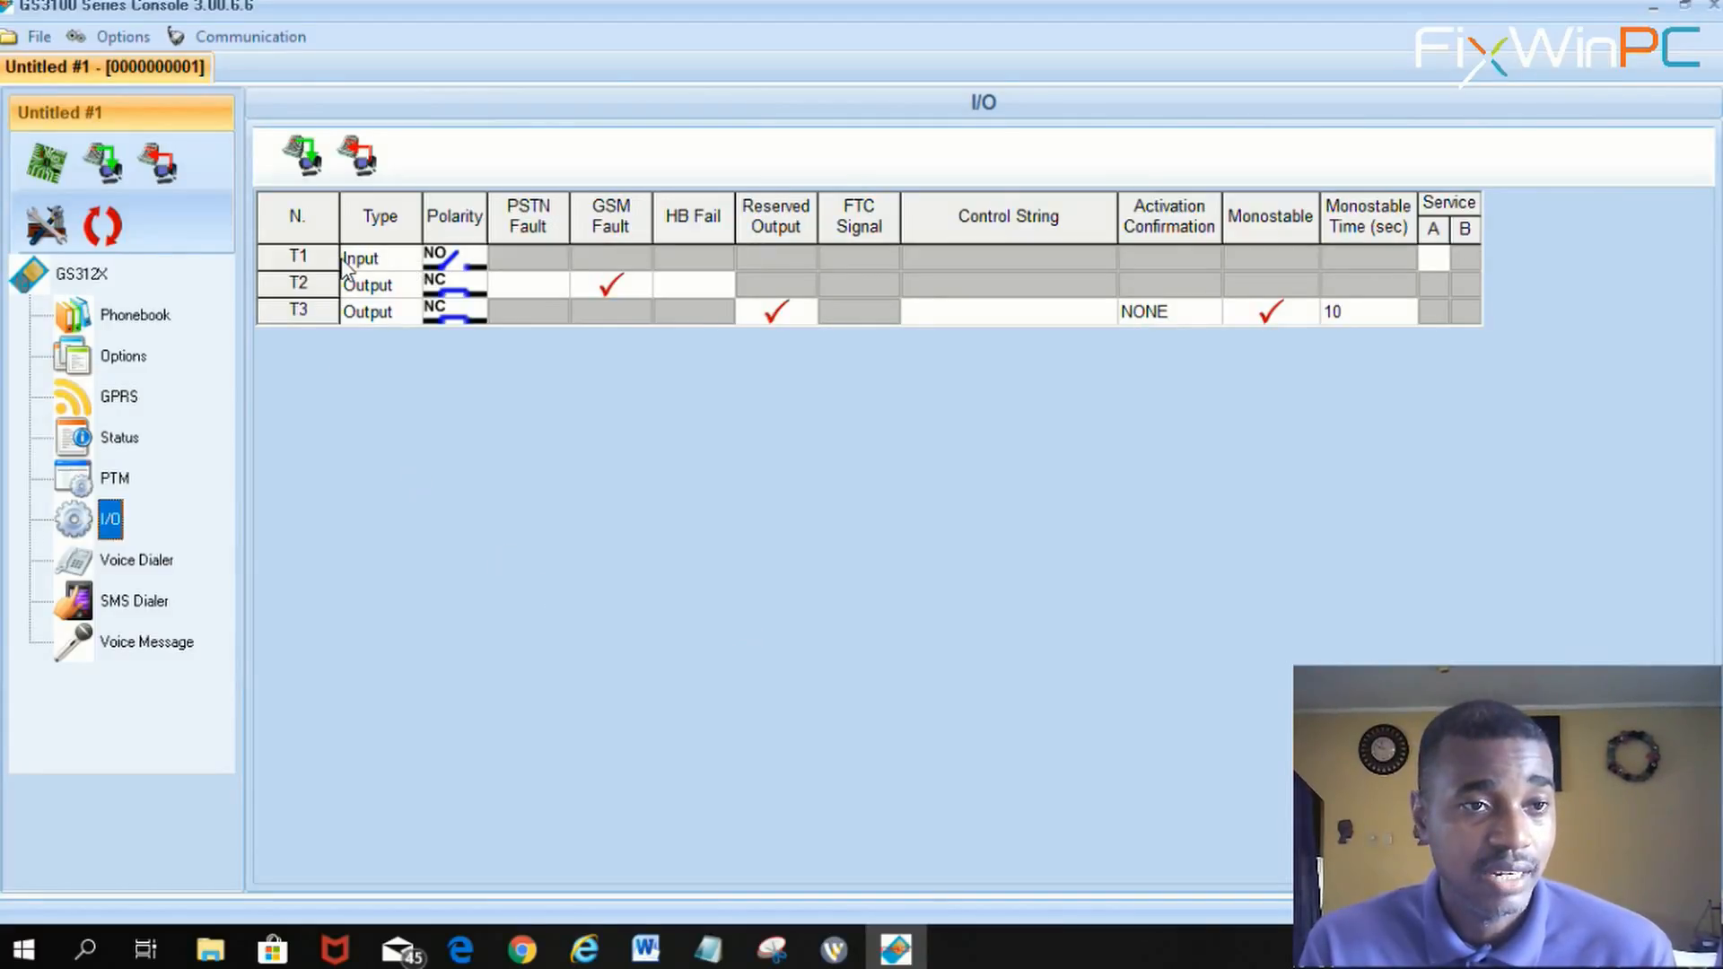
pyautogui.moveTo(384, 275)
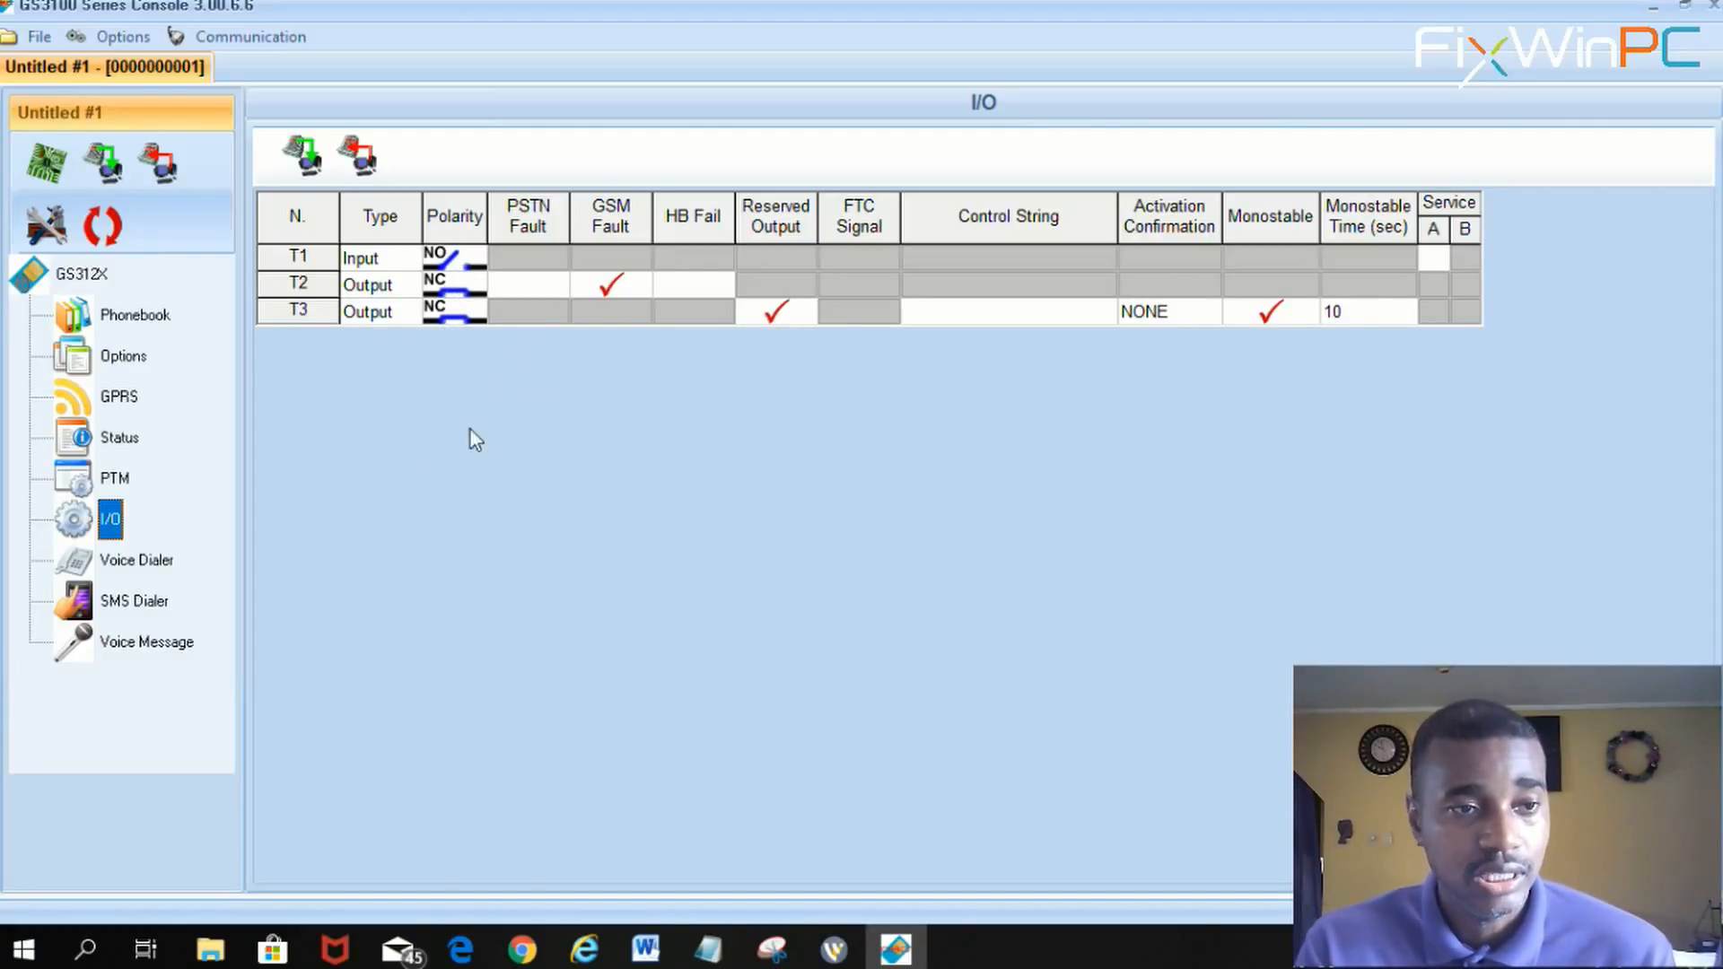
# Look at the Voice Dialer event table, then return to the Phonebook listing test, test2 and test3.
pyautogui.click(136, 560)
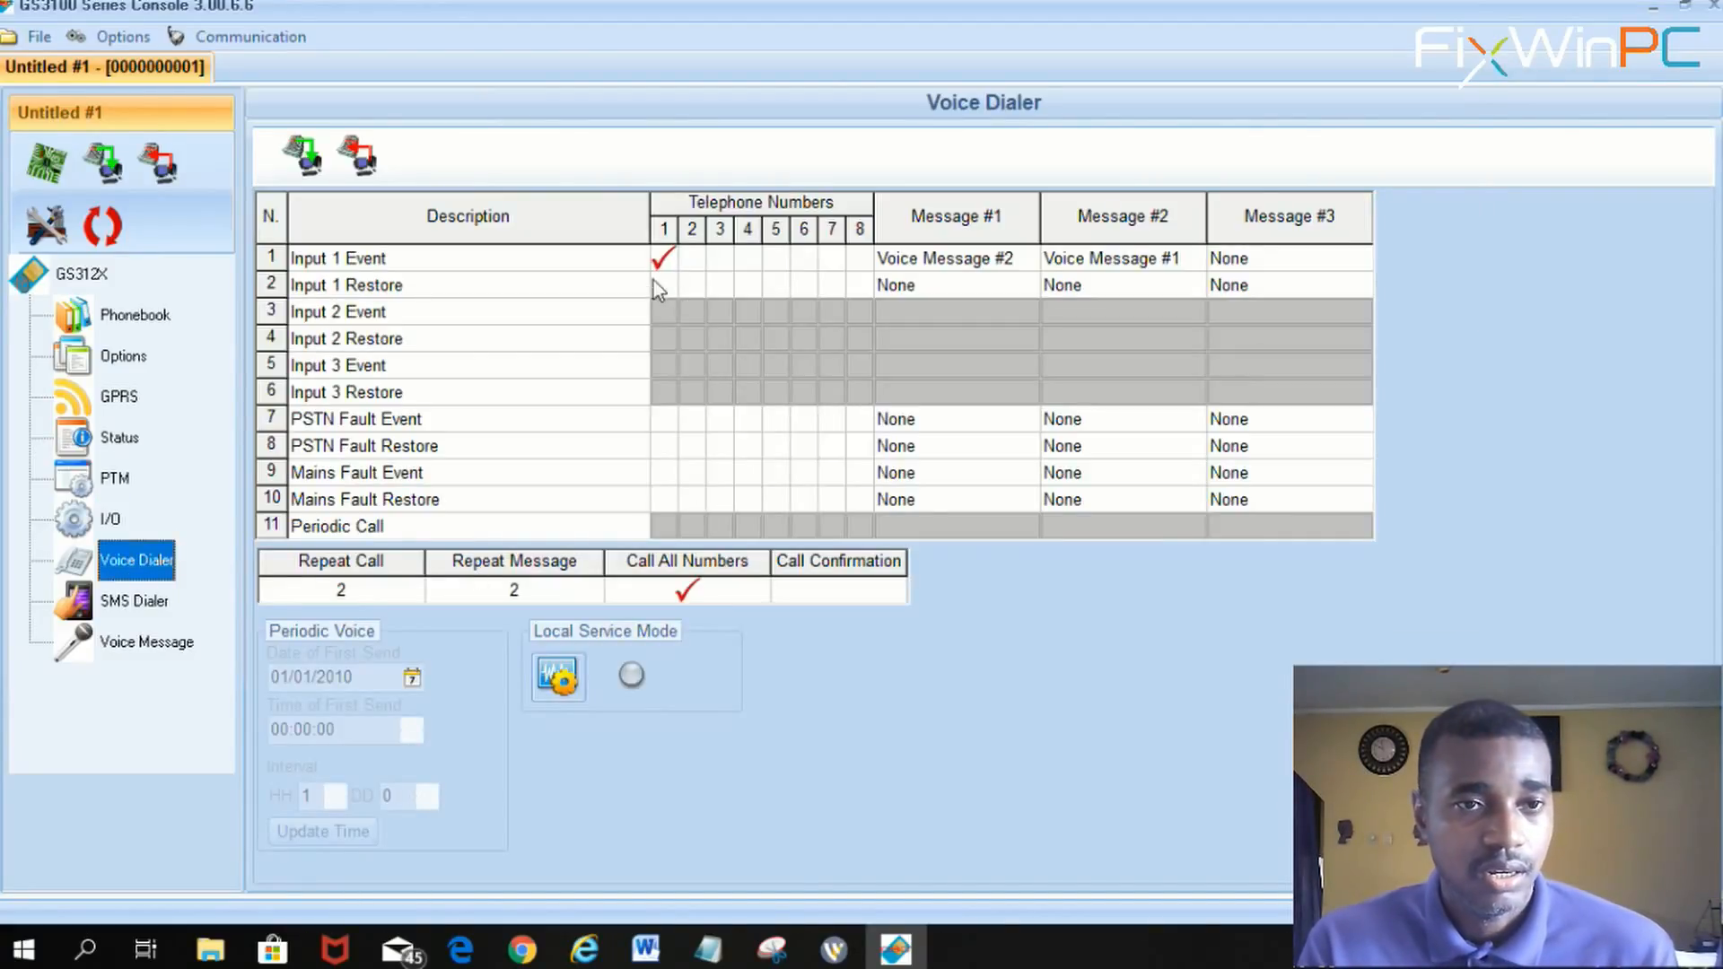
pyautogui.moveTo(673, 270)
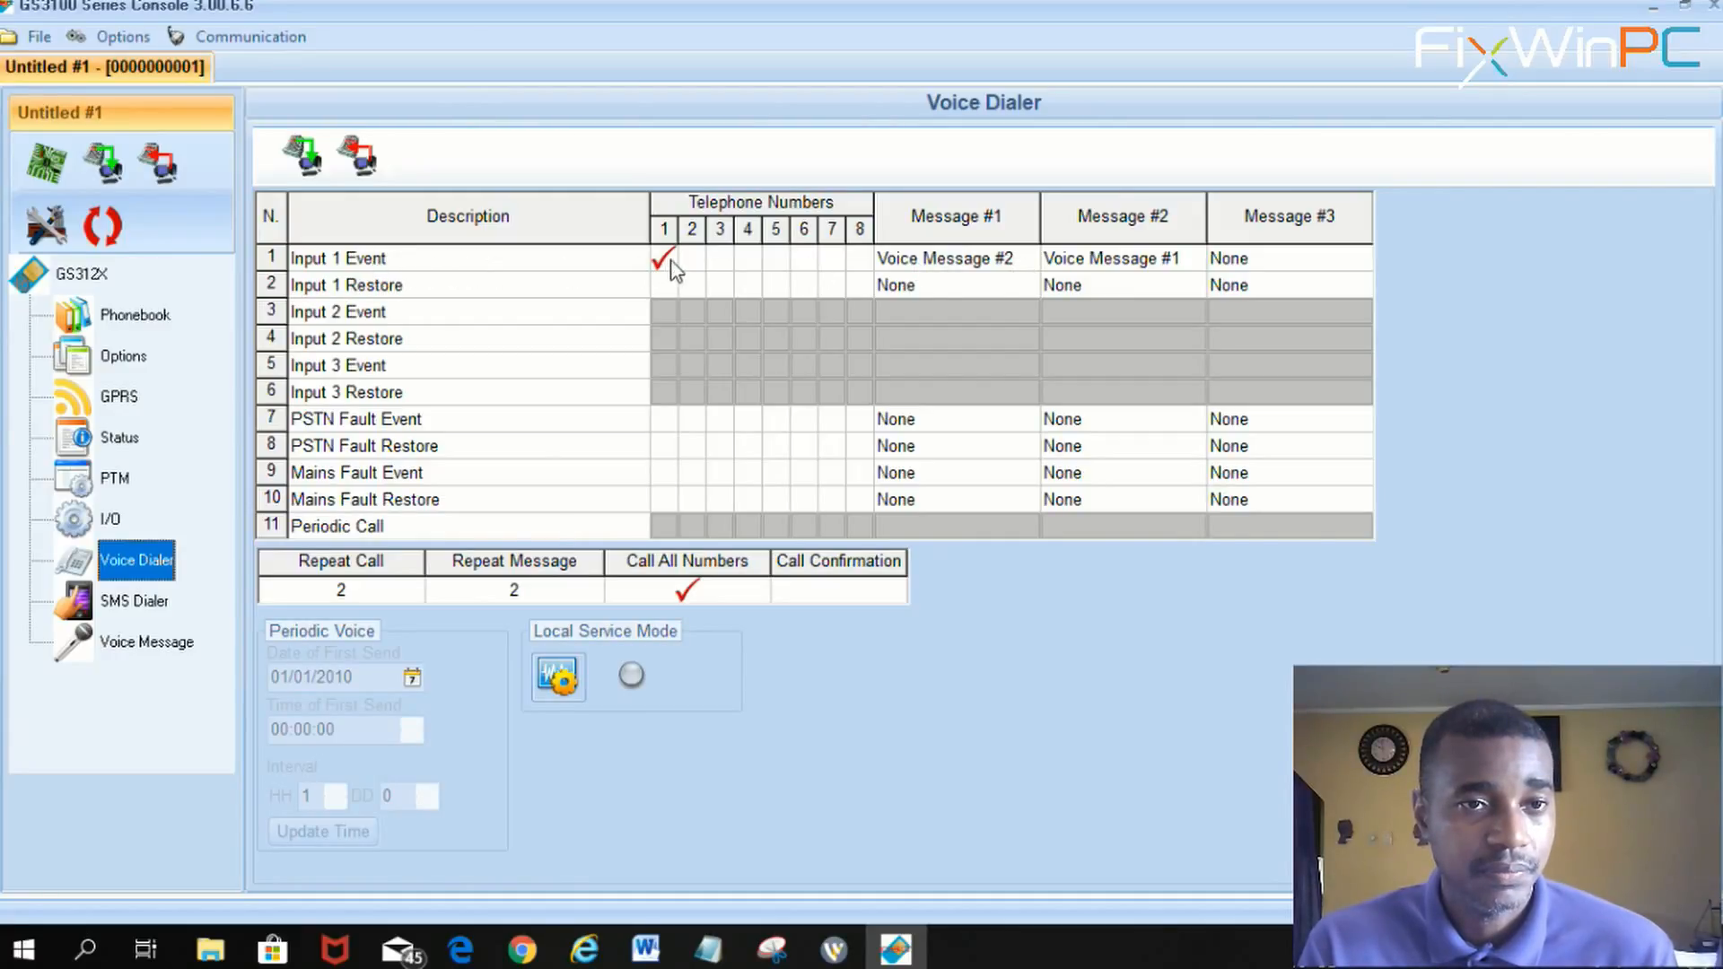
pyautogui.moveTo(838, 266)
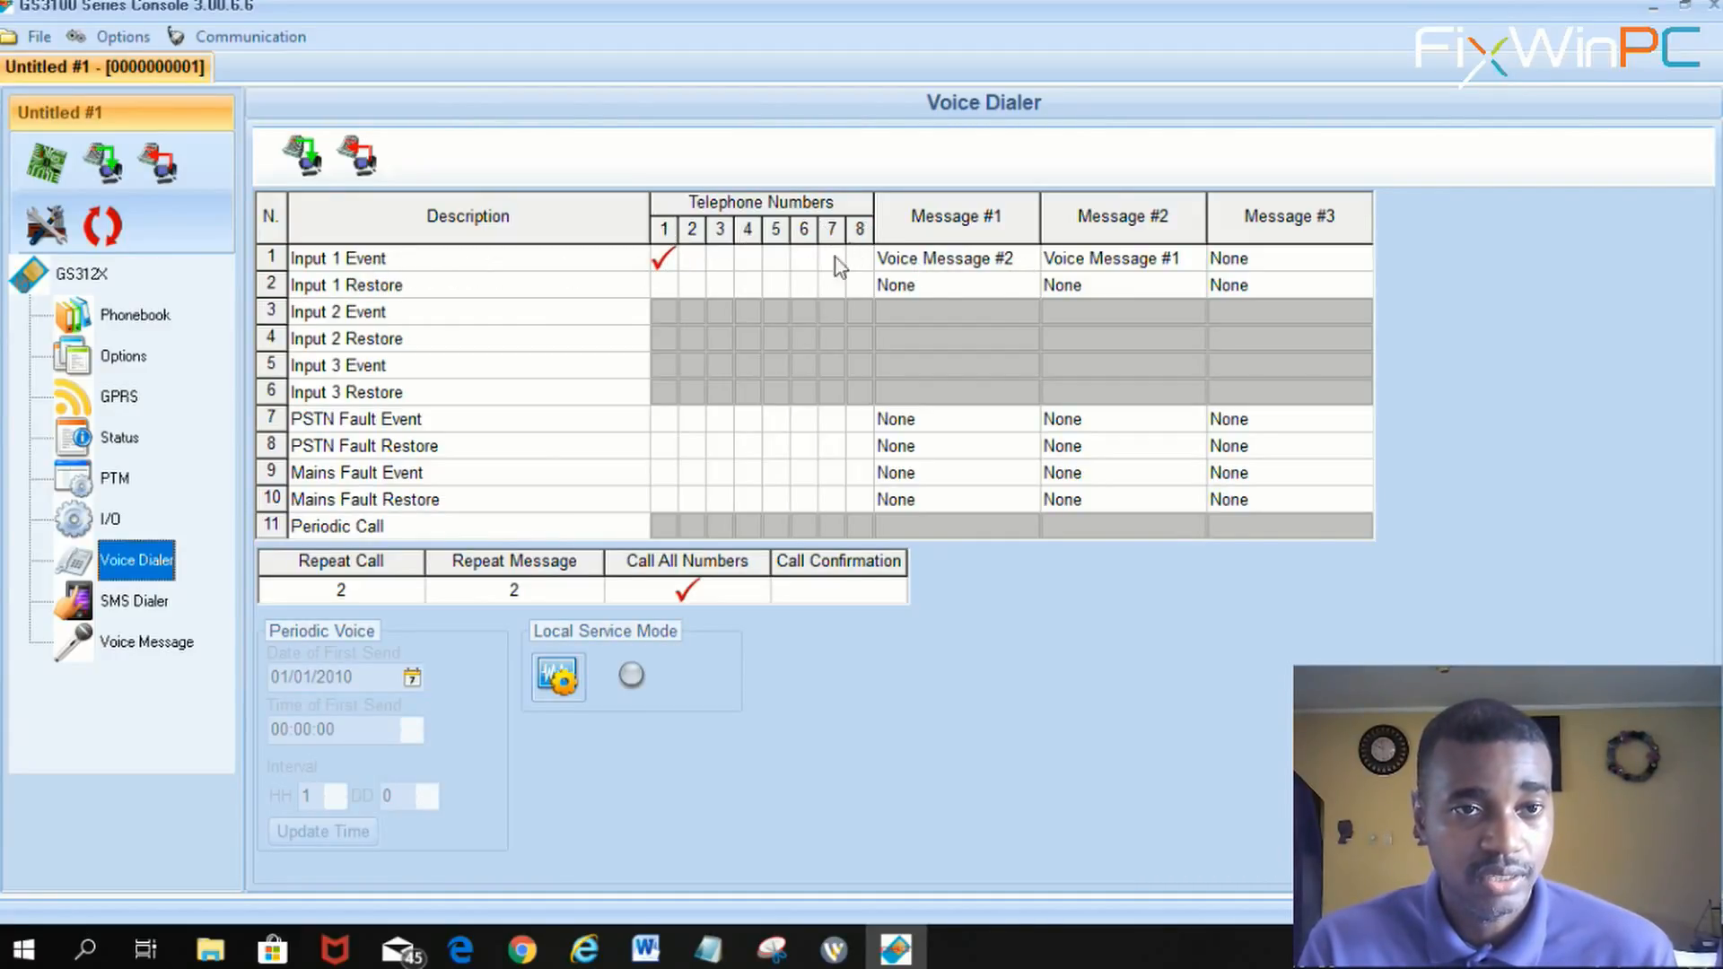
pyautogui.moveTo(854, 264)
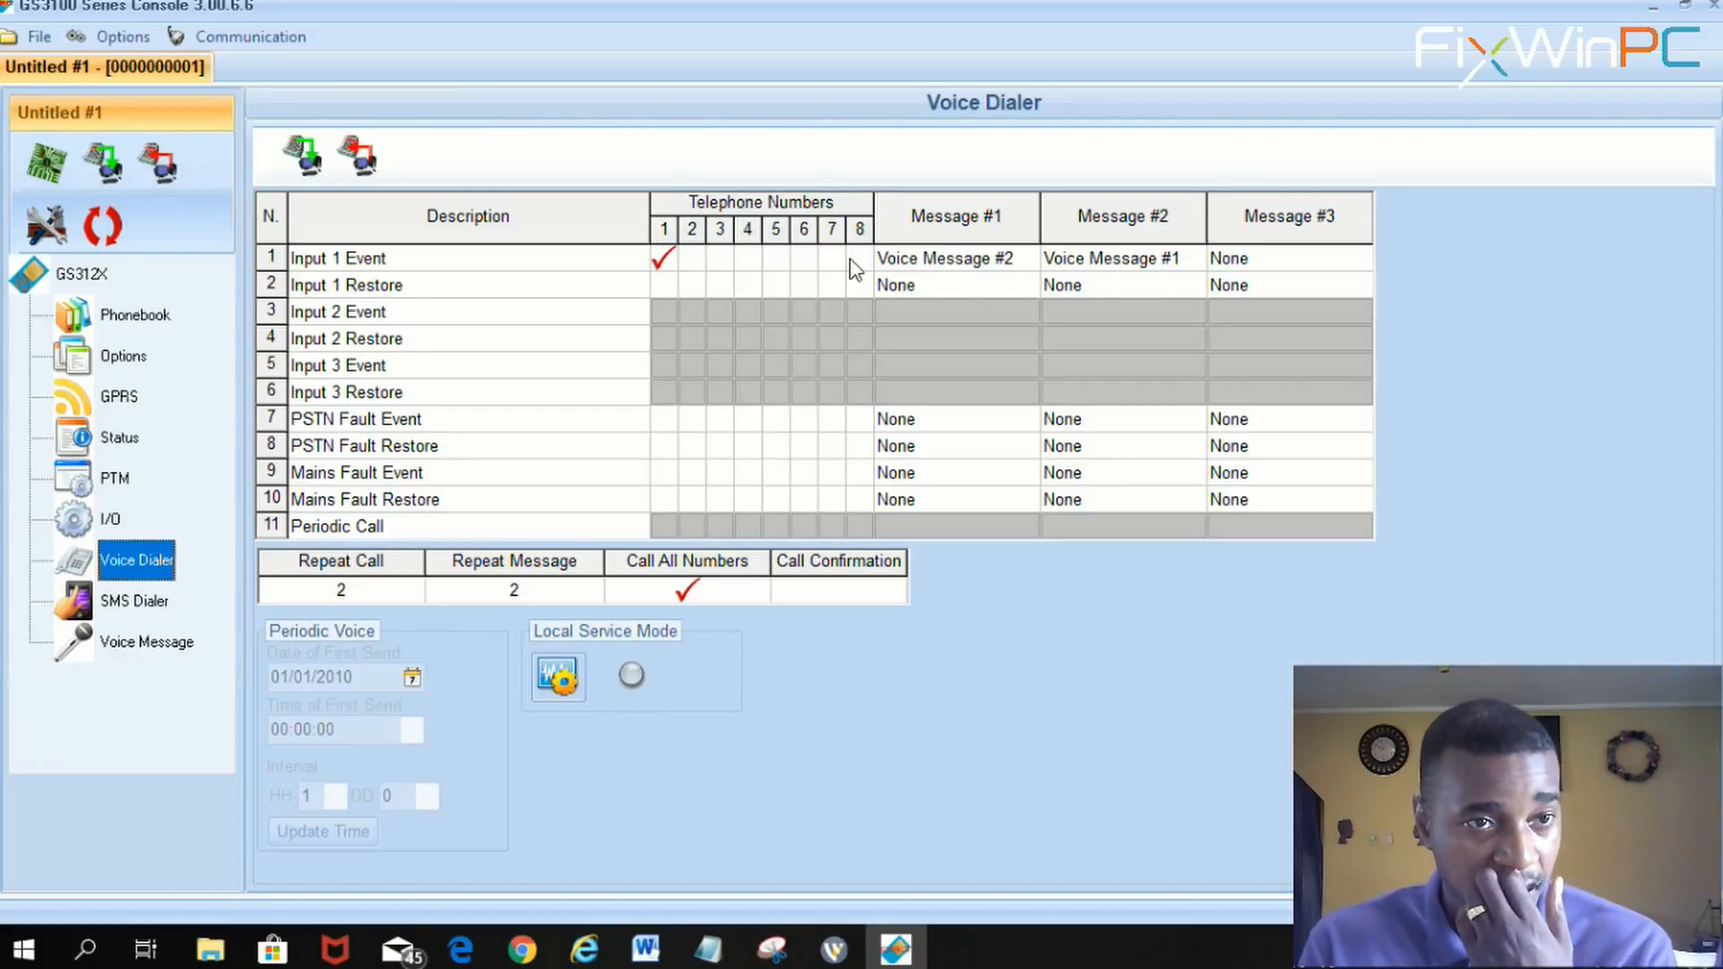
pyautogui.moveTo(809, 247)
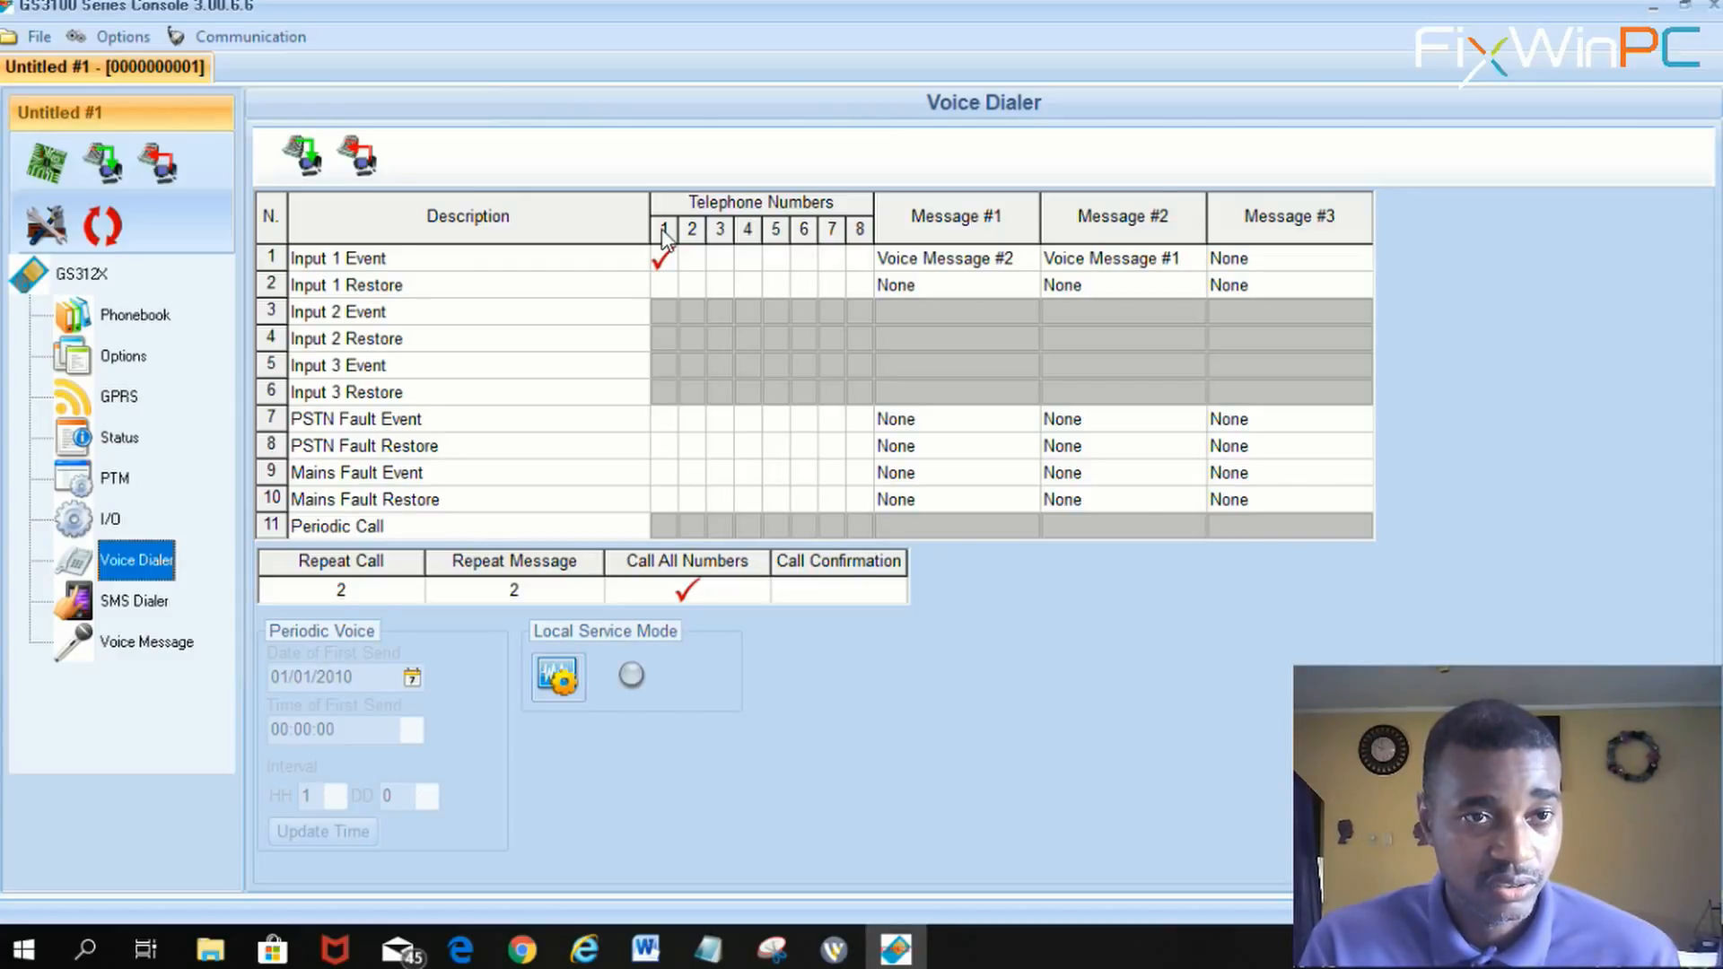
pyautogui.moveTo(863, 239)
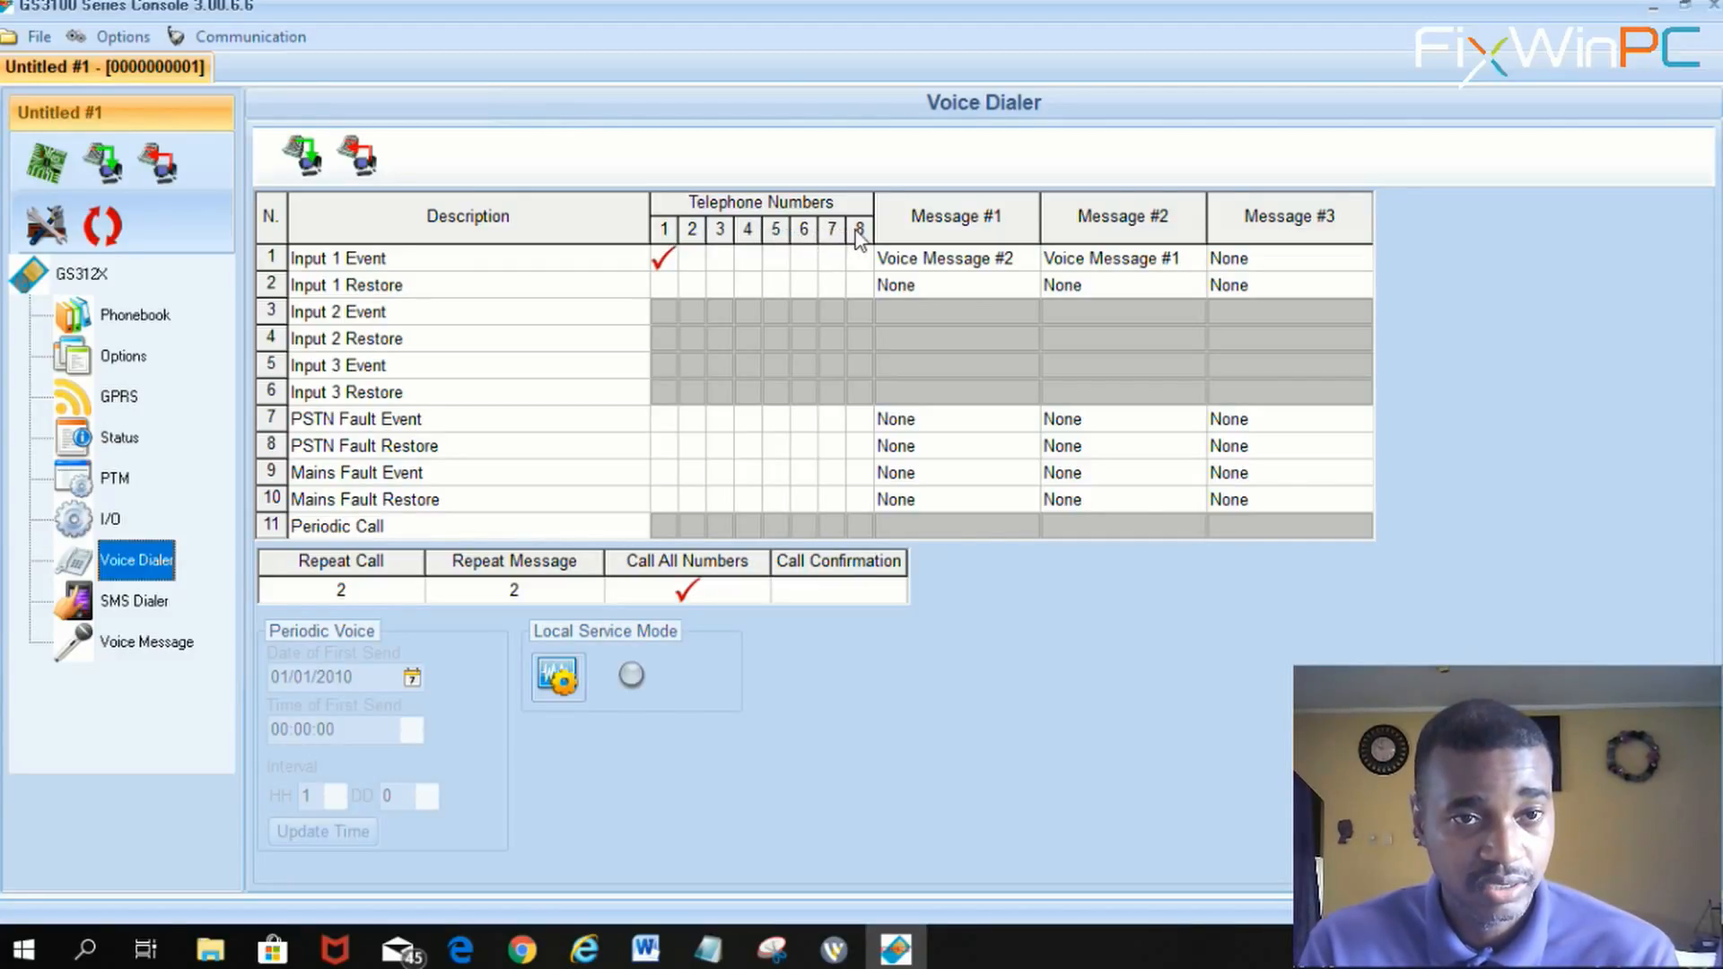
pyautogui.click(134, 316)
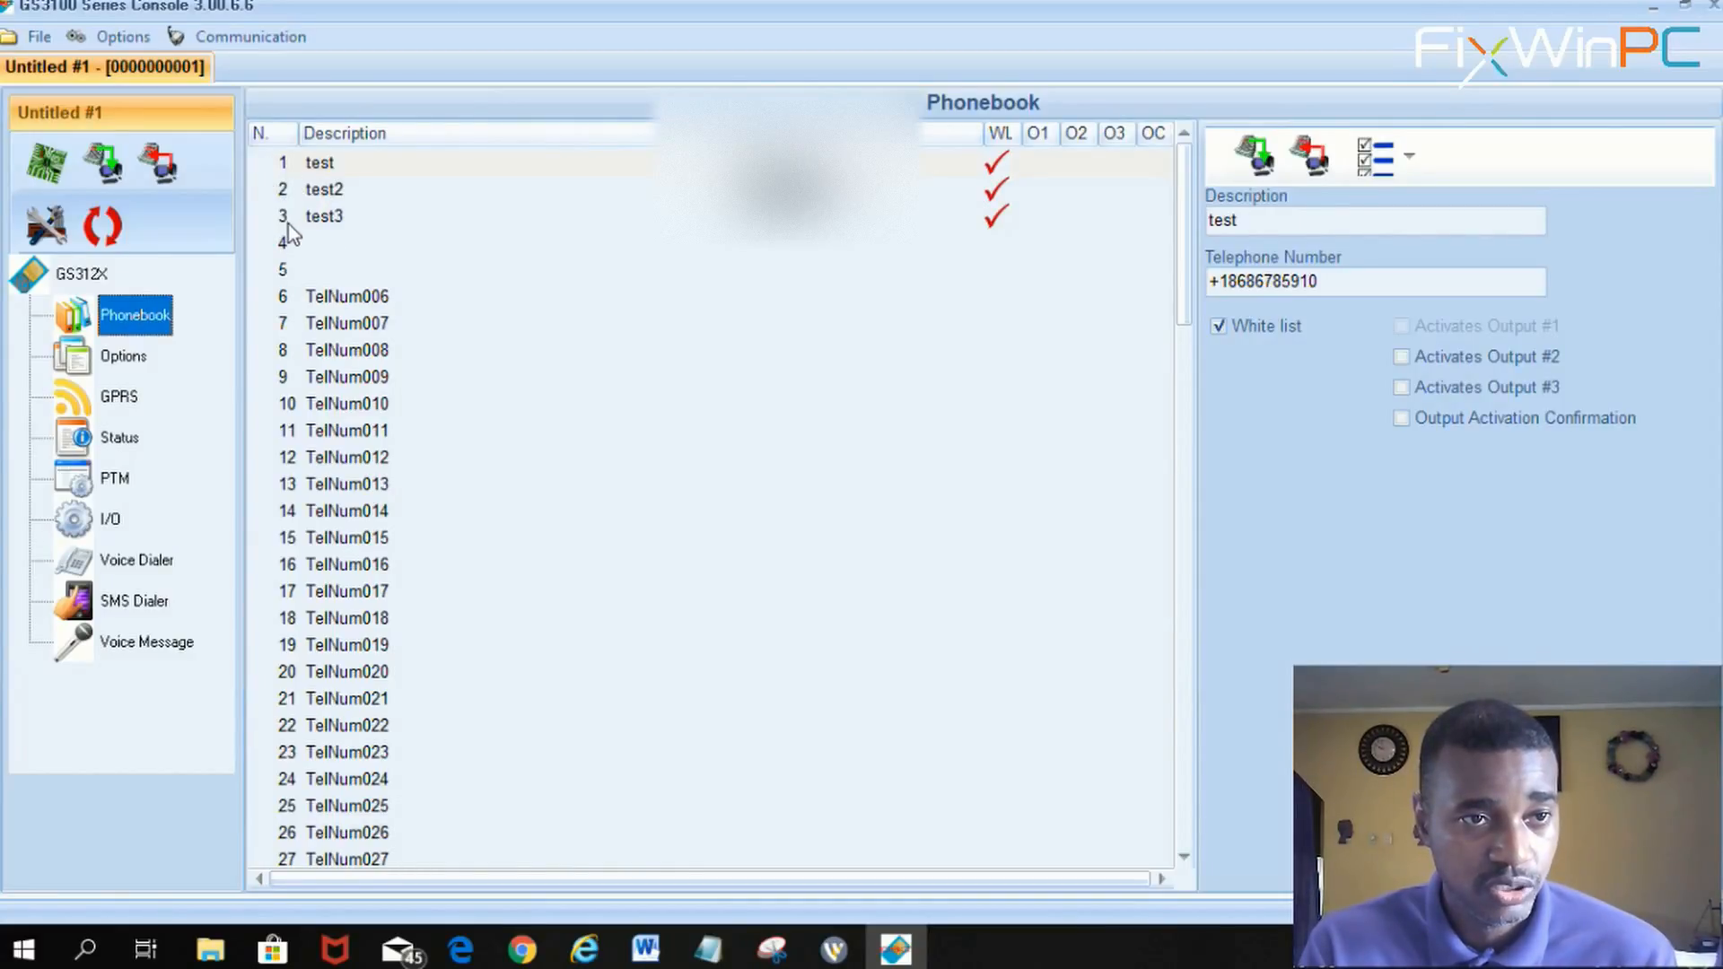
pyautogui.moveTo(447, 267)
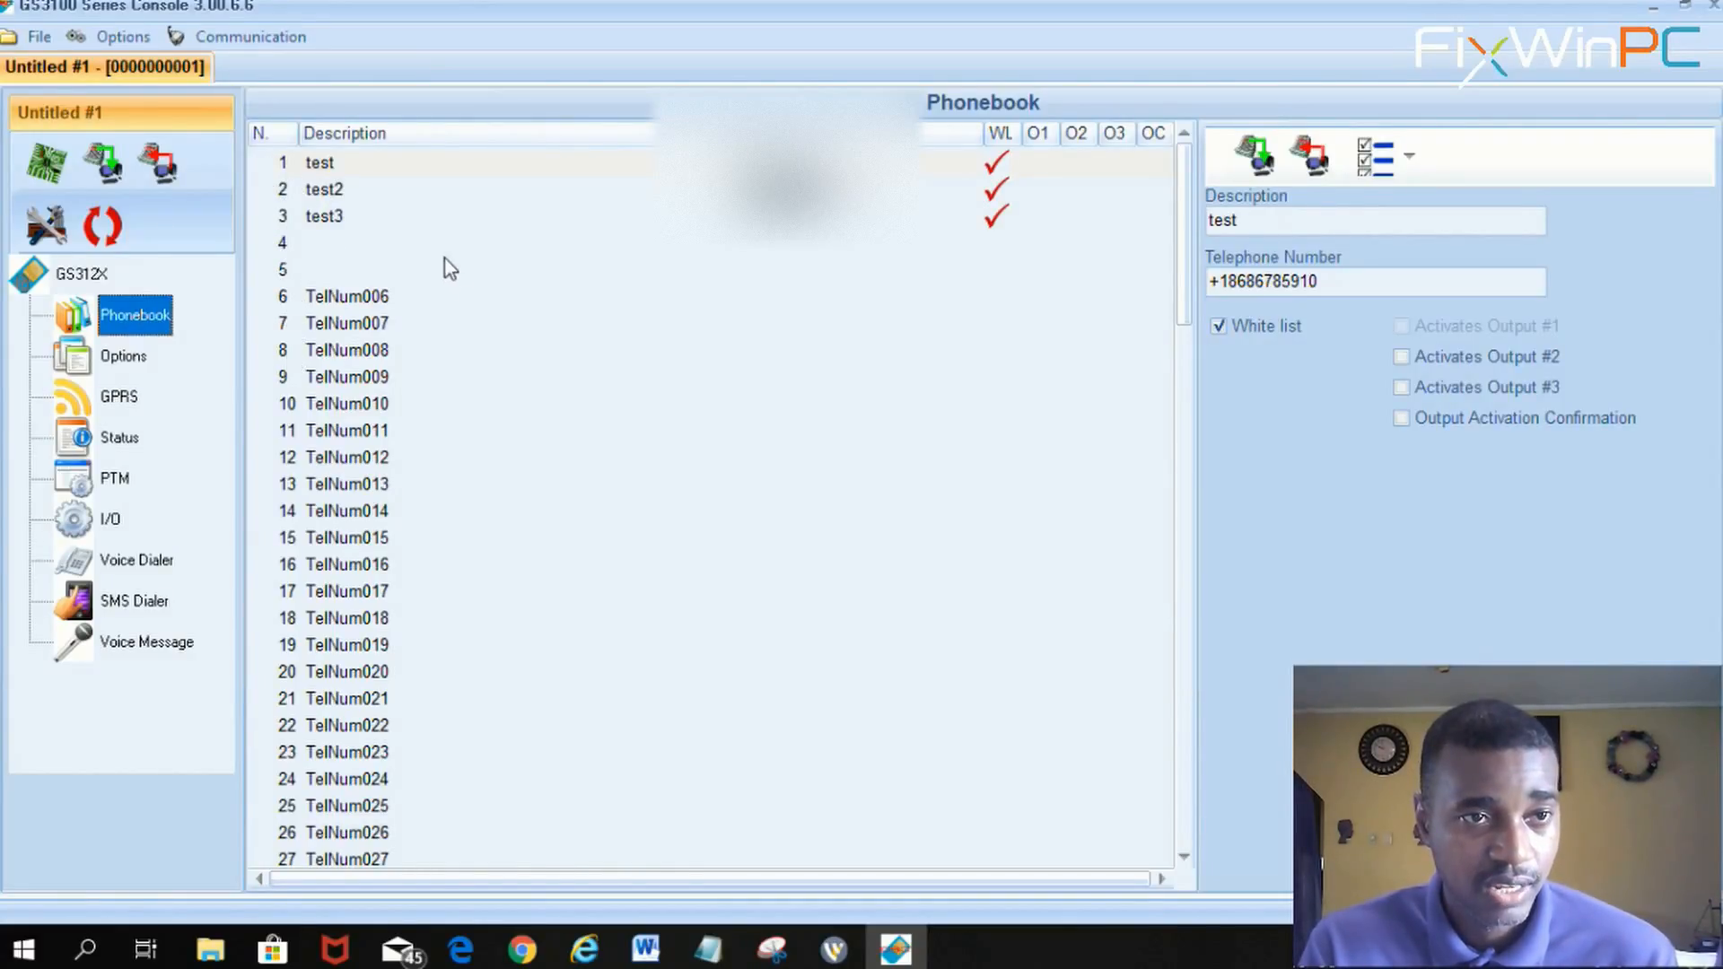
pyautogui.moveTo(969, 286)
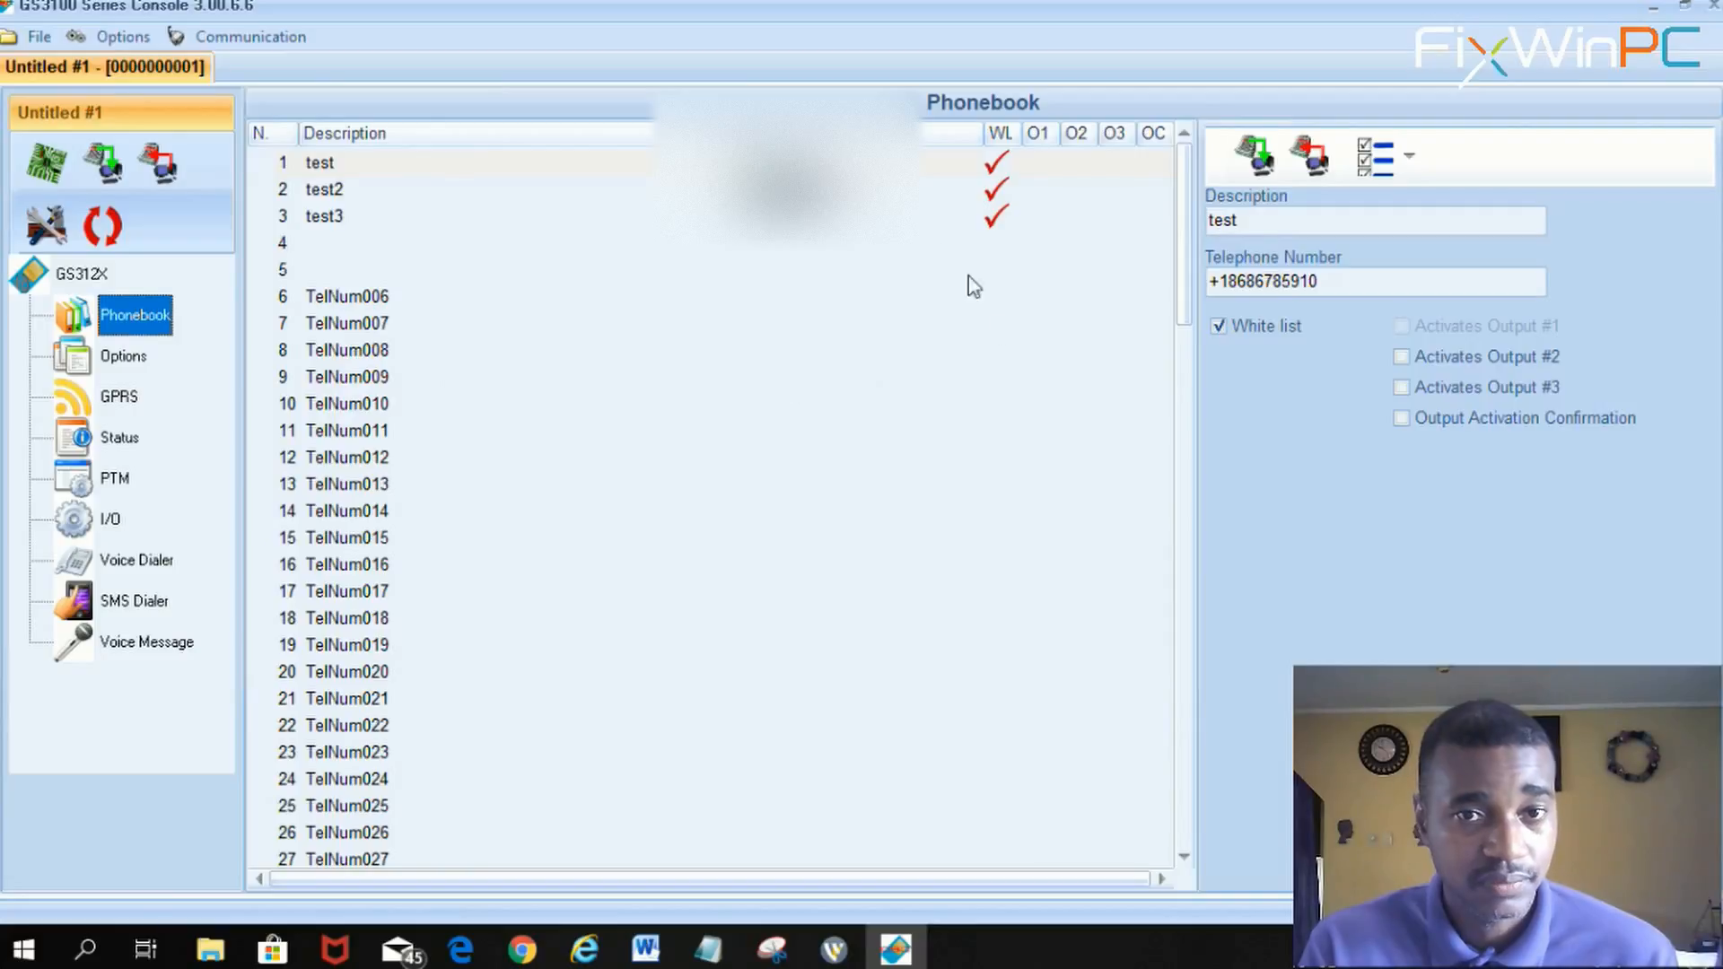
pyautogui.moveTo(585, 353)
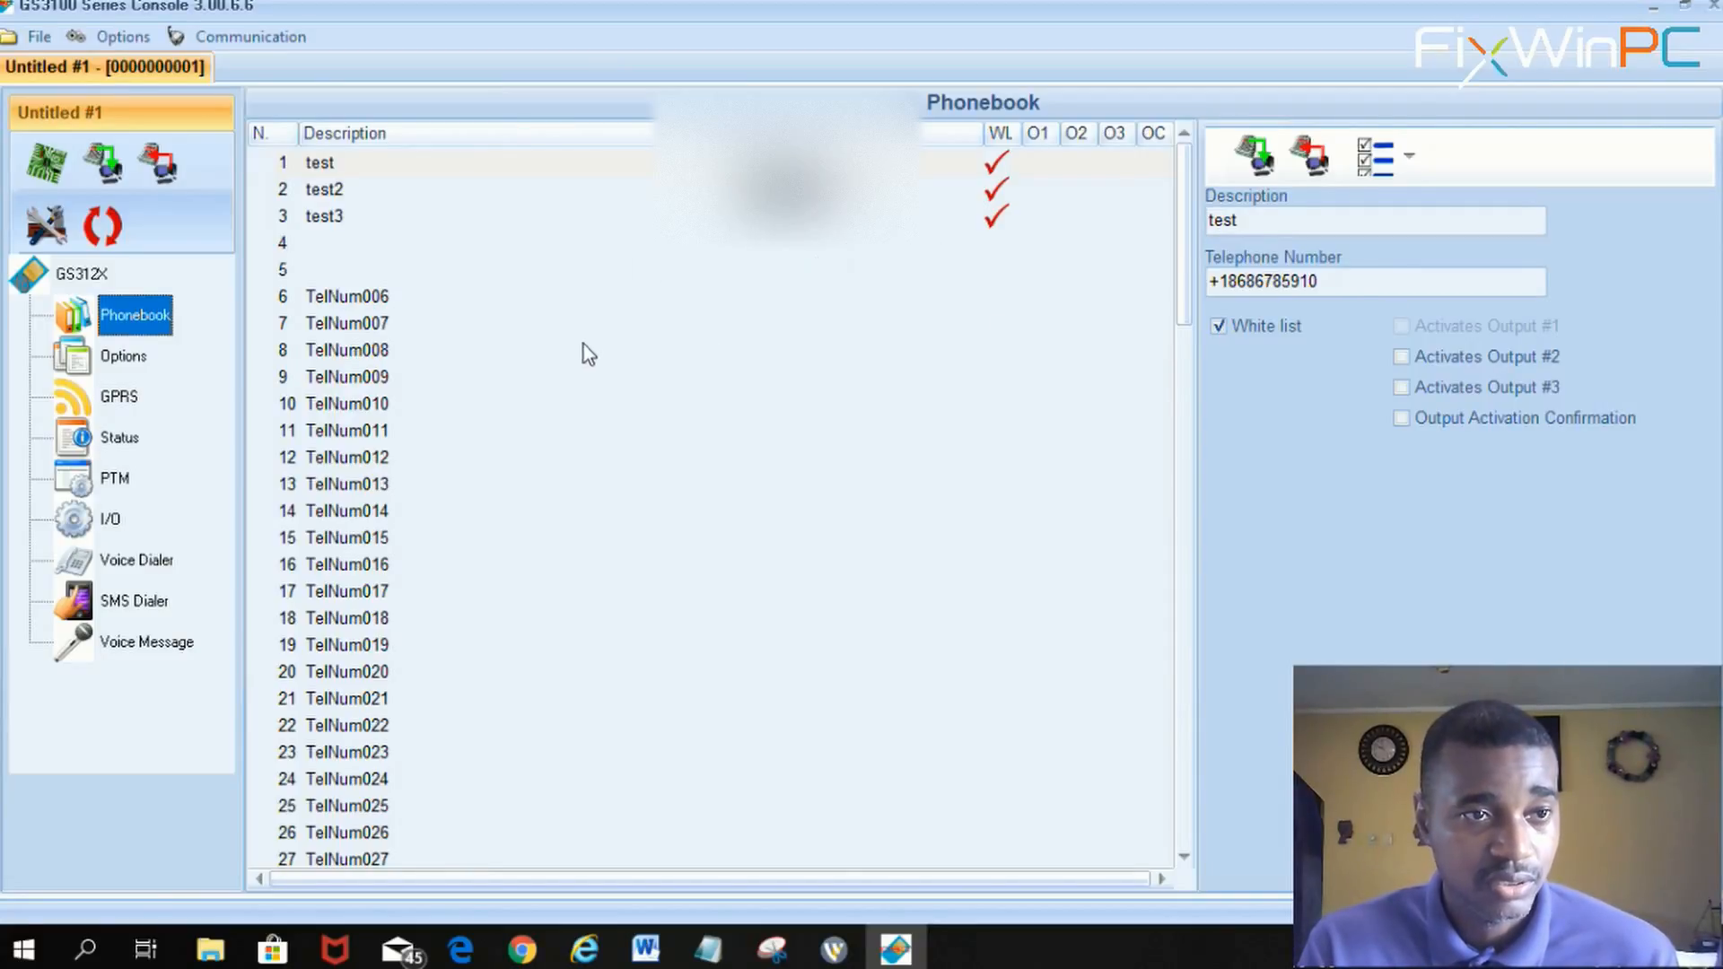
pyautogui.moveTo(145, 540)
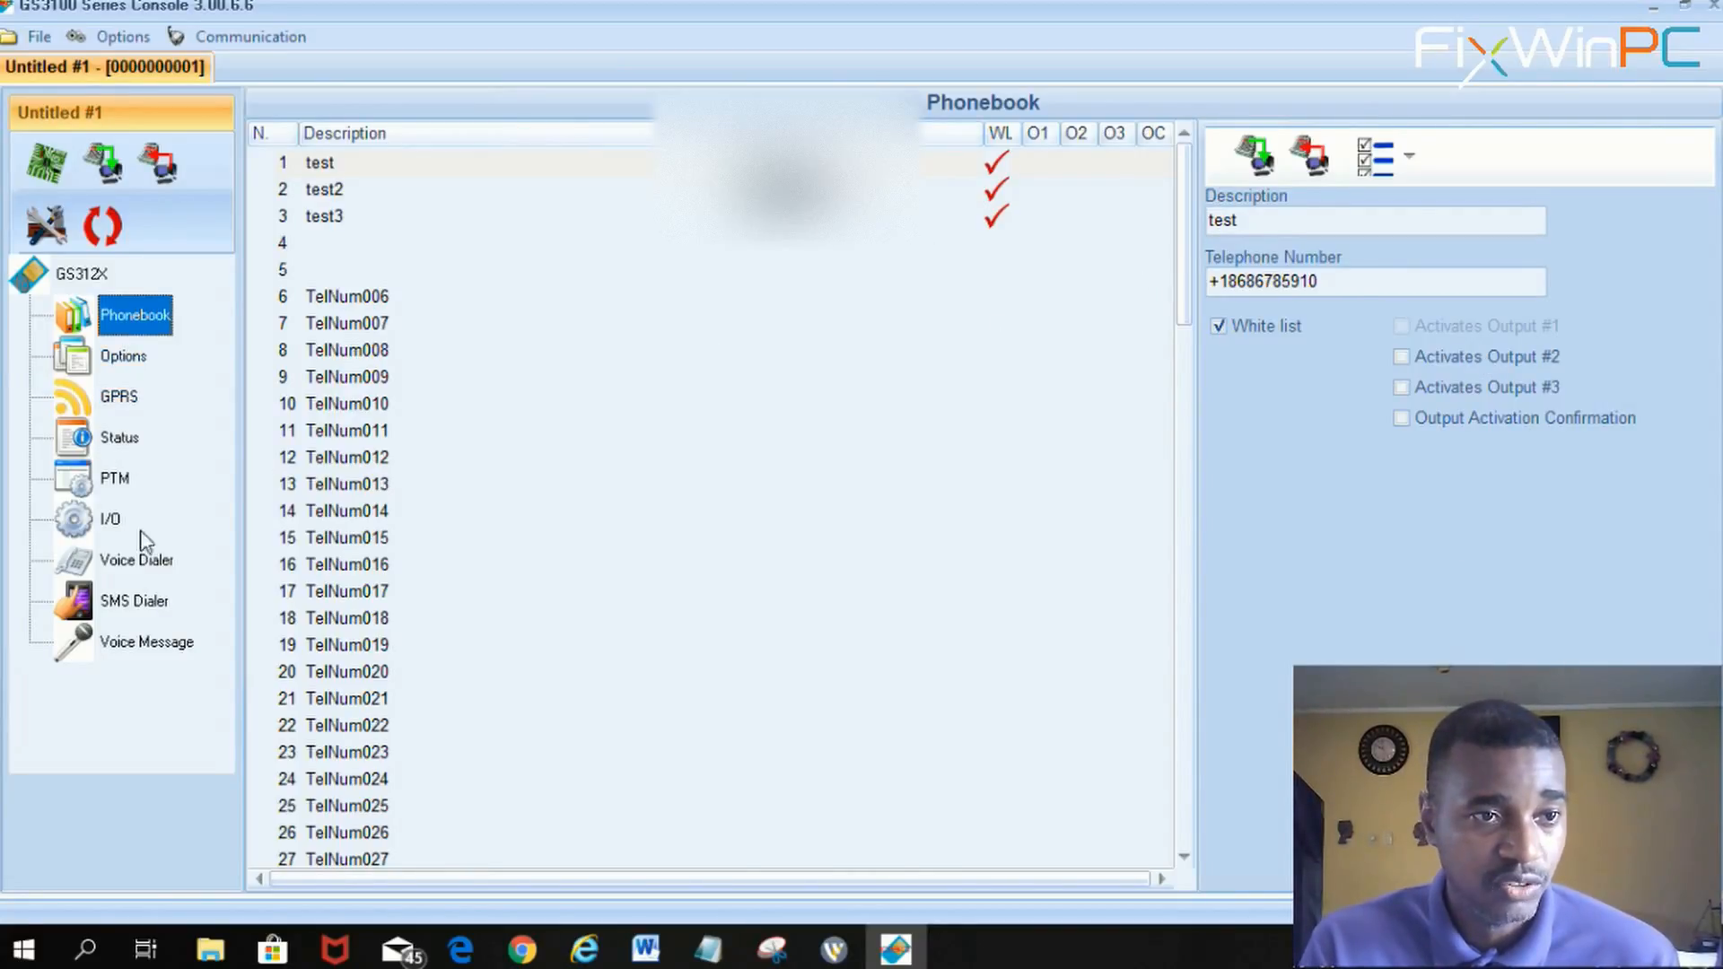
# Check the SMS Dialer texts for Input 1 Event and Restore, then return to the Voice Dialer table.
pyautogui.click(136, 560)
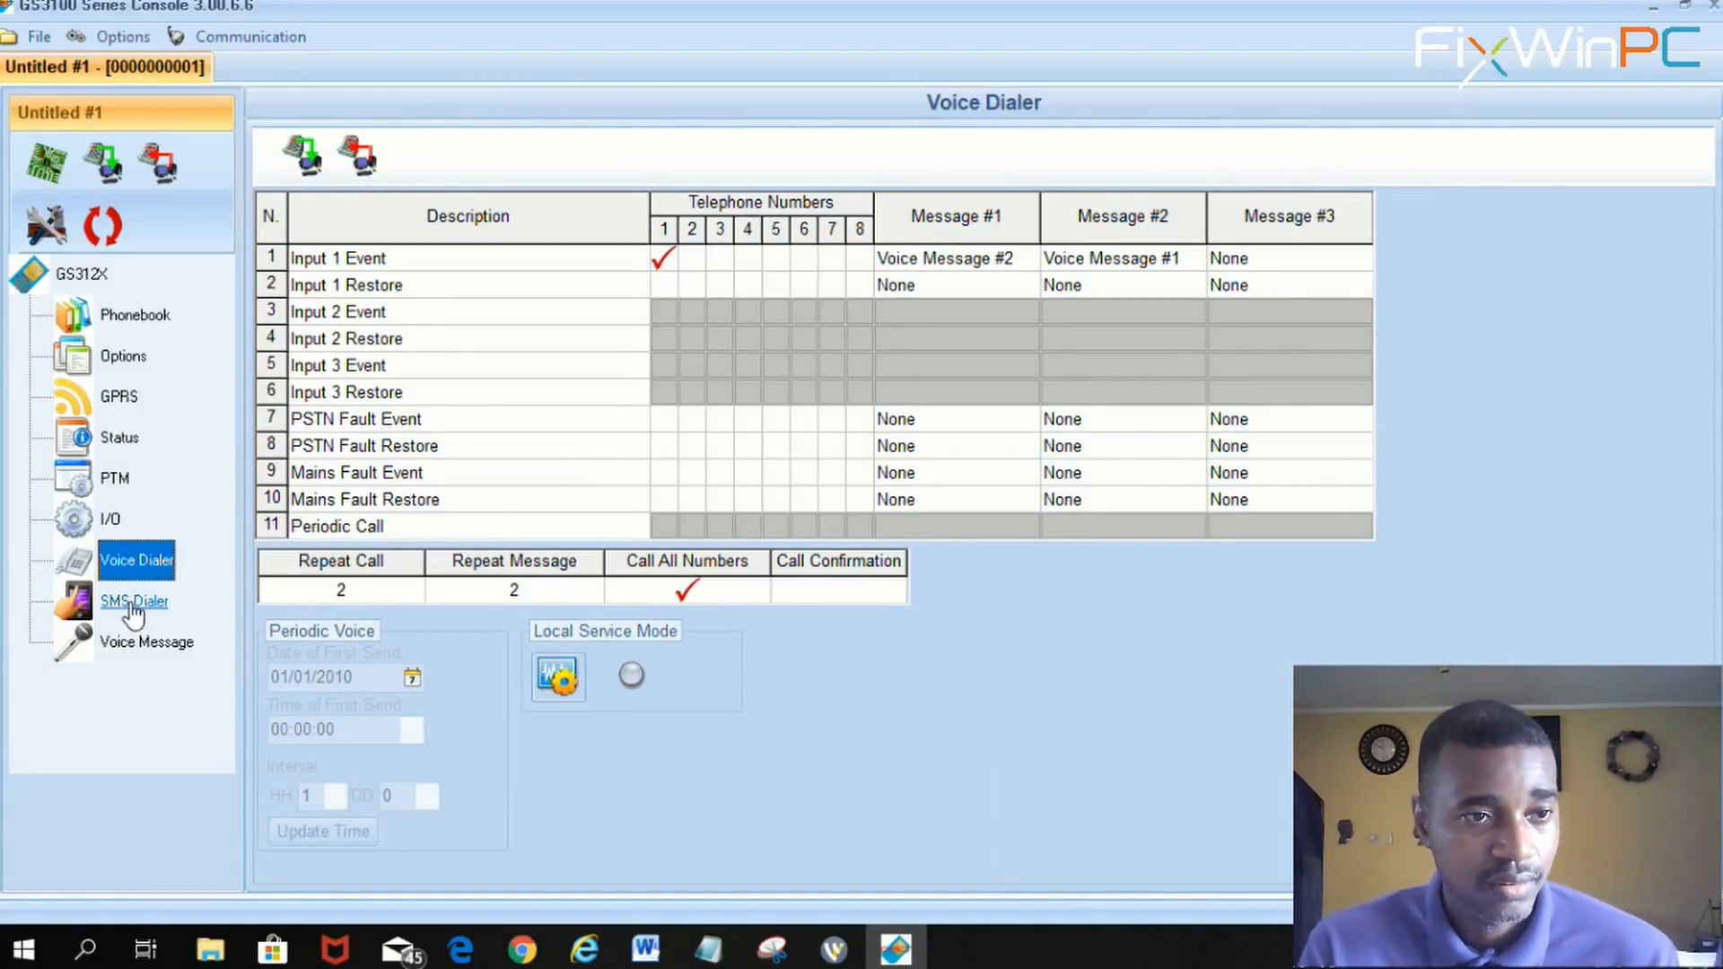
pyautogui.click(135, 601)
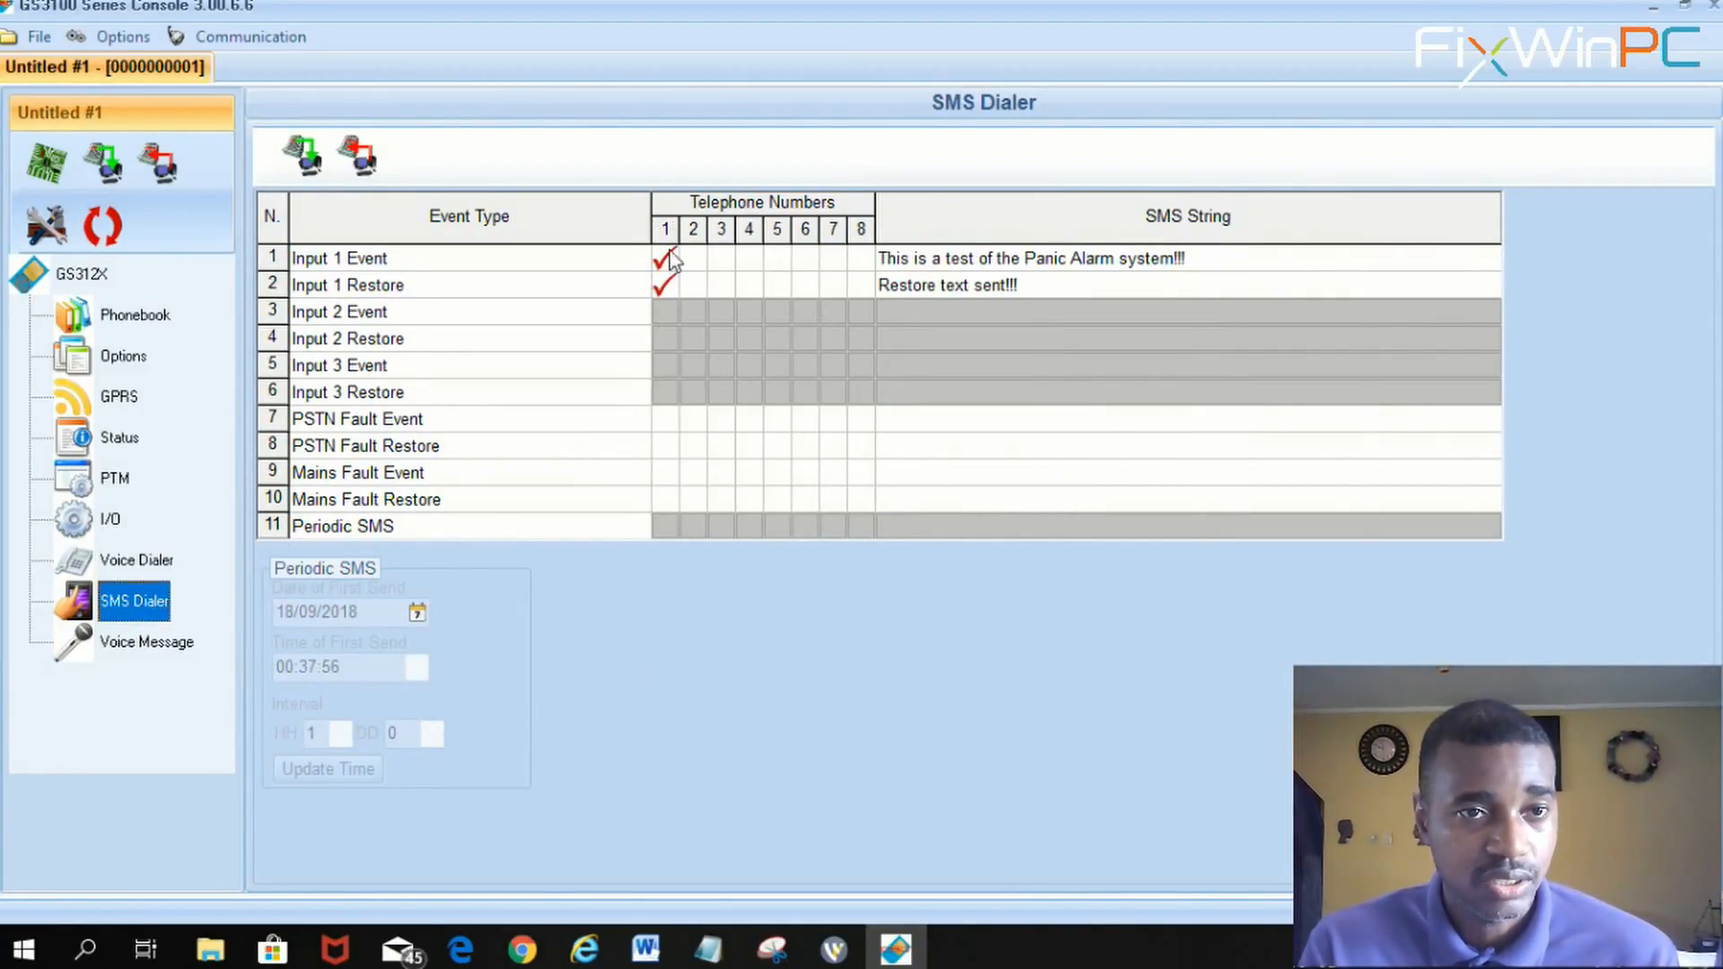
pyautogui.moveTo(119, 519)
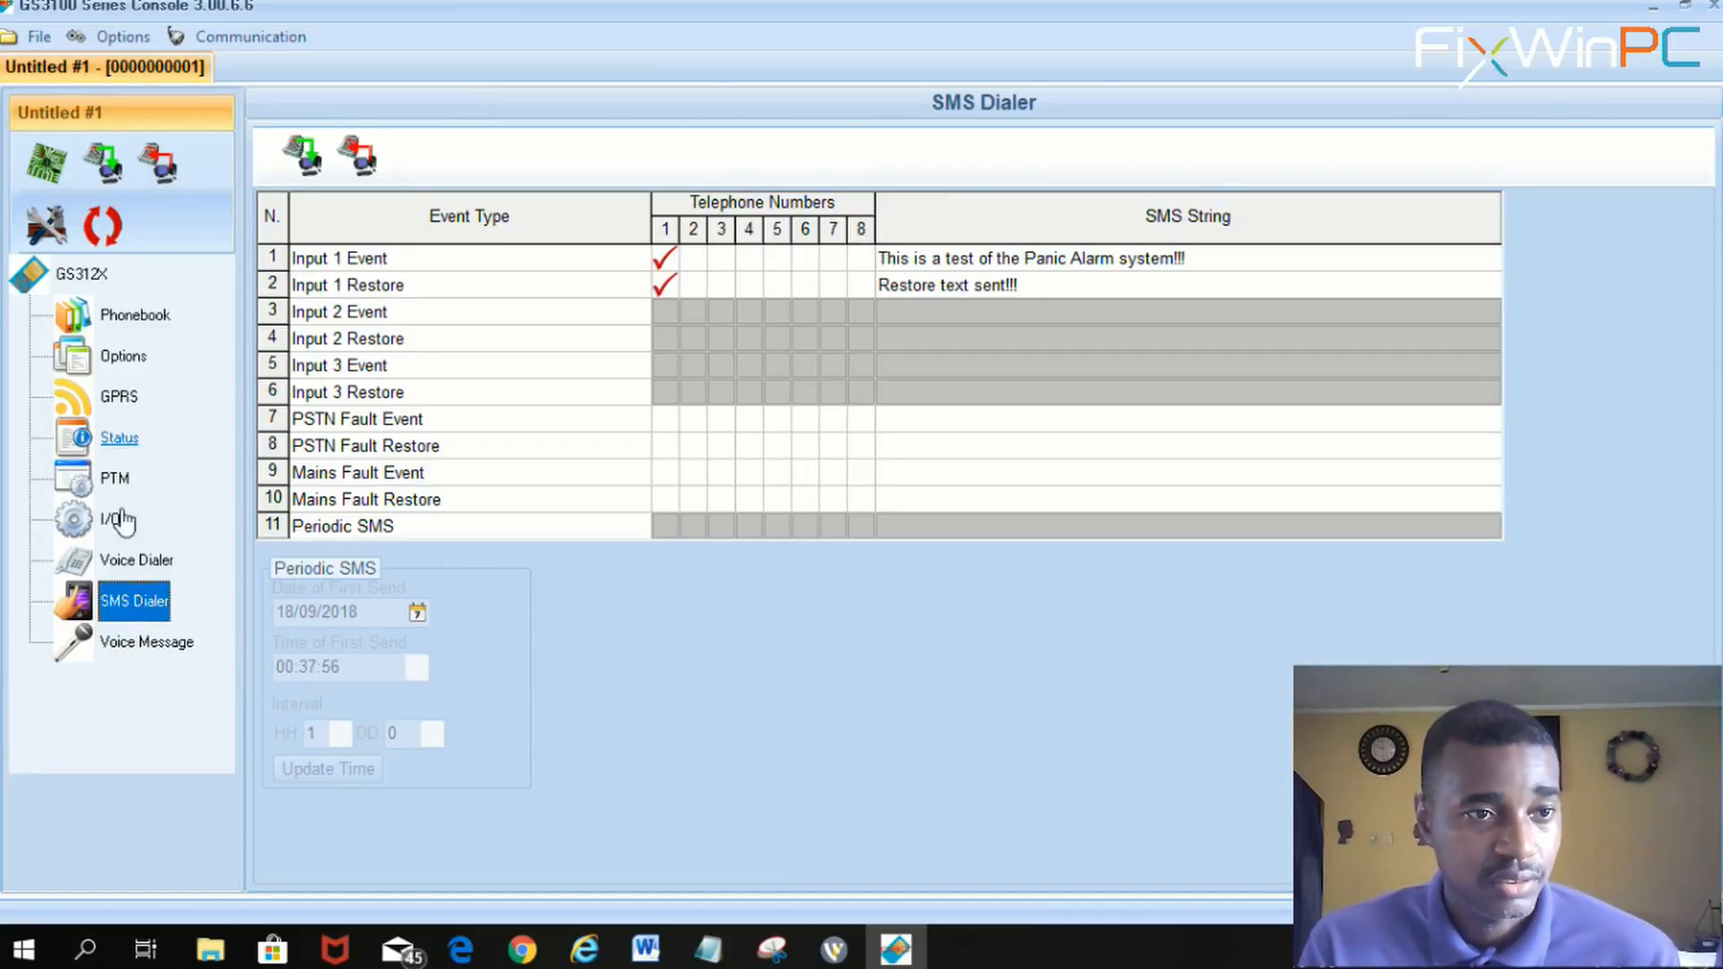
pyautogui.click(137, 560)
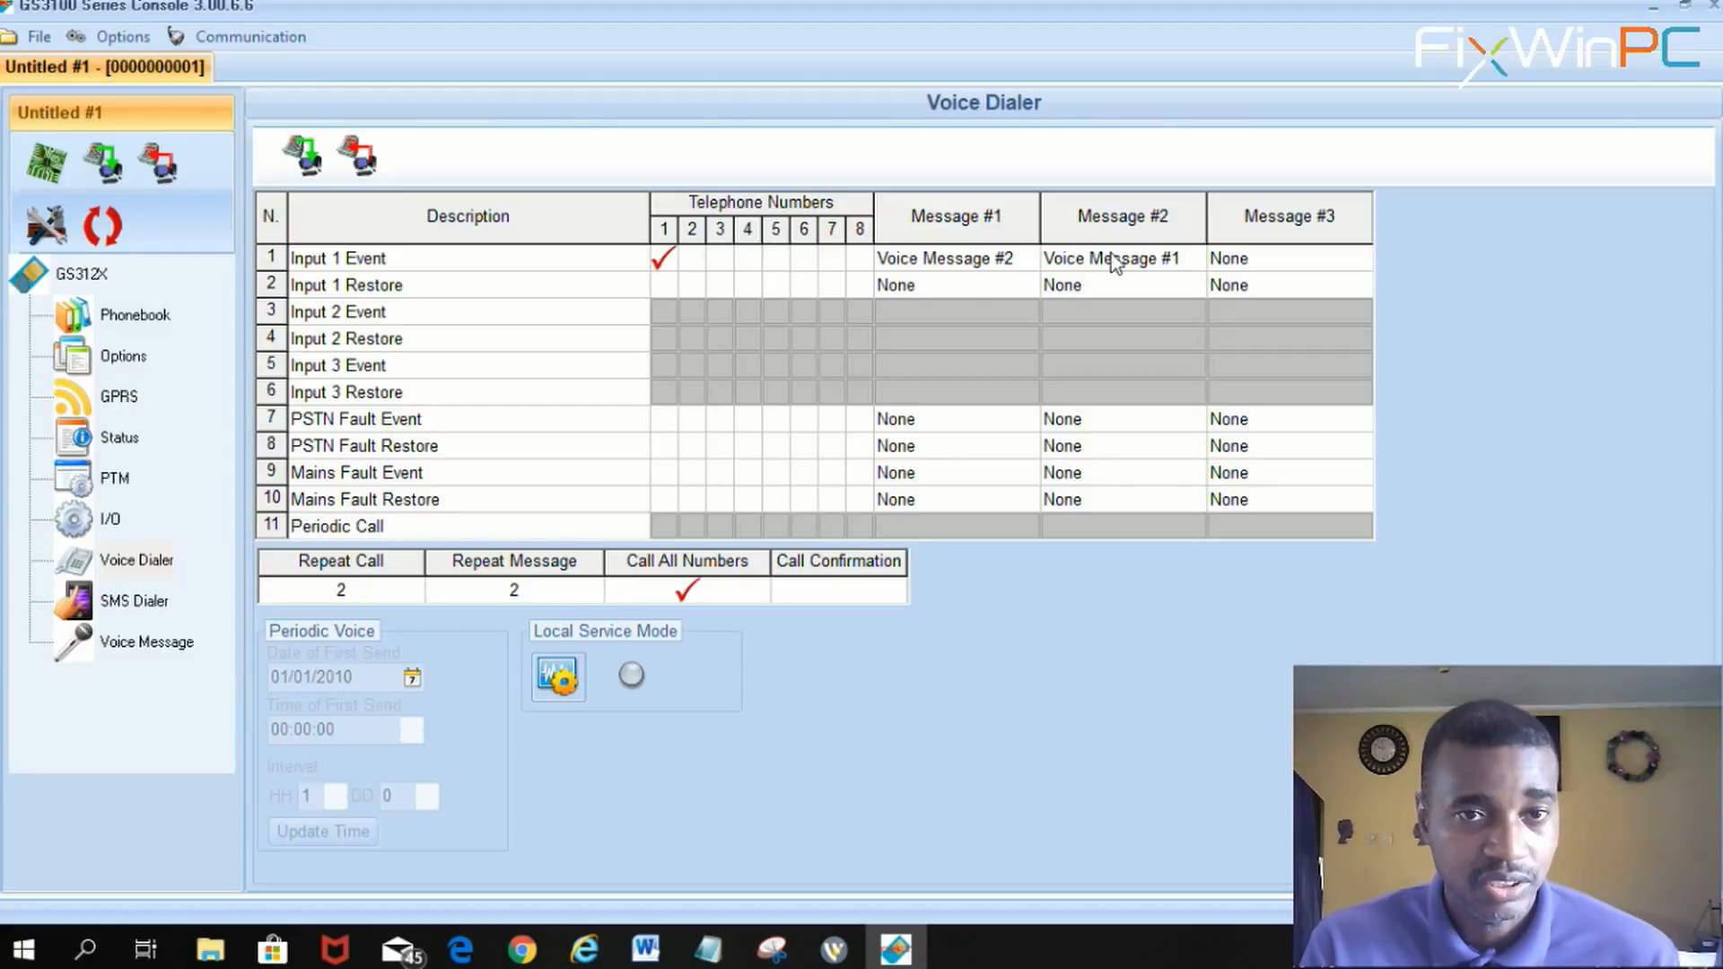
pyautogui.moveTo(1009, 366)
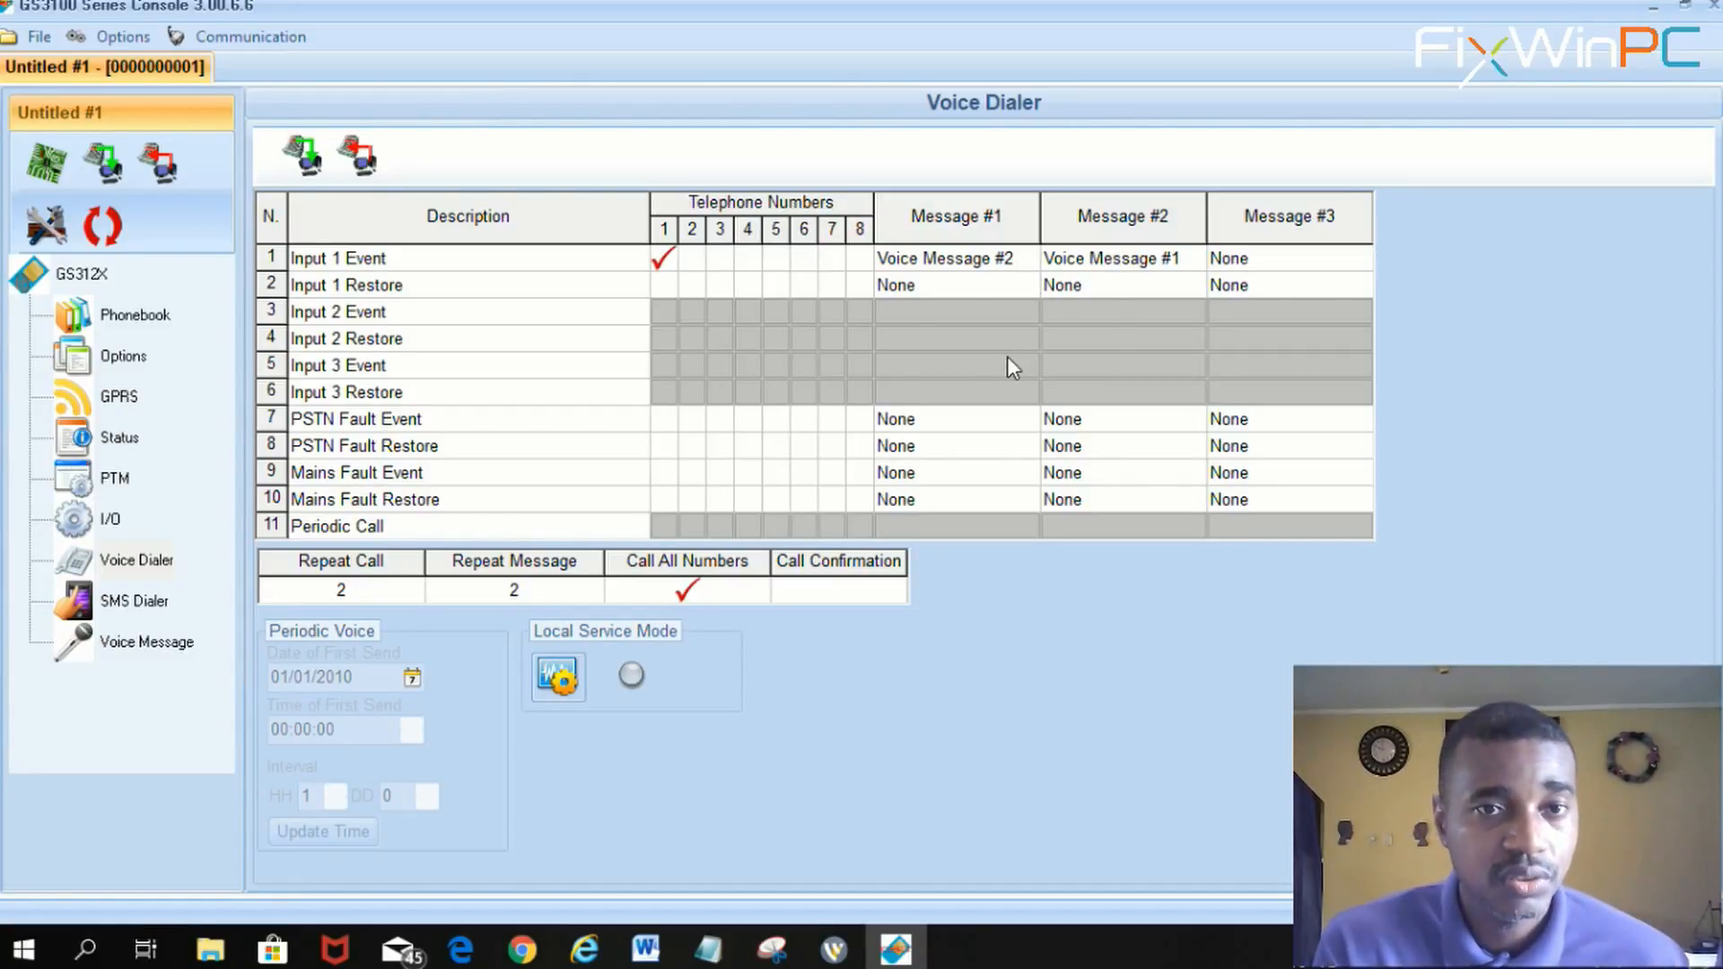
# Open the Message #1 choices for Input 1 Event, listing None and Voice Messages #1–#8.
pyautogui.click(956, 259)
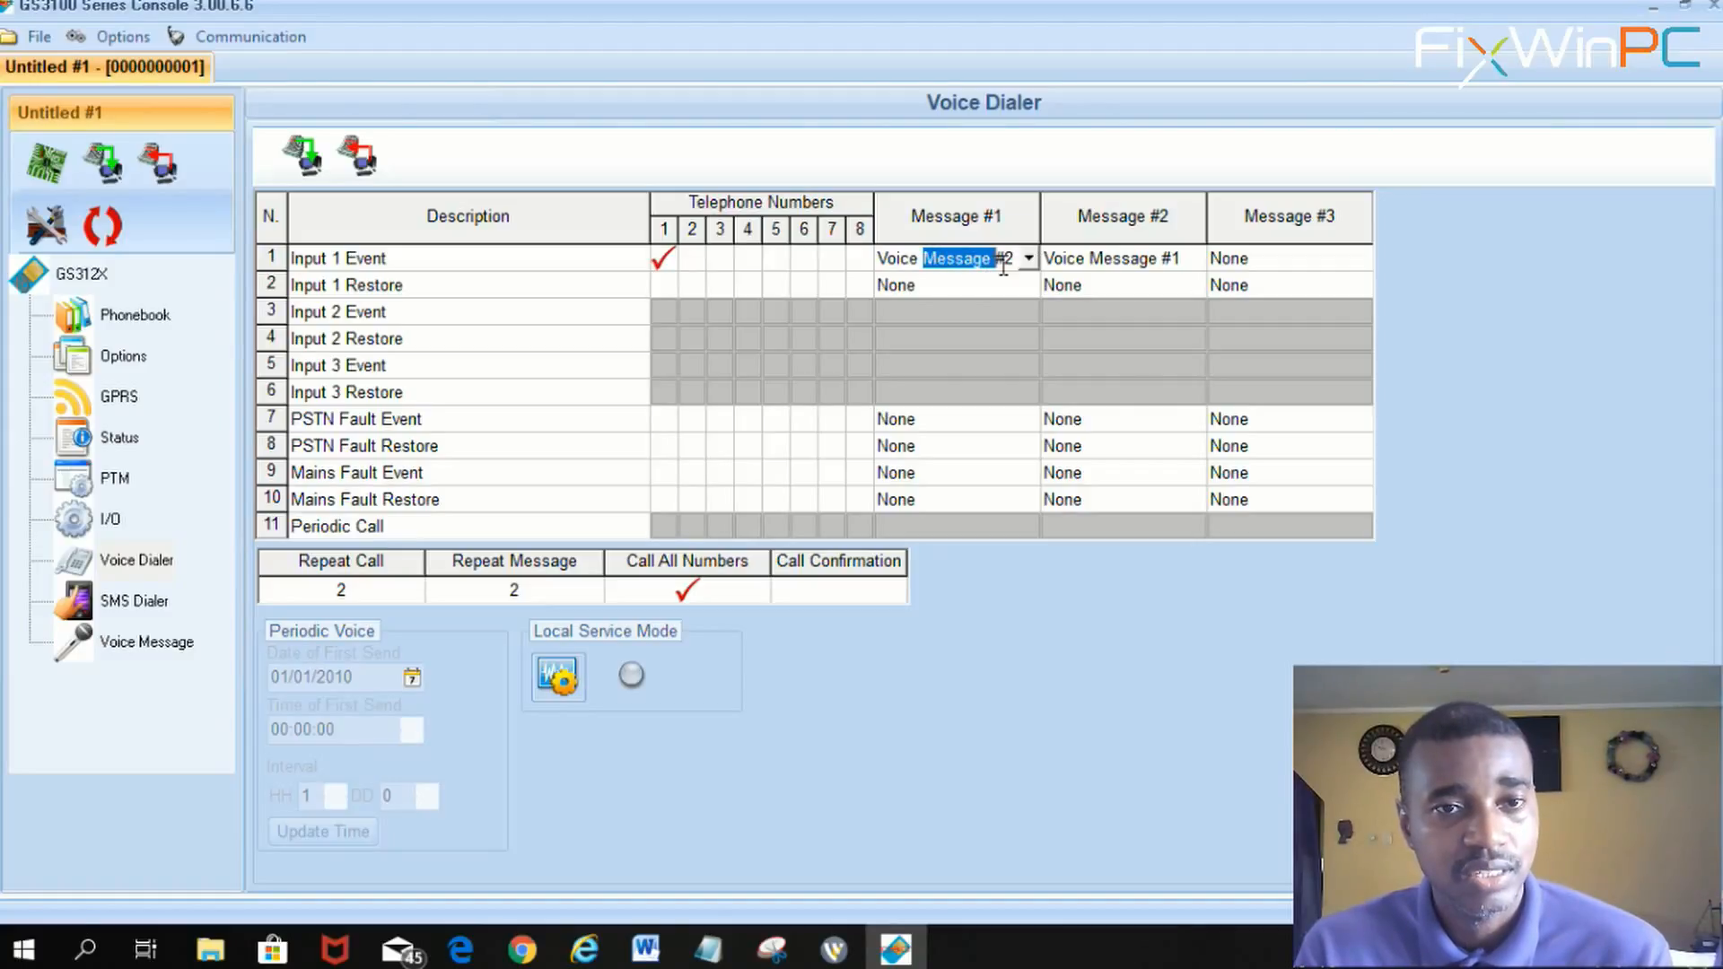
pyautogui.click(1026, 258)
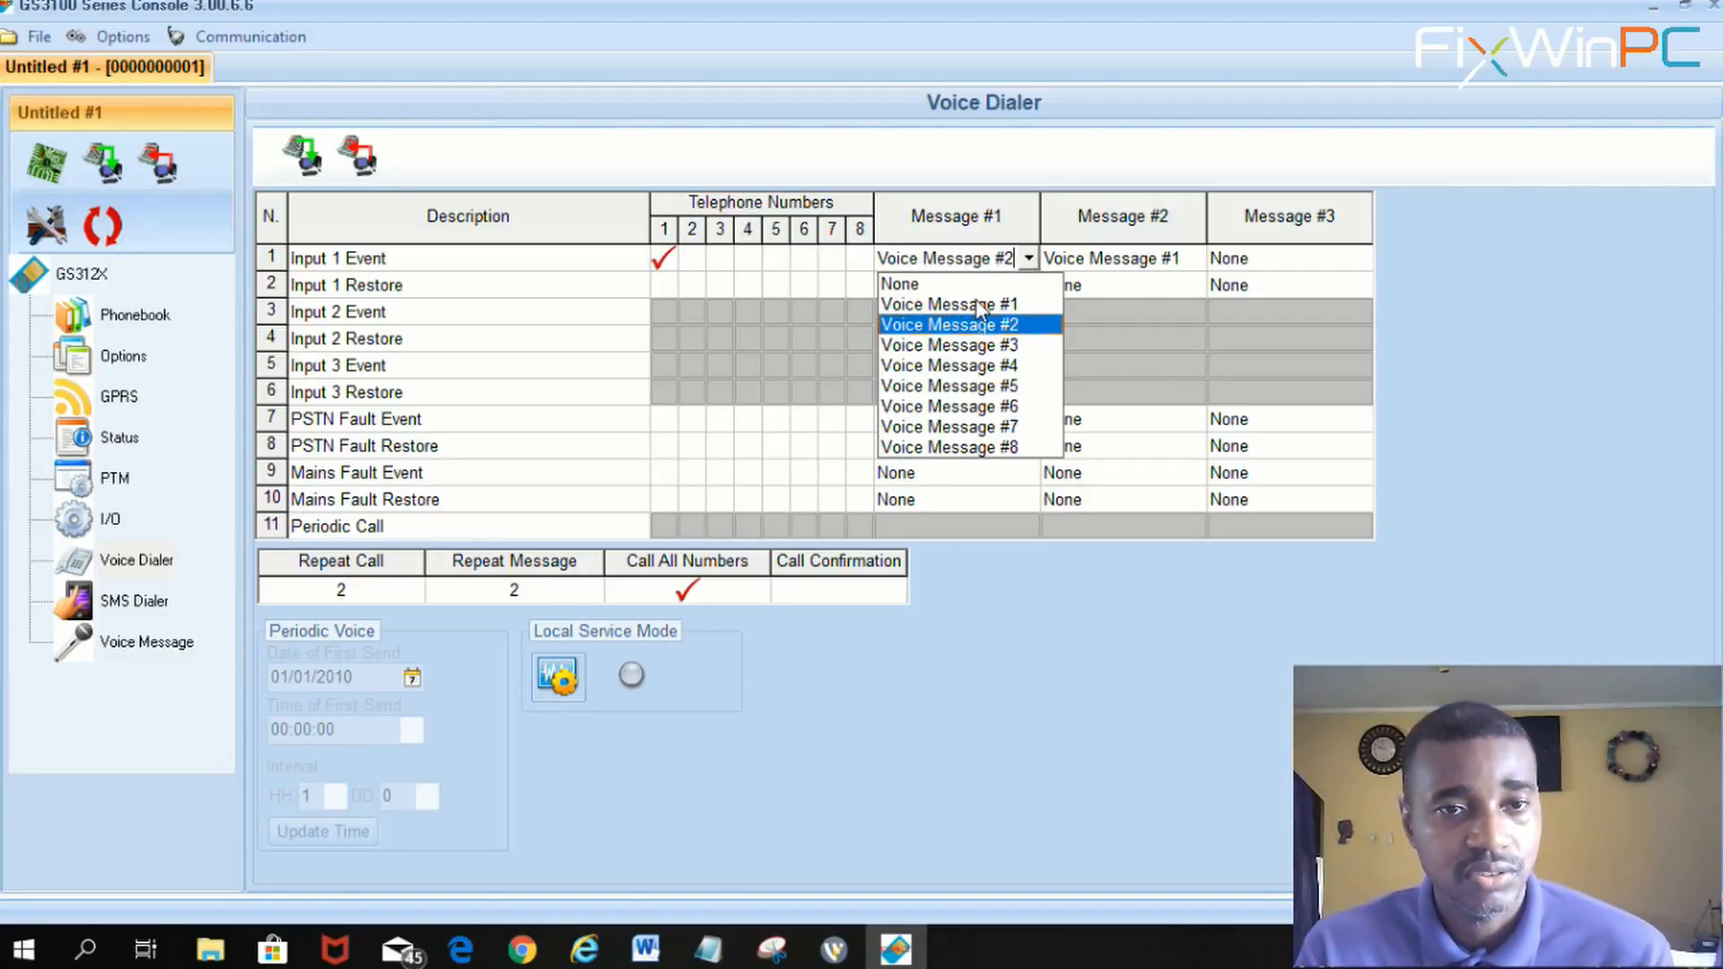
pyautogui.moveTo(1041, 311)
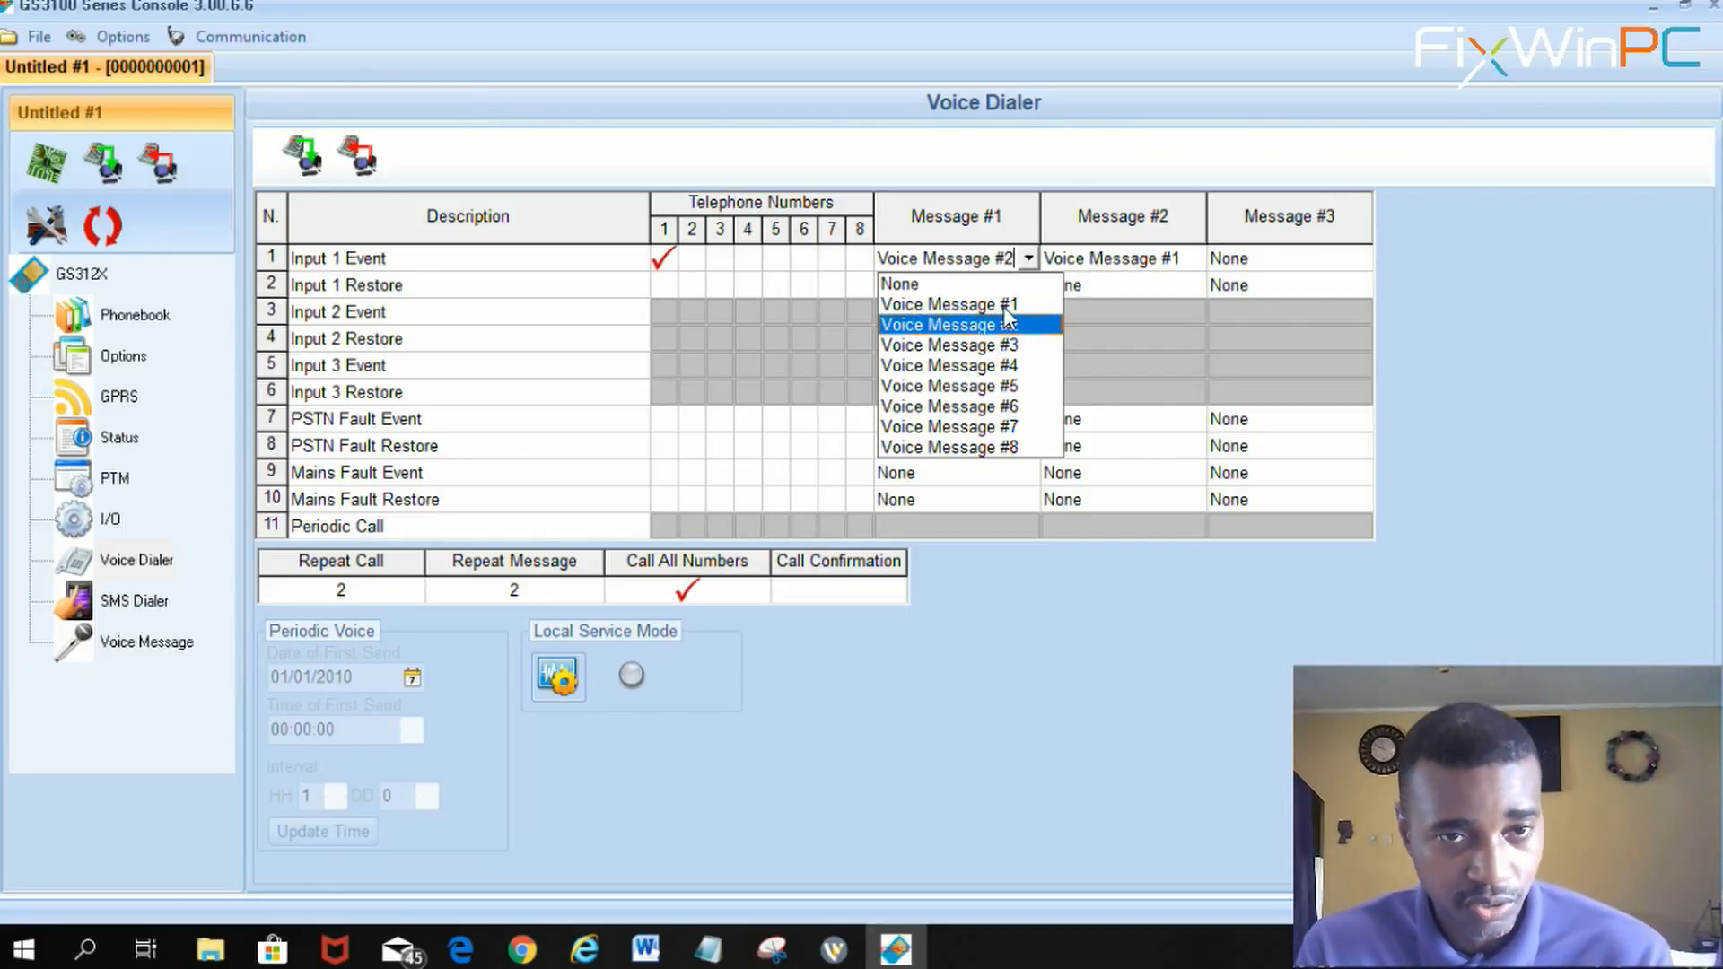
pyautogui.moveTo(907, 312)
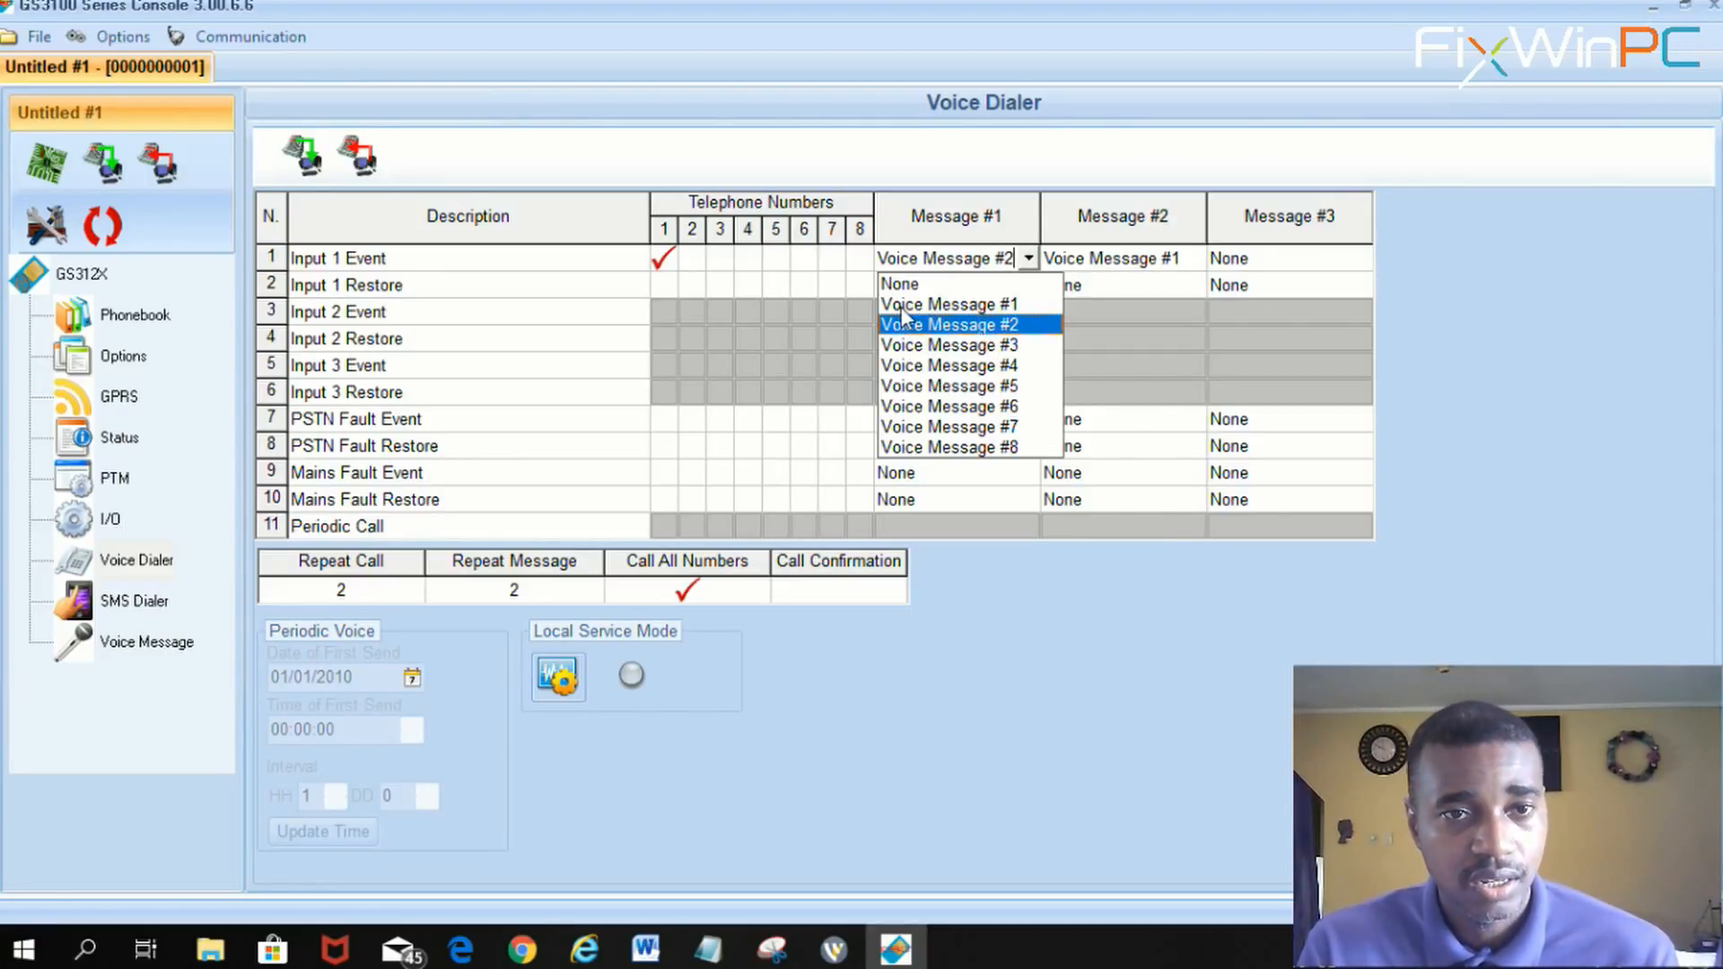
pyautogui.moveTo(904, 336)
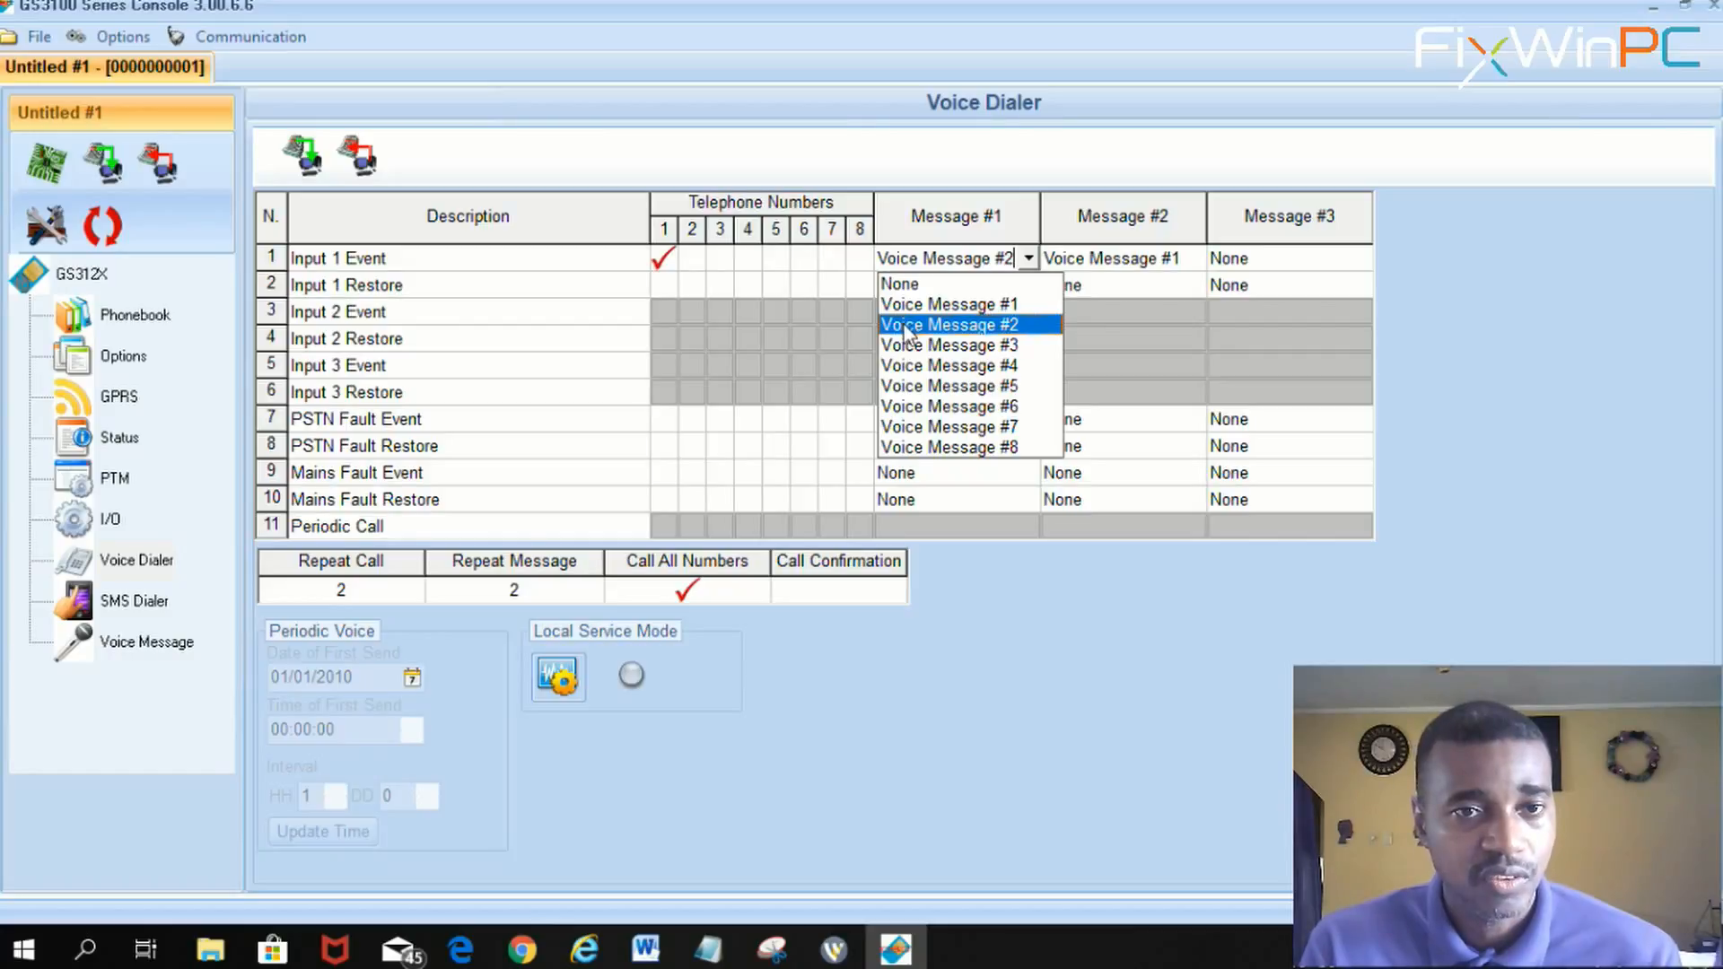
pyautogui.moveTo(962, 361)
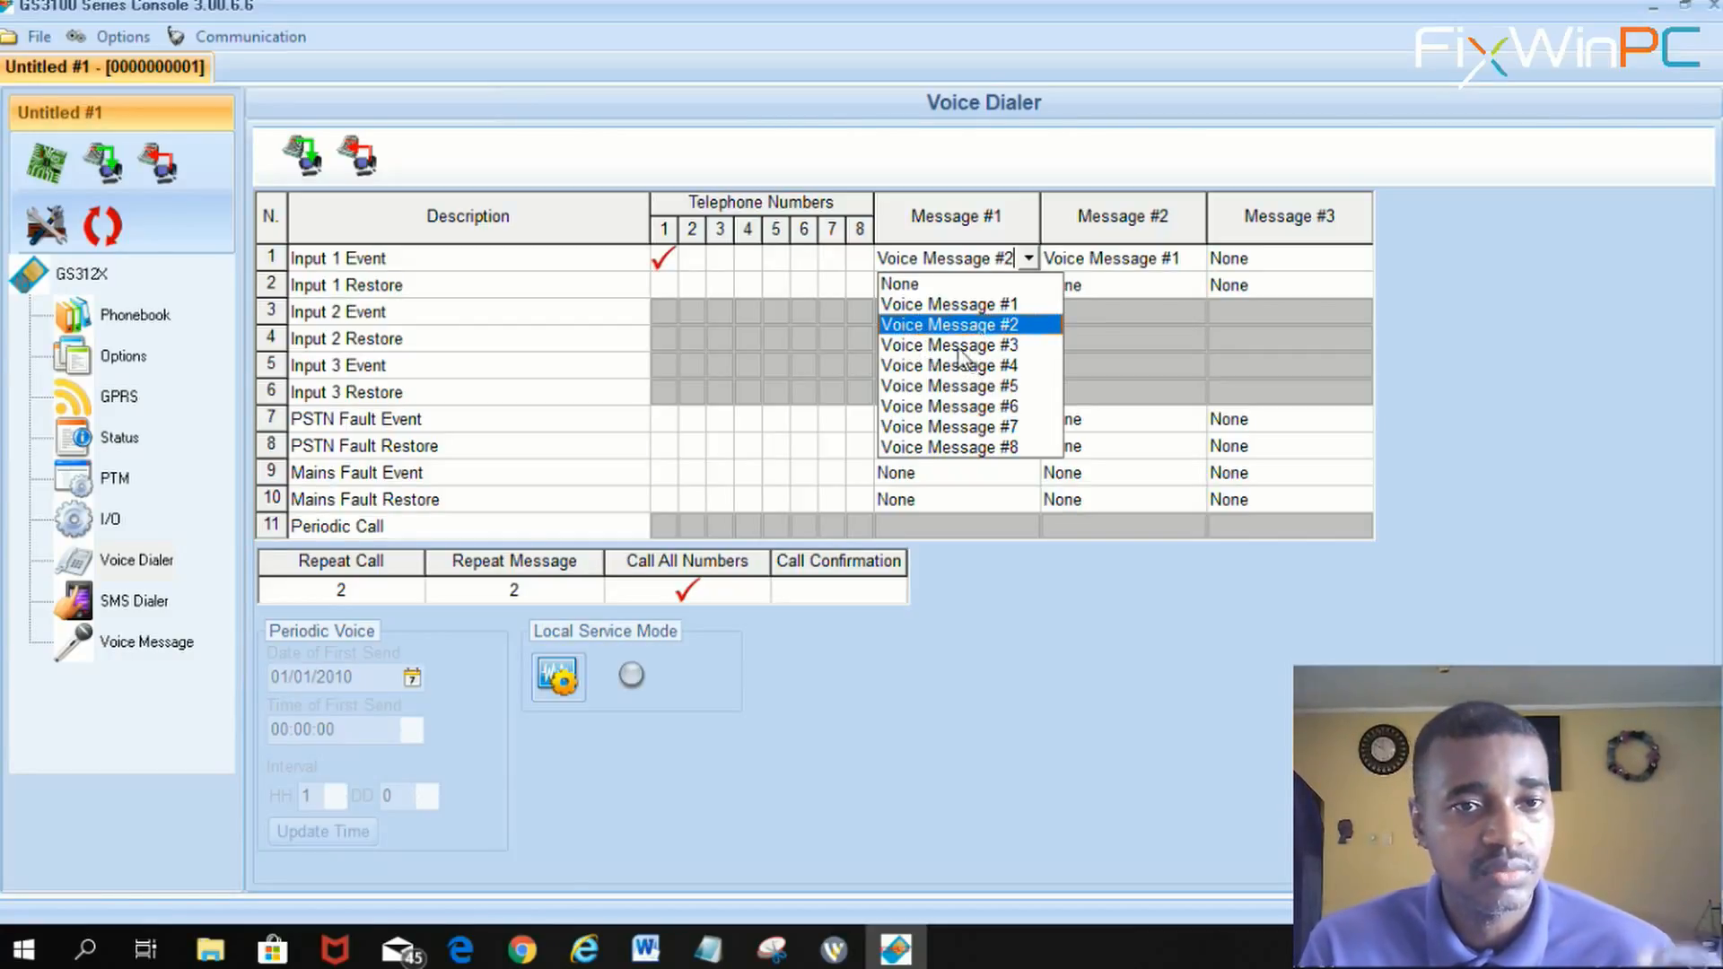
pyautogui.moveTo(966, 331)
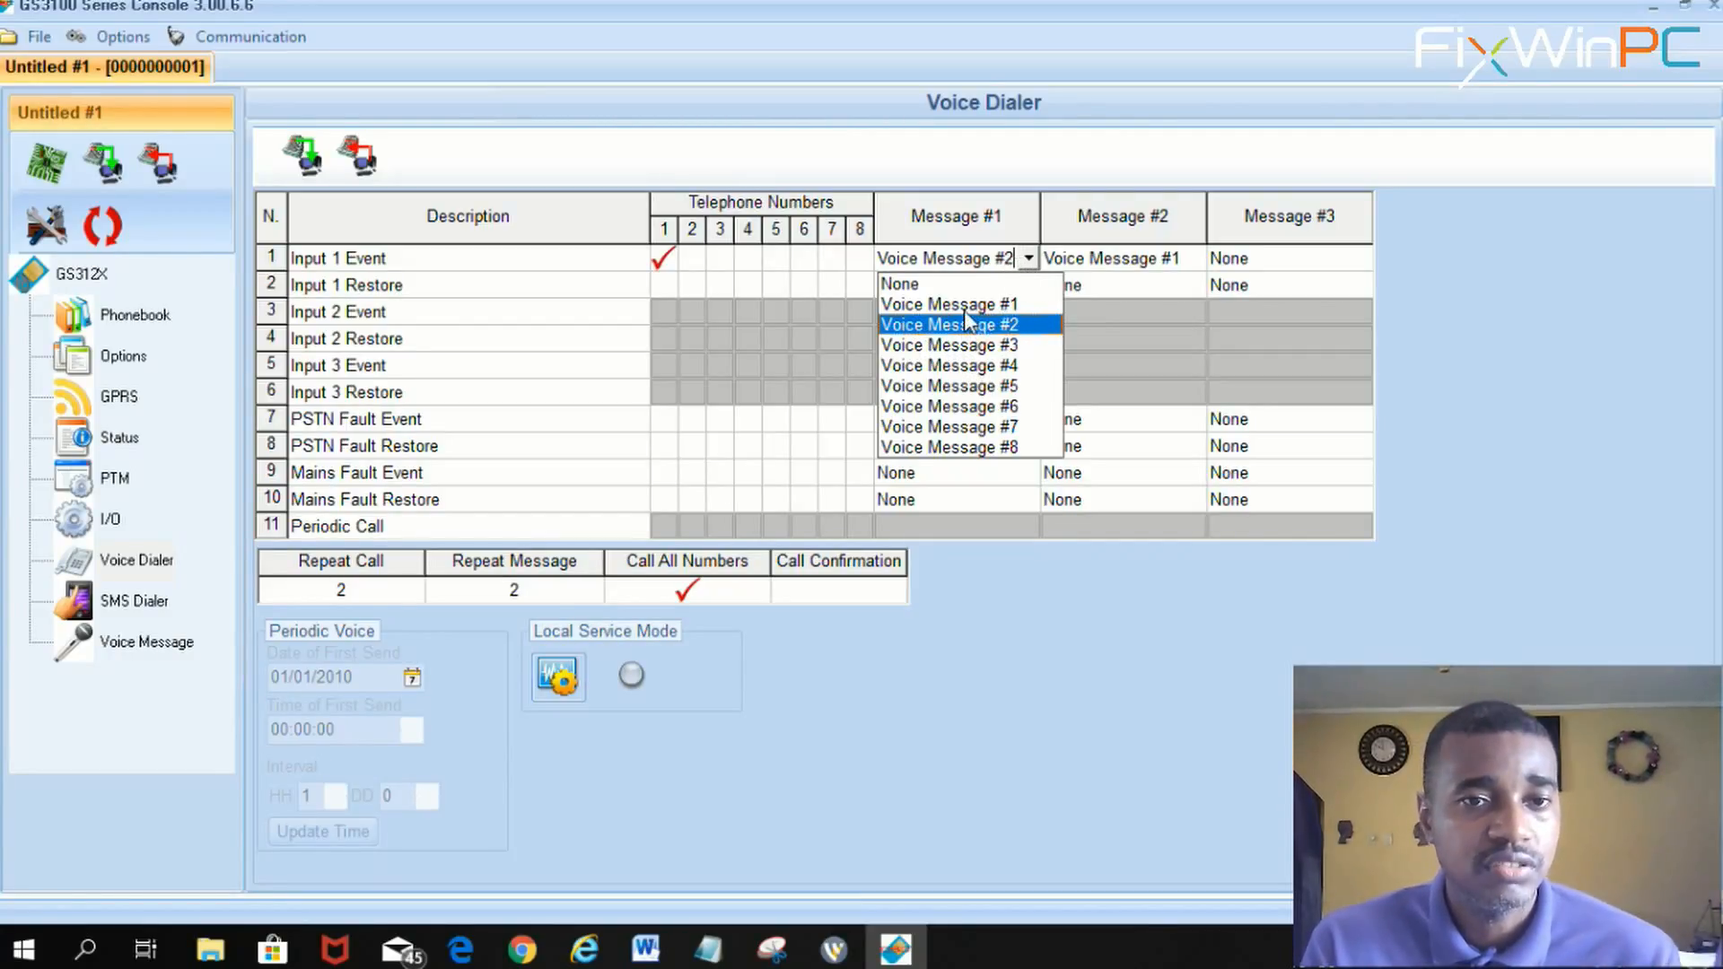
pyautogui.moveTo(976, 427)
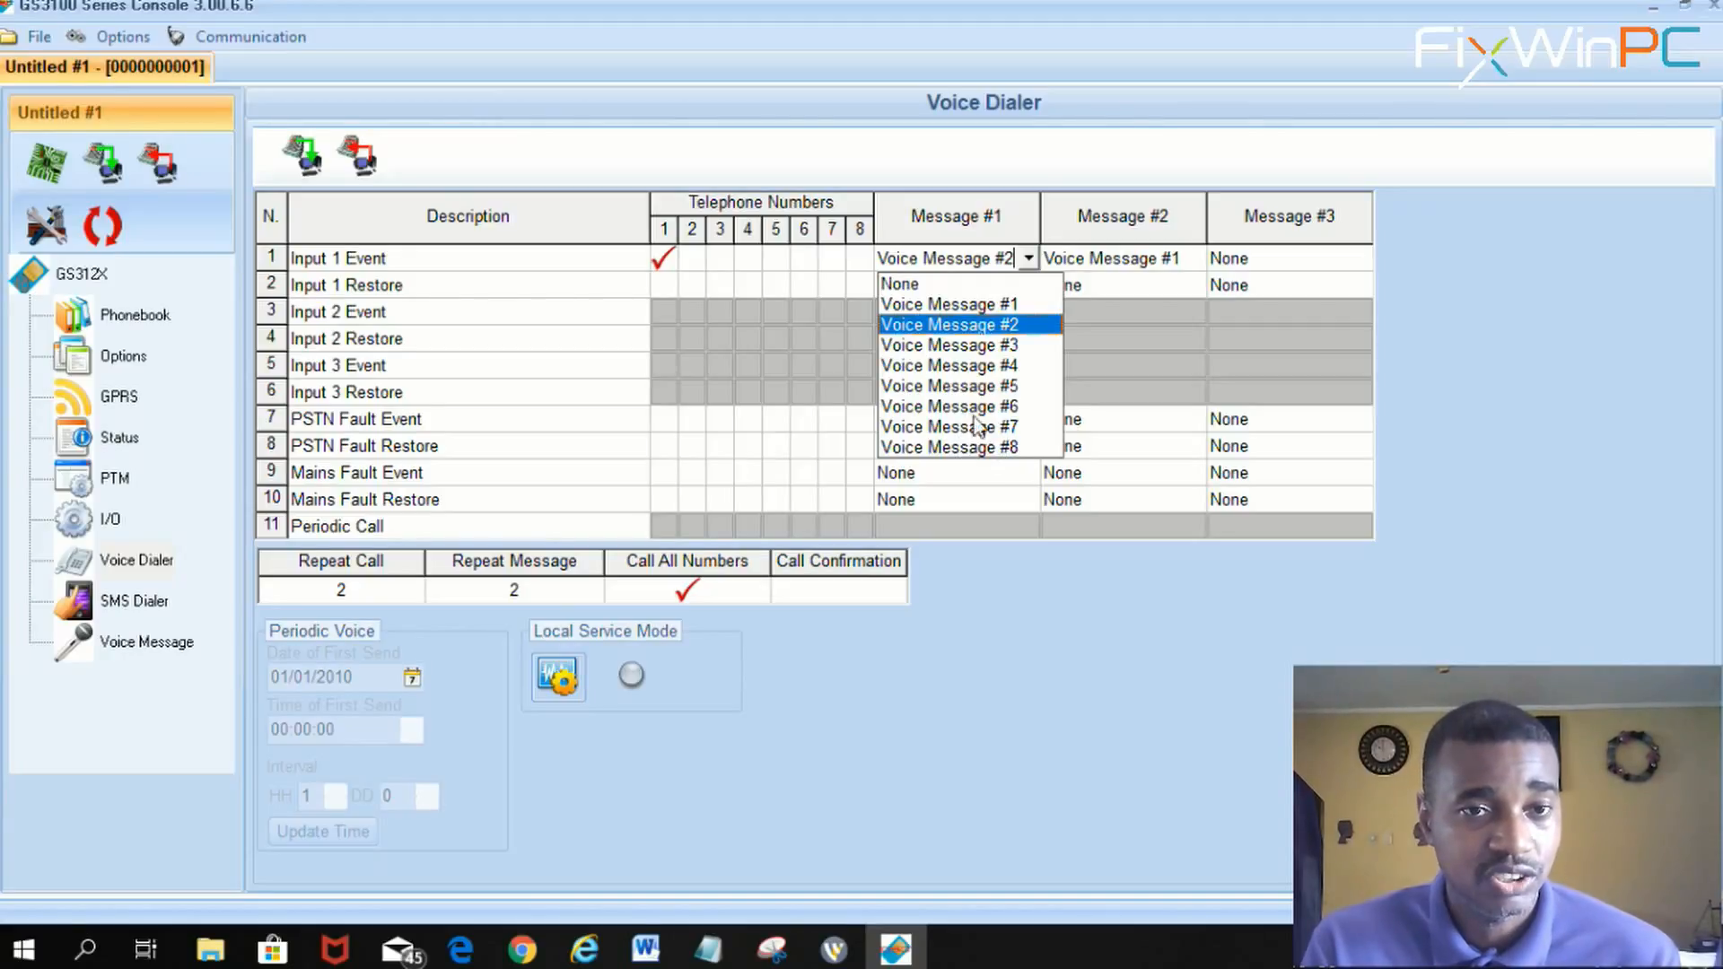
pyautogui.moveTo(956, 429)
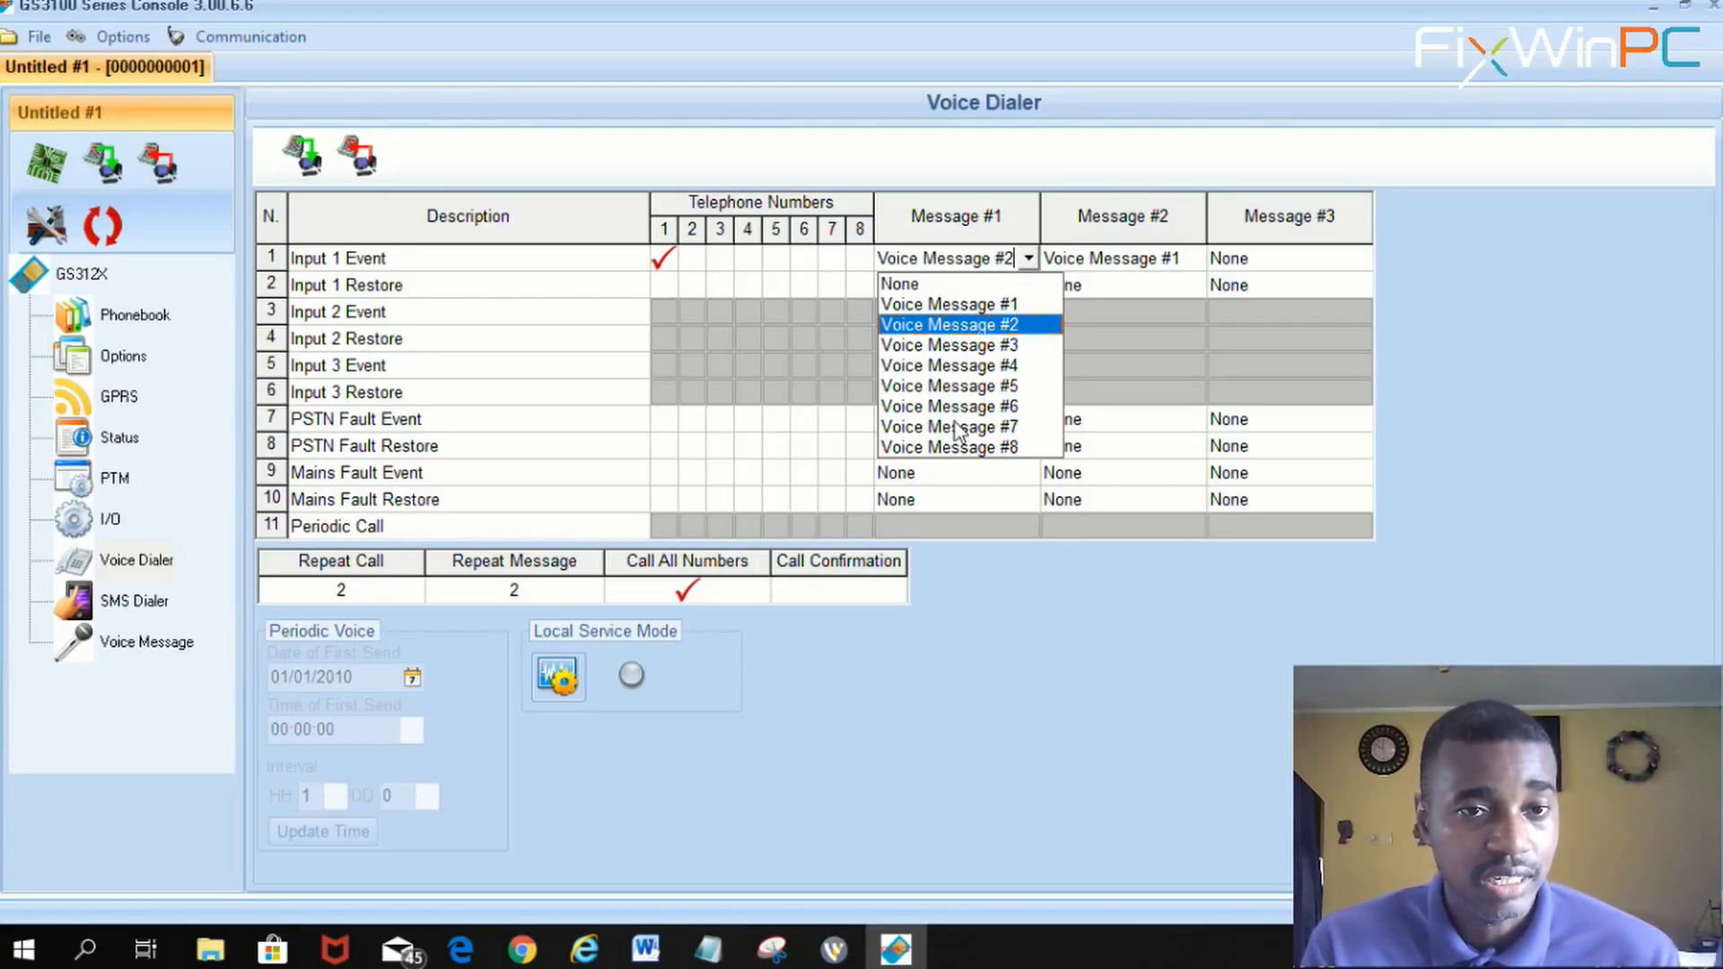
pyautogui.moveTo(920, 258)
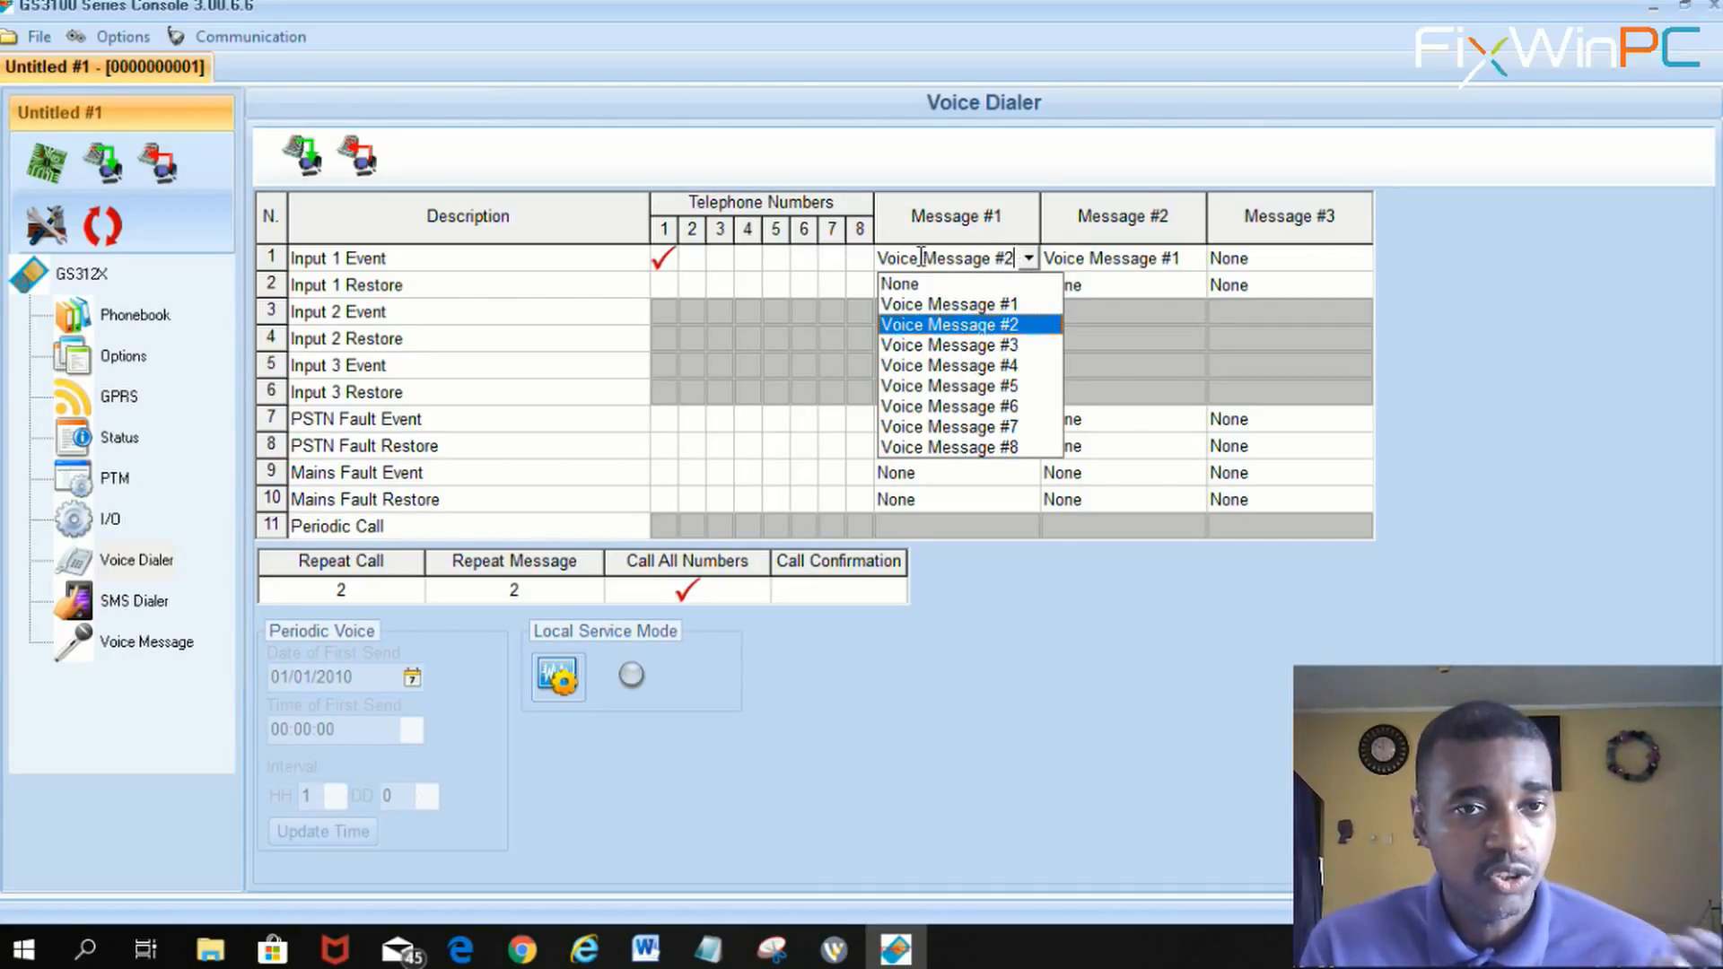
pyautogui.moveTo(1120, 237)
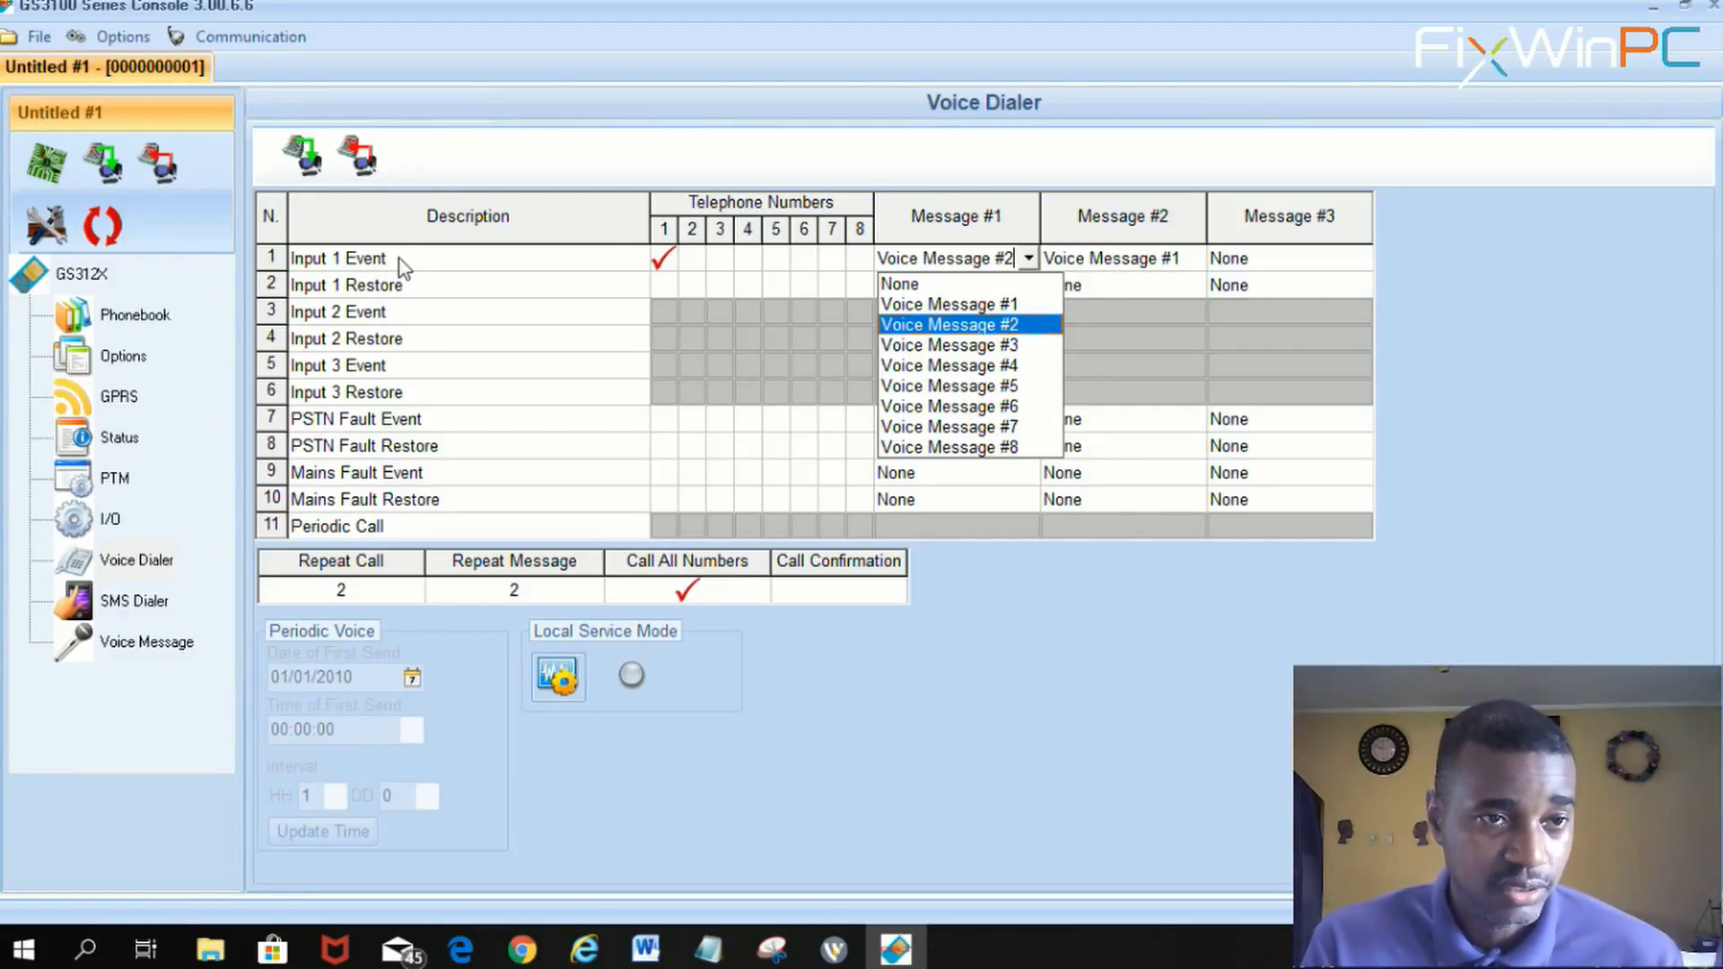
pyautogui.moveTo(335, 383)
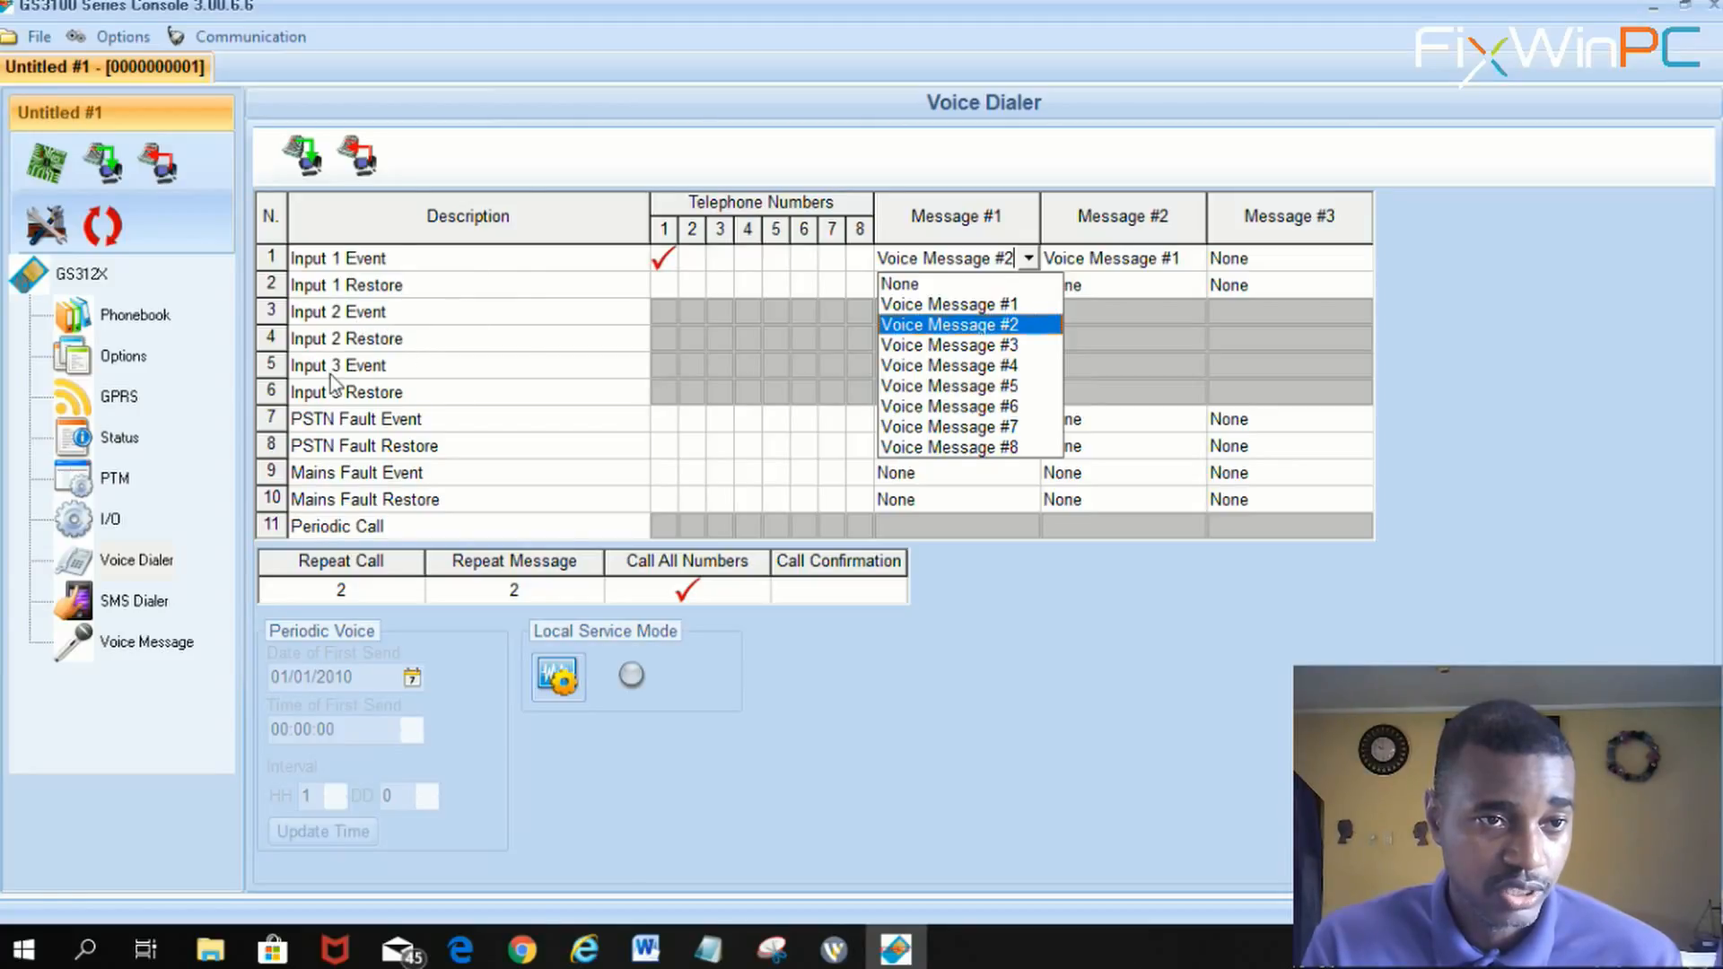
pyautogui.moveTo(347, 264)
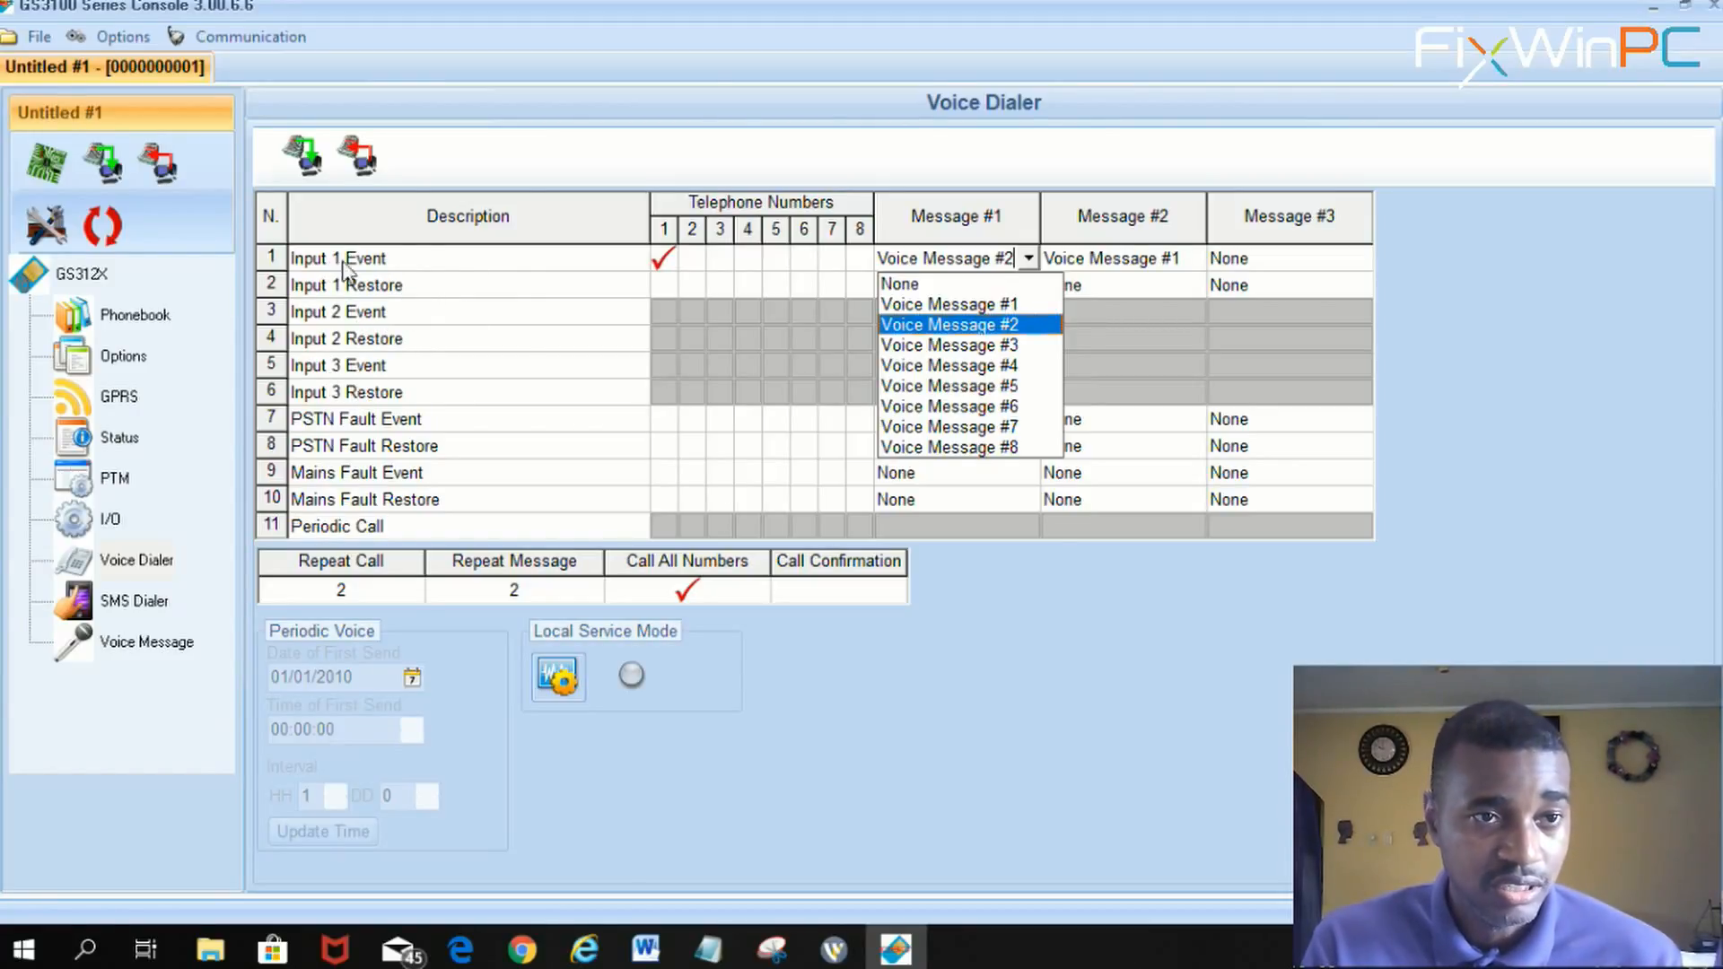
pyautogui.moveTo(438, 293)
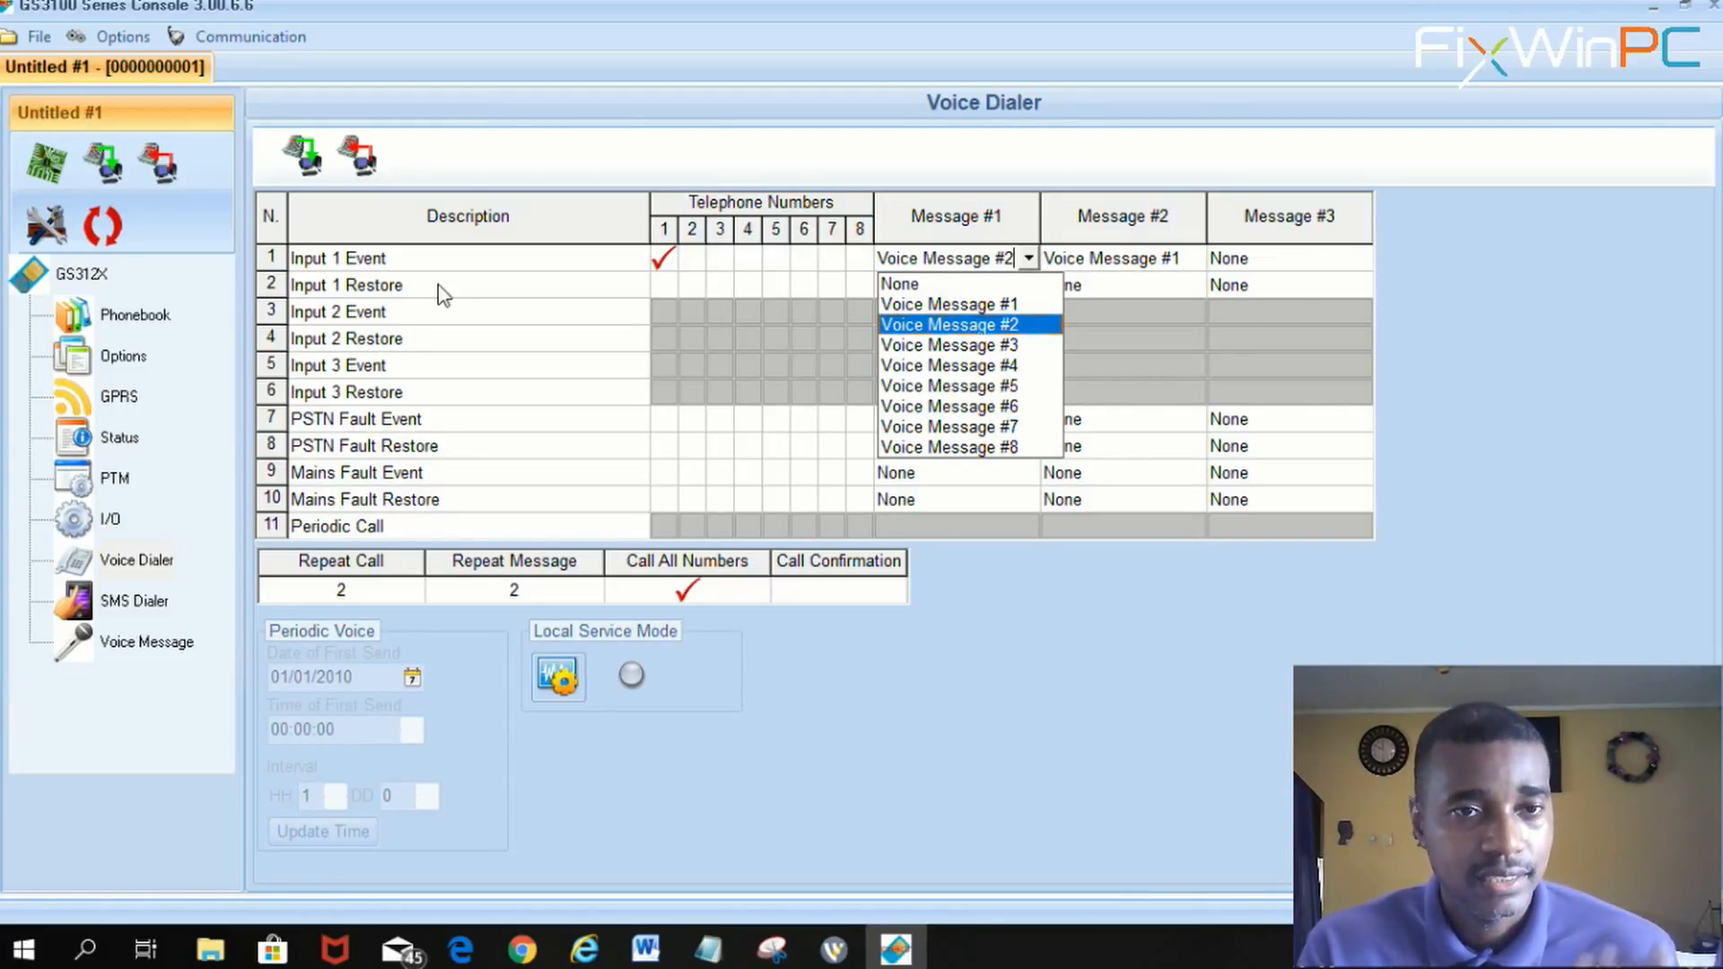
pyautogui.moveTo(673, 293)
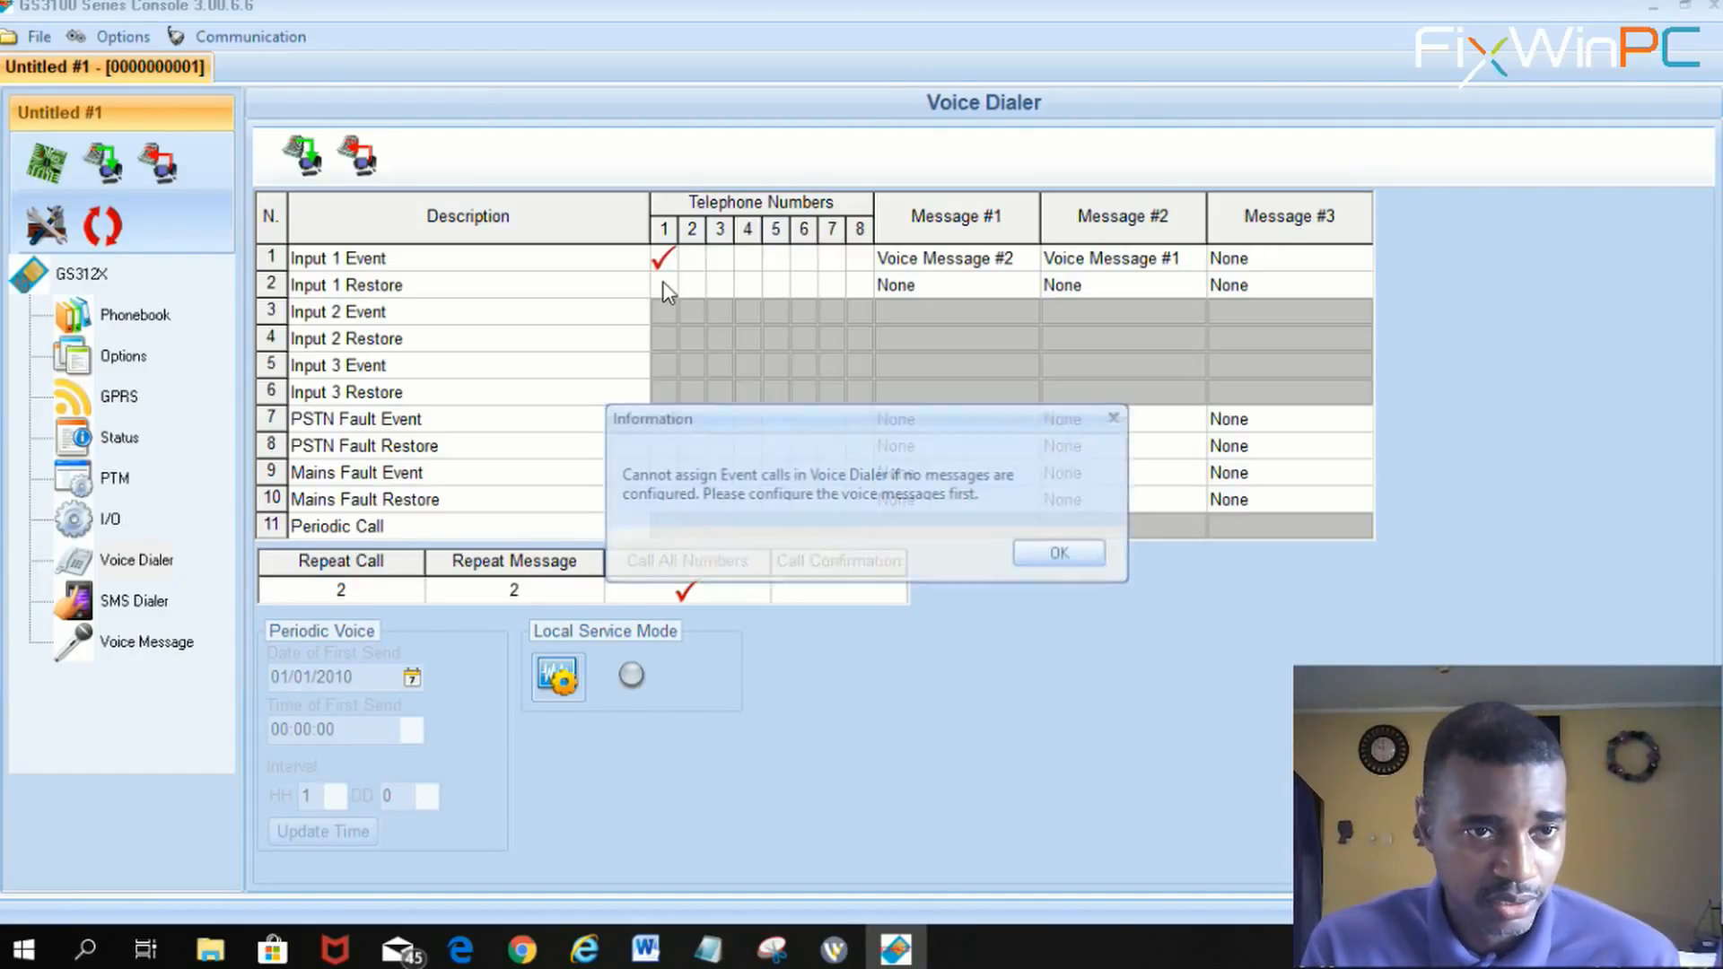
# Dismiss the voice message warning, keeping Input 1 Event calling number 1 with Messages #2 and #1.
pyautogui.click(1057, 553)
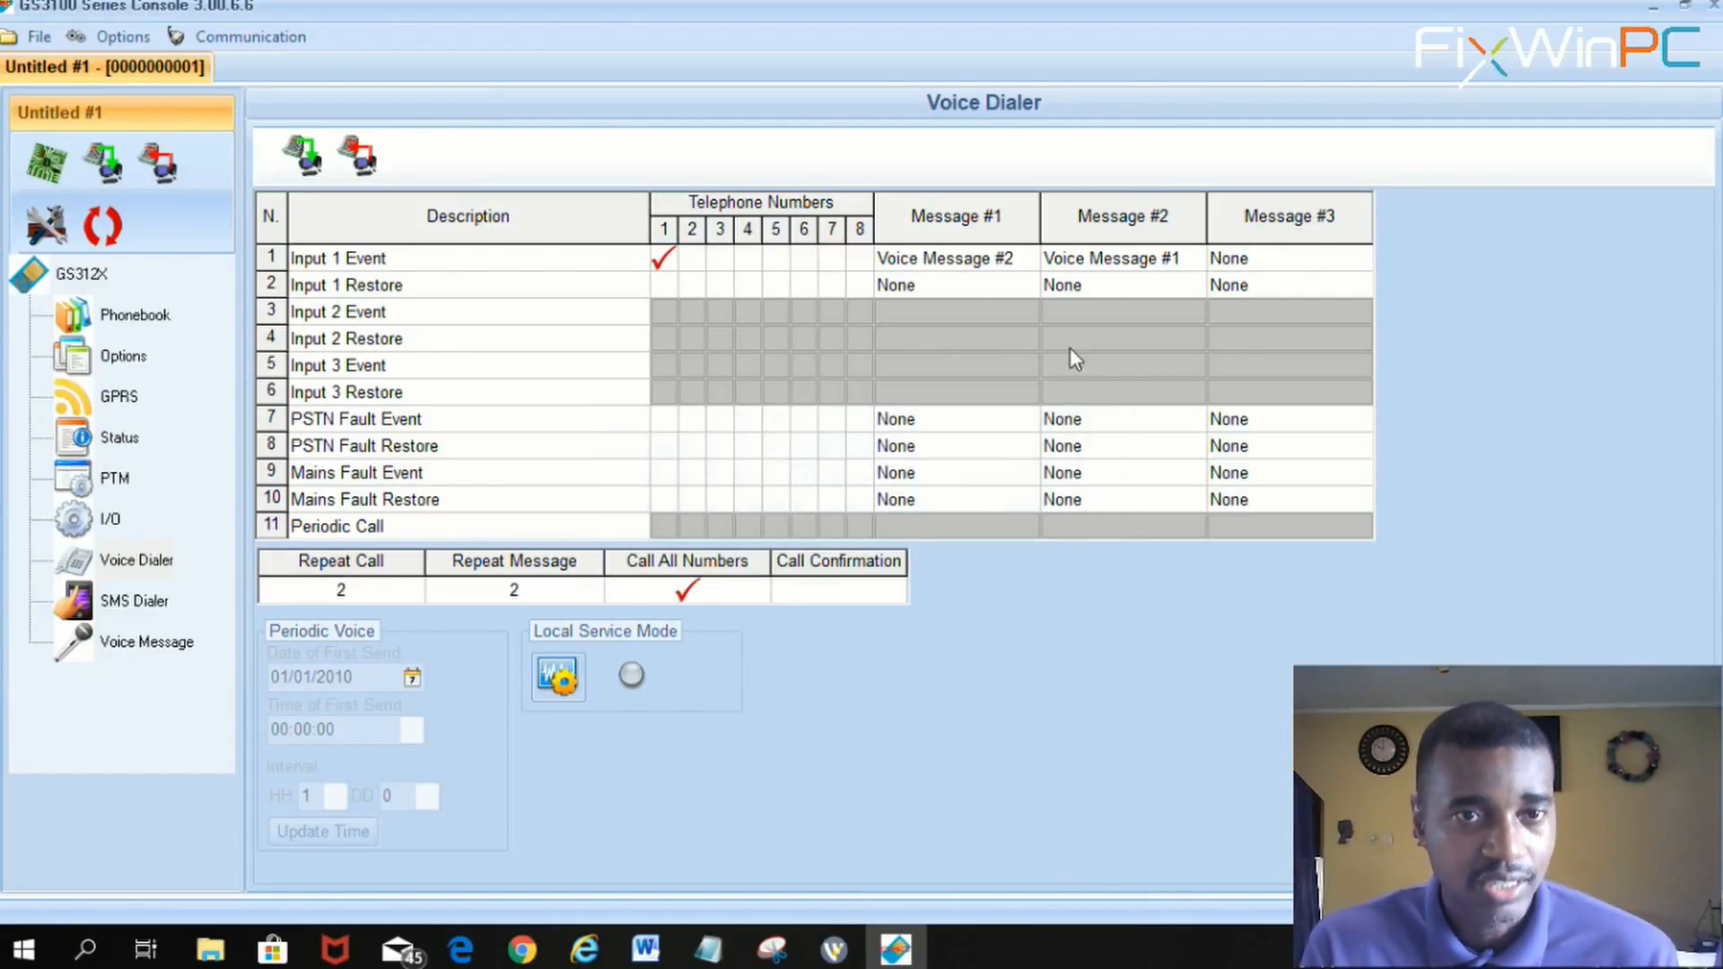
pyautogui.moveTo(985, 295)
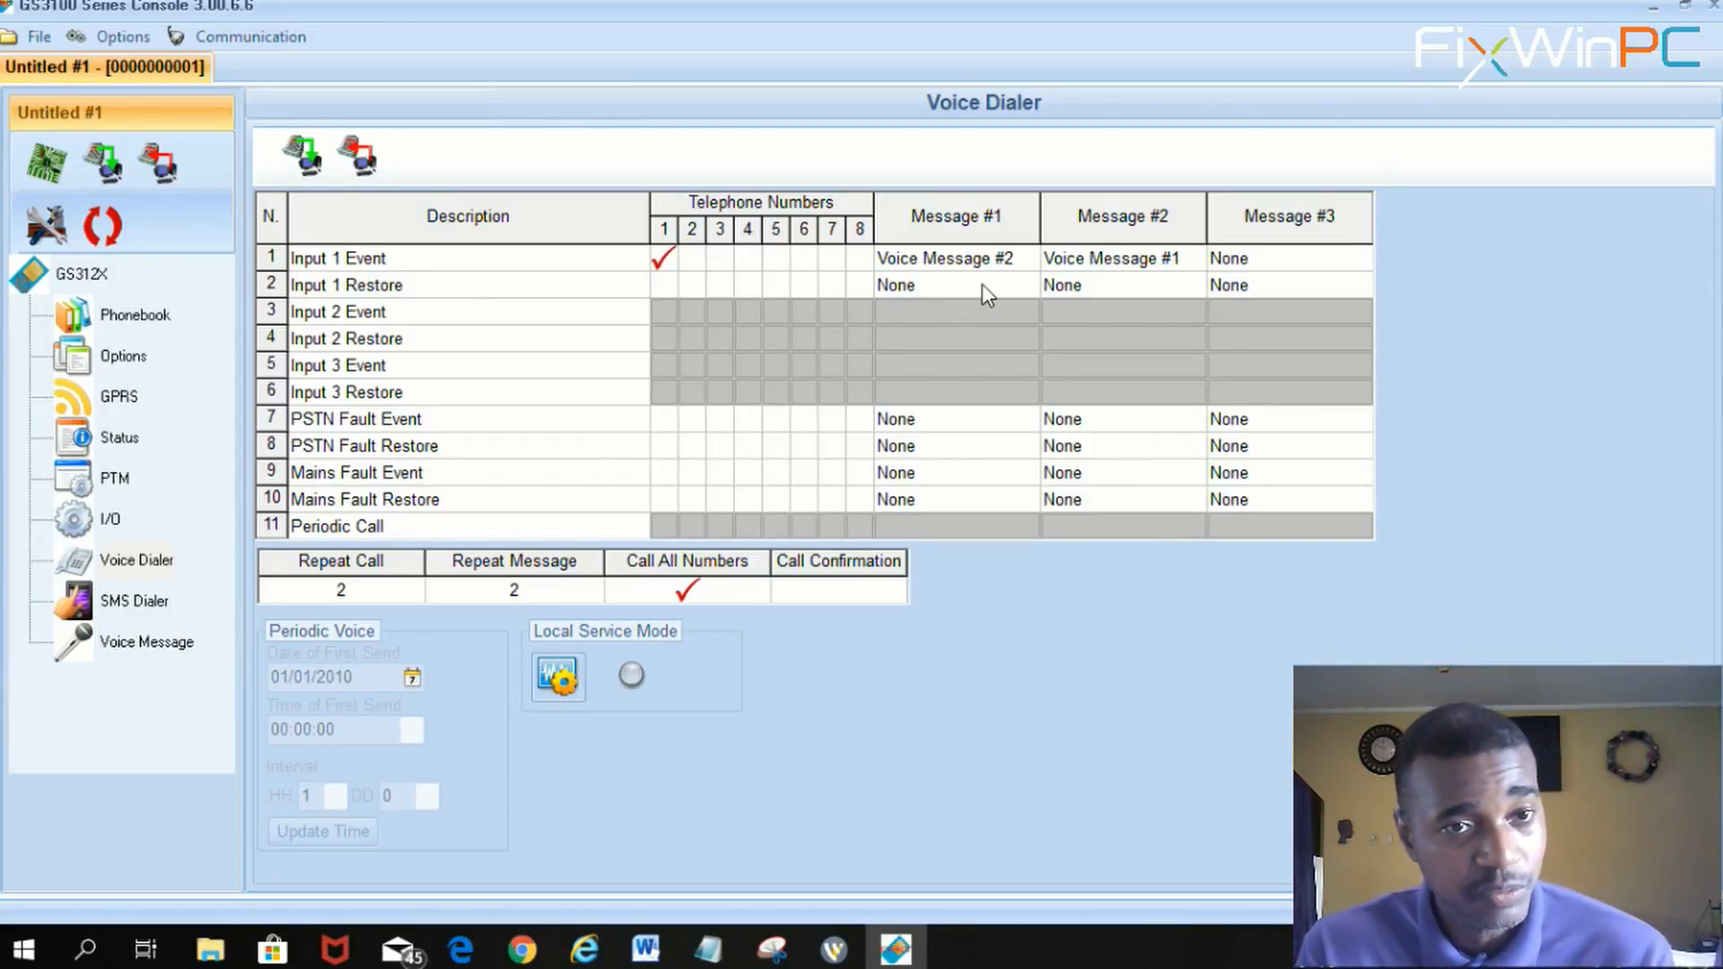
pyautogui.moveTo(984, 325)
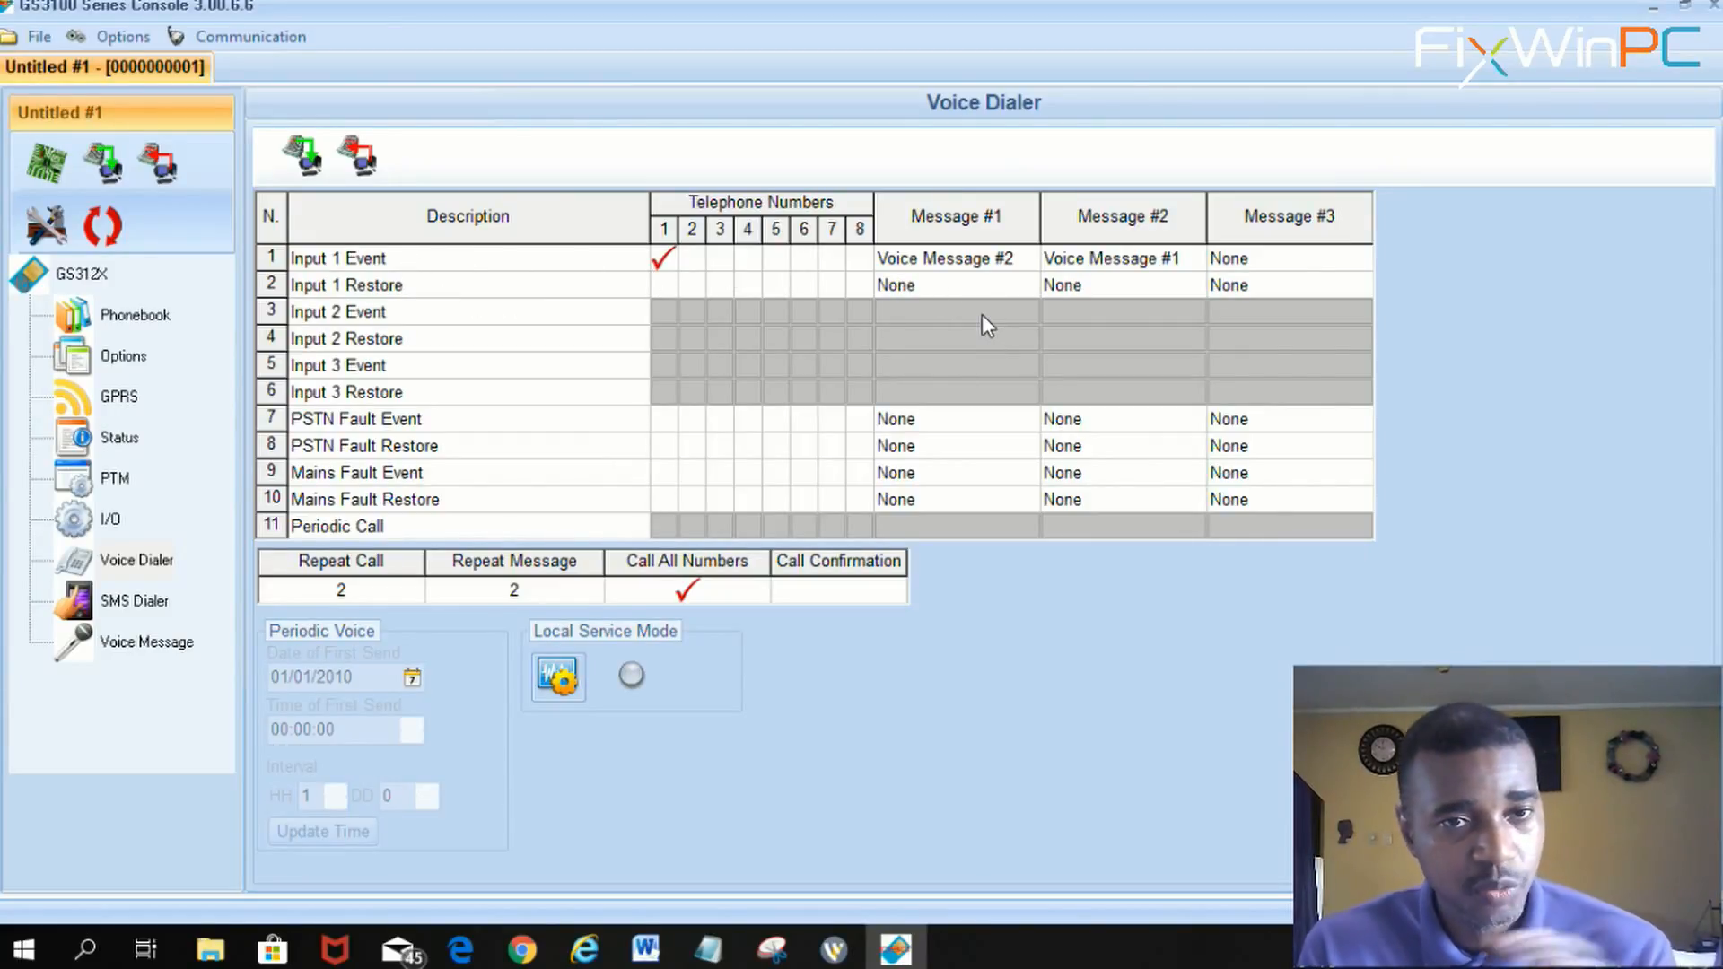
pyautogui.moveTo(303, 436)
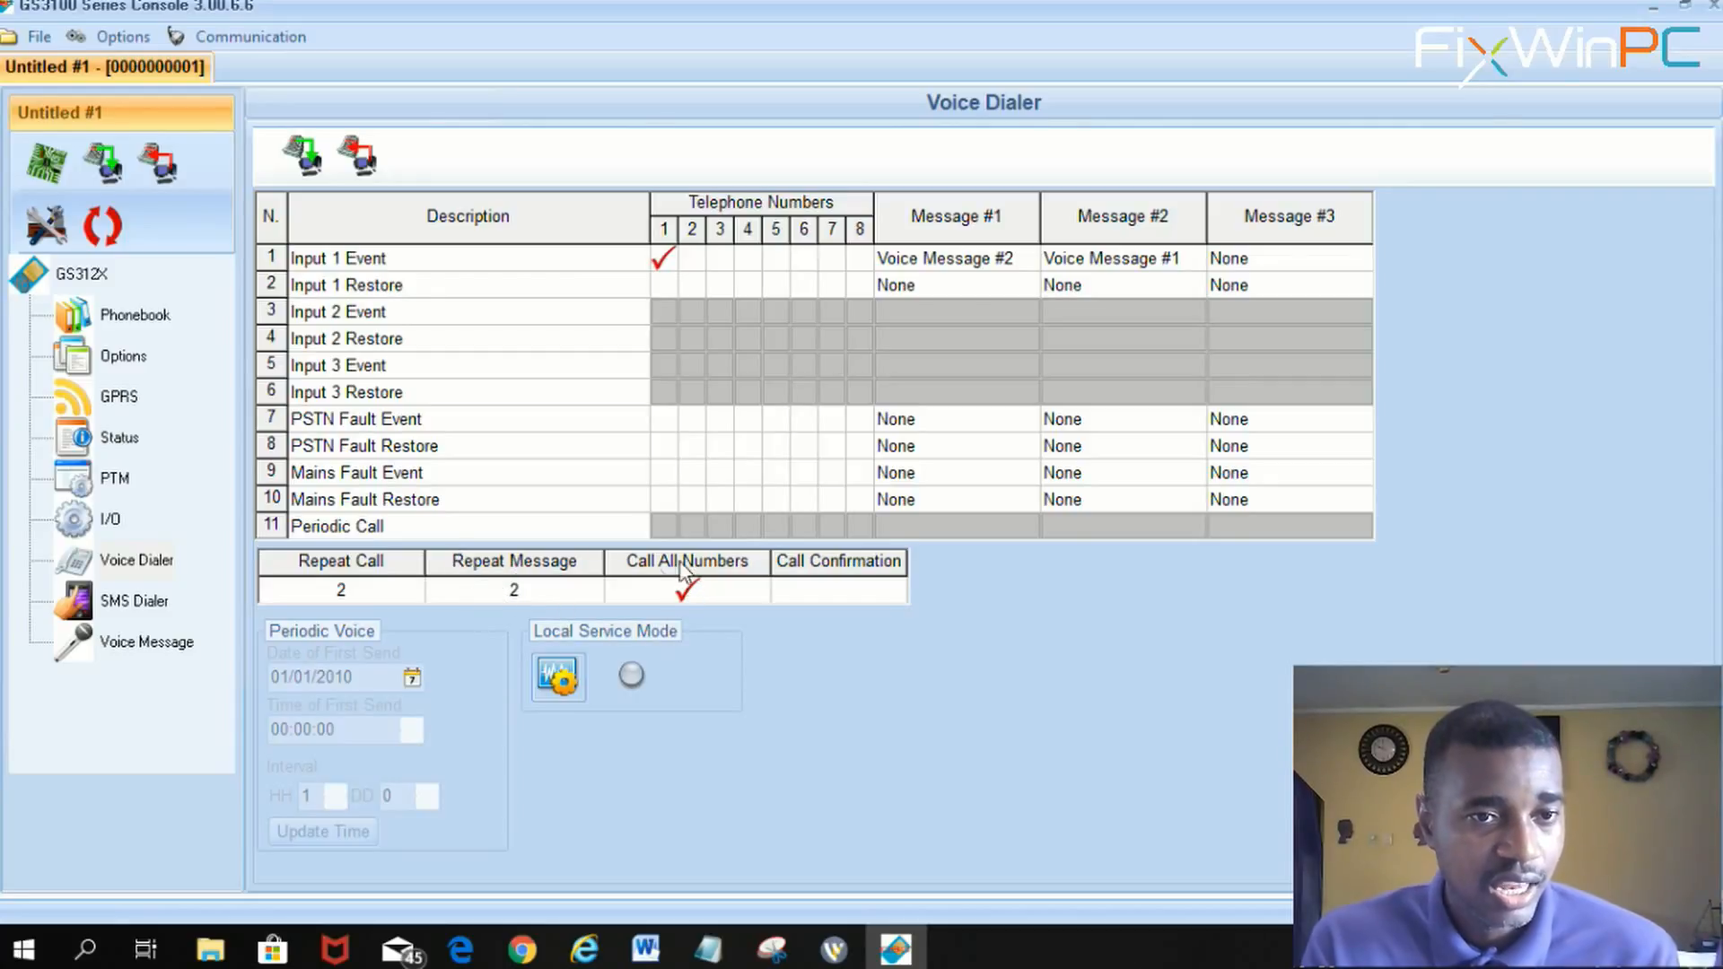
pyautogui.moveTo(677, 594)
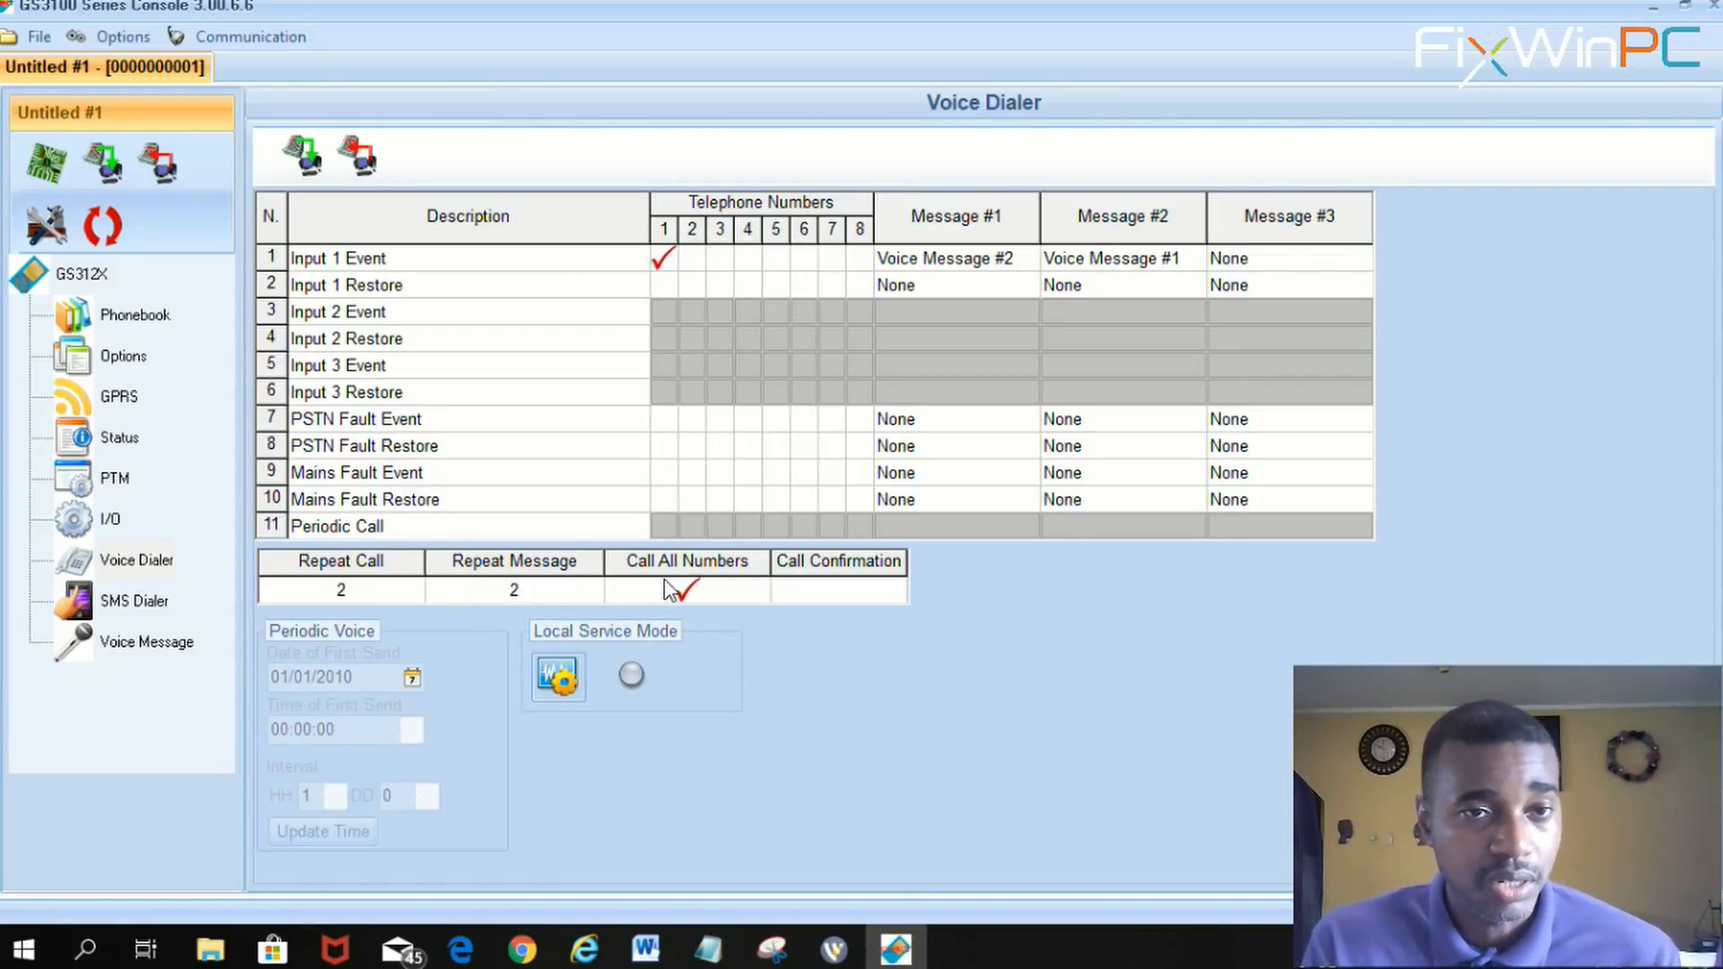
pyautogui.moveTo(687, 596)
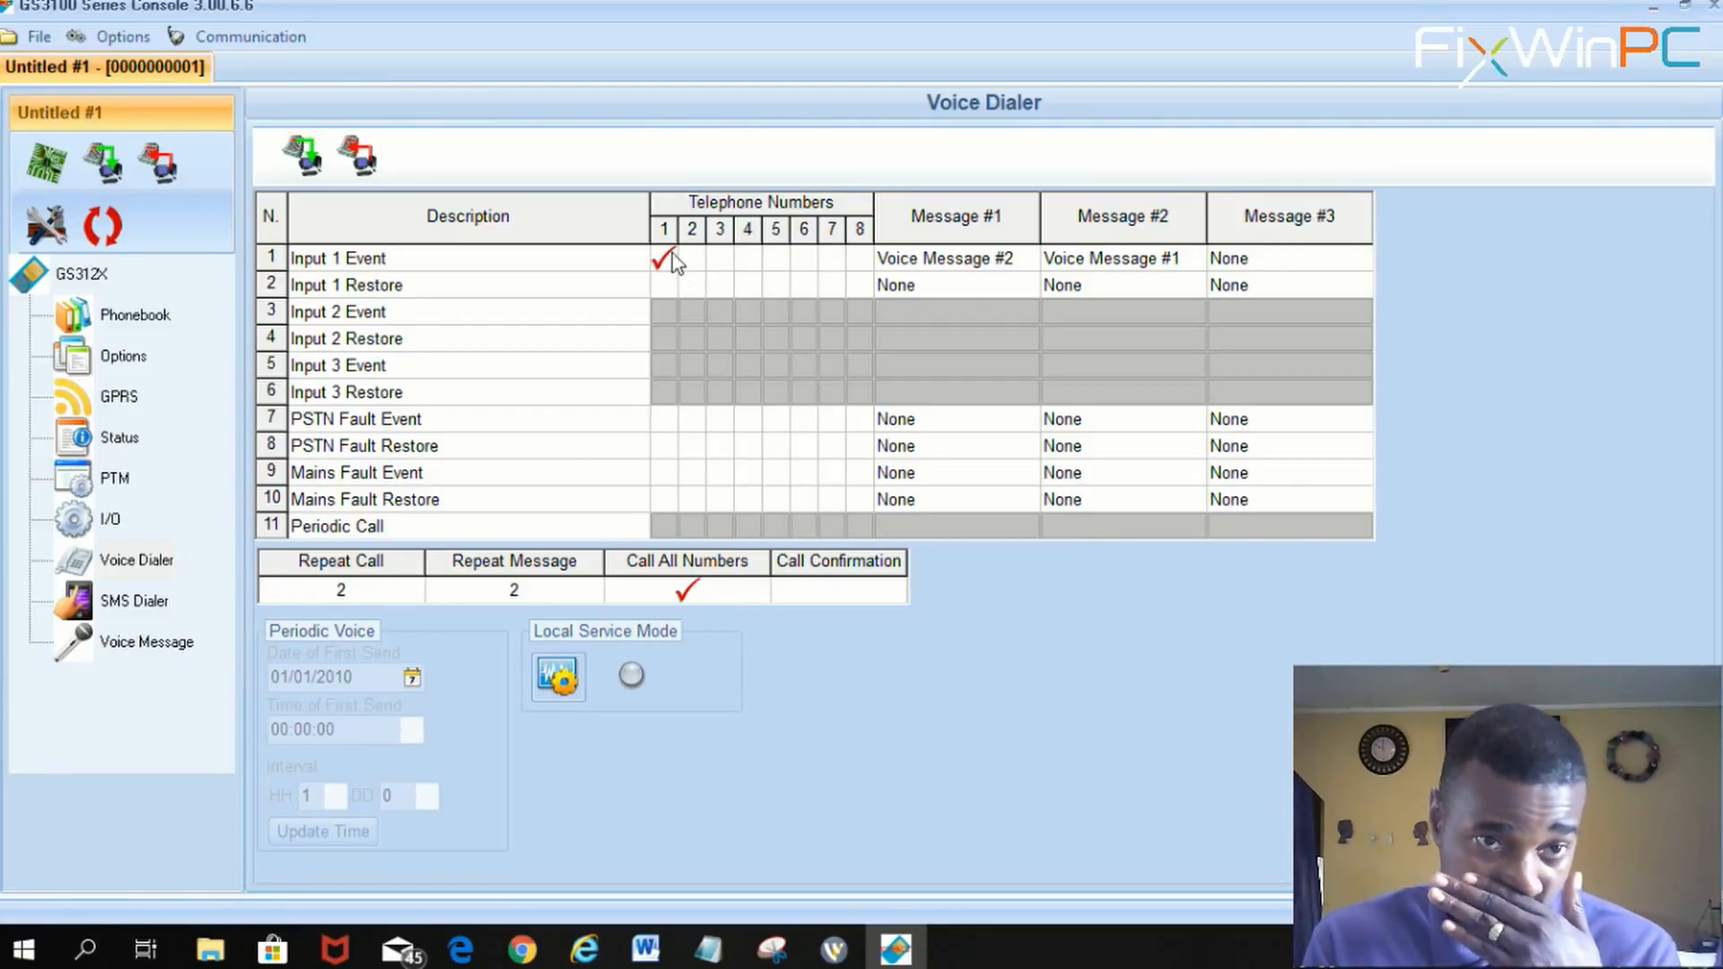
pyautogui.moveTo(677, 303)
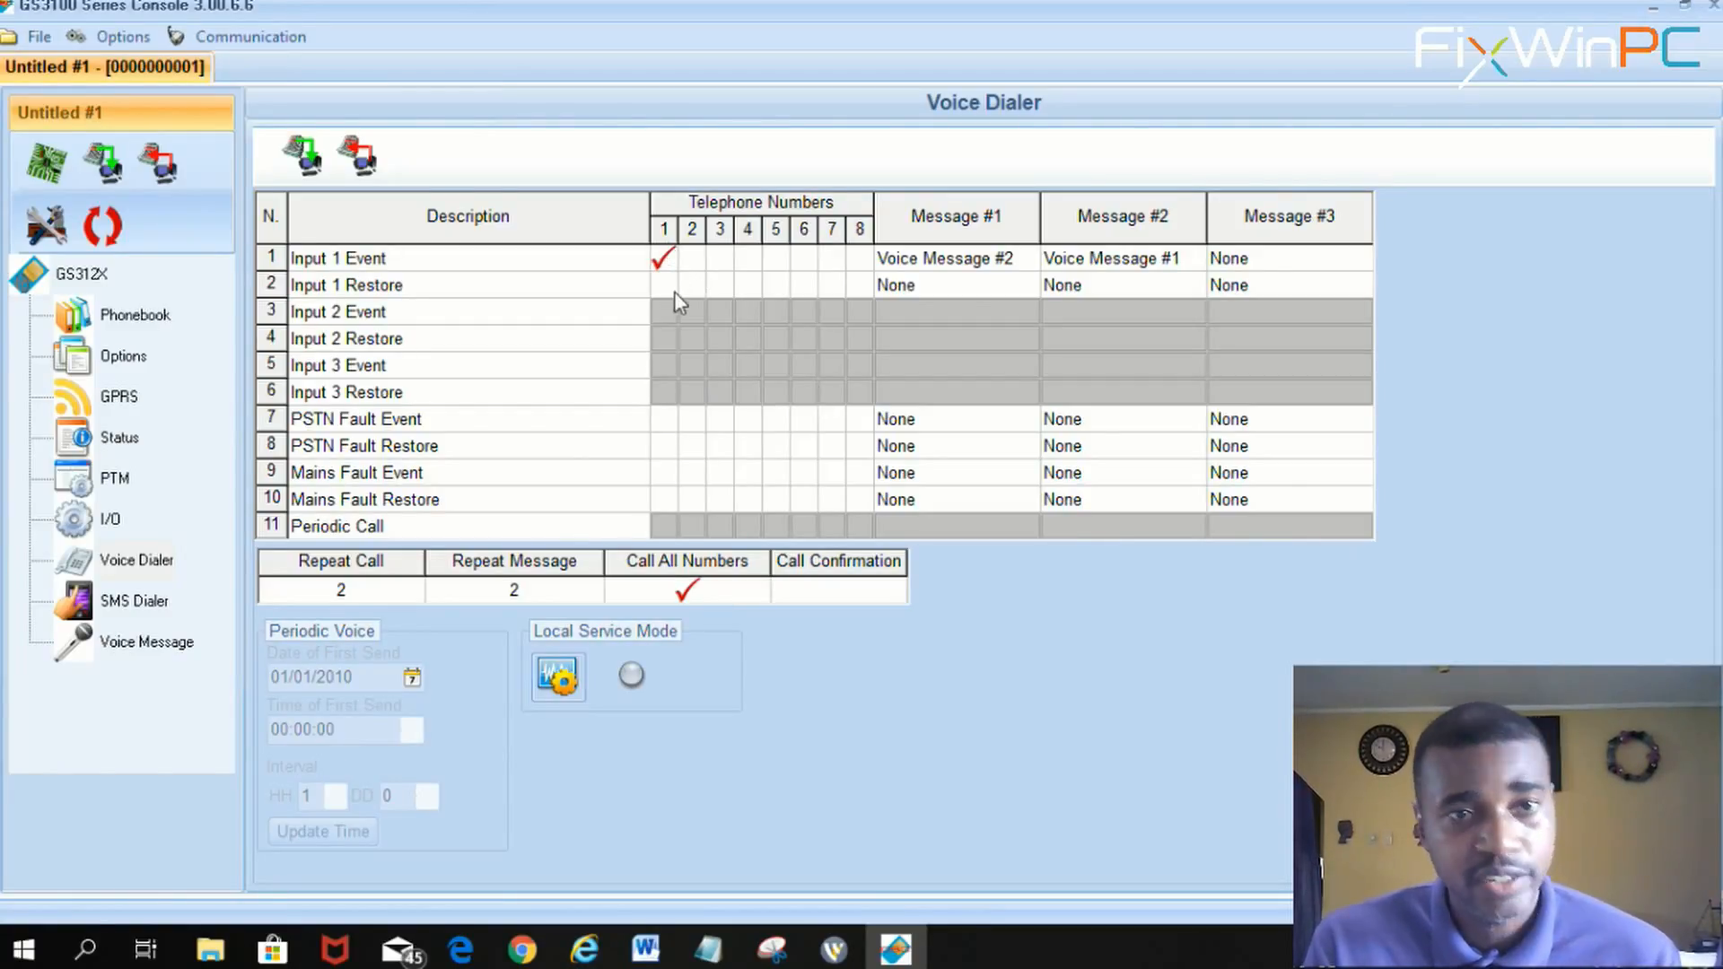
pyautogui.moveTo(786, 294)
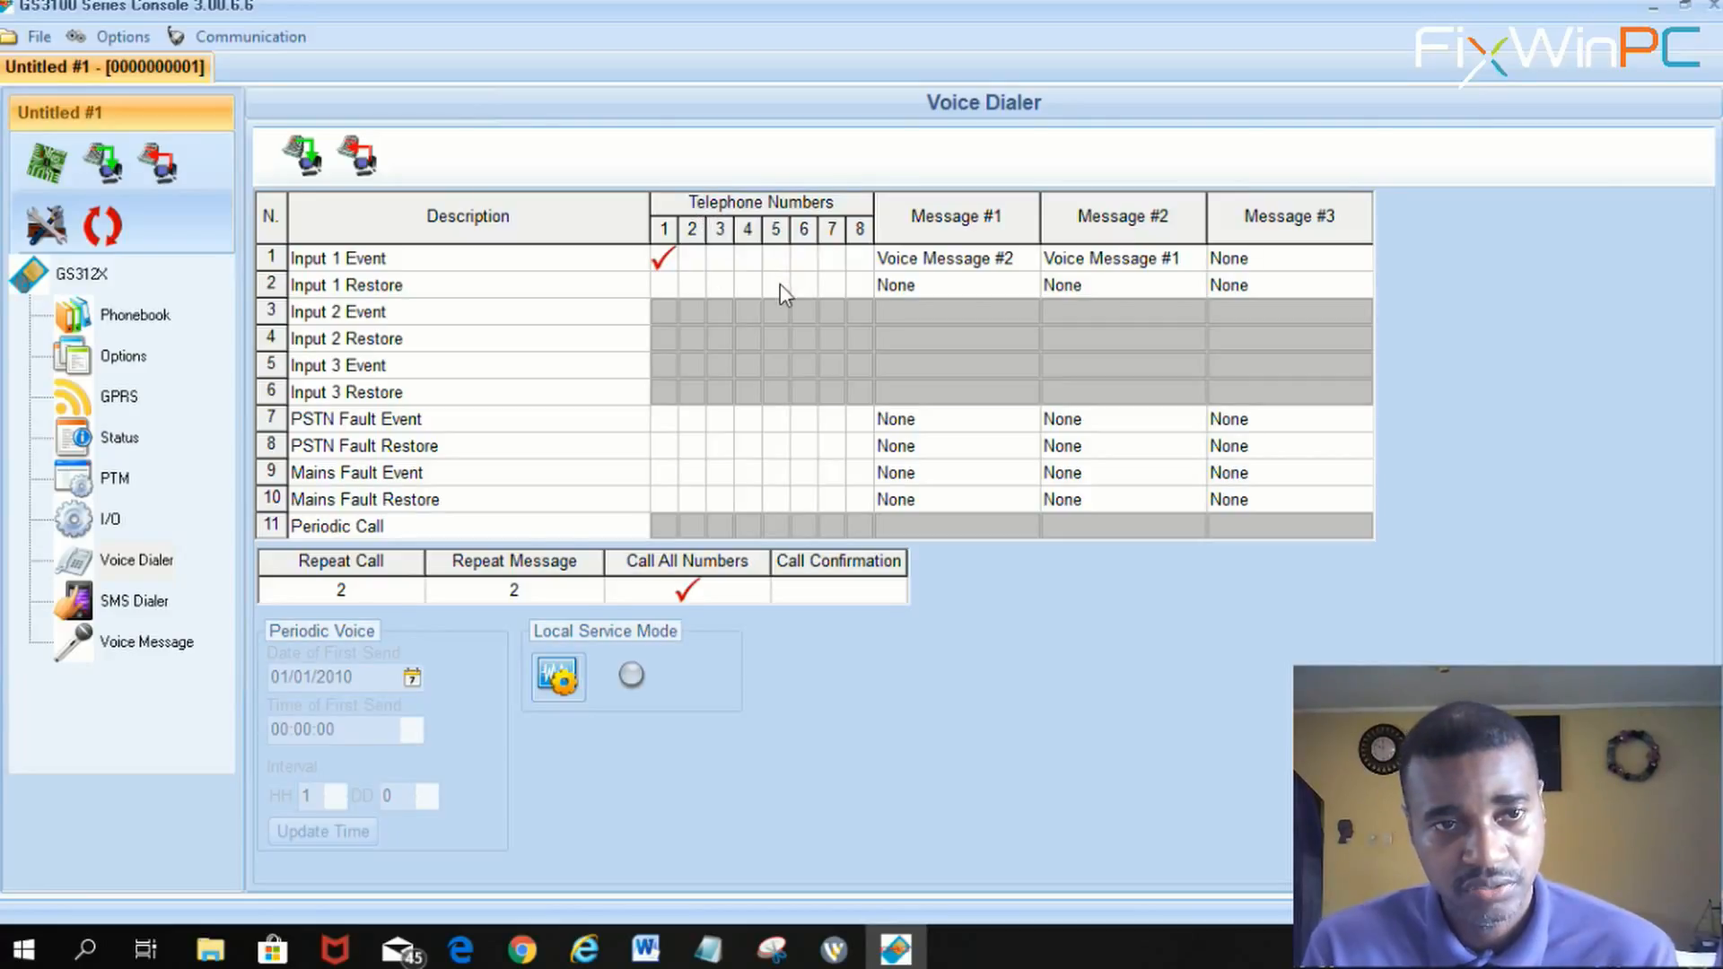
pyautogui.moveTo(702, 600)
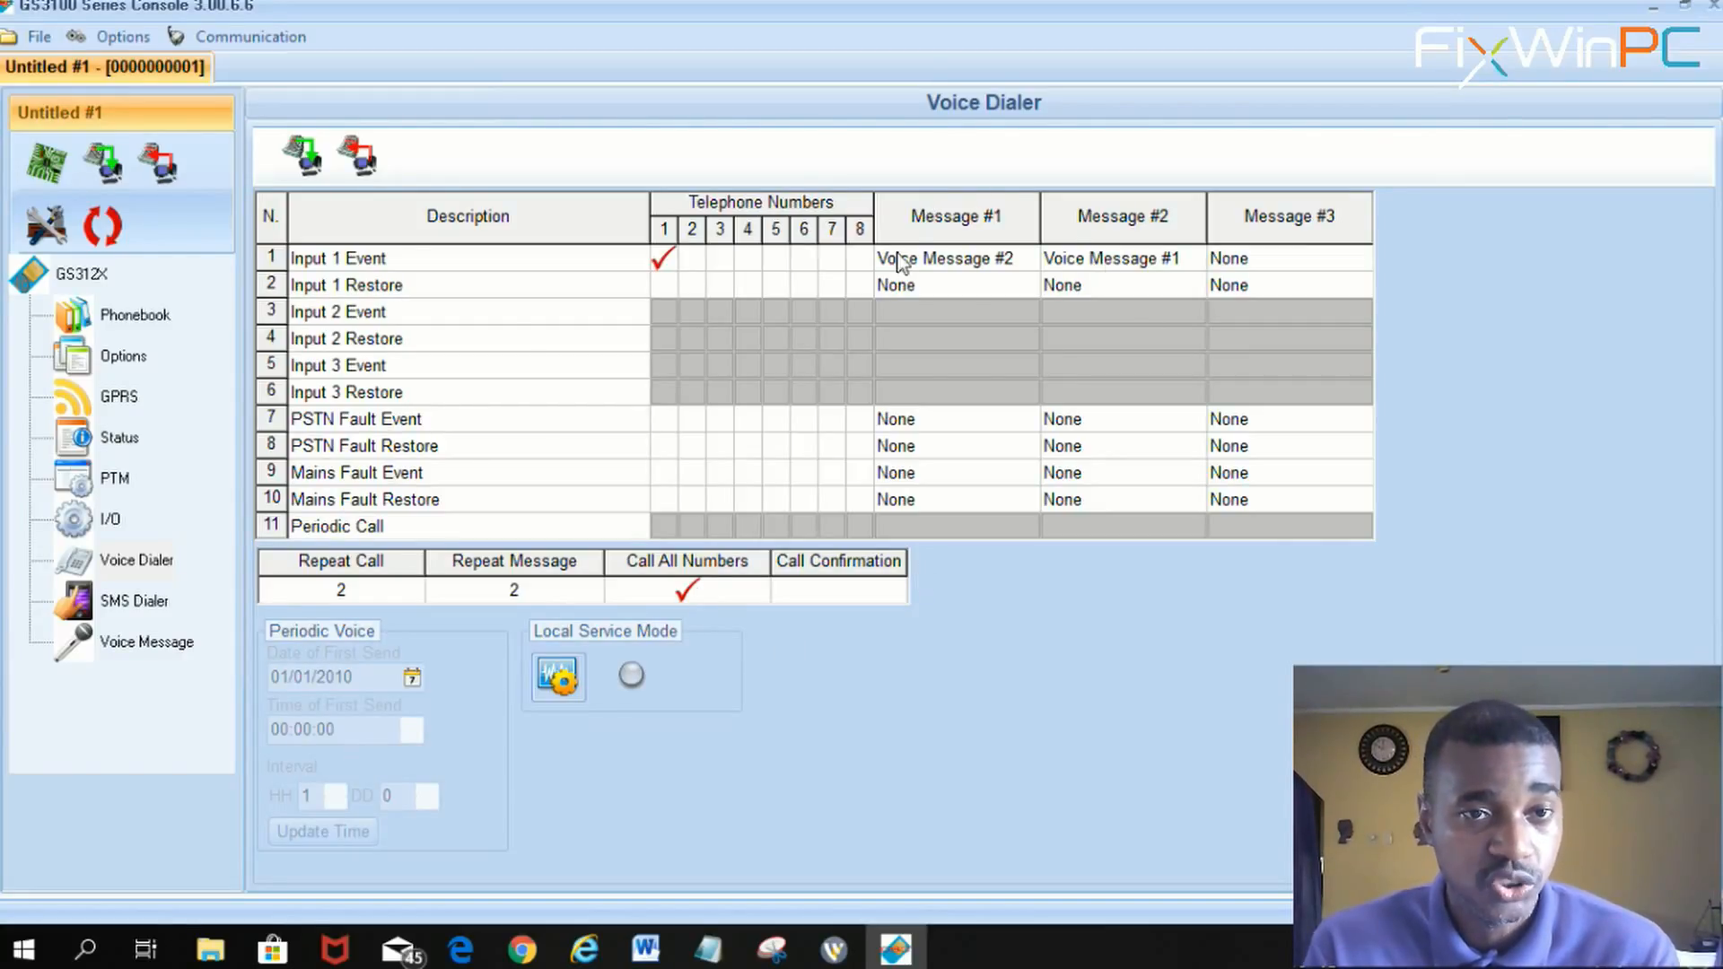
pyautogui.moveTo(937, 244)
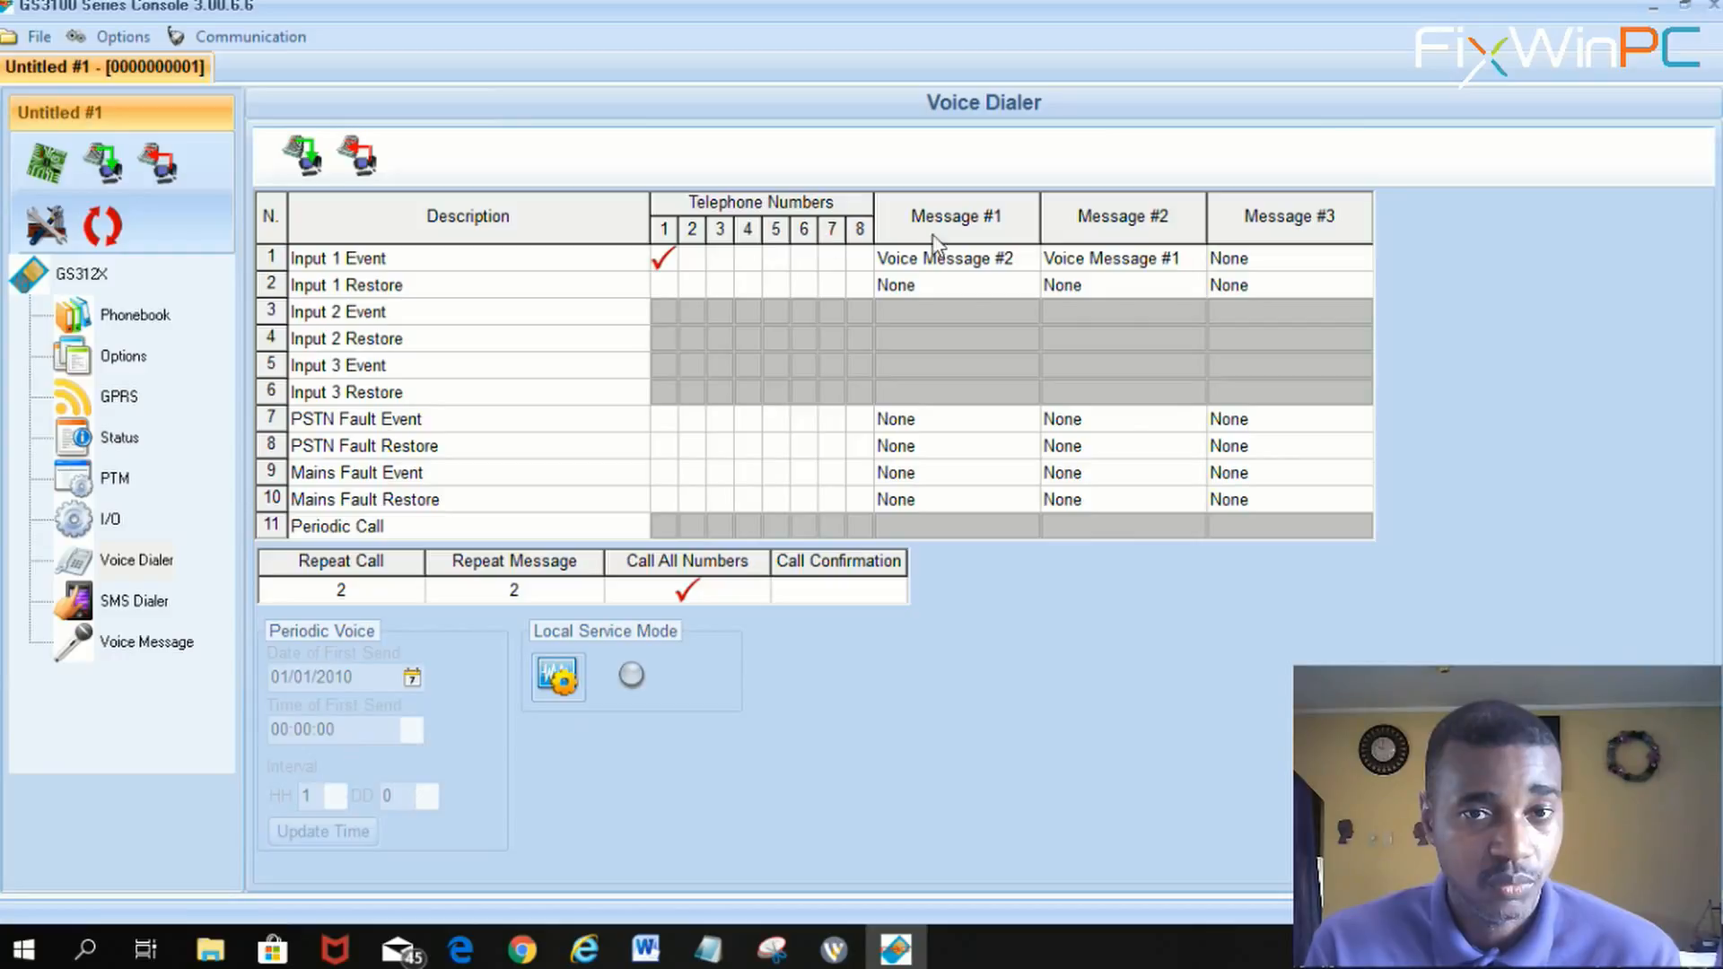
pyautogui.moveTo(982, 264)
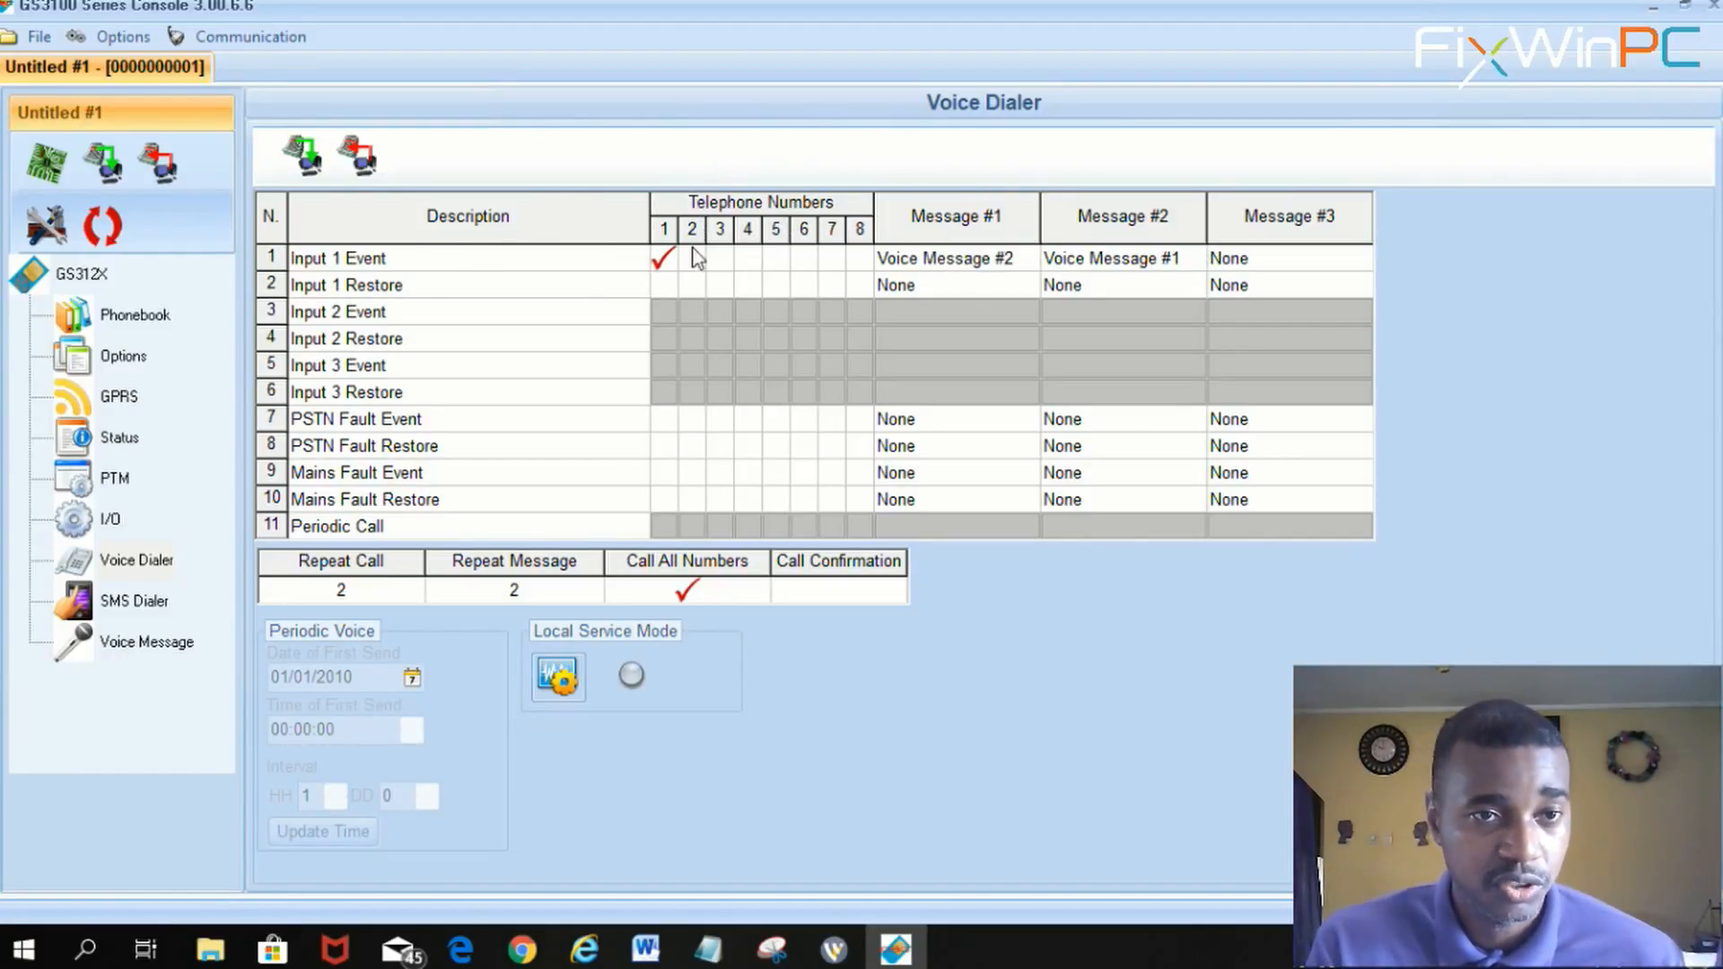
pyautogui.moveTo(787, 203)
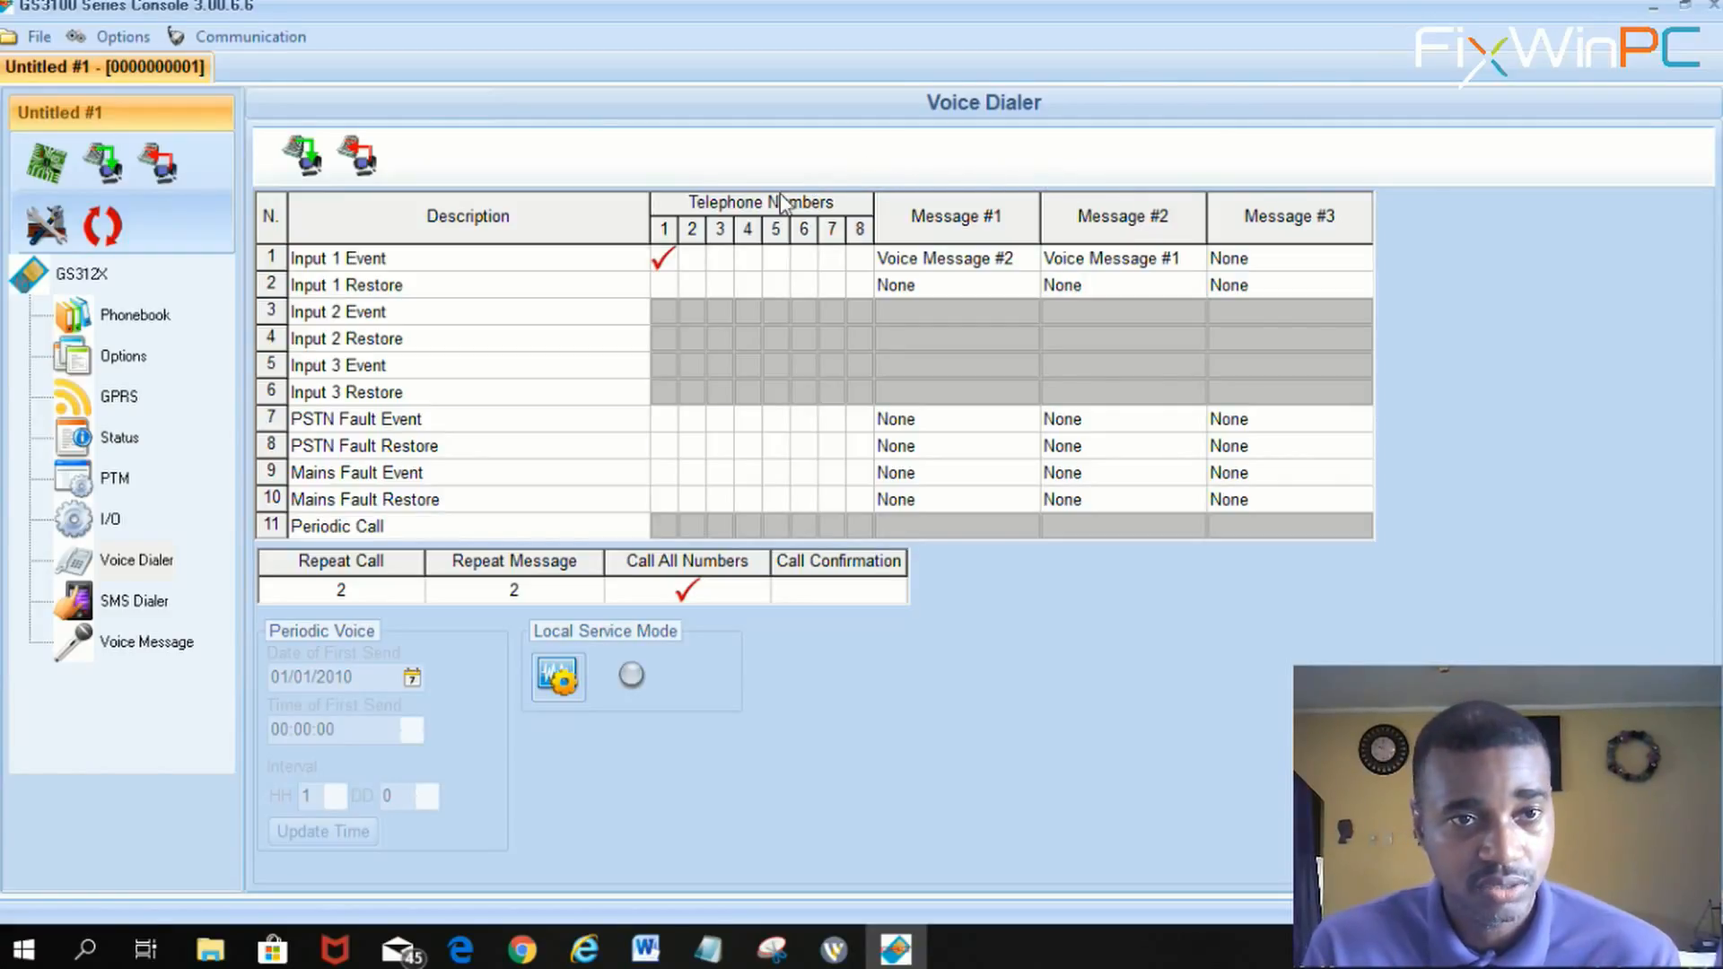
pyautogui.moveTo(834, 217)
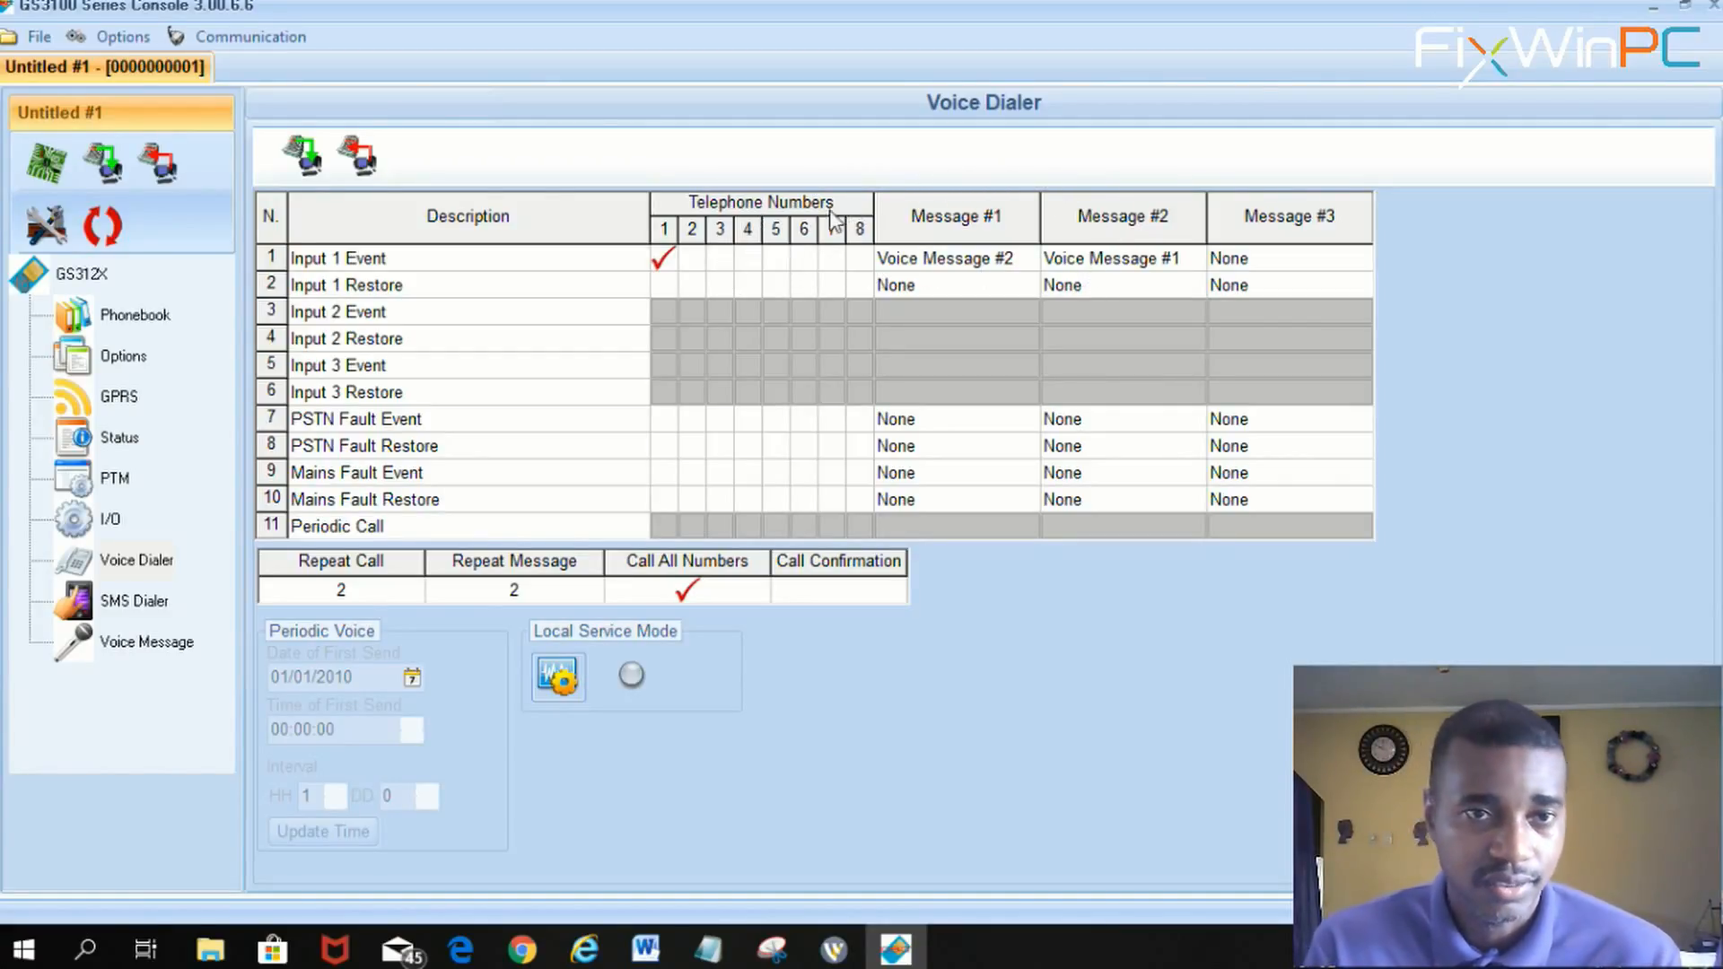
# View the SMS Dialer texts for Input 1 Event and Input 1 Restore sent to number 1.
pyautogui.click(134, 599)
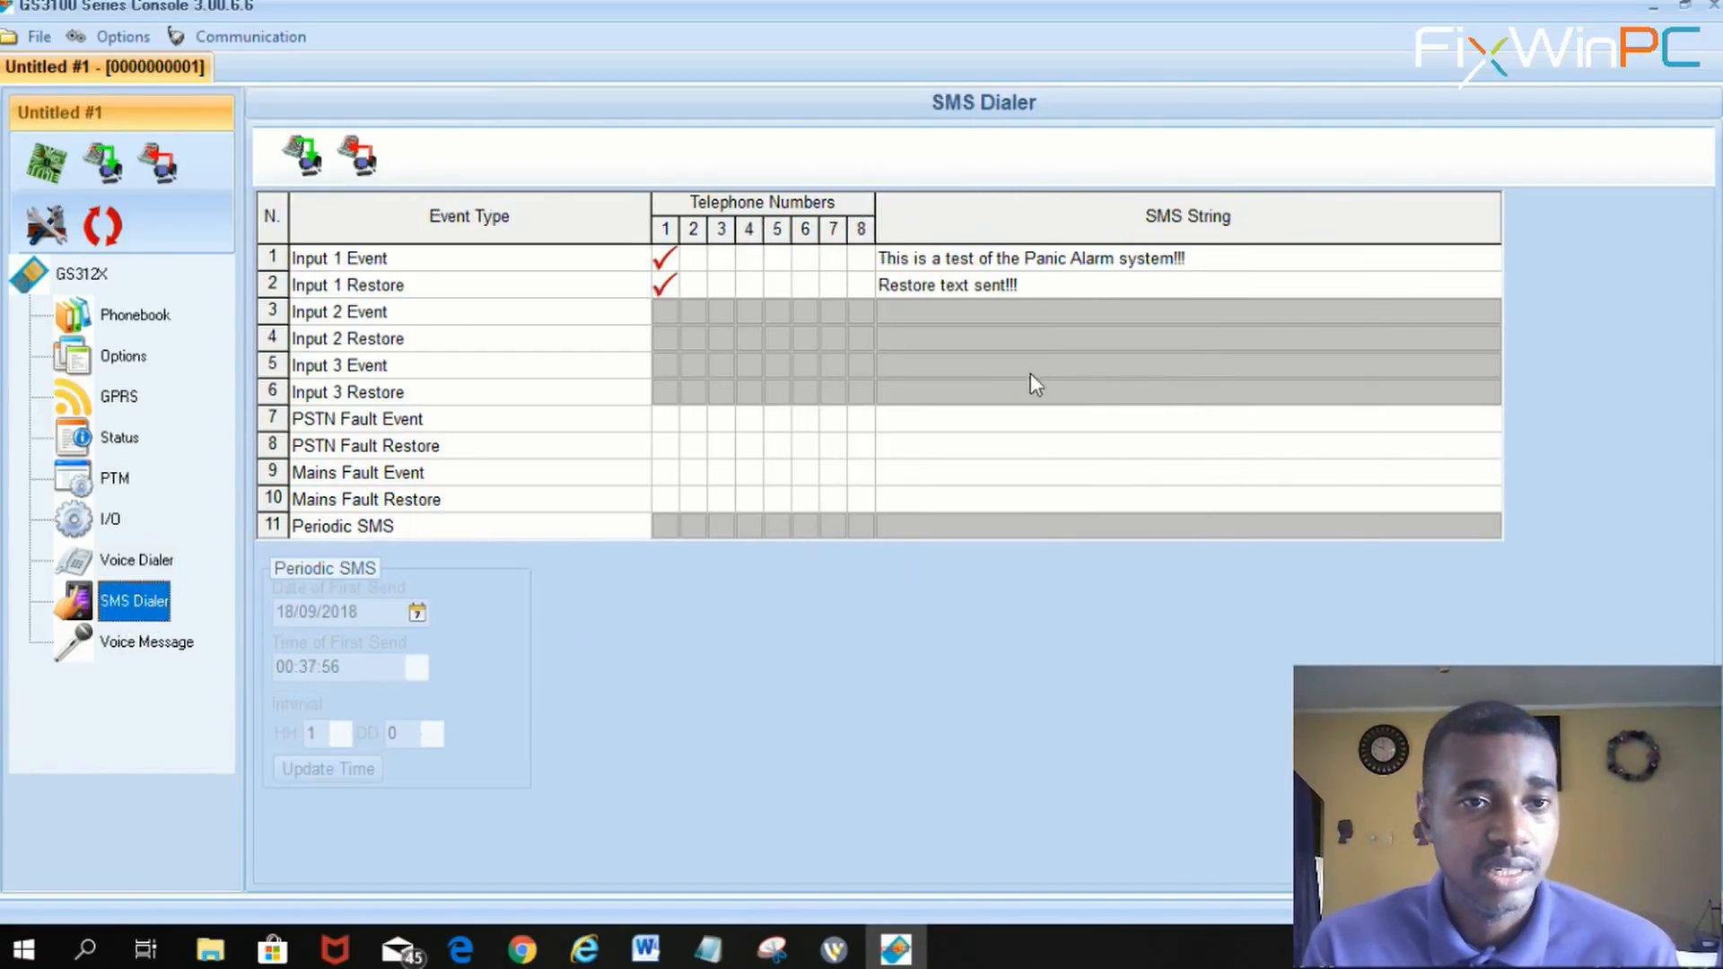
pyautogui.moveTo(1147, 275)
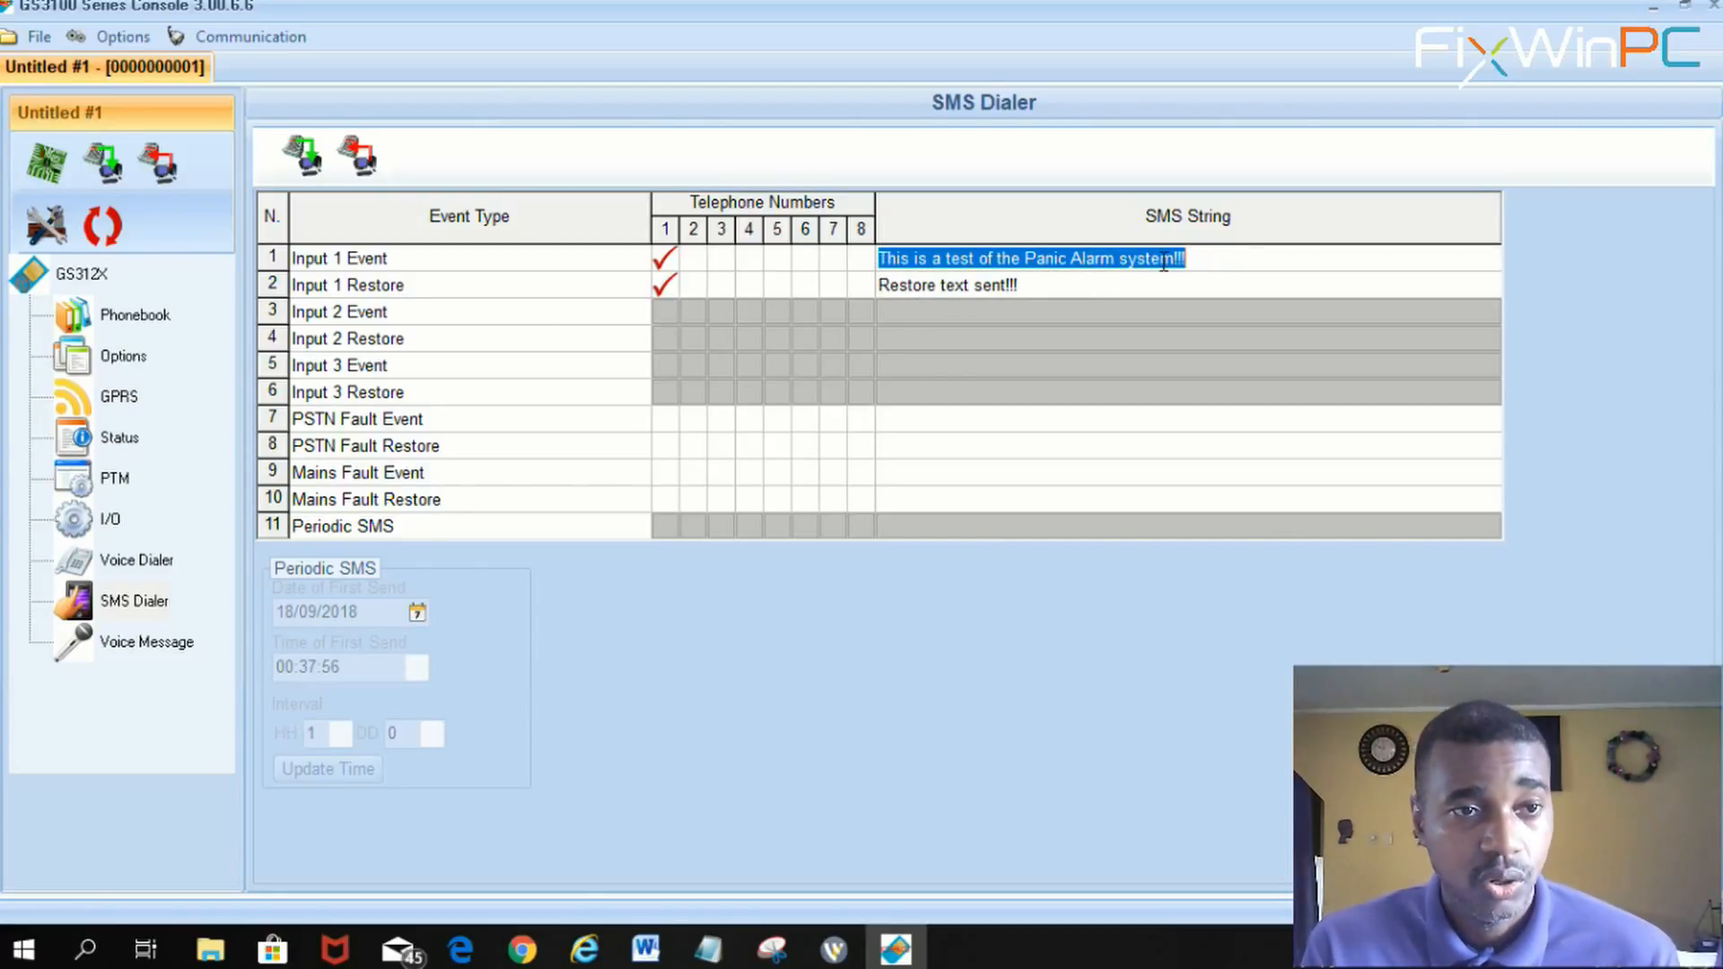
pyautogui.moveTo(1041, 231)
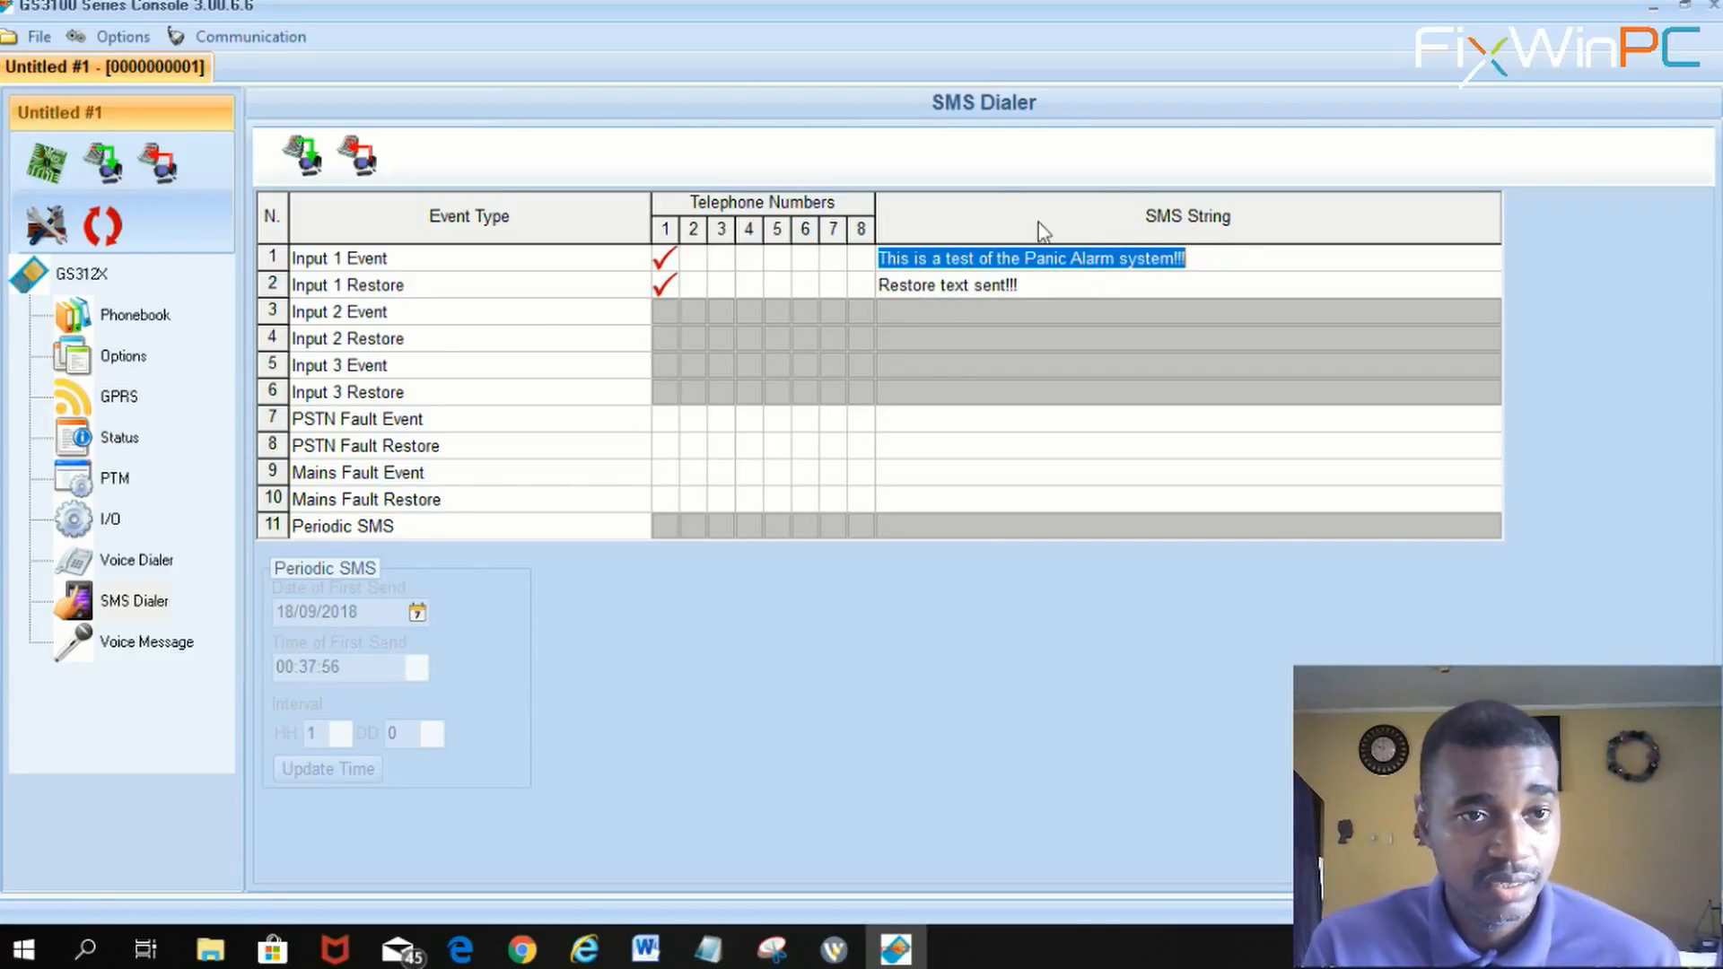
pyautogui.moveTo(752, 165)
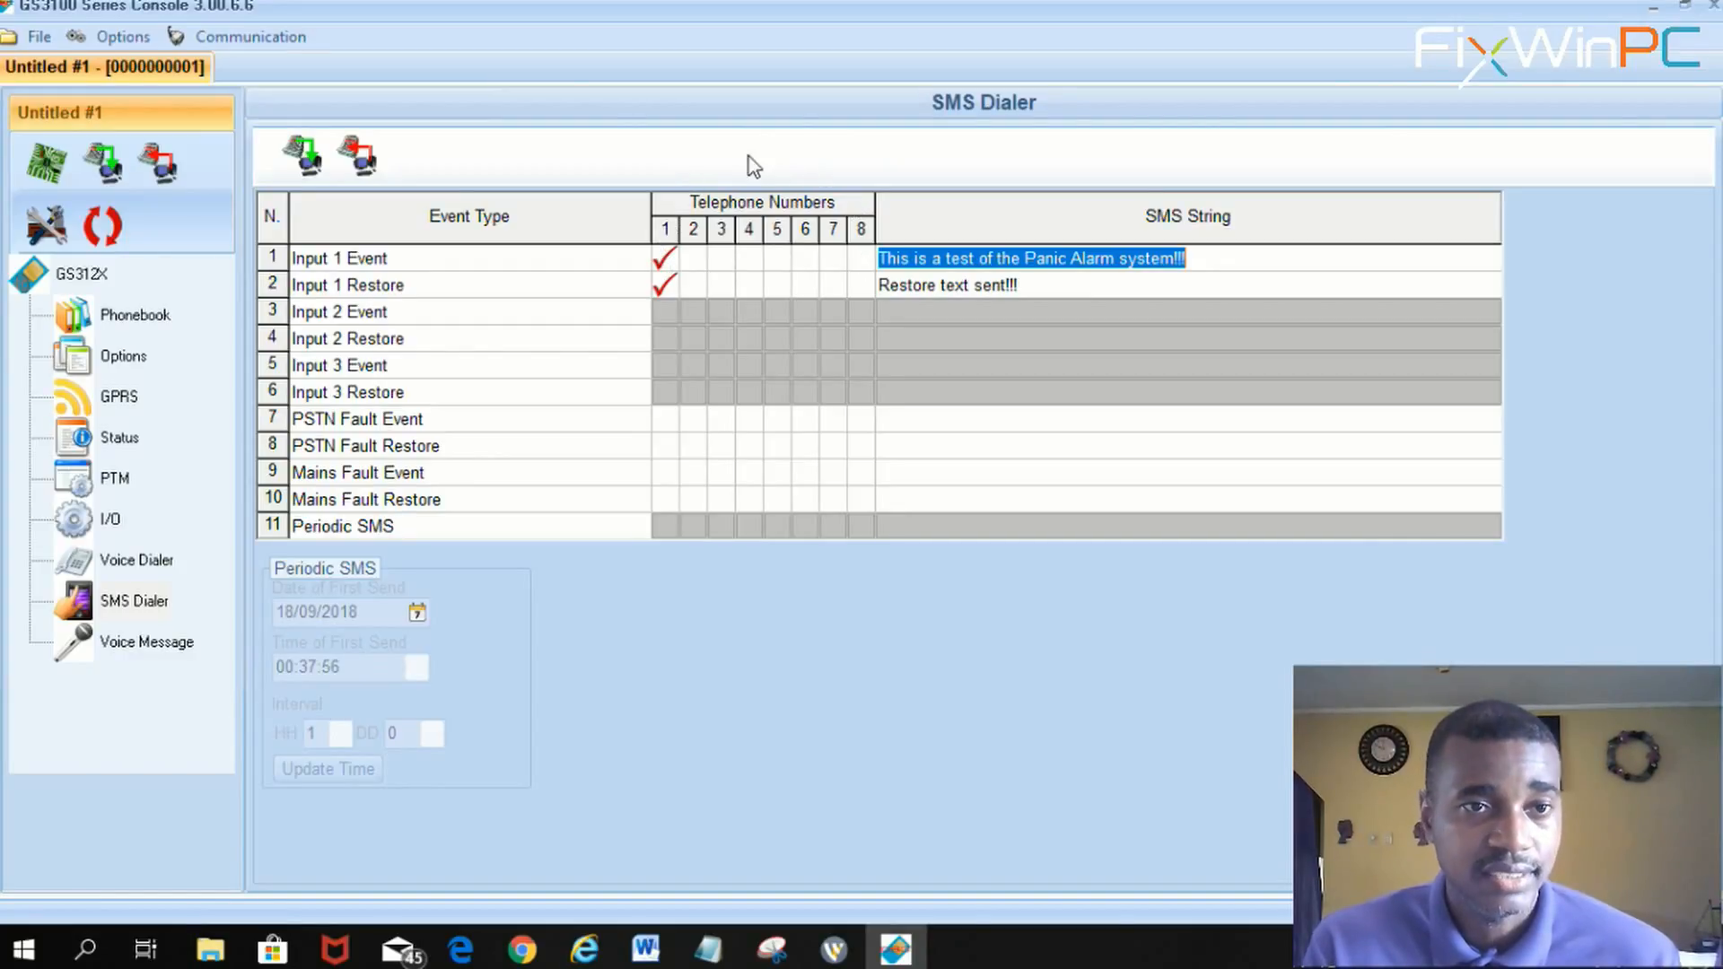
pyautogui.moveTo(718, 228)
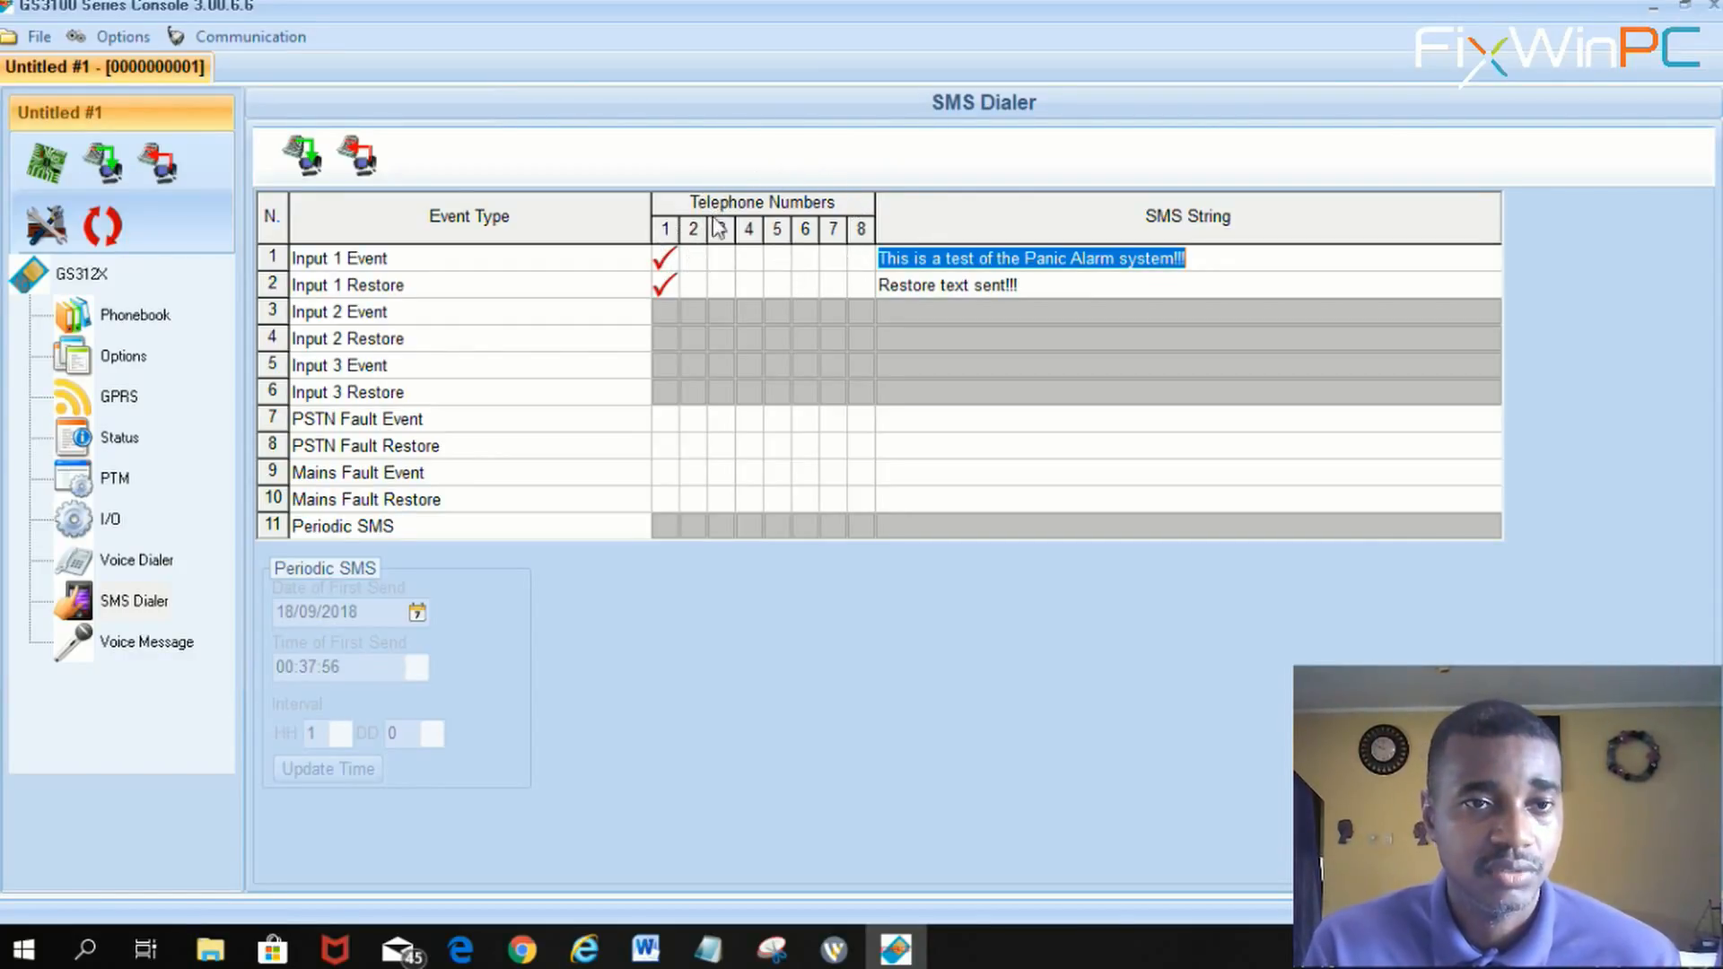
pyautogui.moveTo(917, 336)
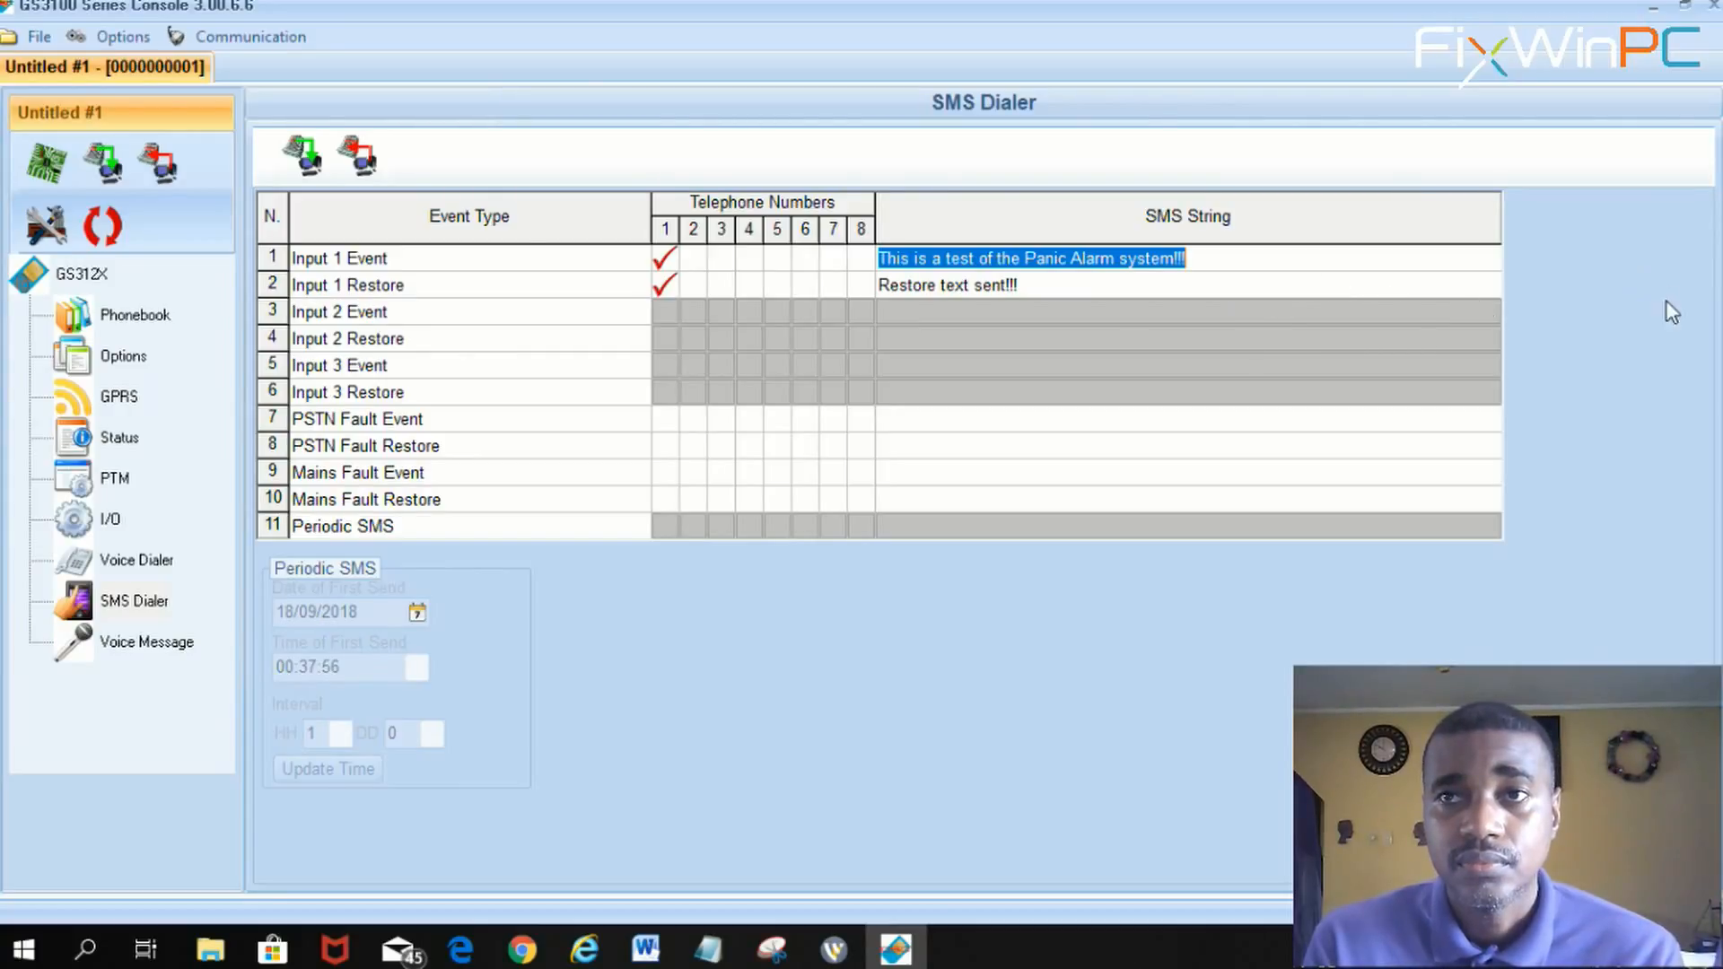
pyautogui.moveTo(889, 470)
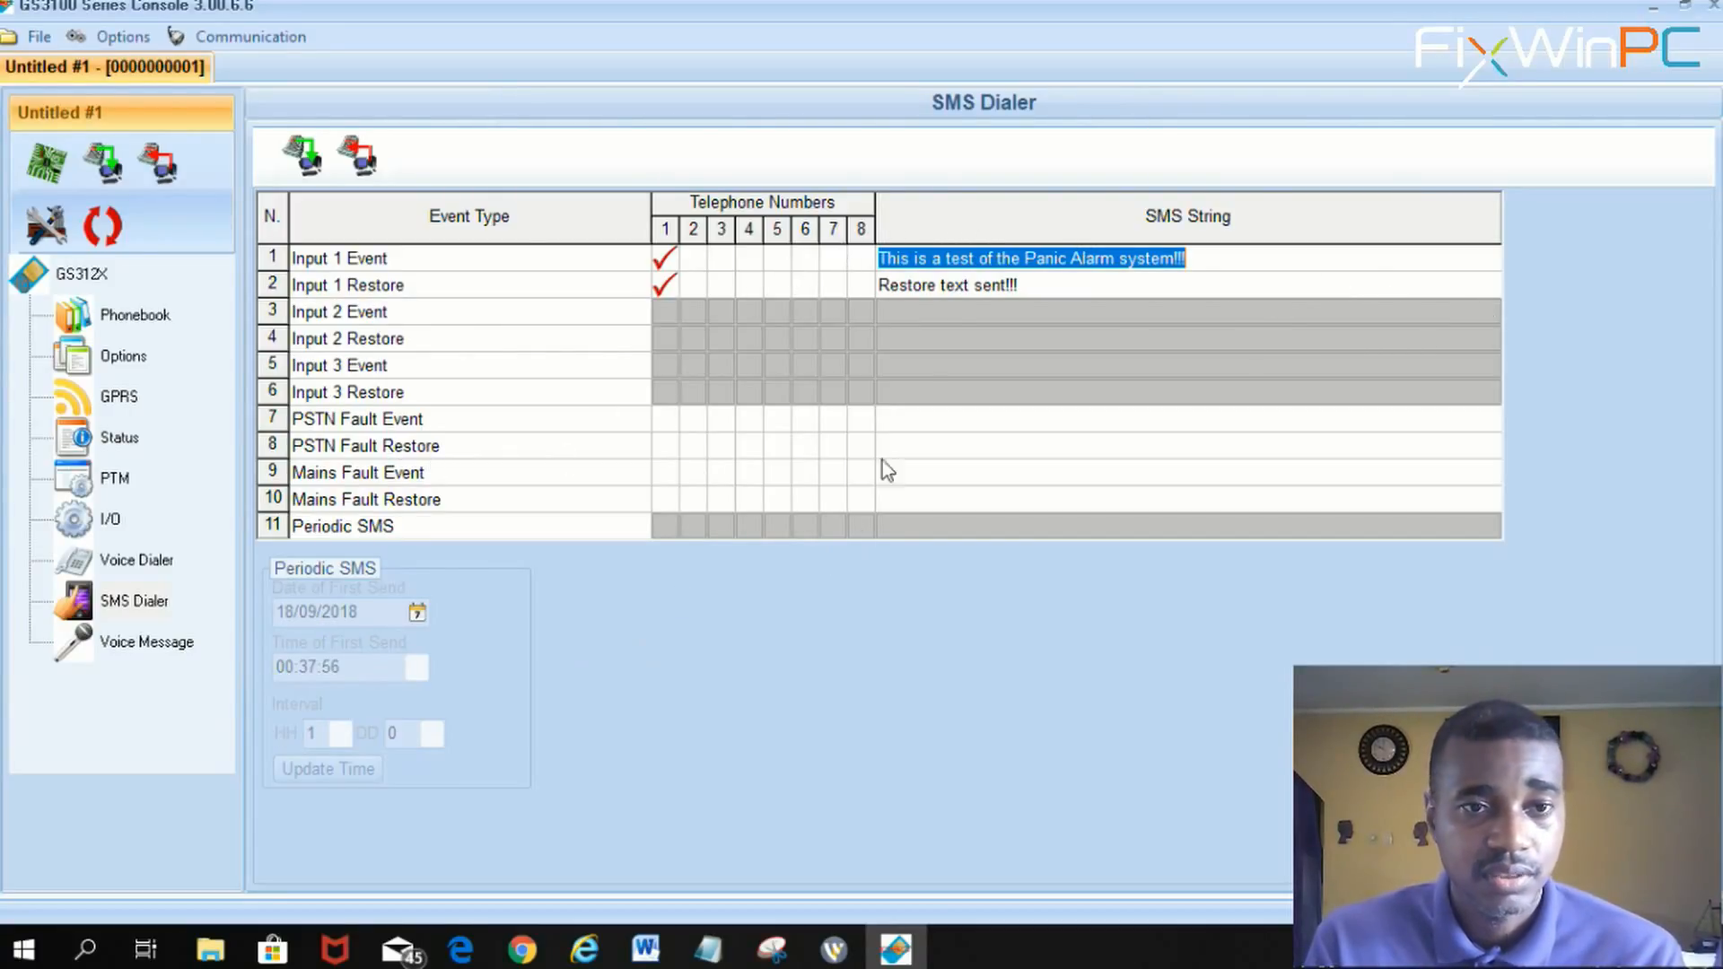